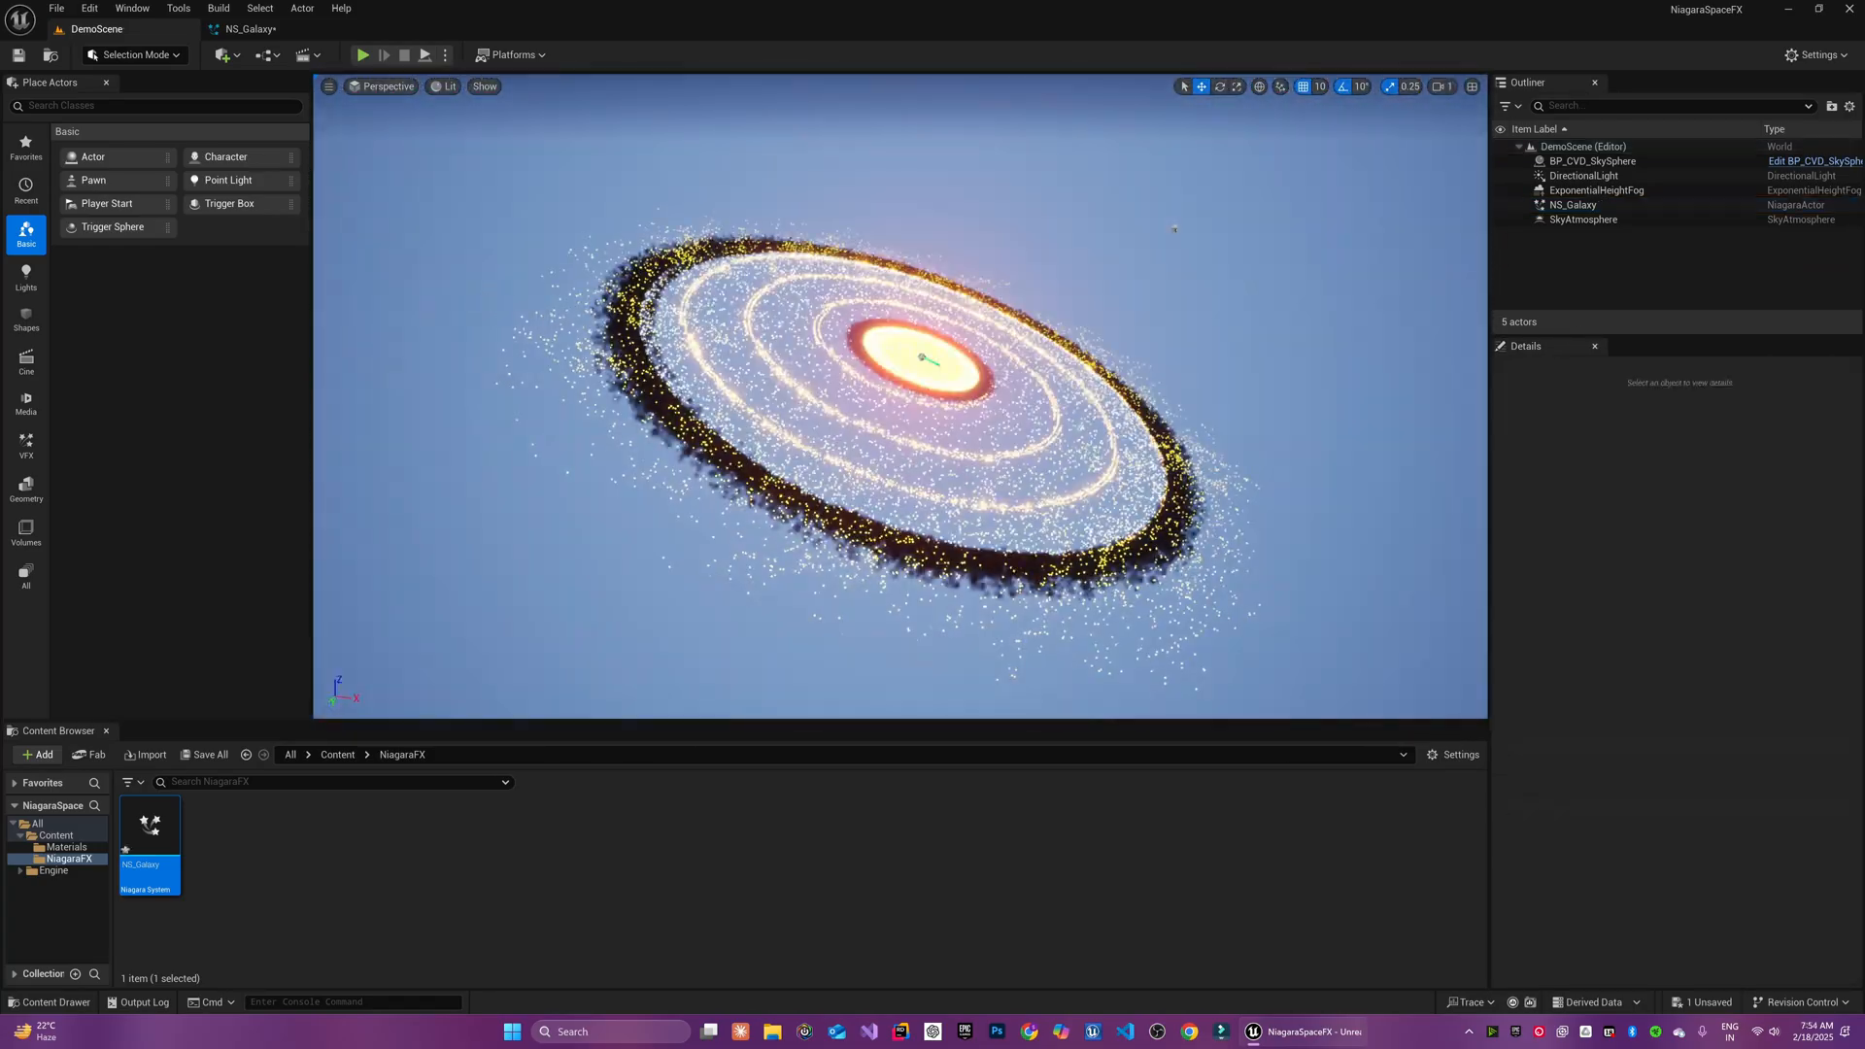
Preview the finished galaxy asset and start a new Niagara System from the Fountain template
double_click(148, 823)
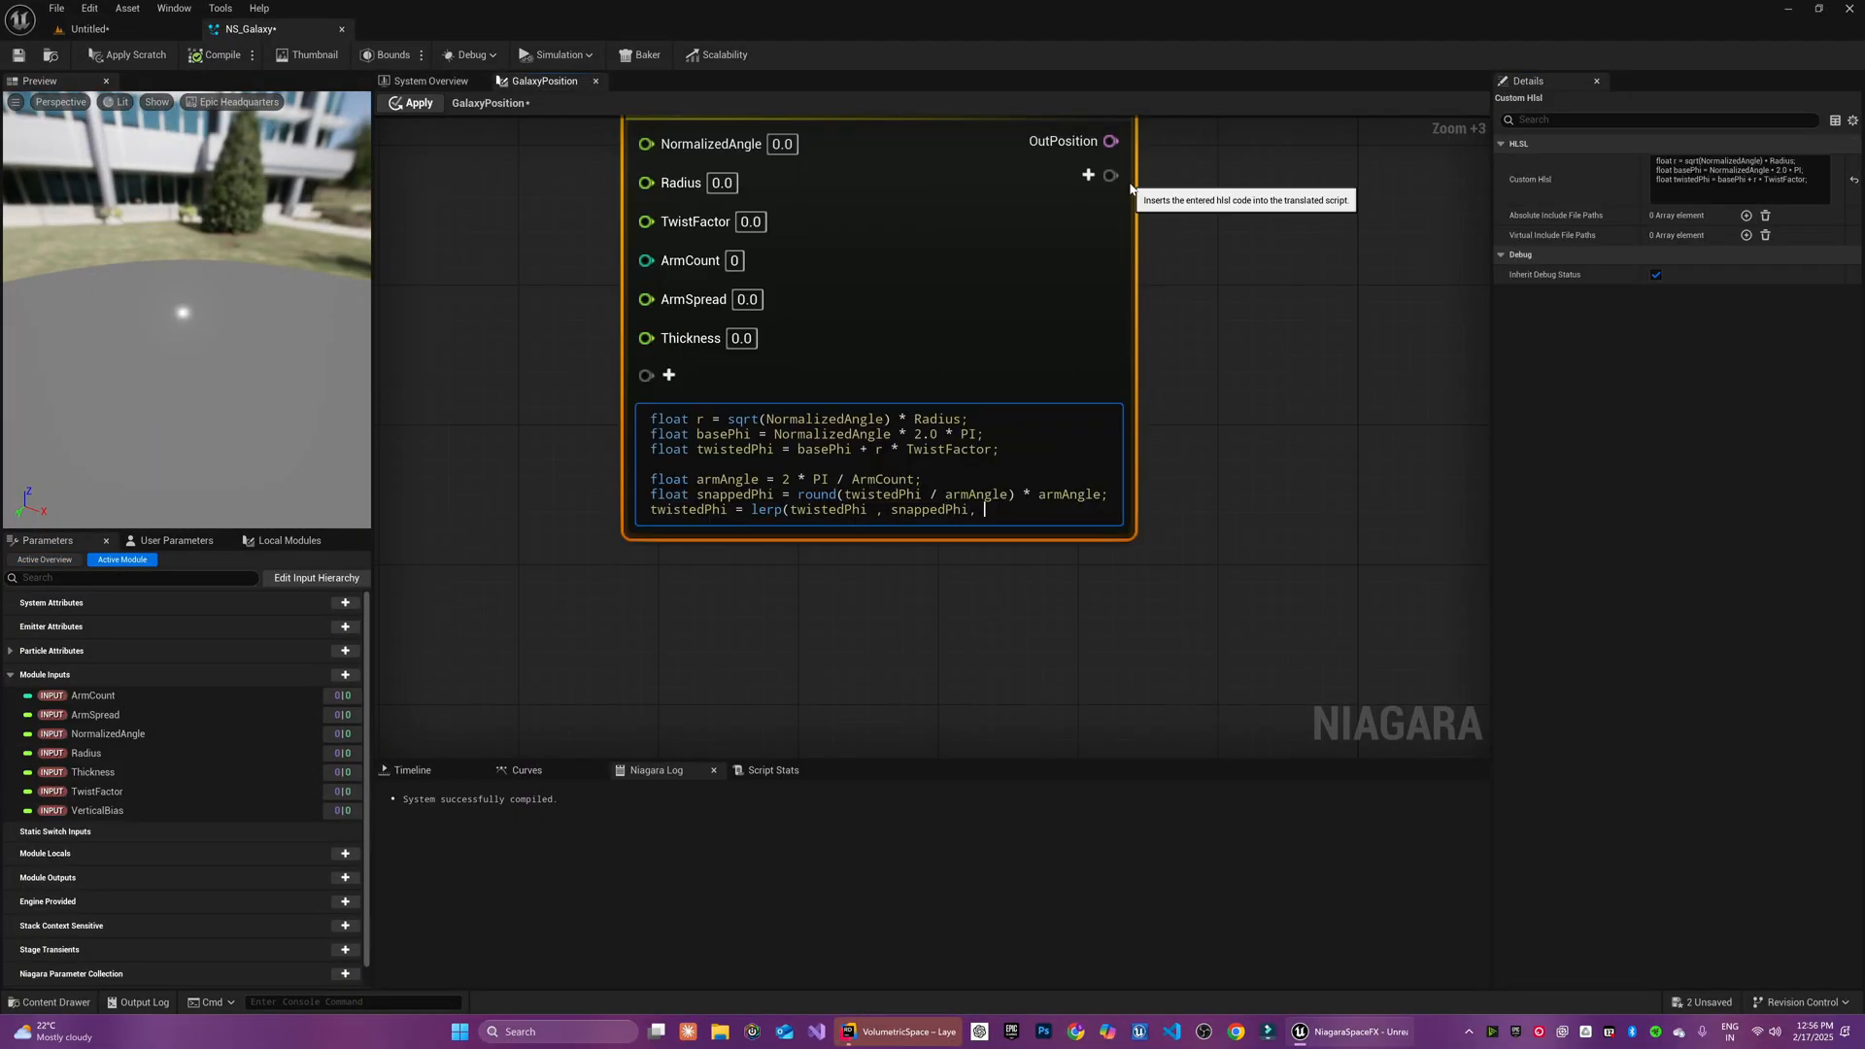
left_click(427, 82)
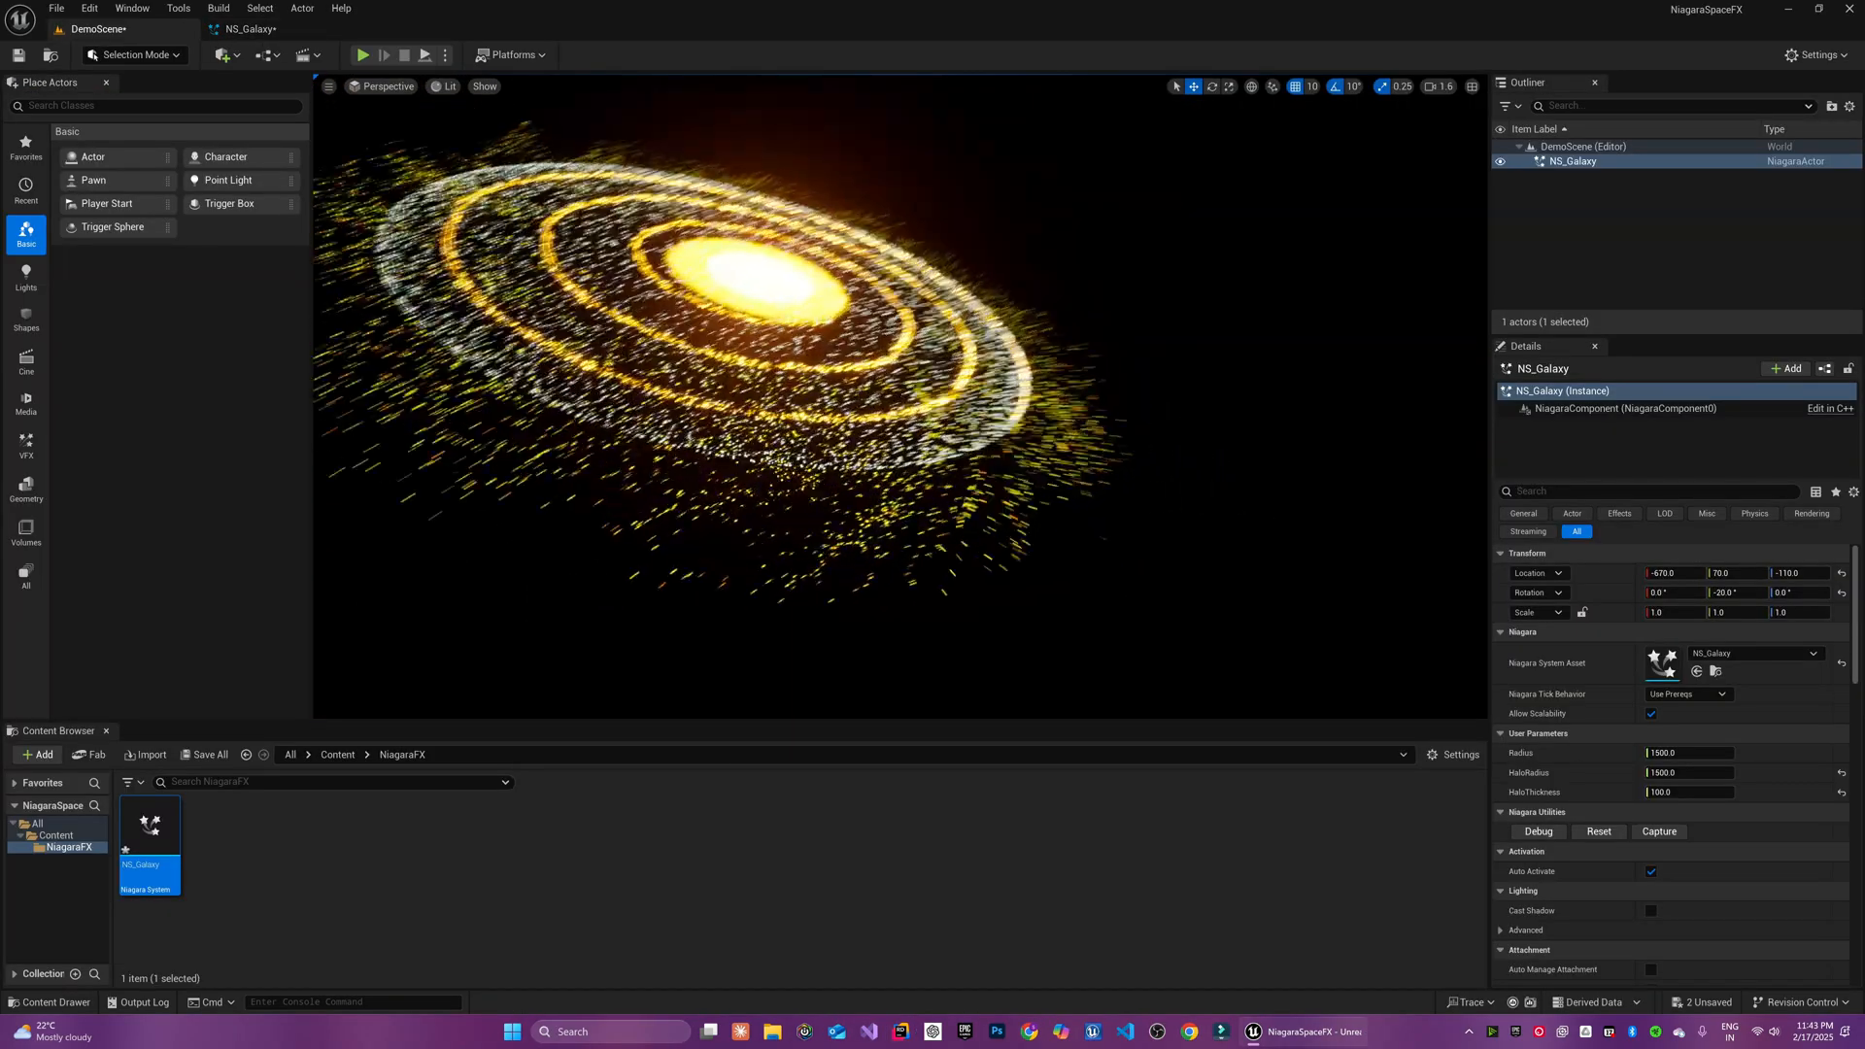
double_click(147, 823)
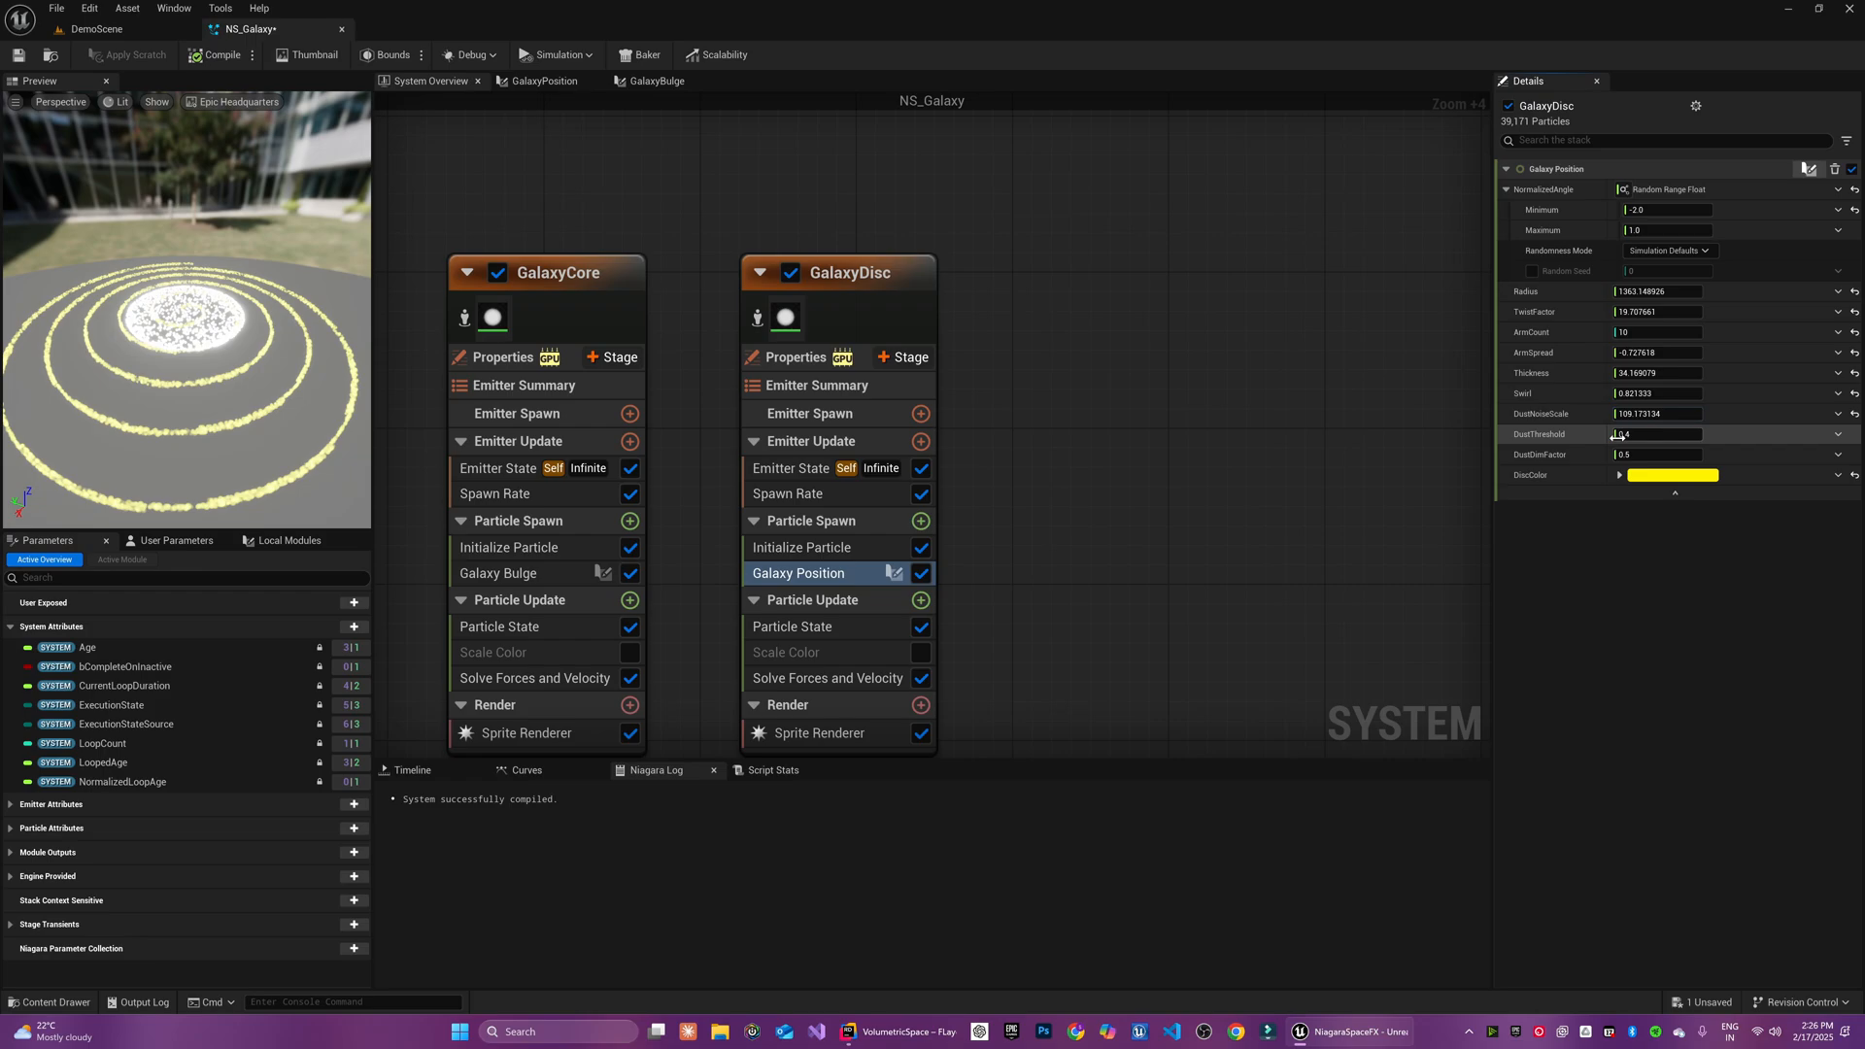
left_click(507, 548)
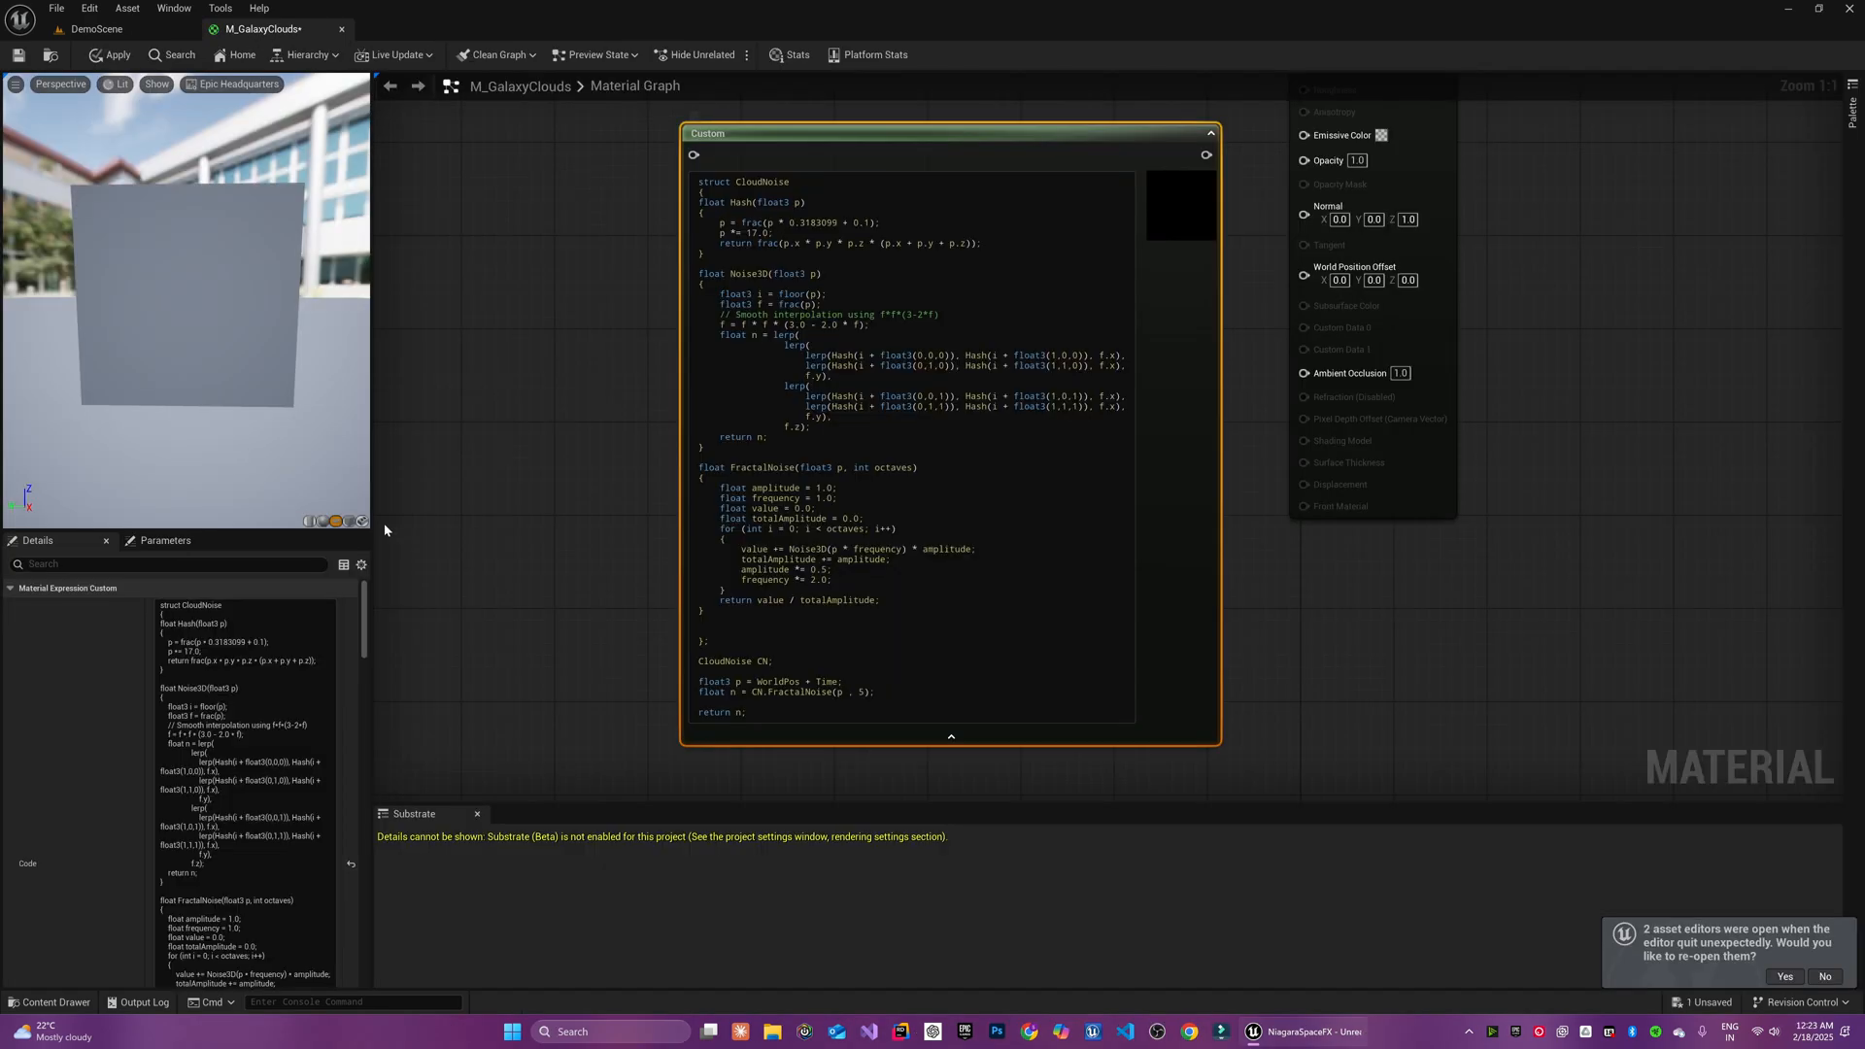
Name the new system NS_Galaxy and open it in the Niagara editor with its single Fountain emitter
double_click(778, 682)
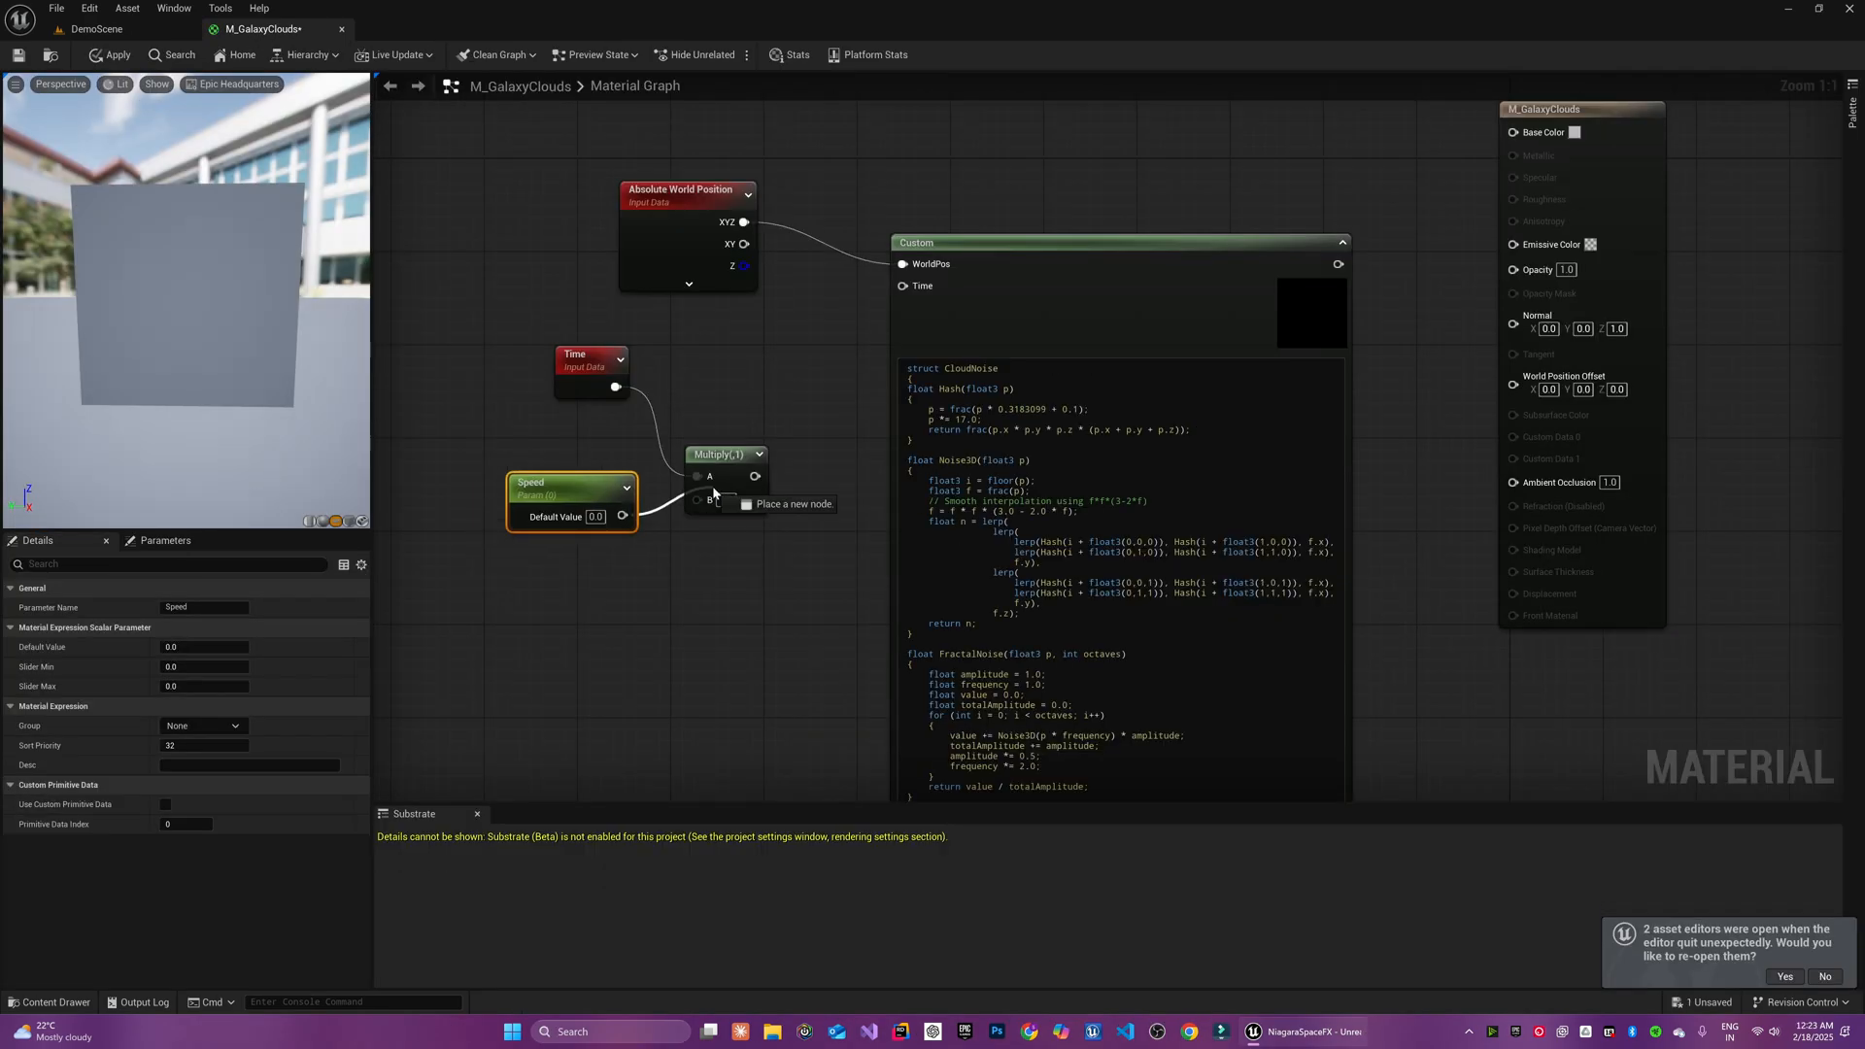
left_click(251, 29)
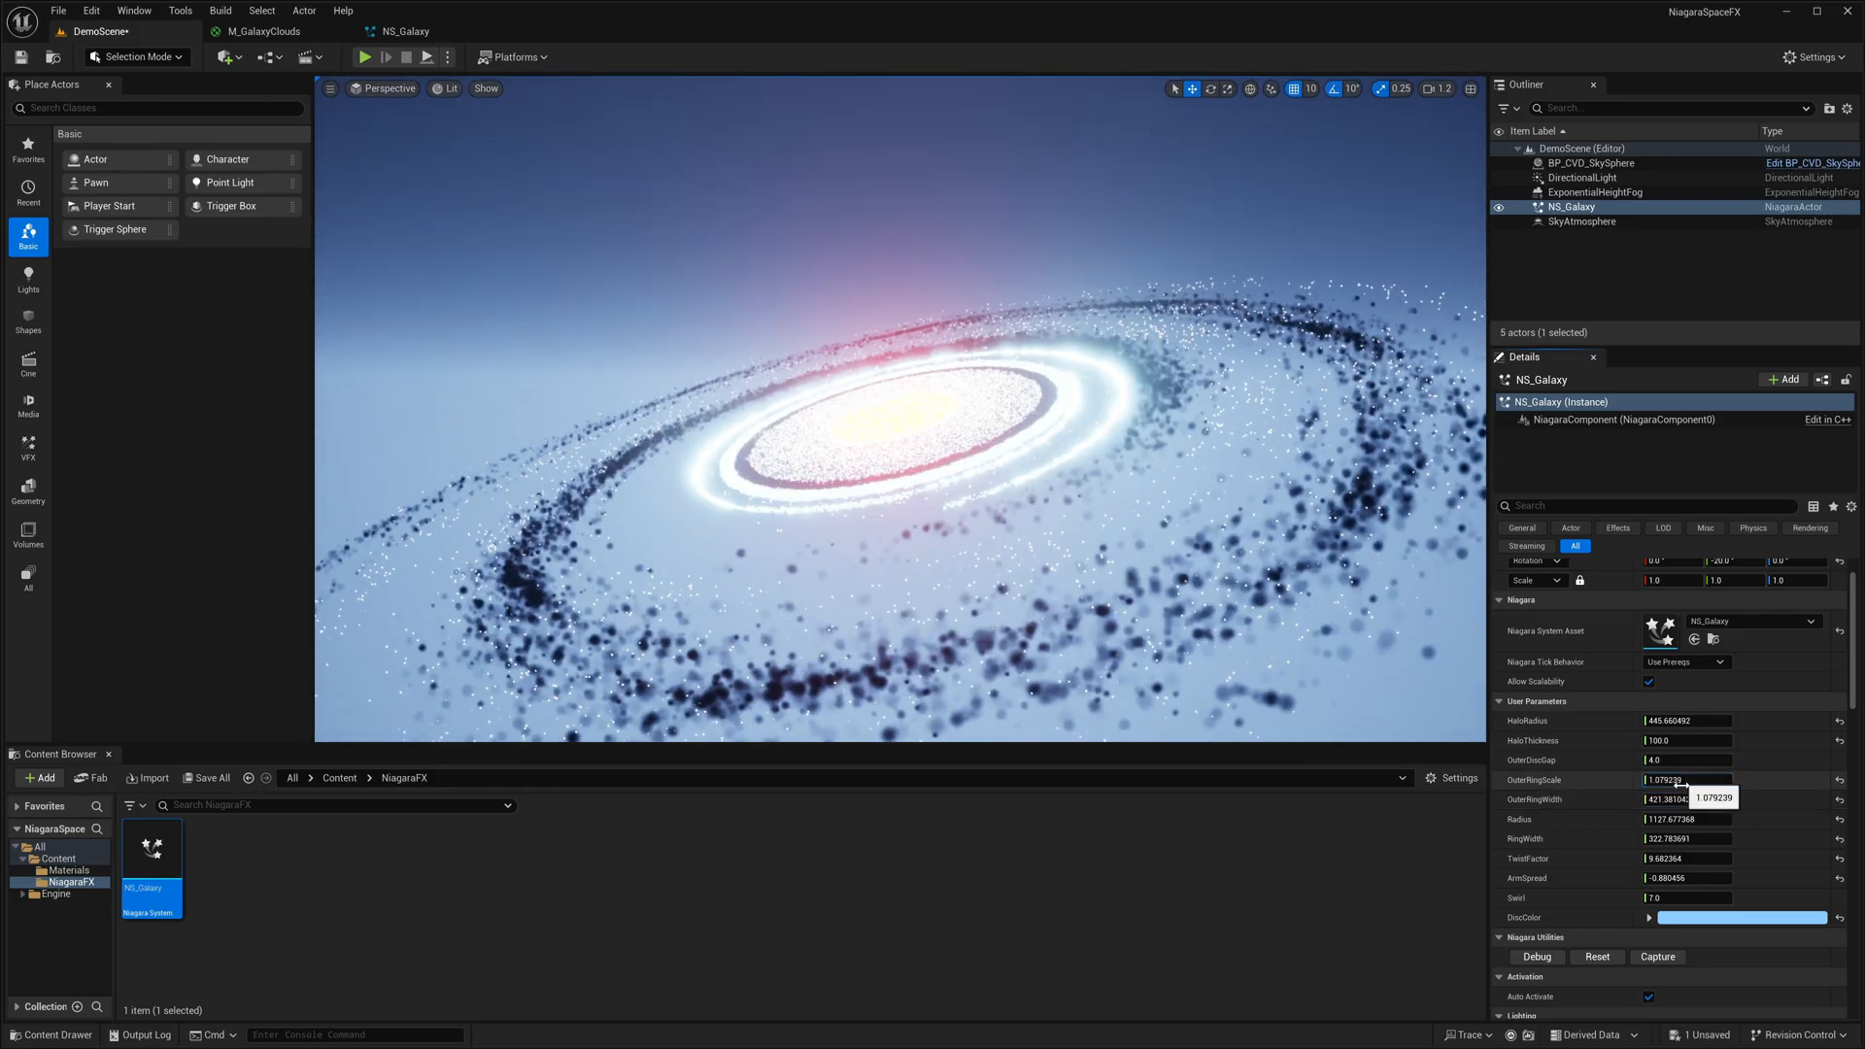
double_click(151, 845)
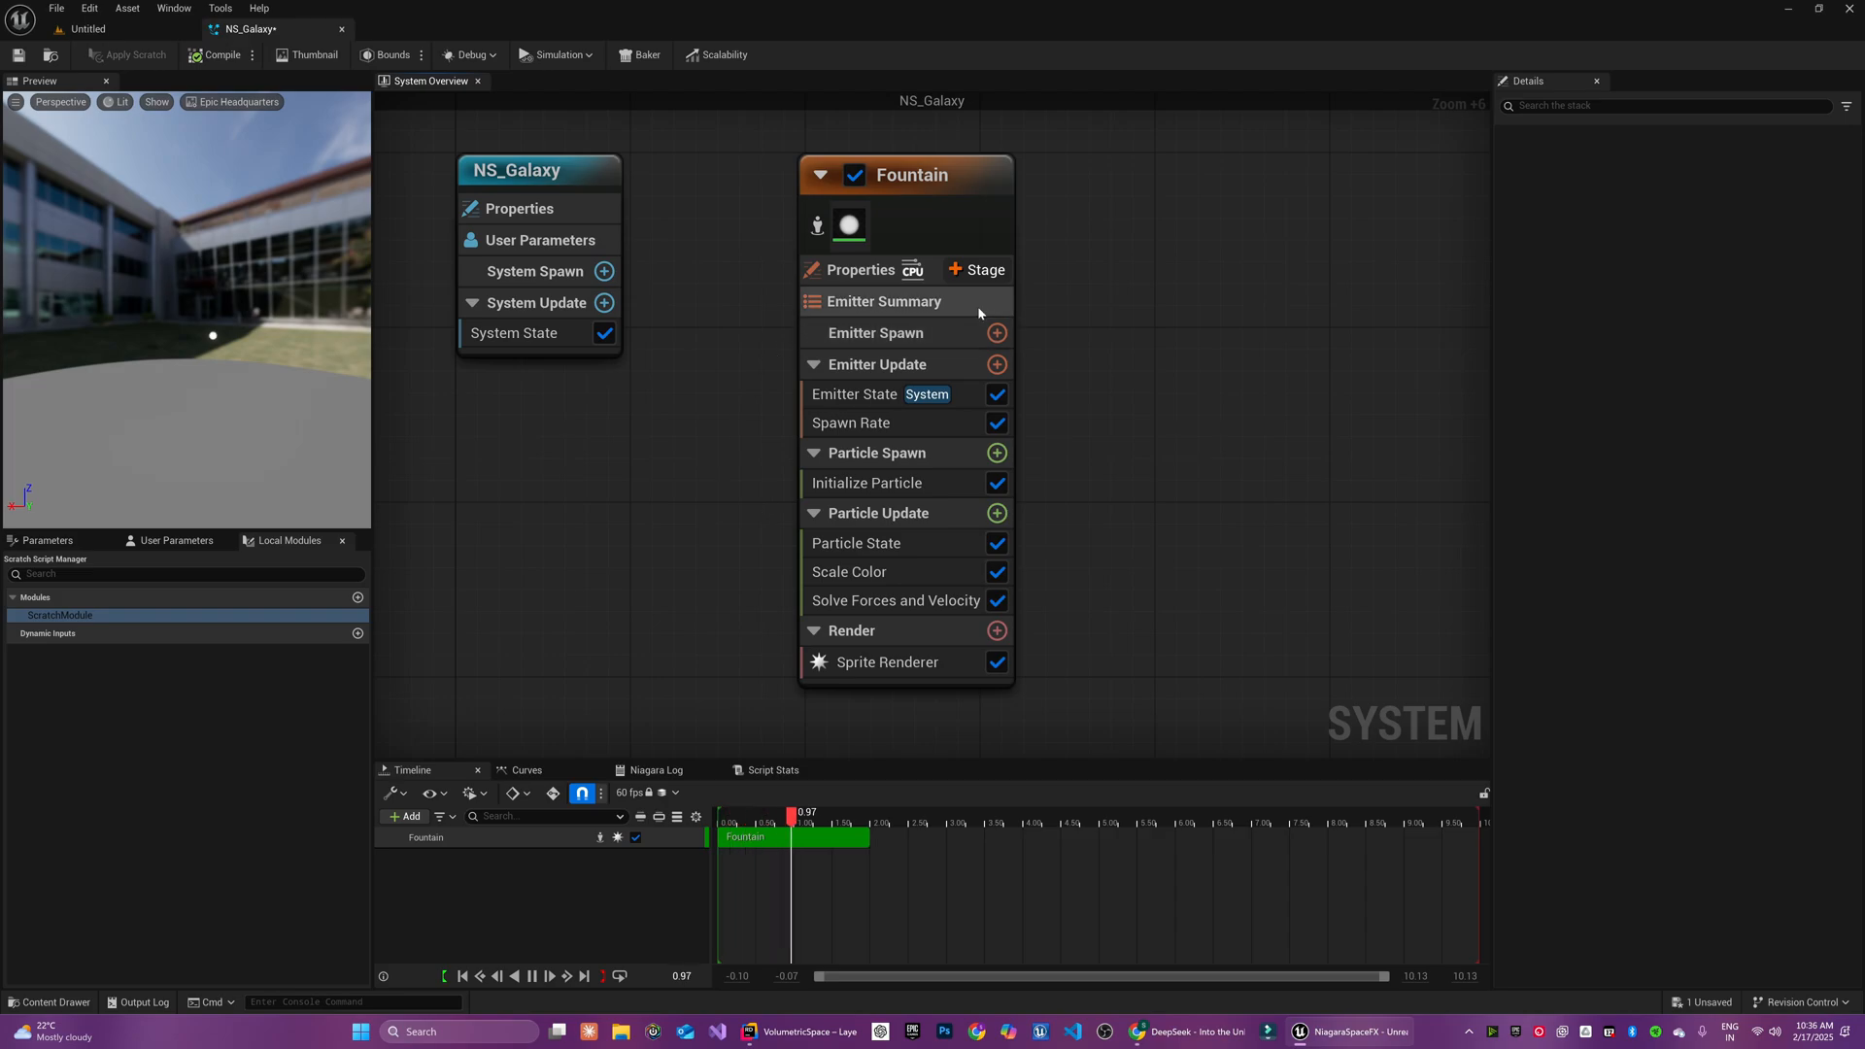
Set Spawn Rate to 10000 and give the GalaxyPosition Custom HLSL node float inputs and a Position output OutPosition
left_click(850, 422)
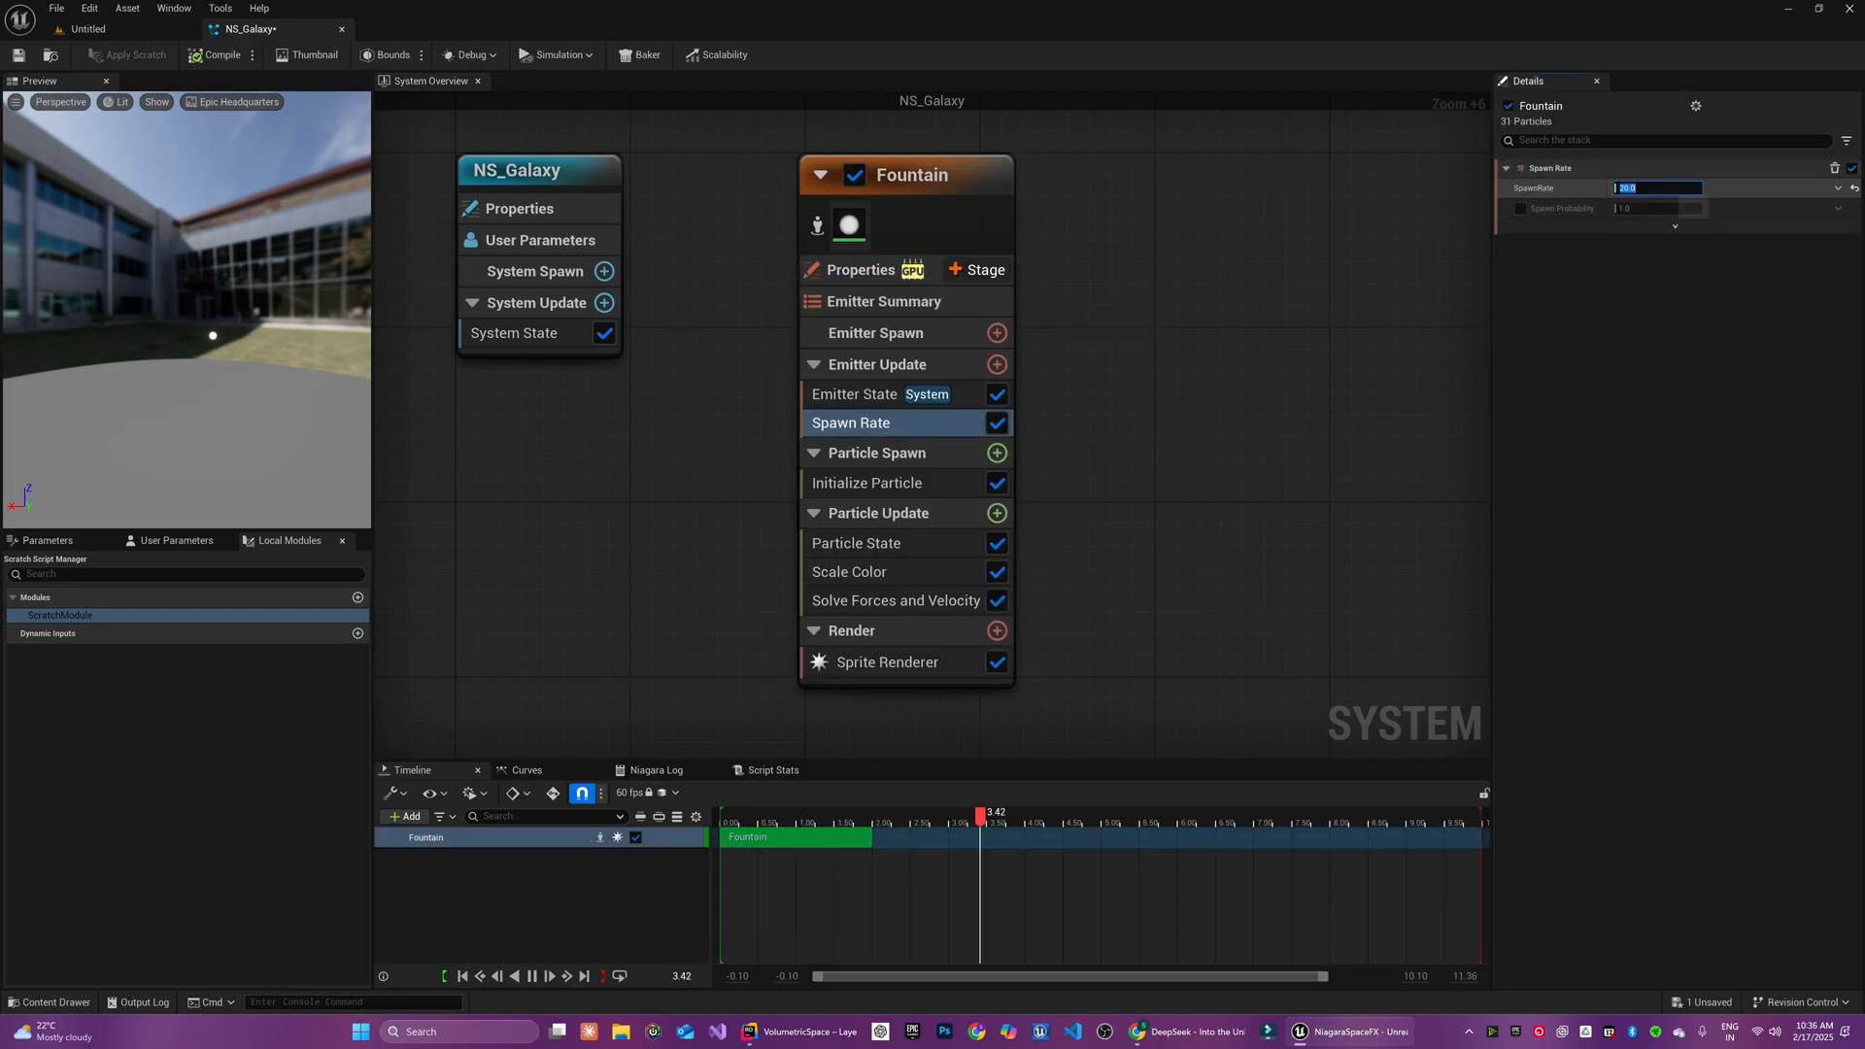
type("10000.0")
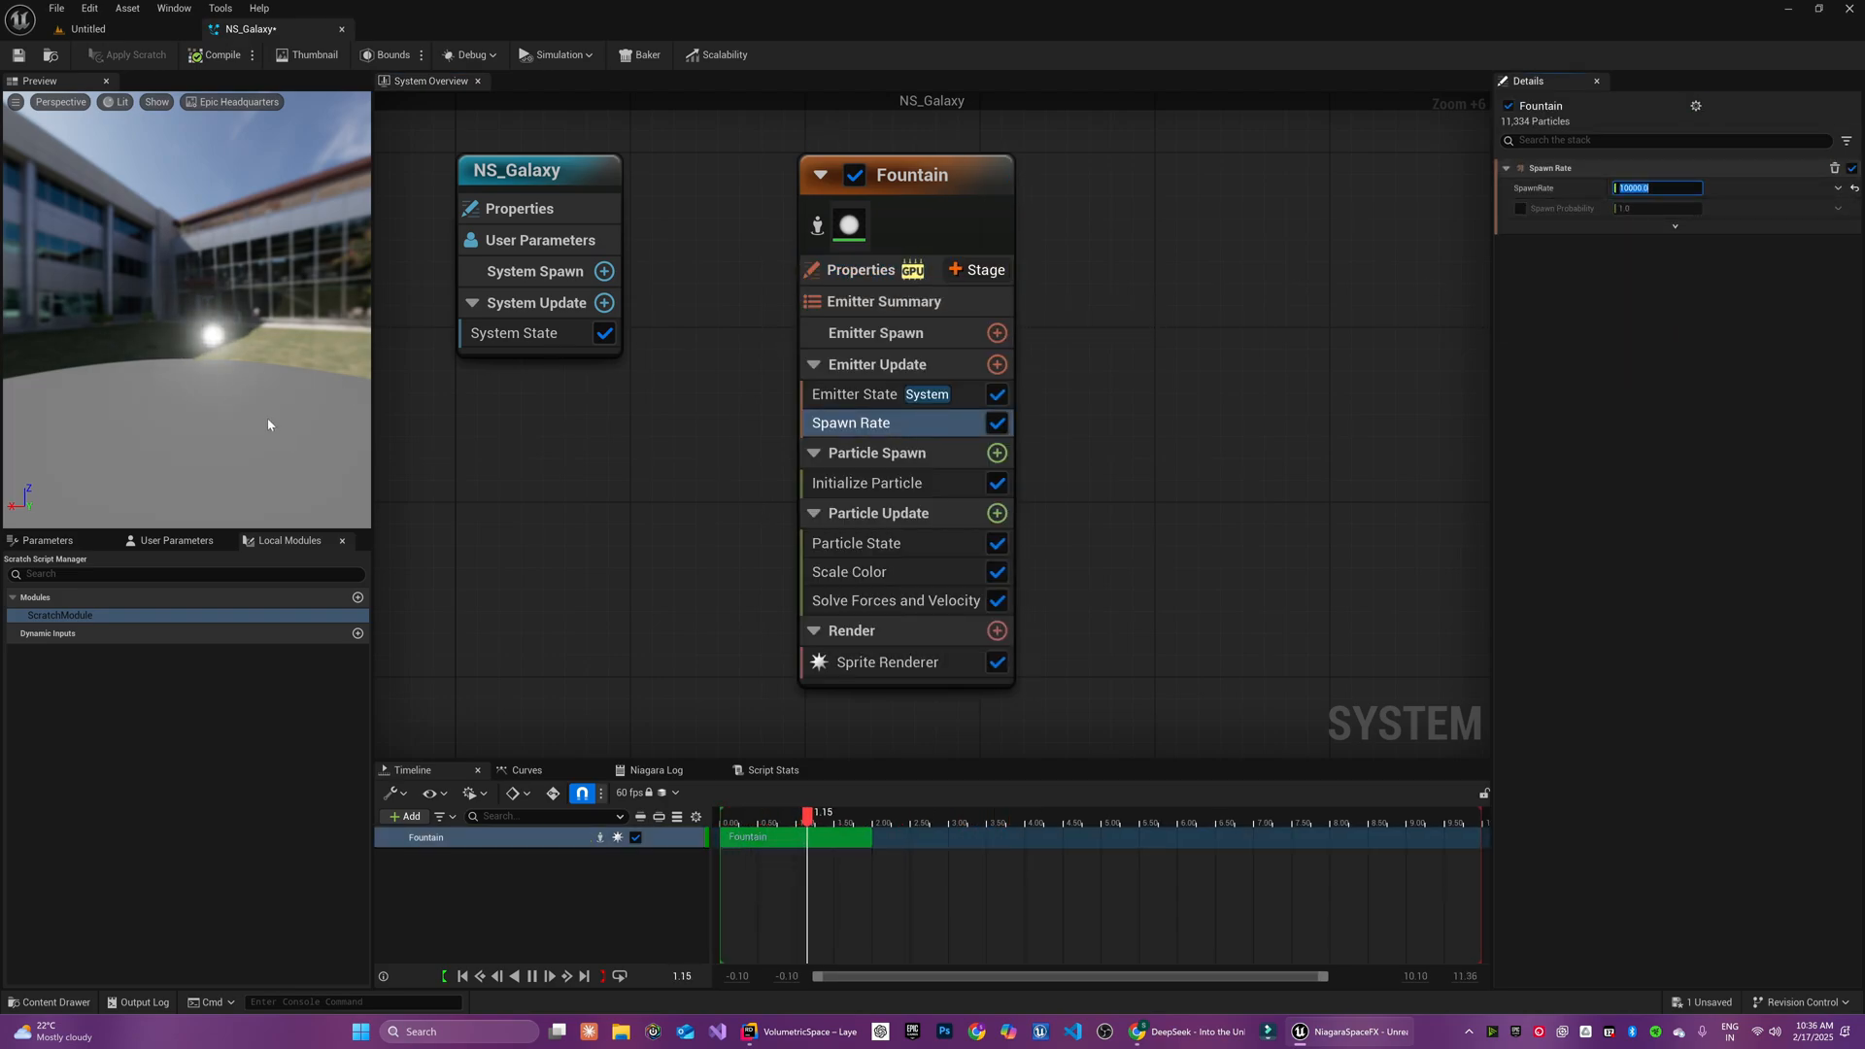
left_click(996, 453)
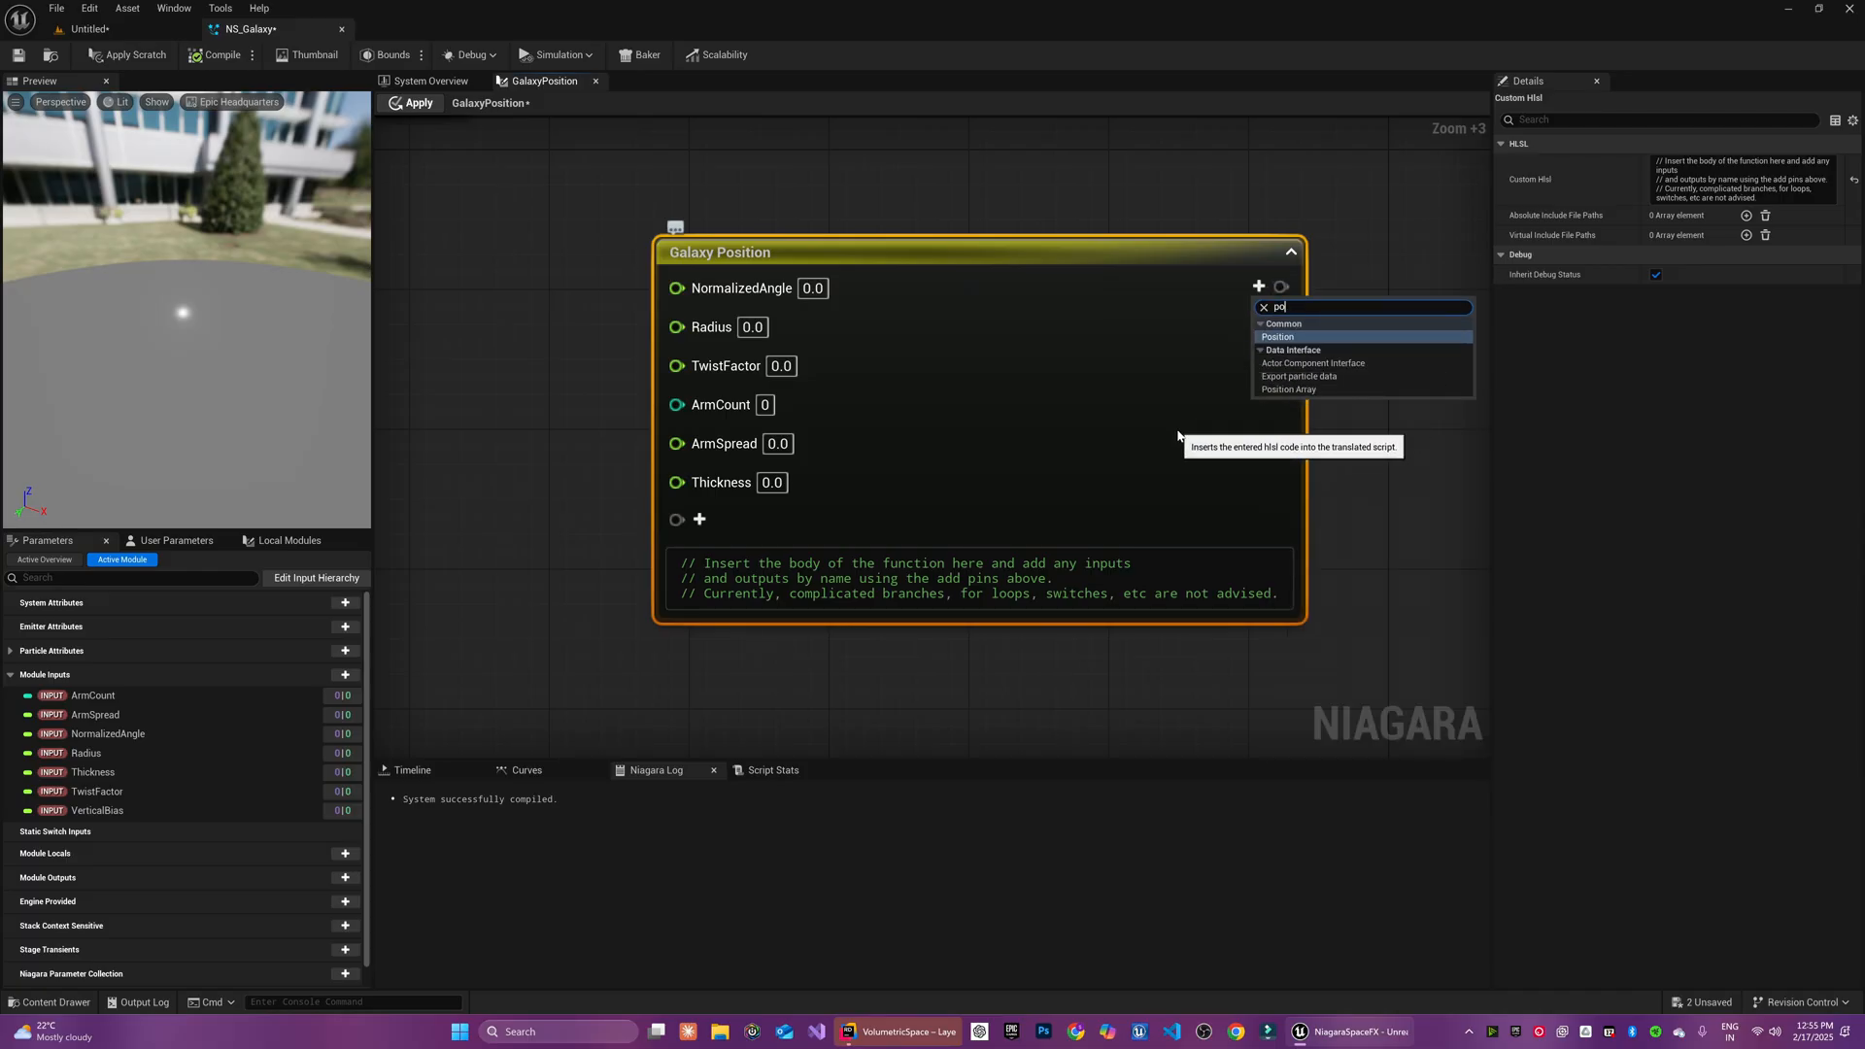
left_click(1278, 336)
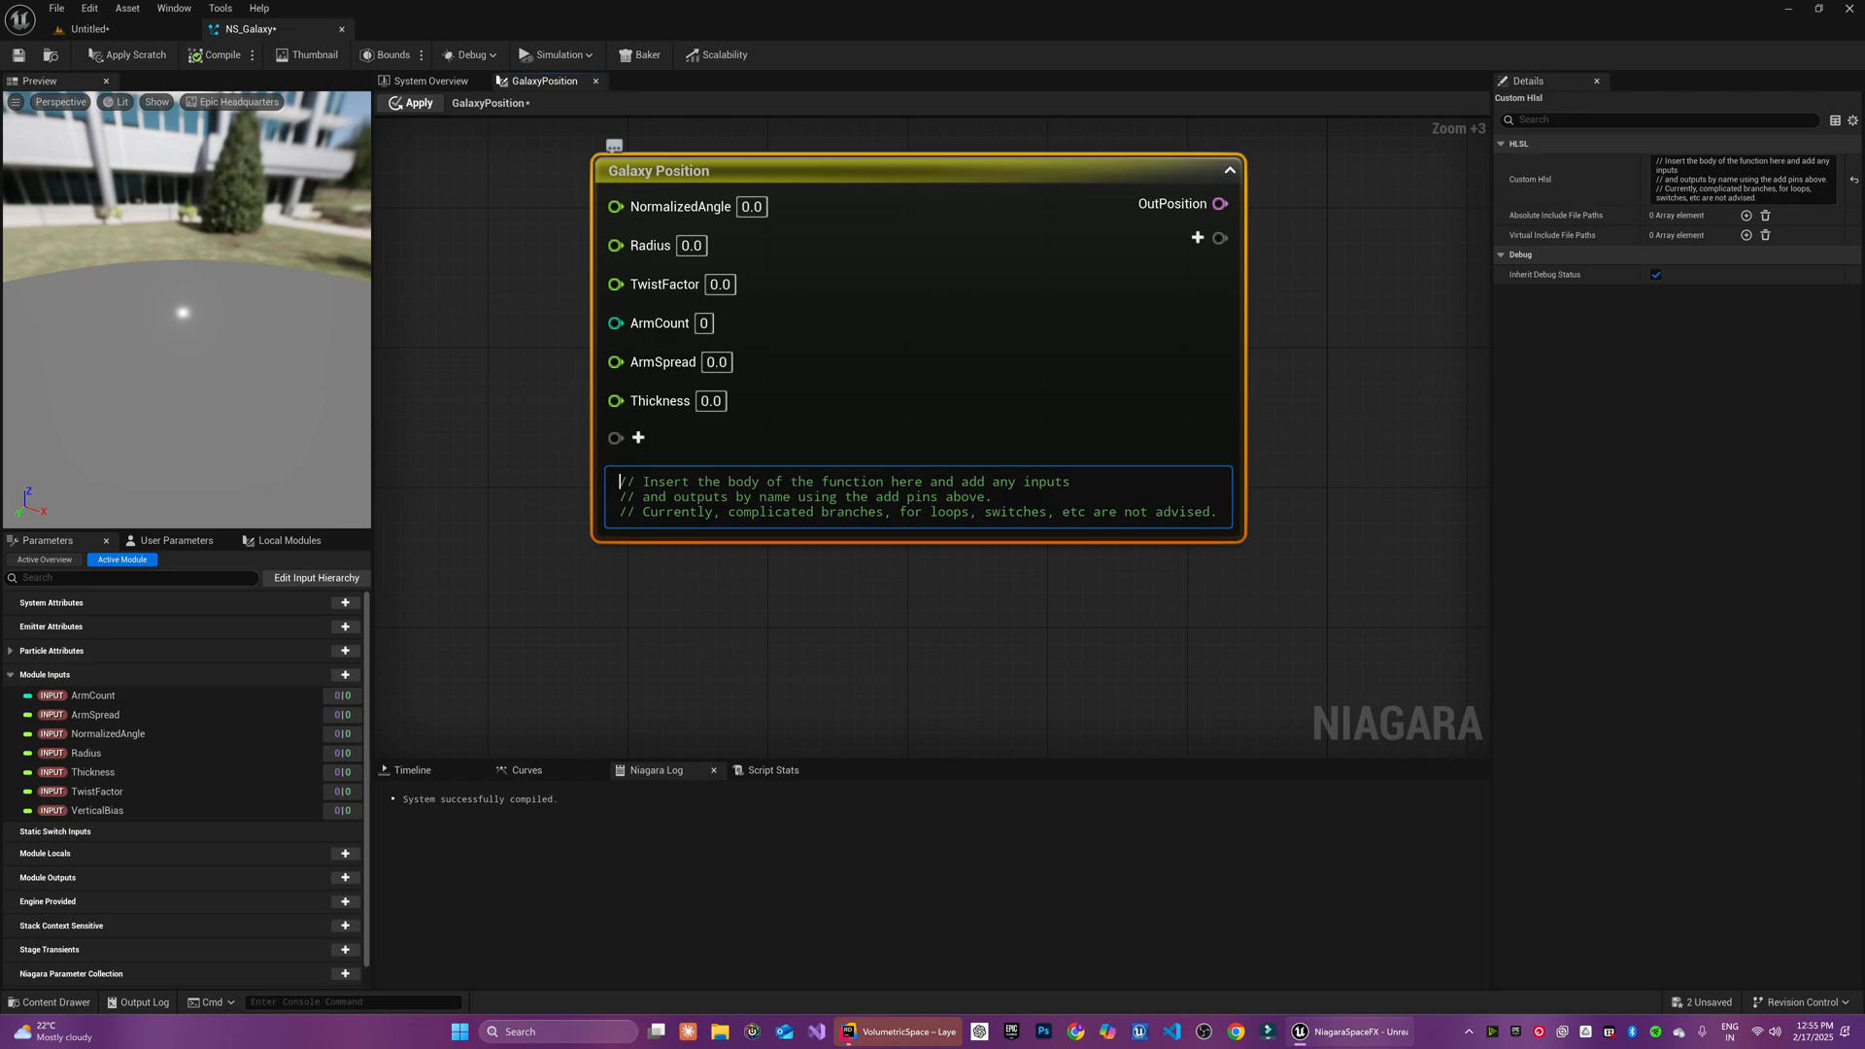
Write the HLSL lines computing r from sqrt(NormalizedAngle), basePhi from NormalizedAngle * PI, and twistedPhi
type("float r = sqrt")
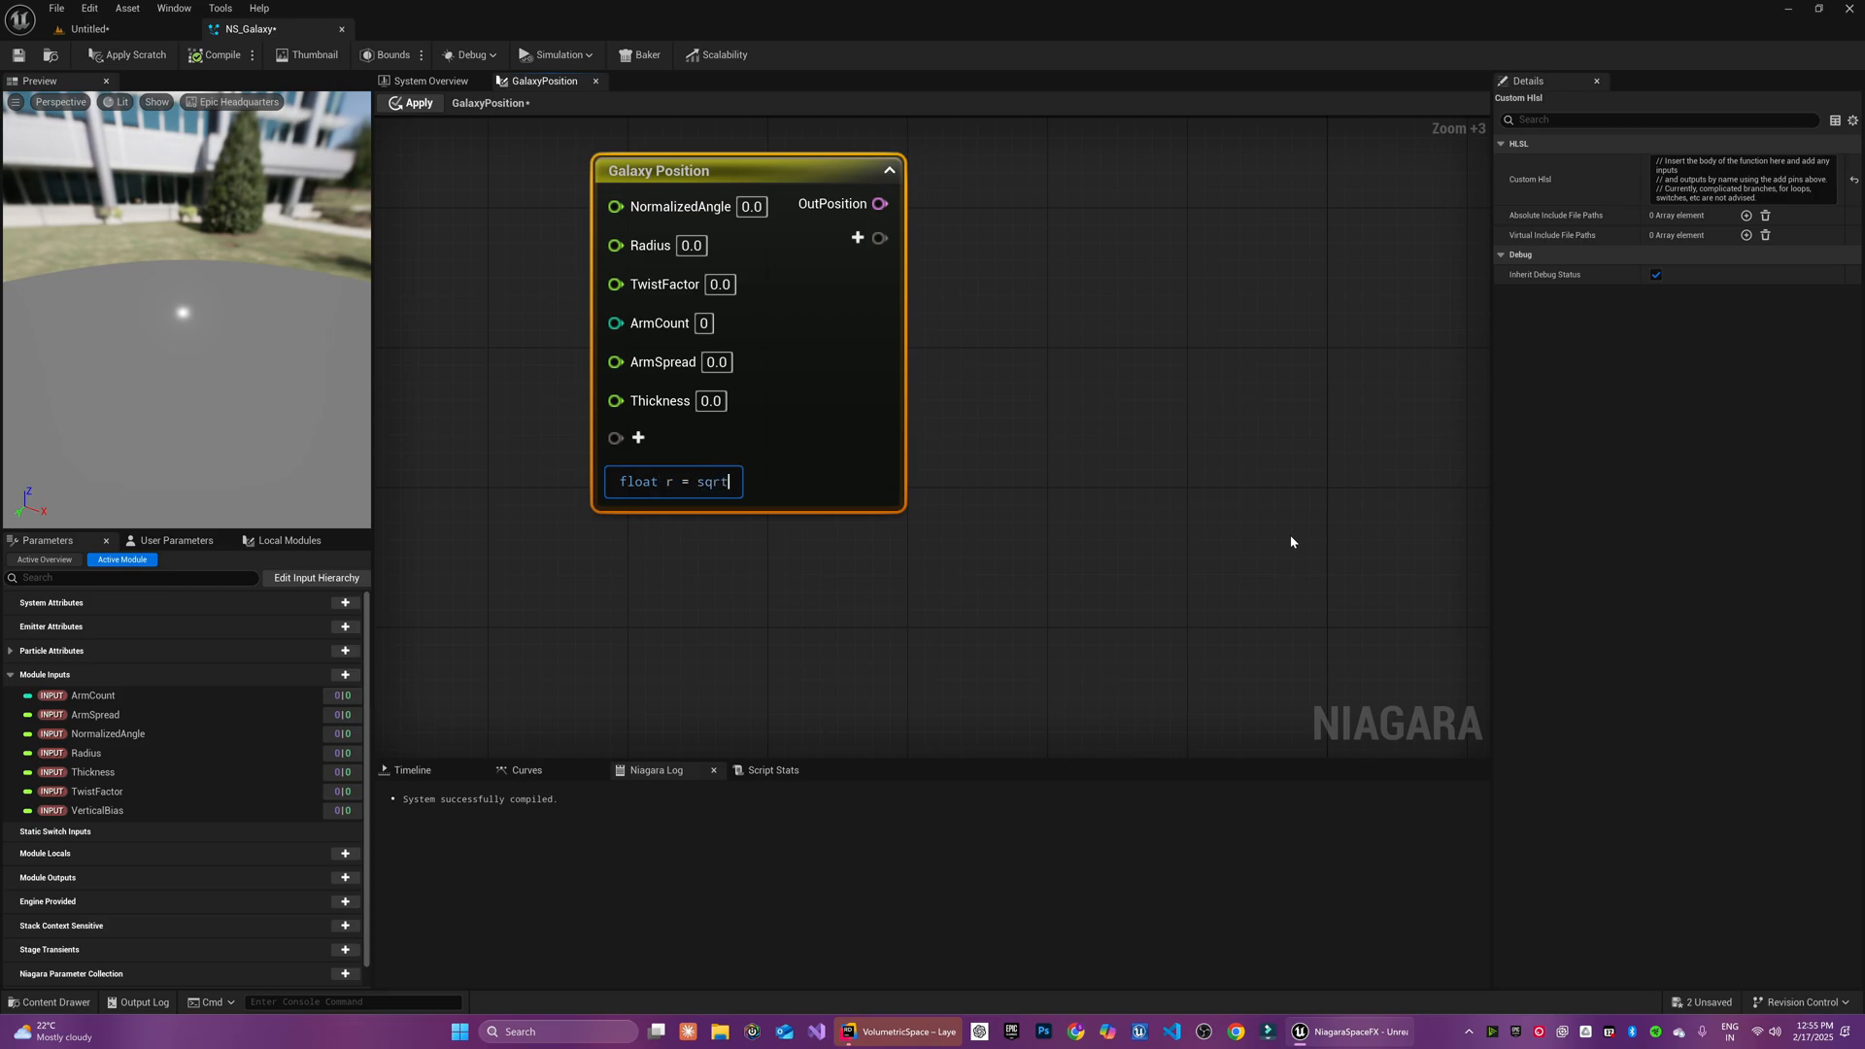
type("(NormalizedAngle) * Radius;")
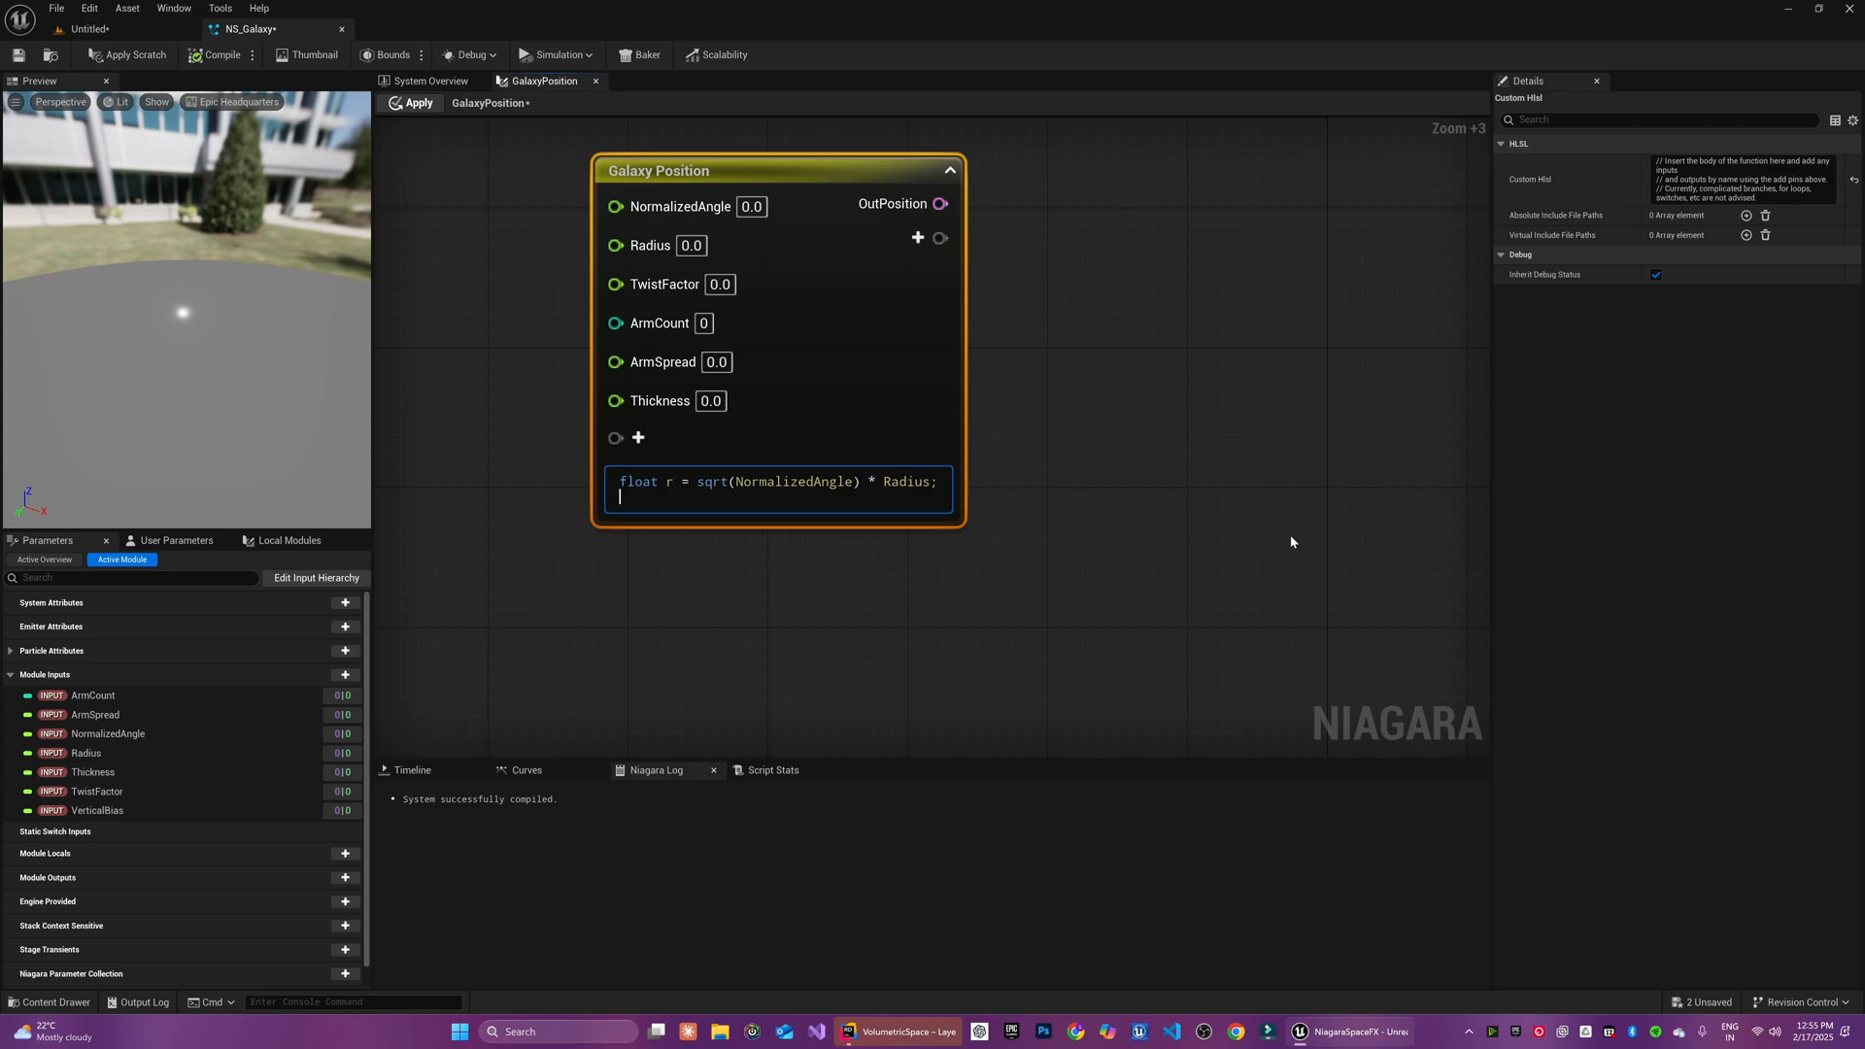
type("float b")
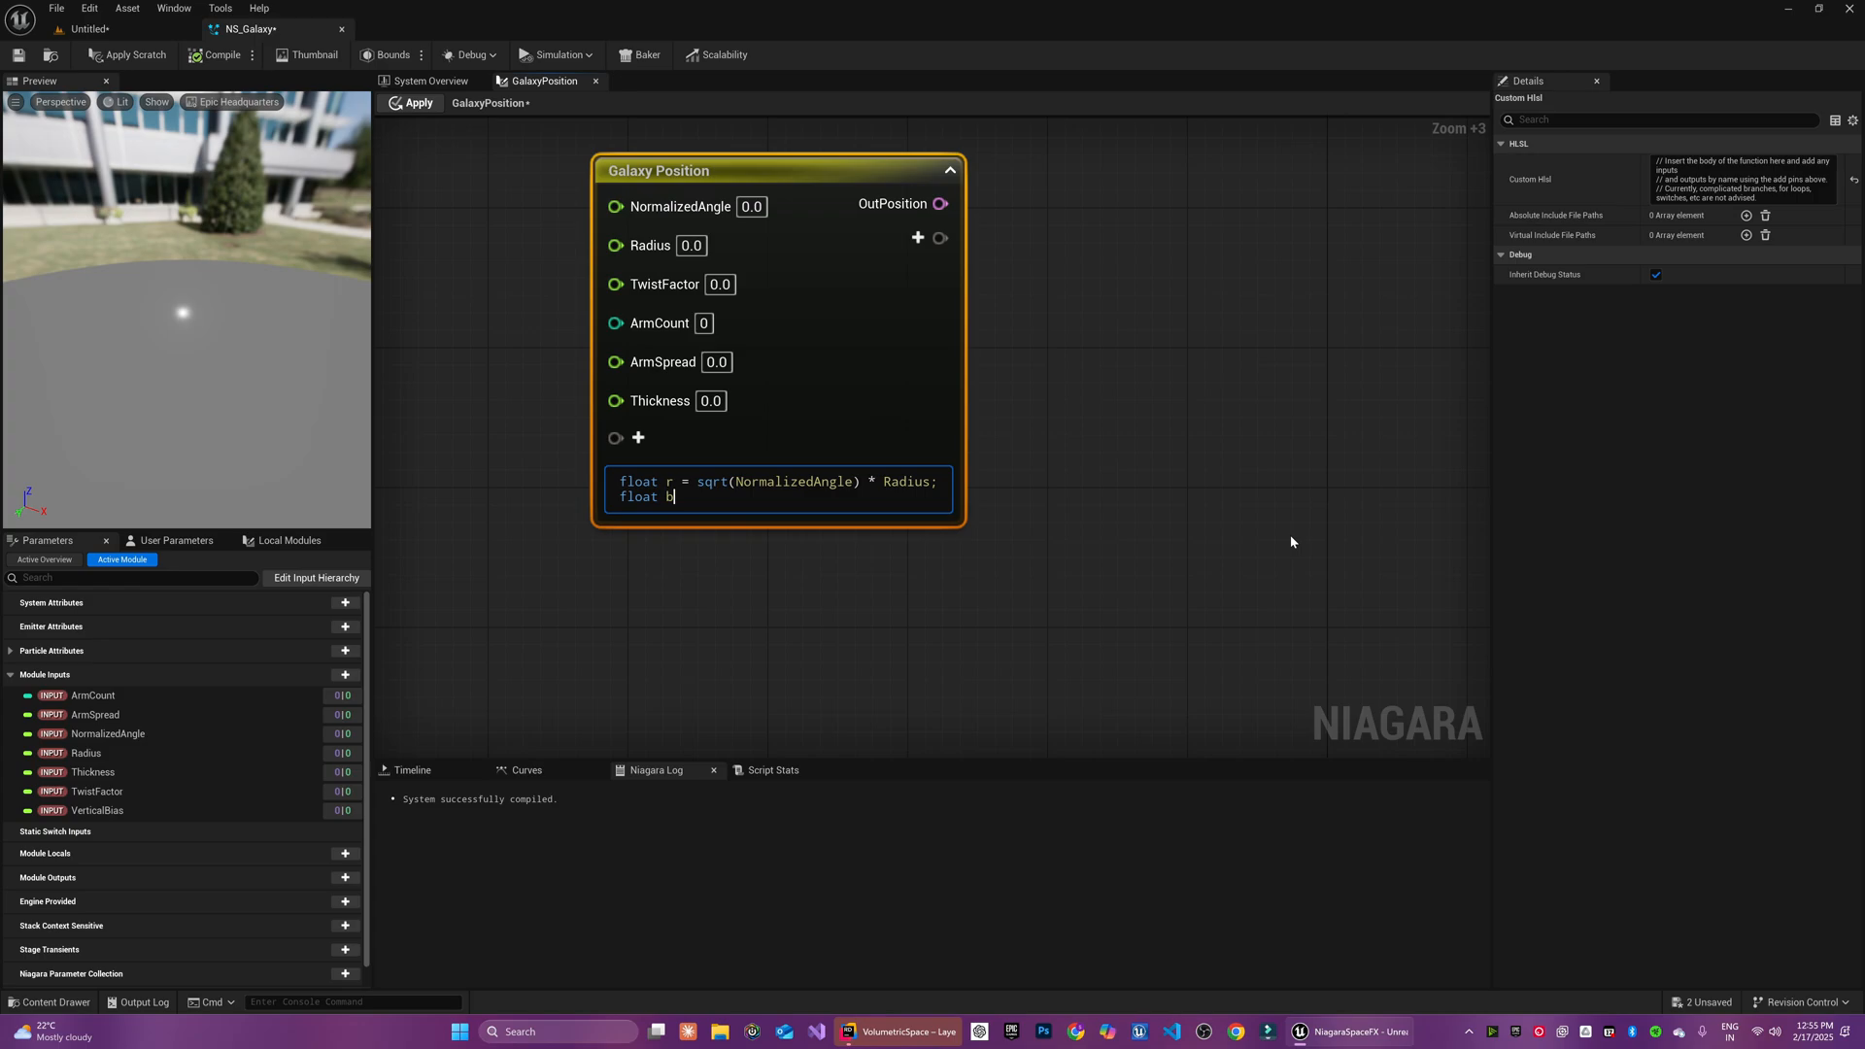
type("asePhi = NormalizedAngle * 2.0 *")
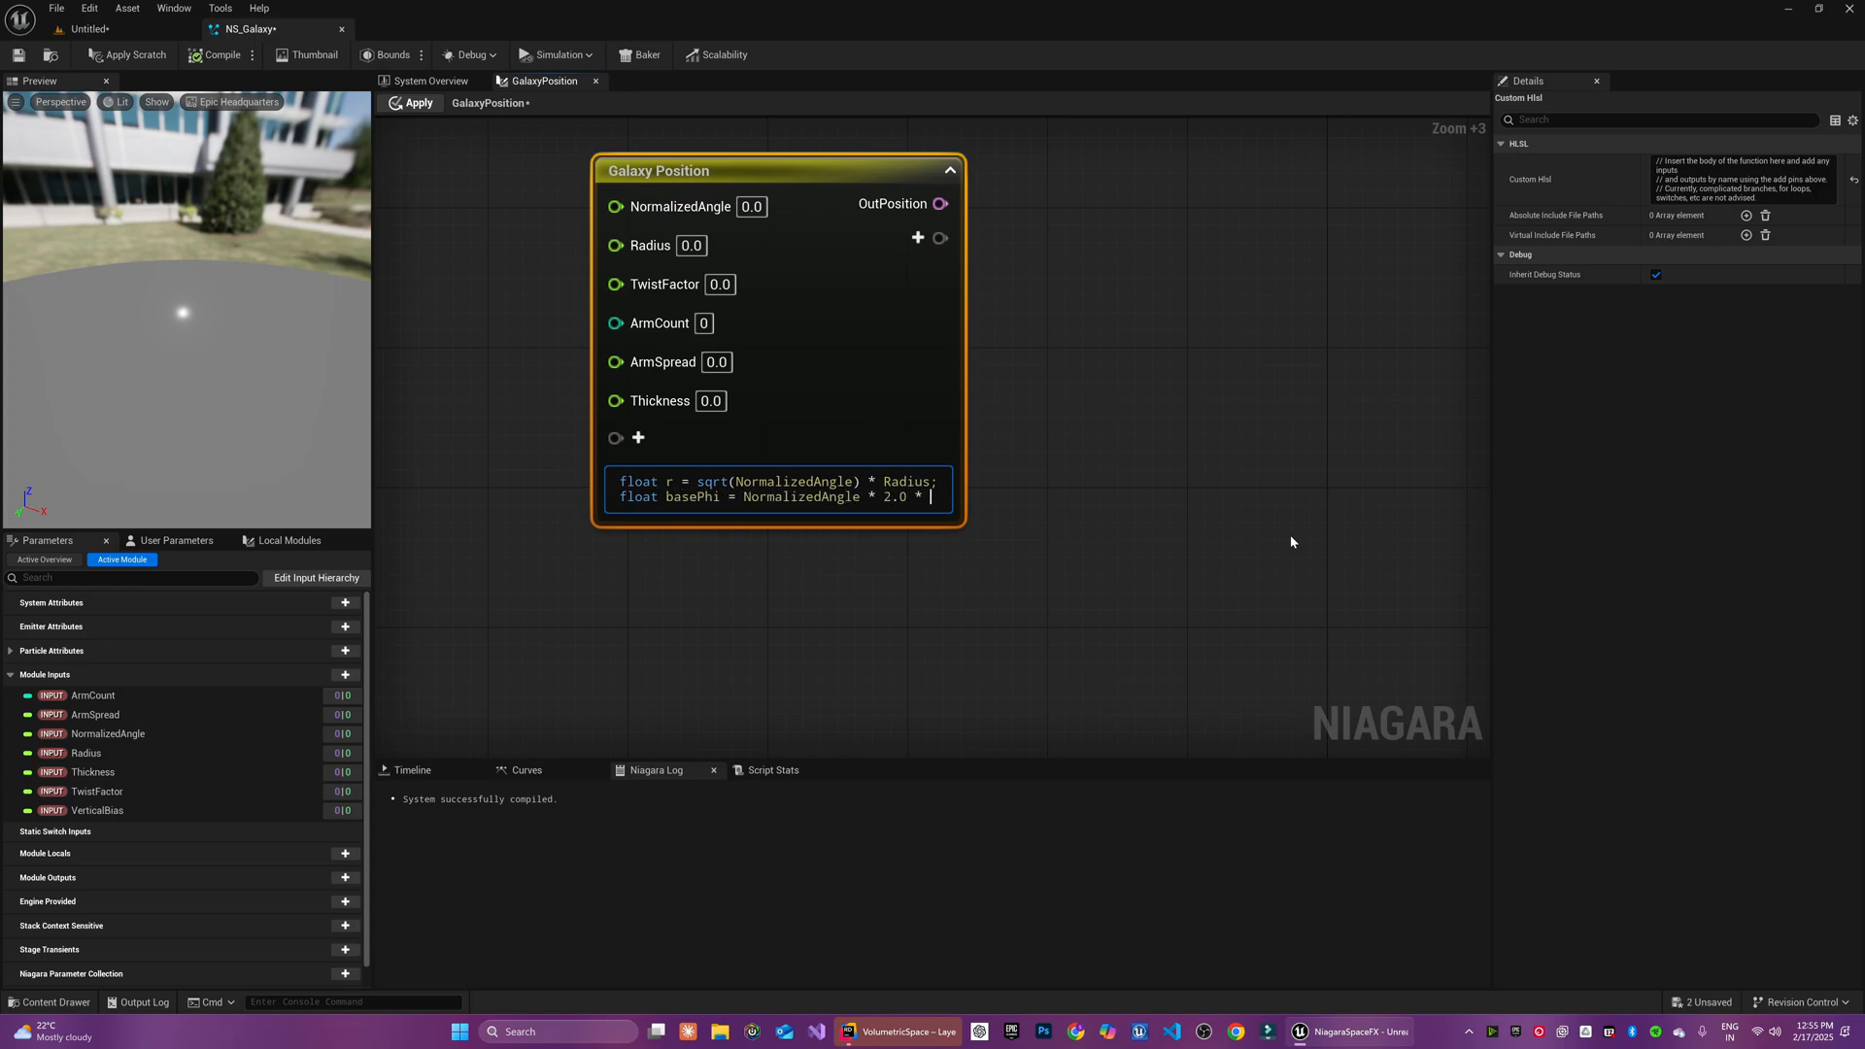
type("PI;")
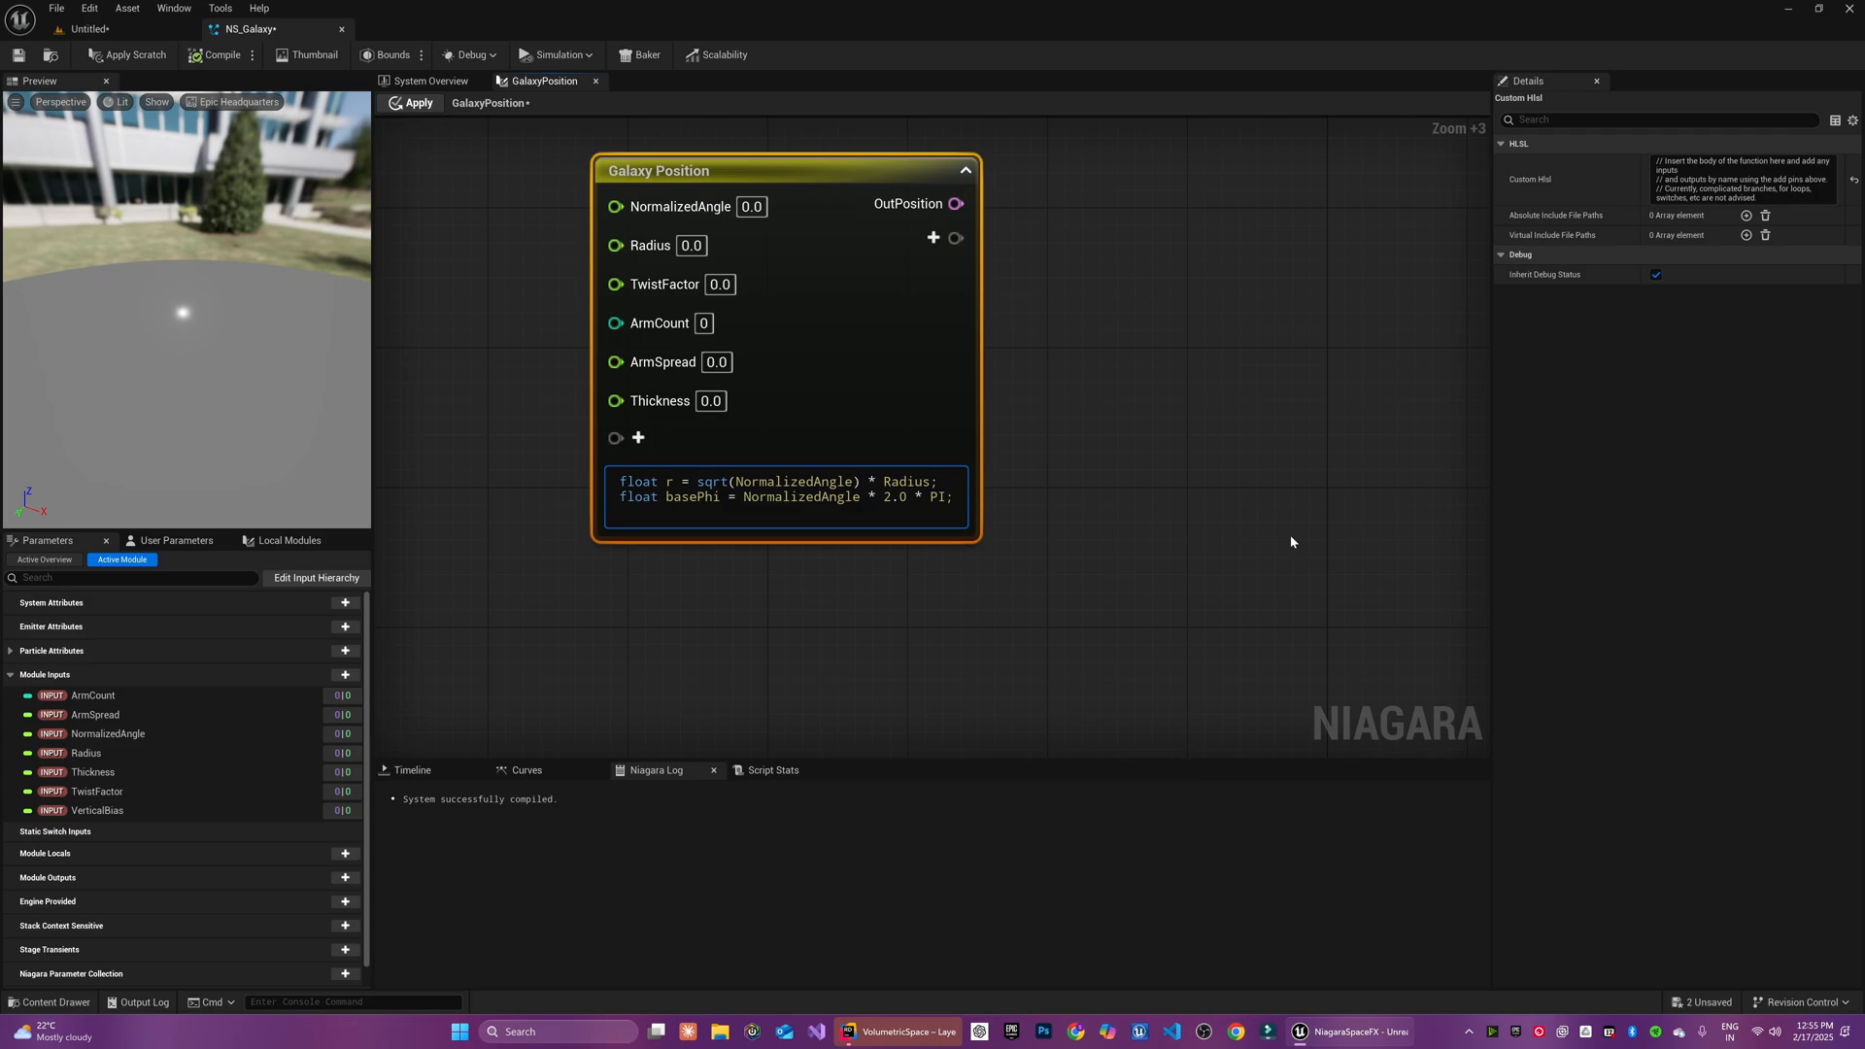
type("float twistedPhi = basePhi + r * TwistFactor;")
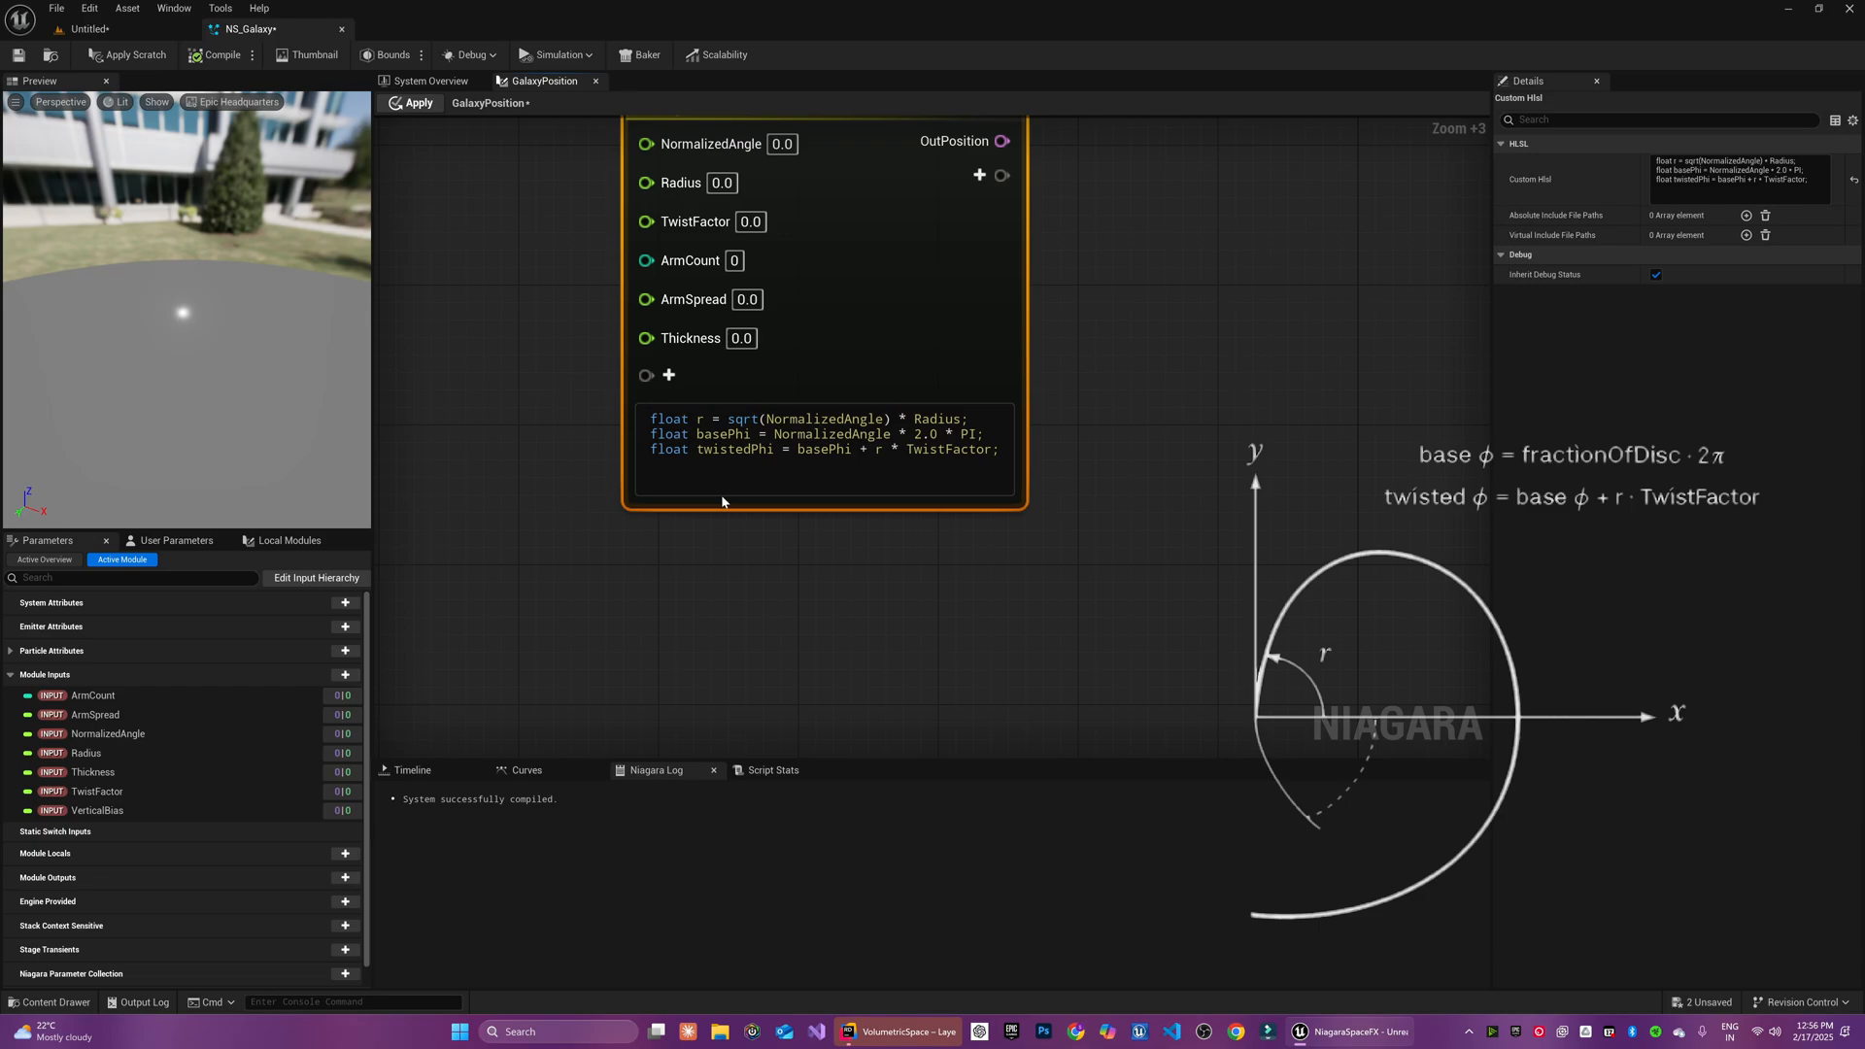
Add armAngle = 2 * PI / ArmCount and snappedPhi rounding twistedPhi to the arms with ArmSpread
type("float arm")
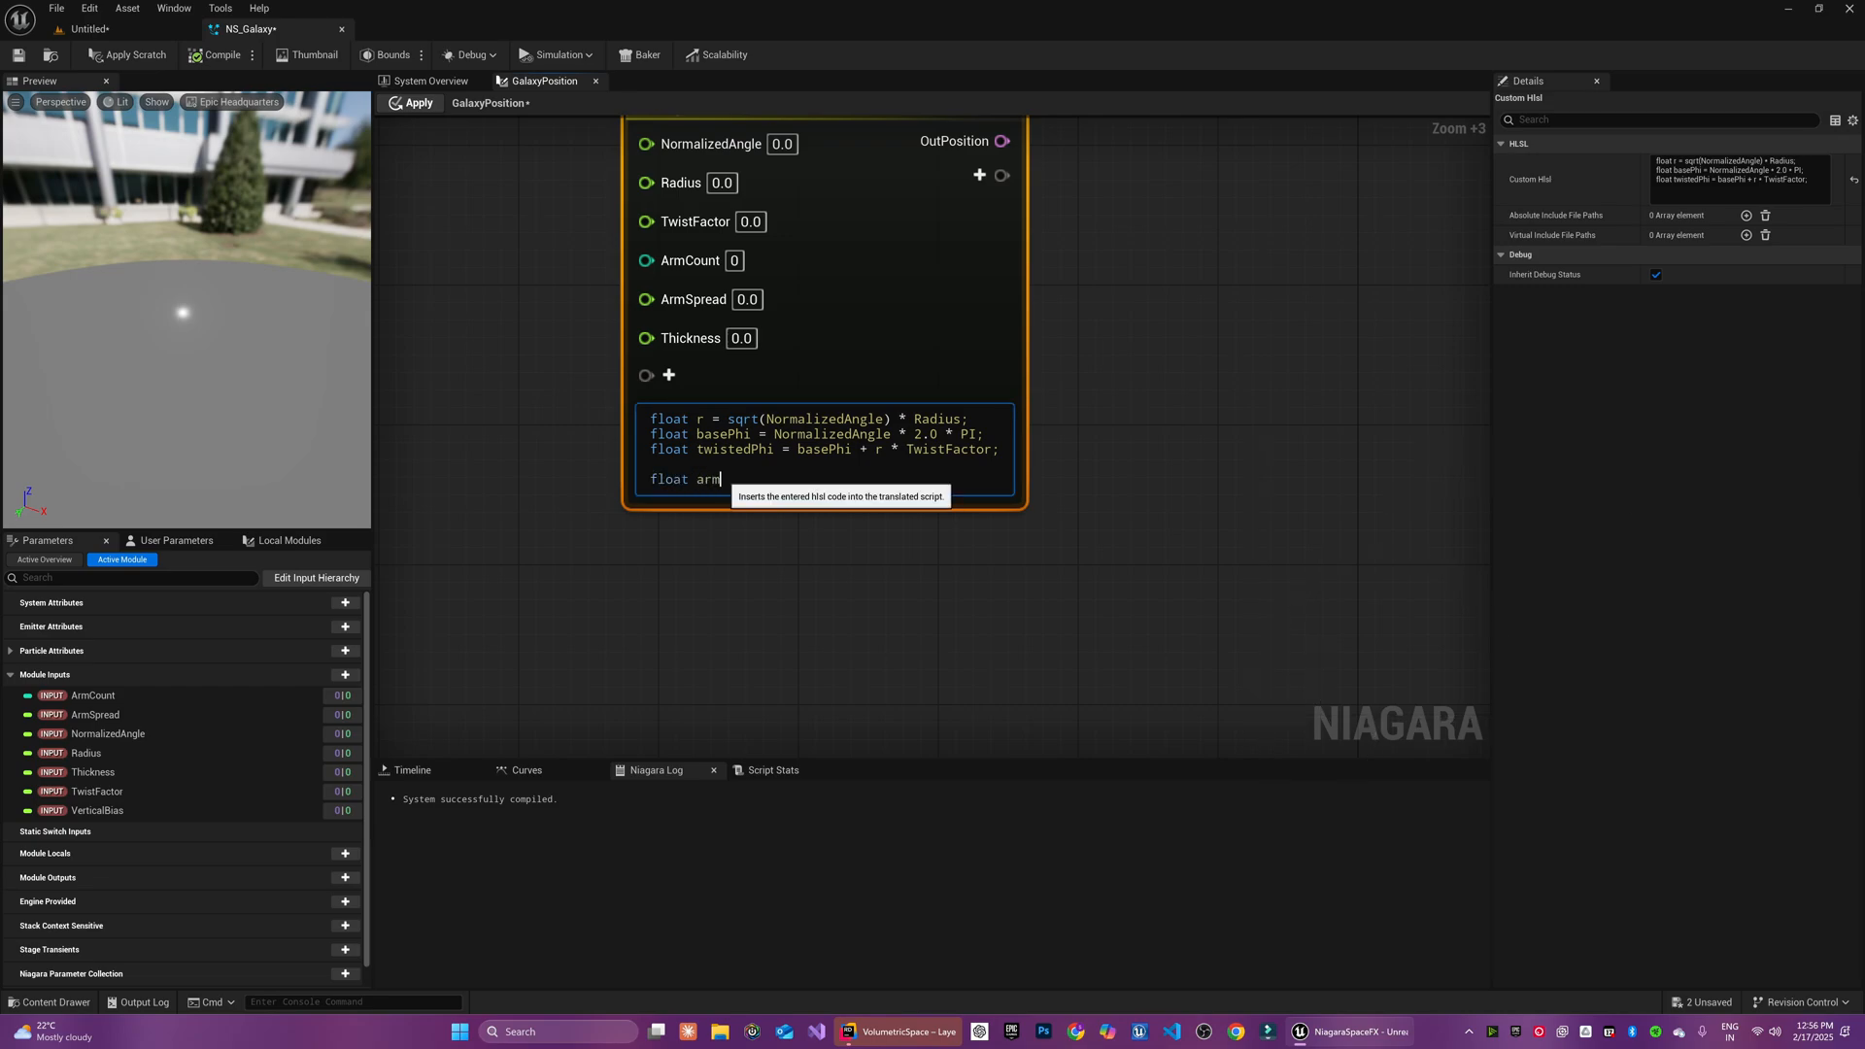
type("Angle")
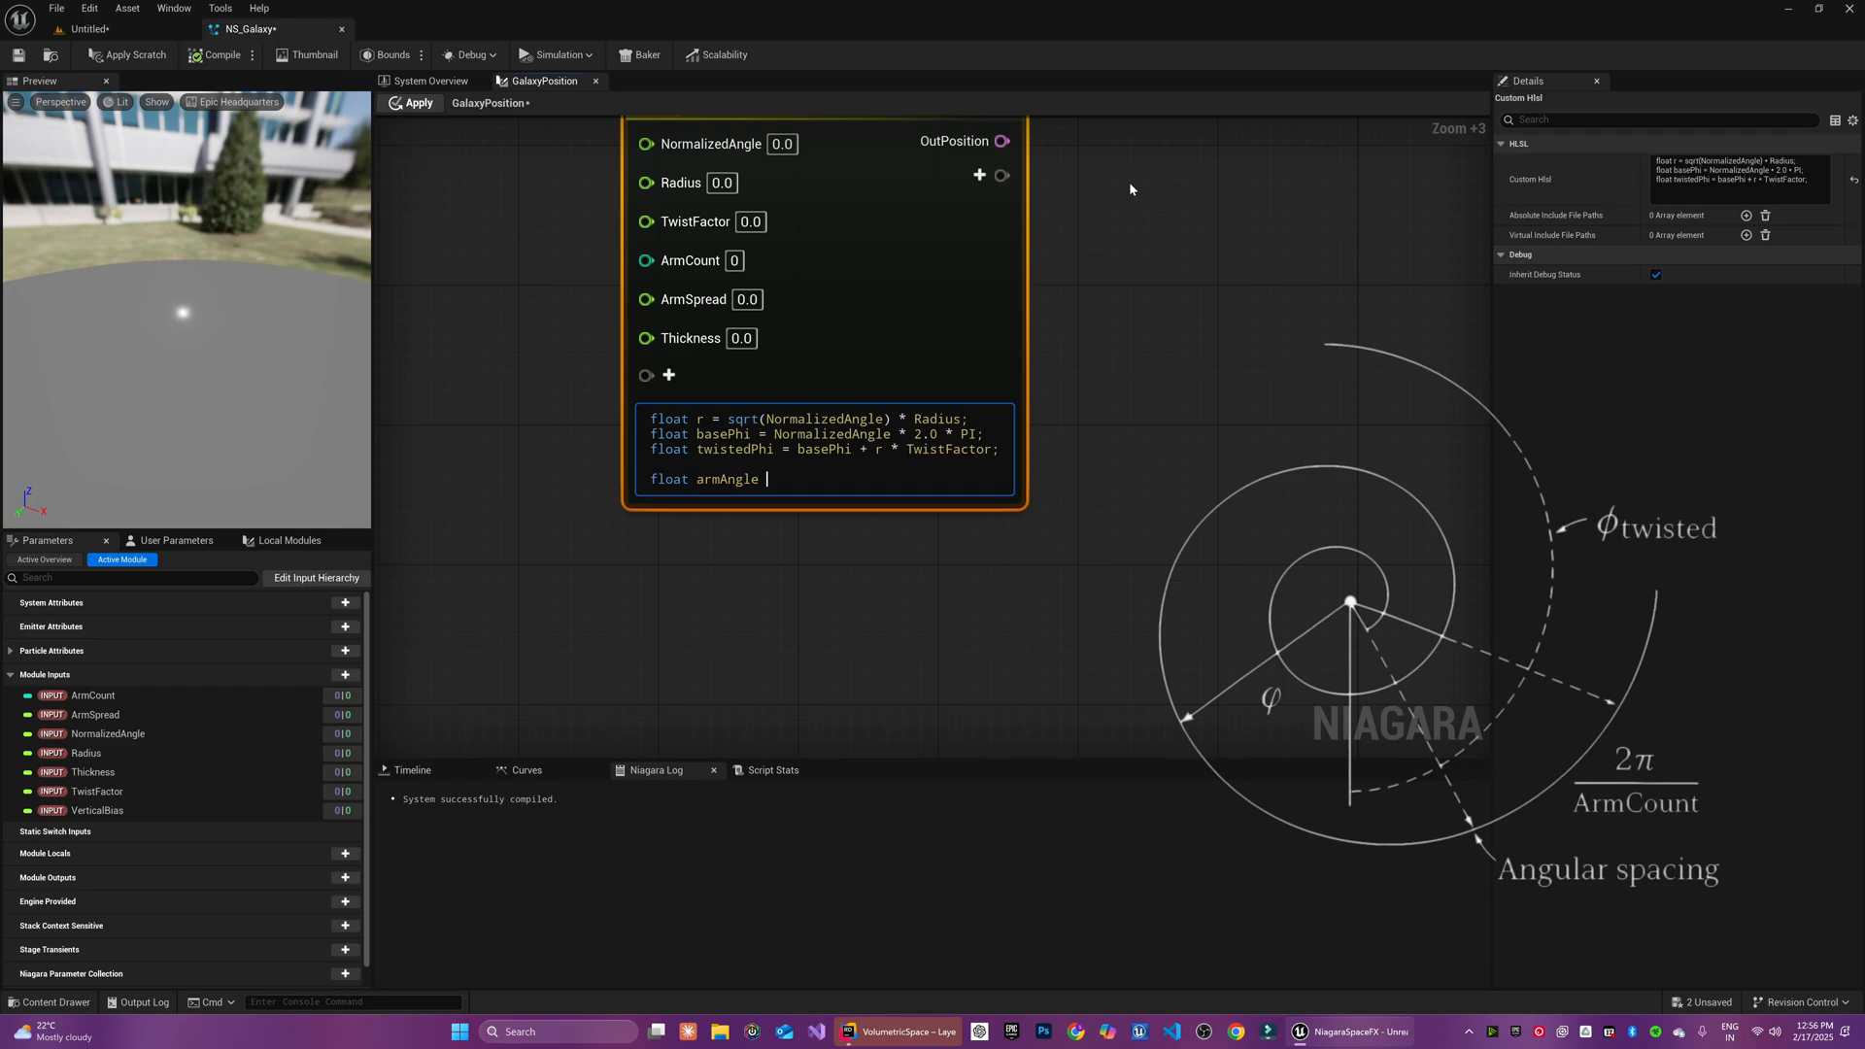
type("= 2 * PI")
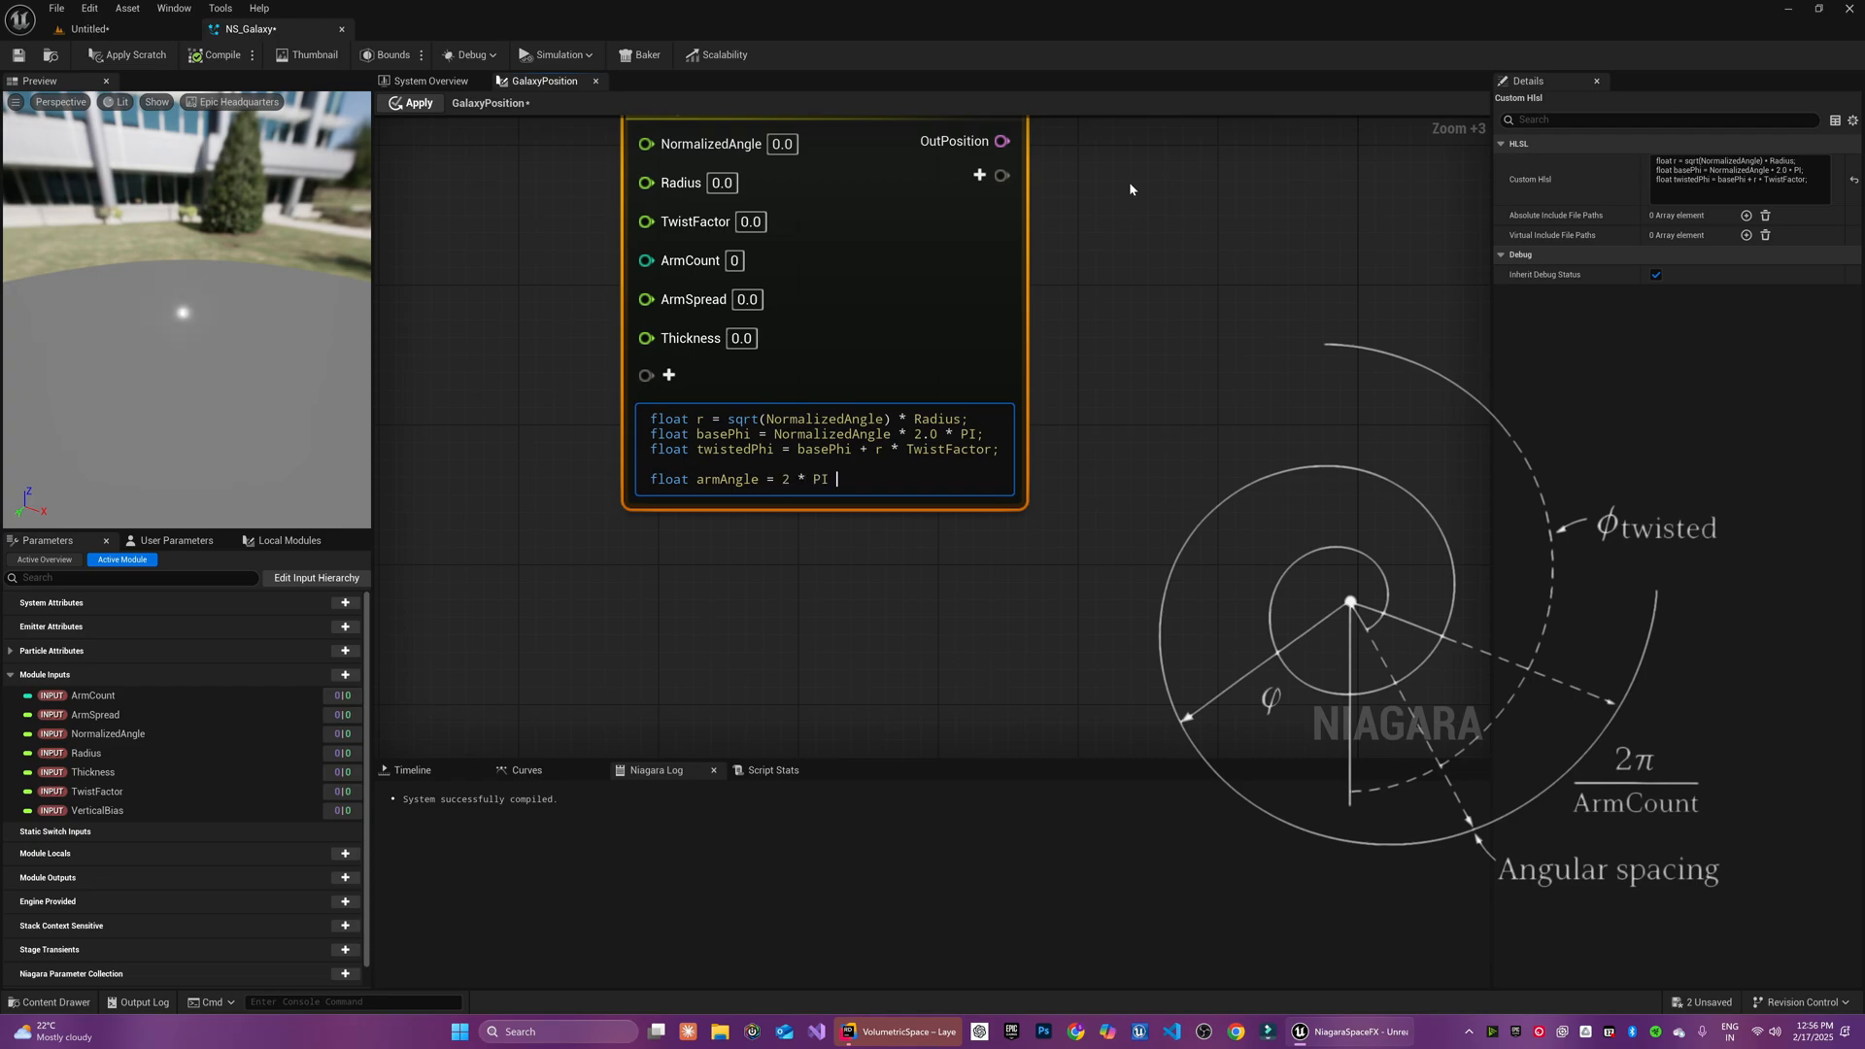
type("/ Arm")
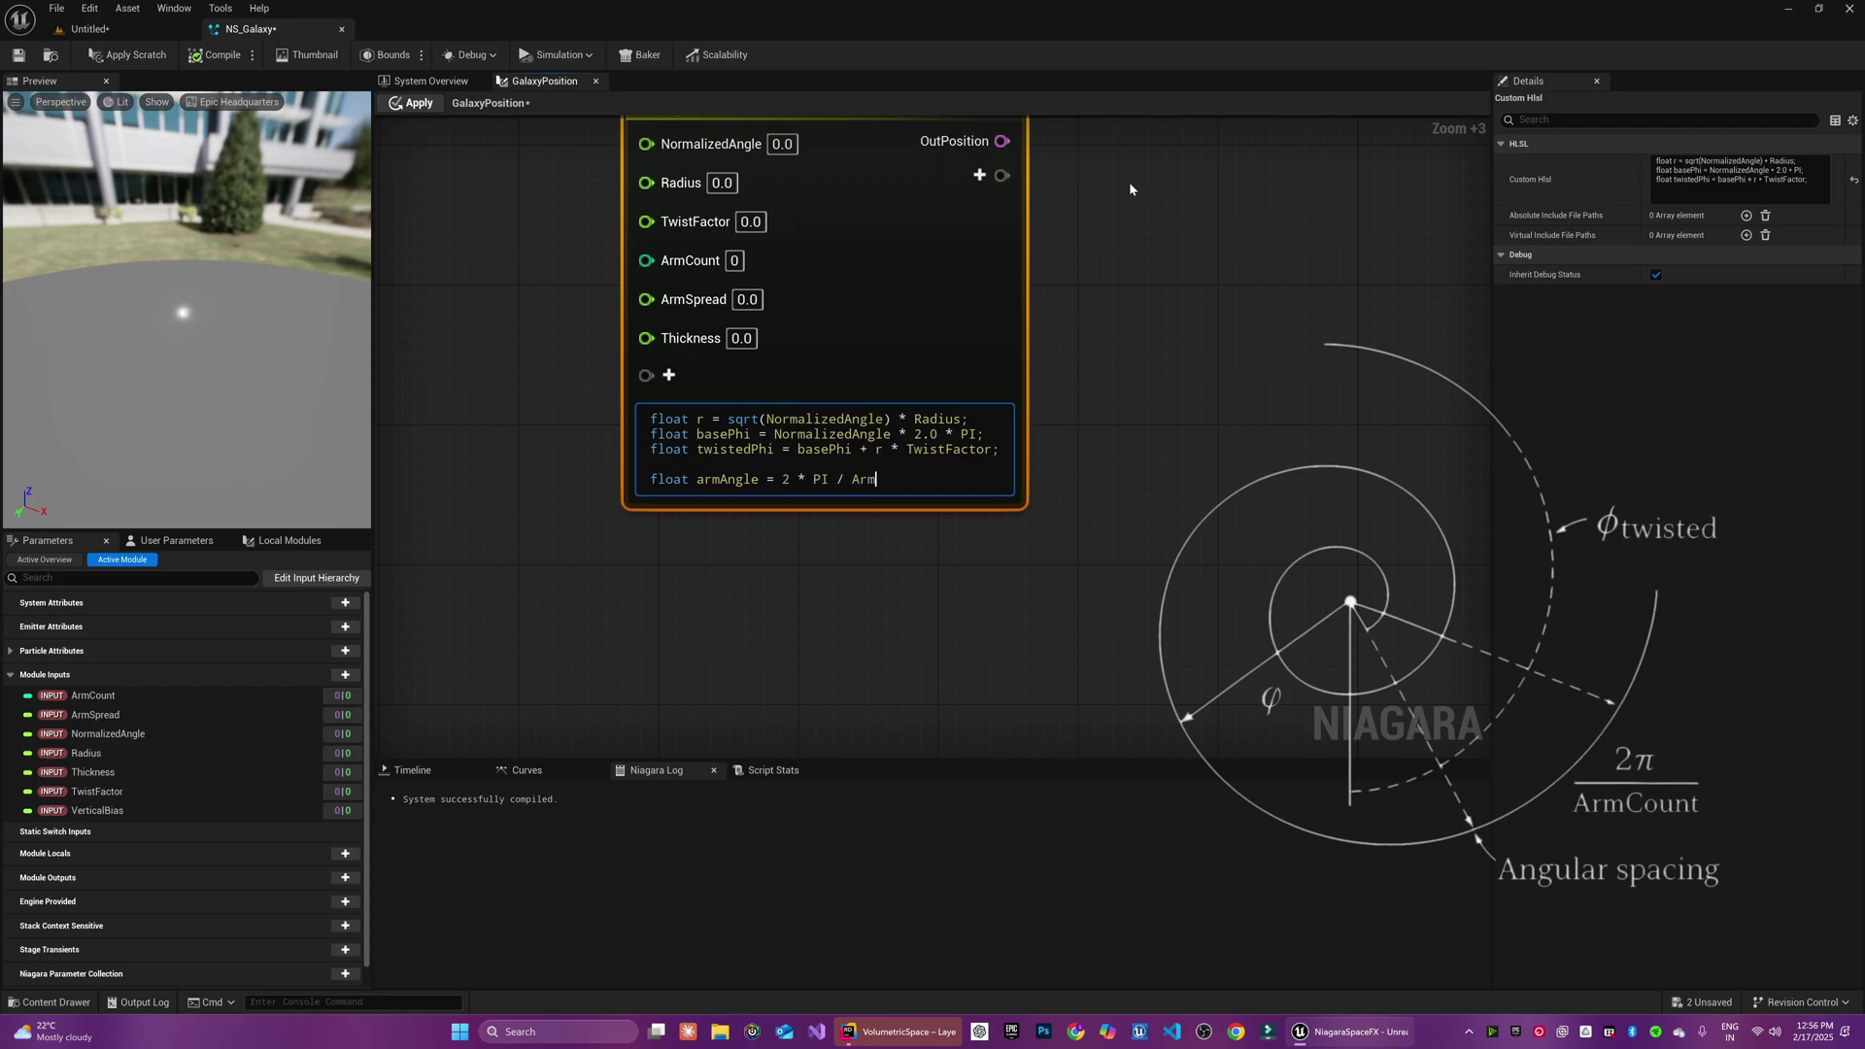
type("Count;")
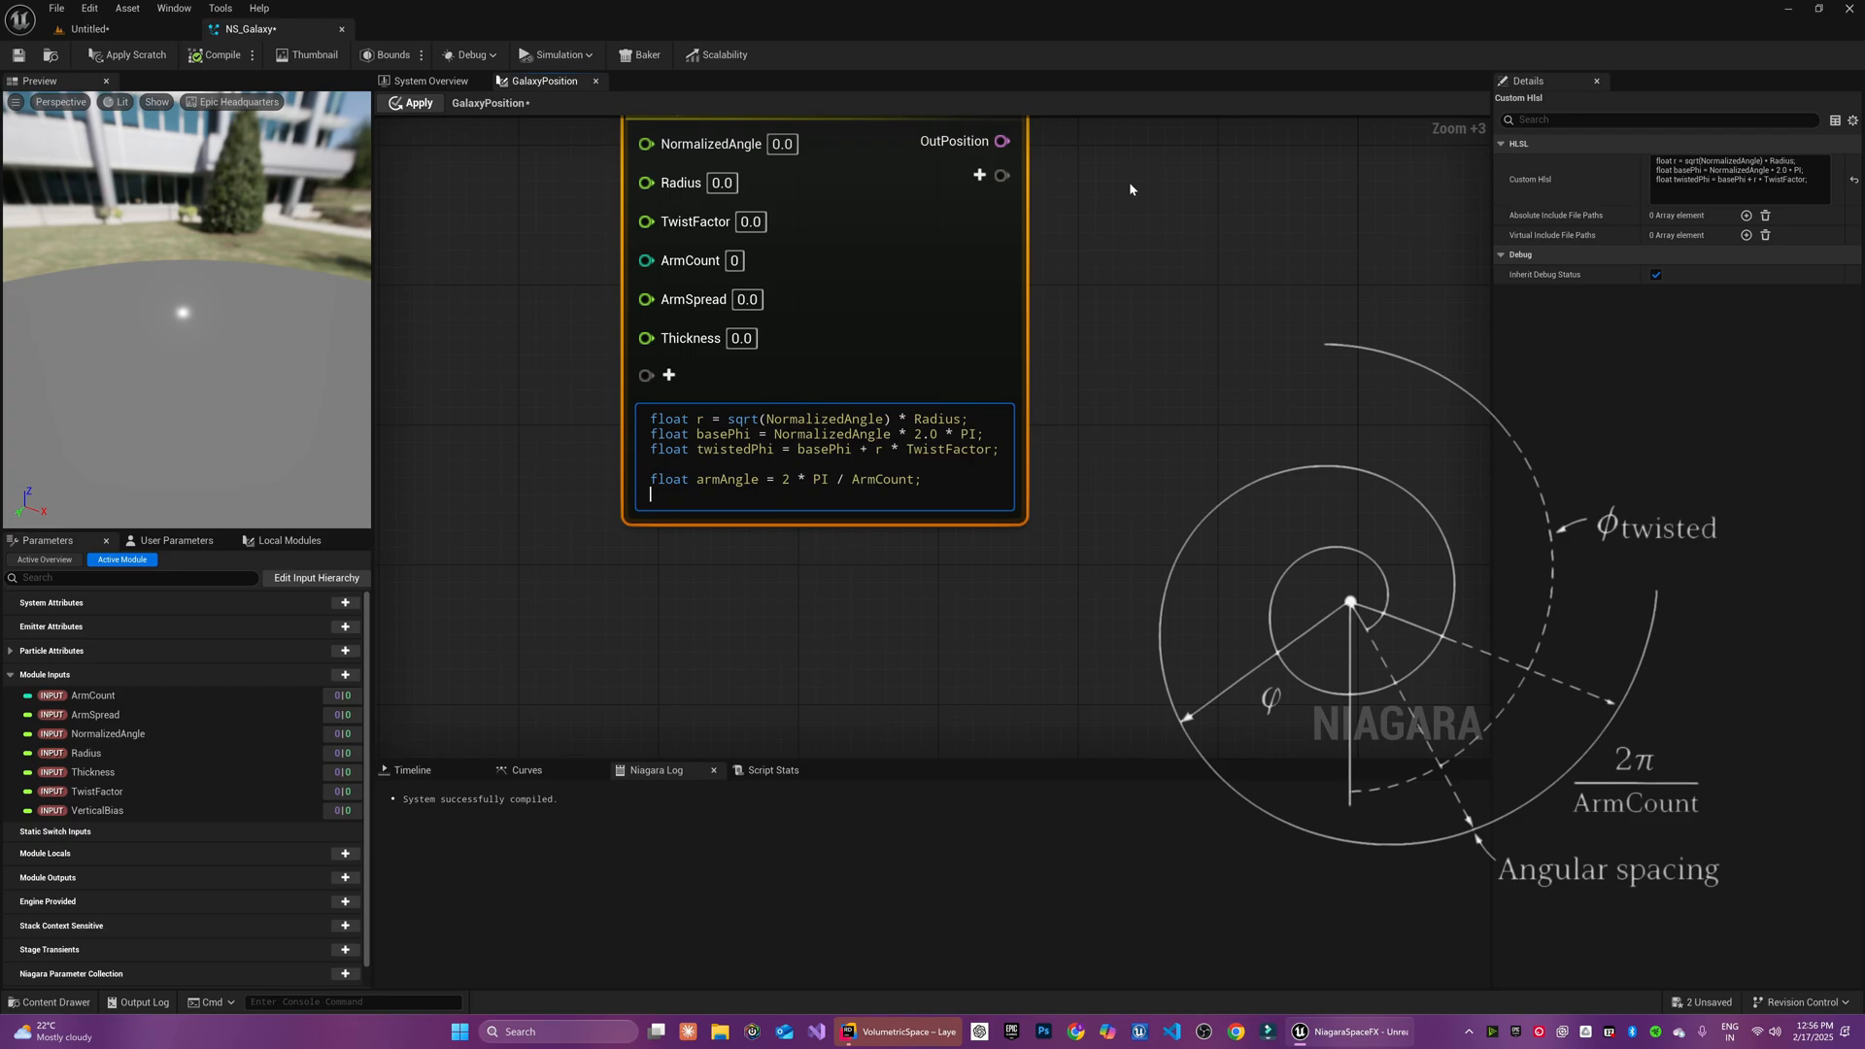
type("float snapped")
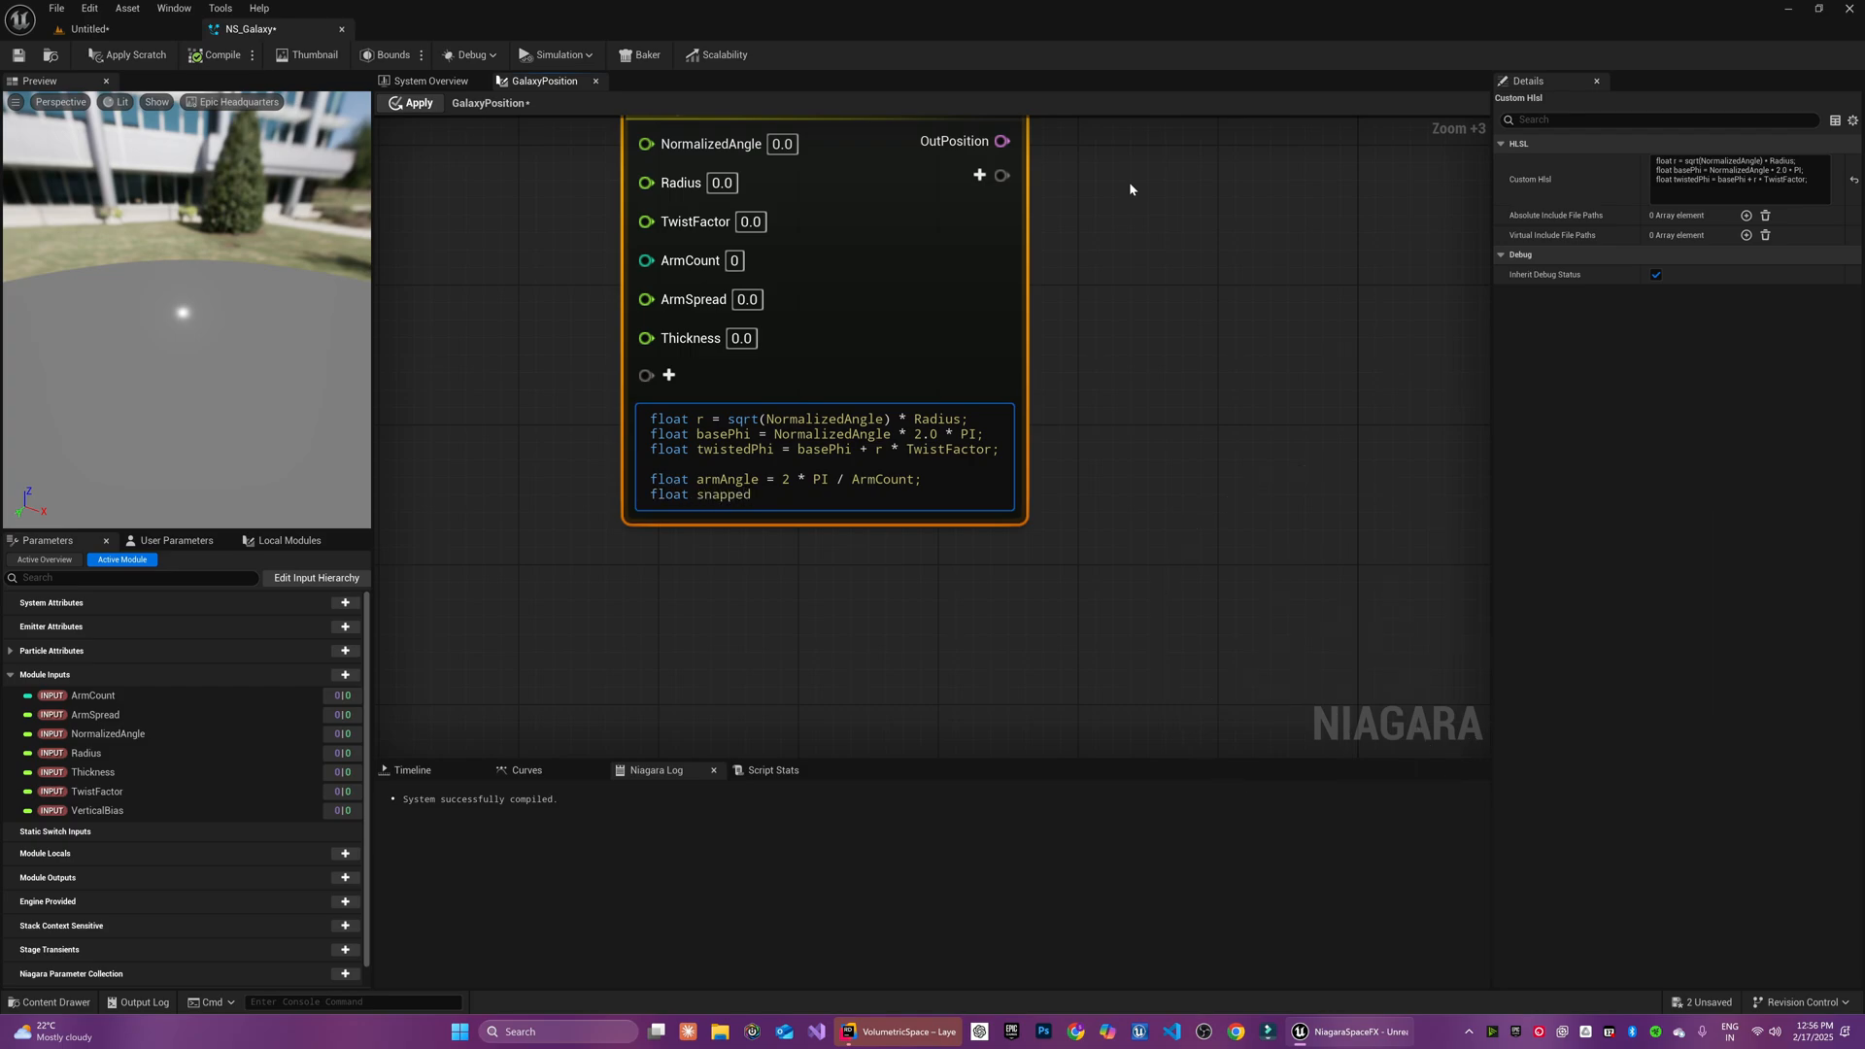
type("Phi = round(twistedP")
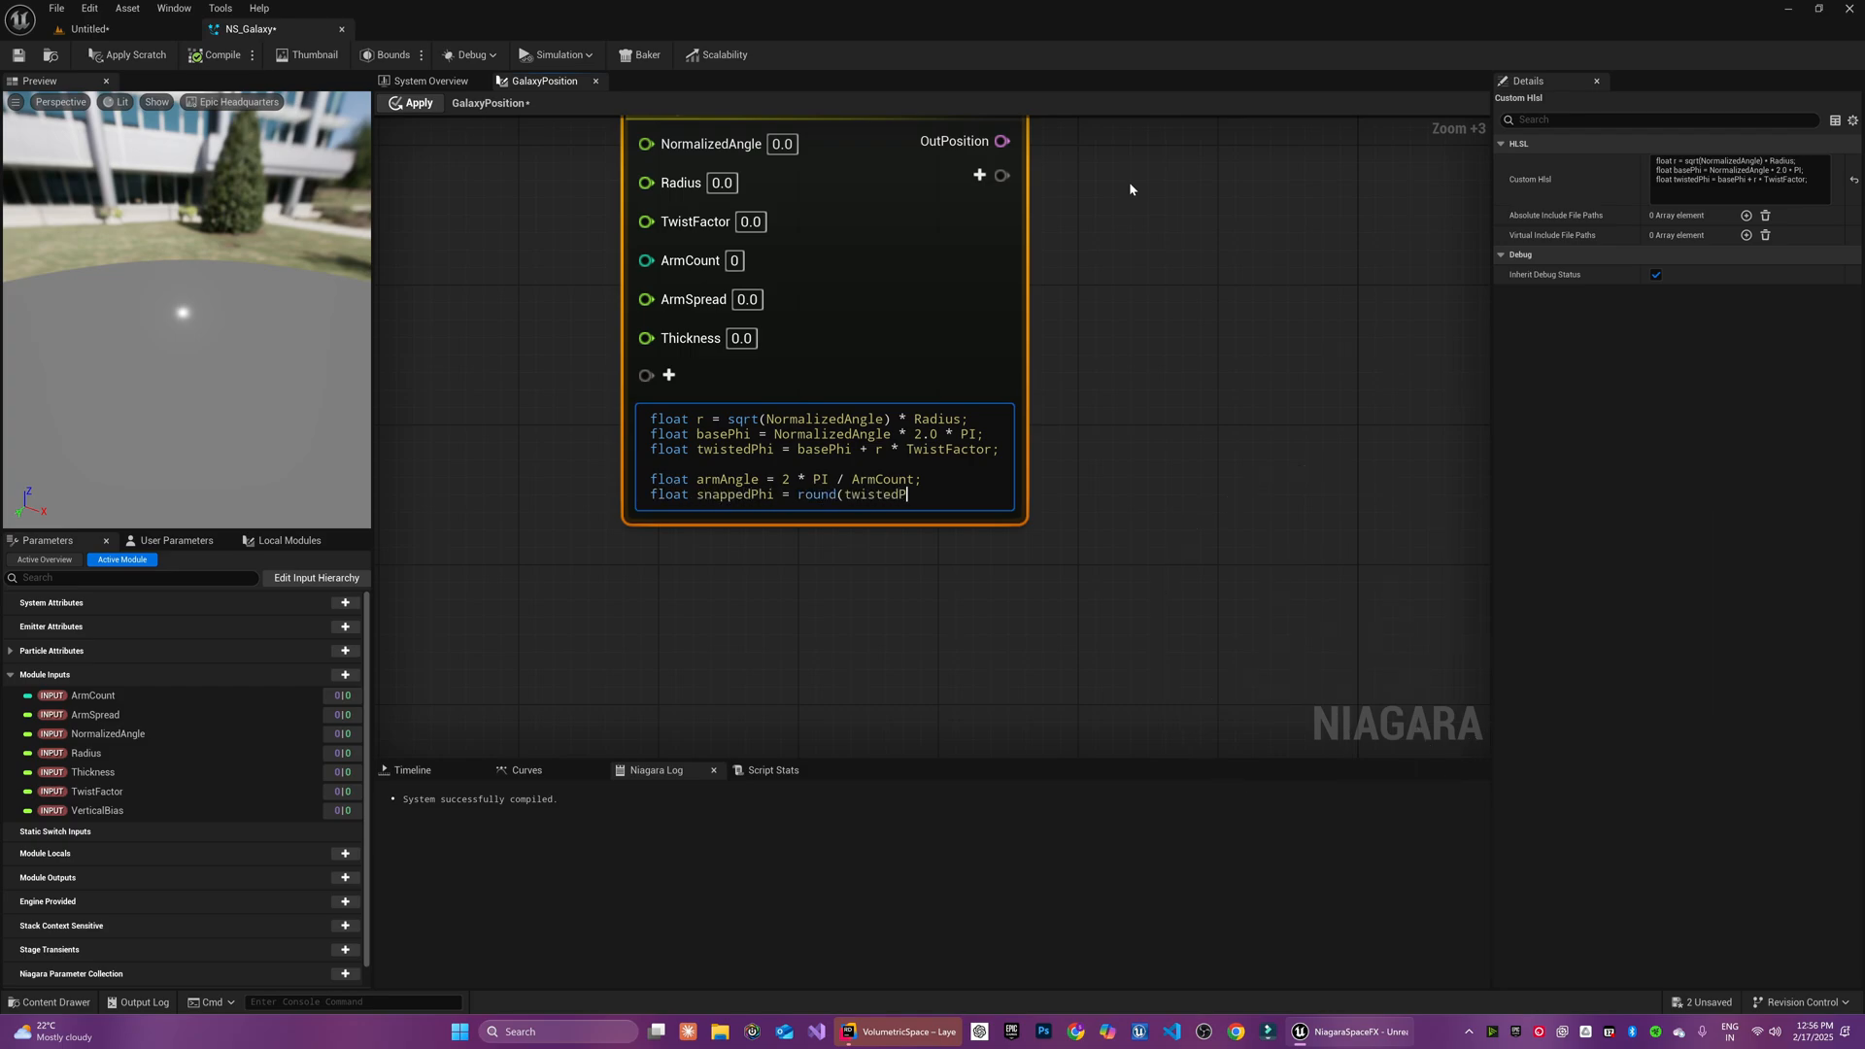
type("/ armAngle) * armAngle;")
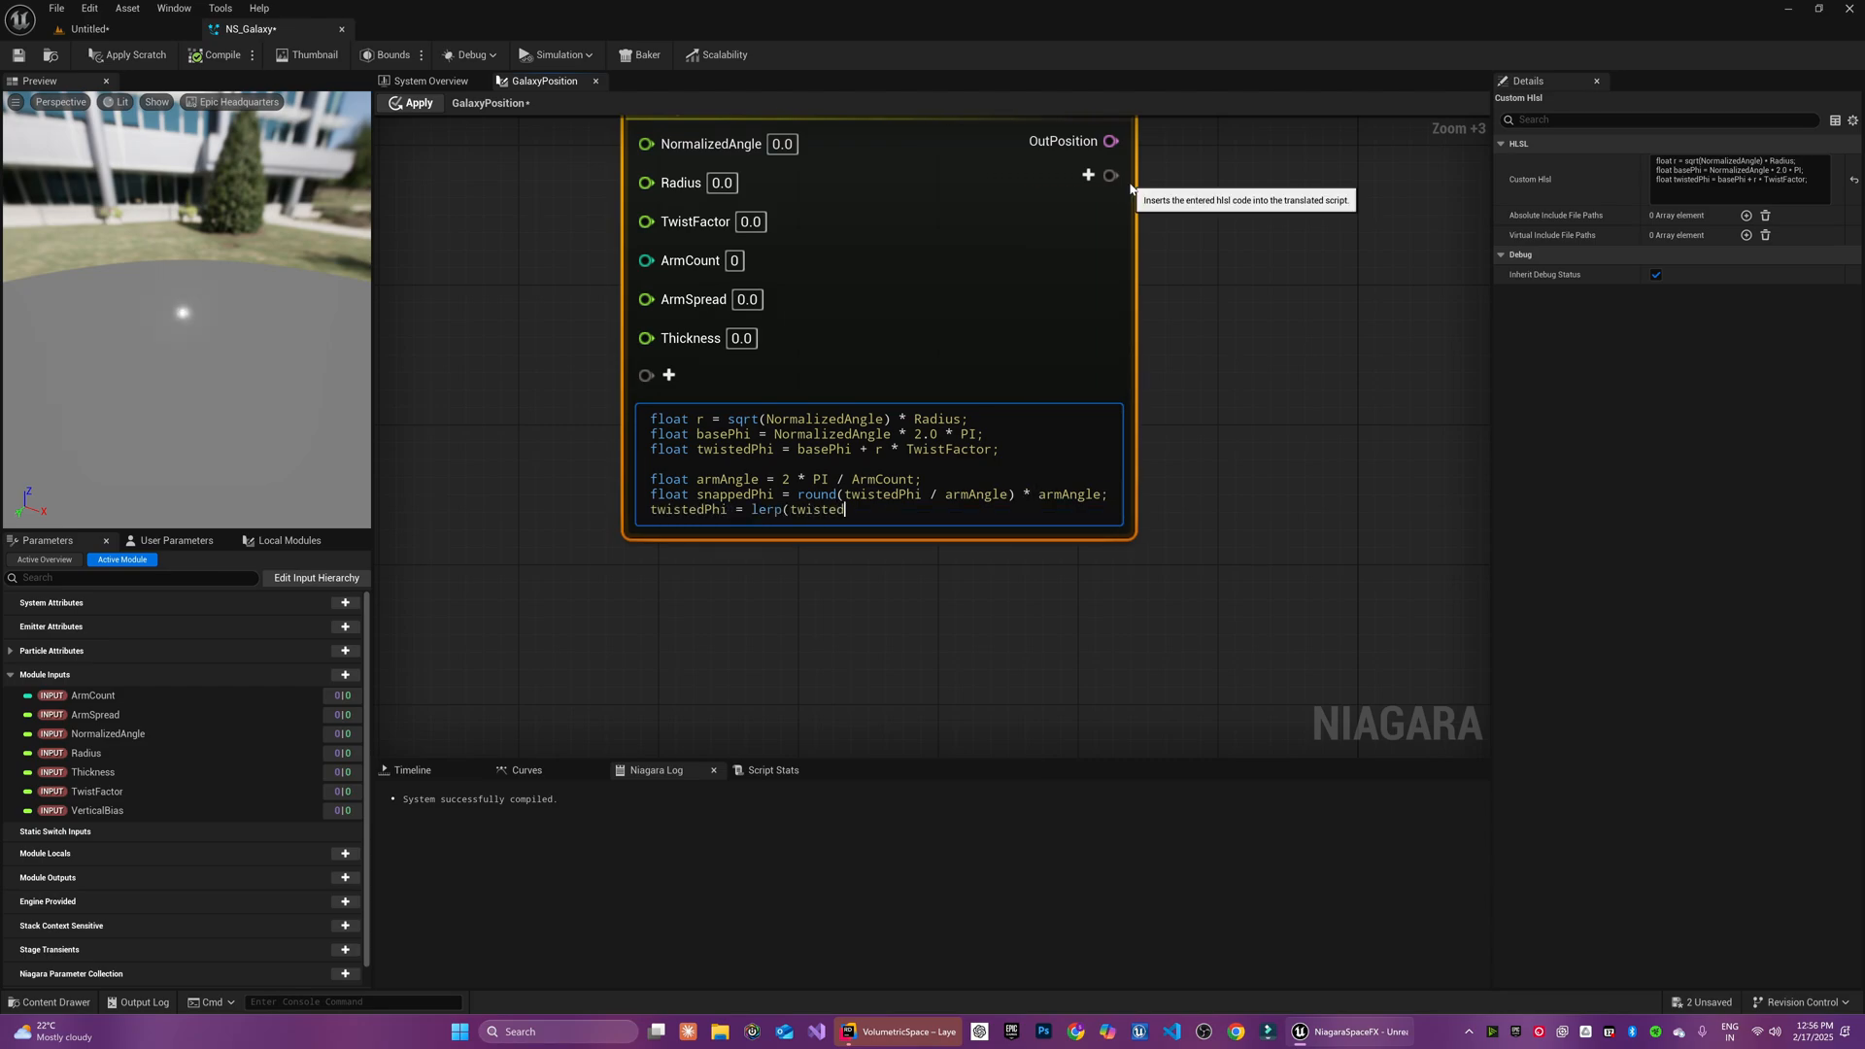
type("Phi , snappedPhi,")
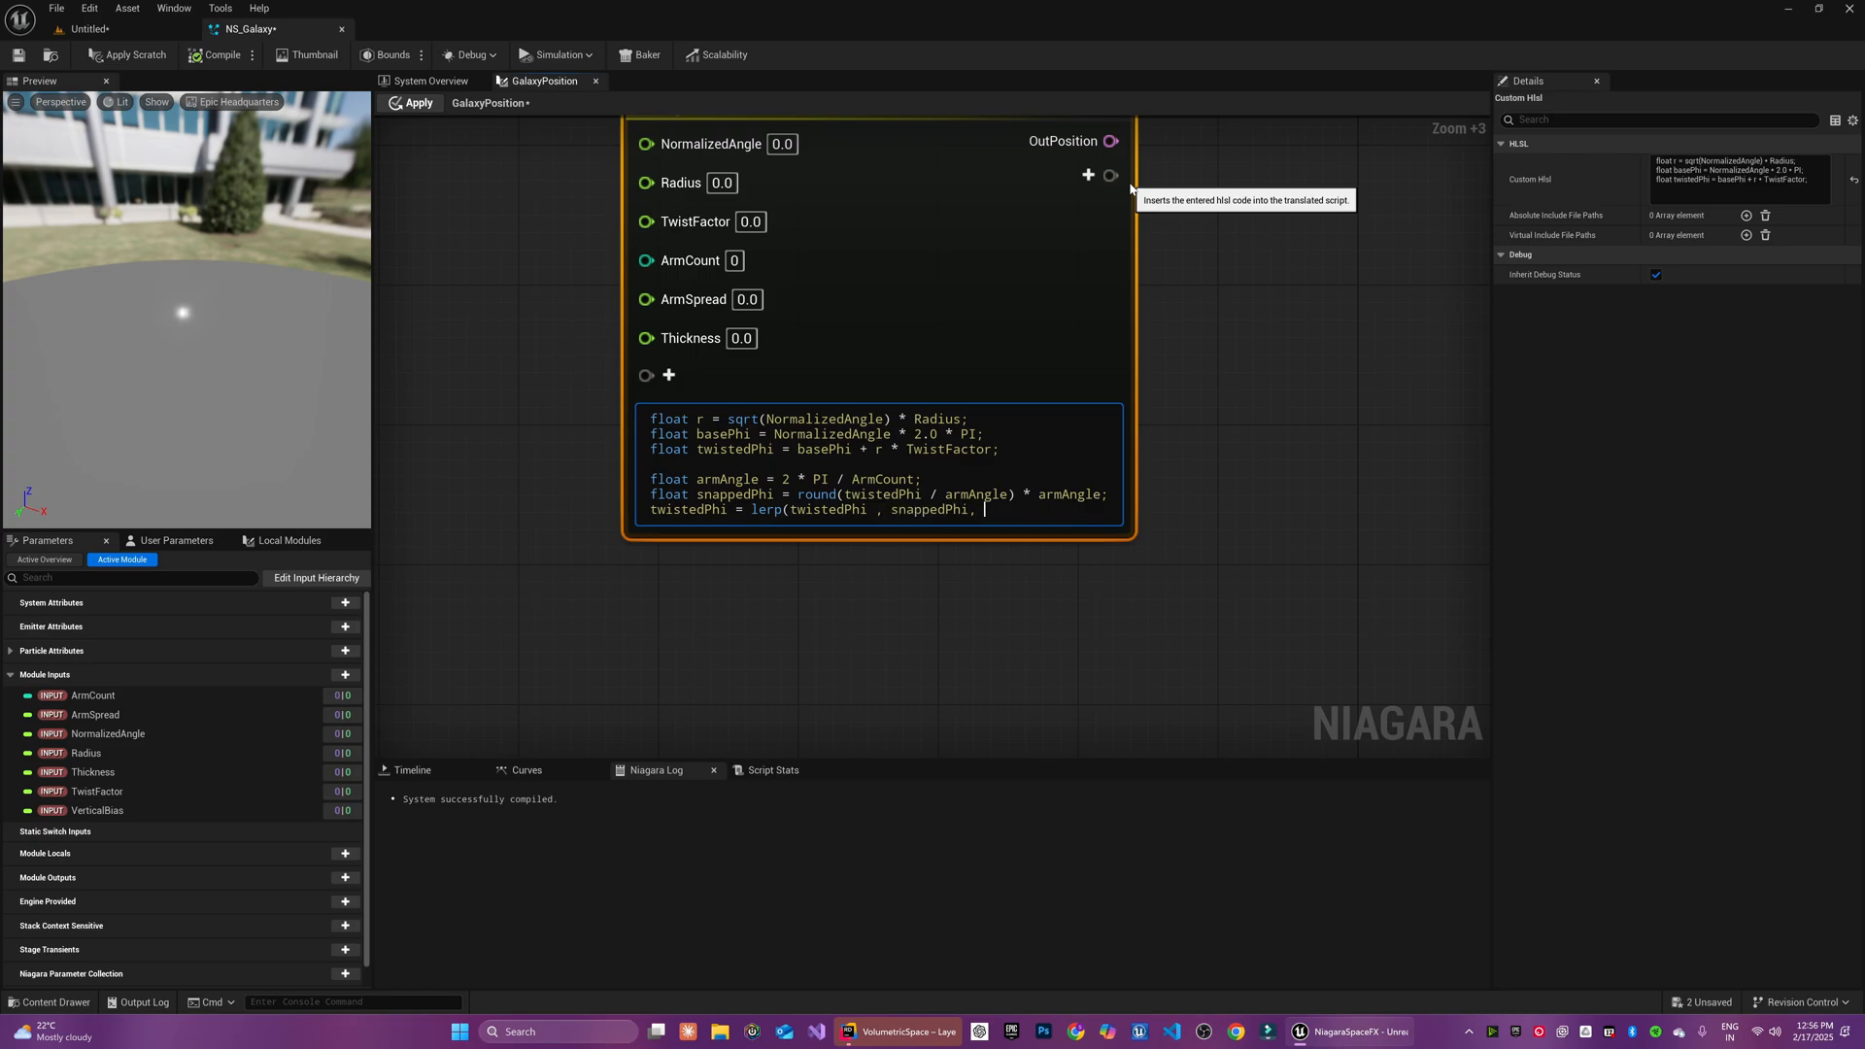
type("ArmSpread);")
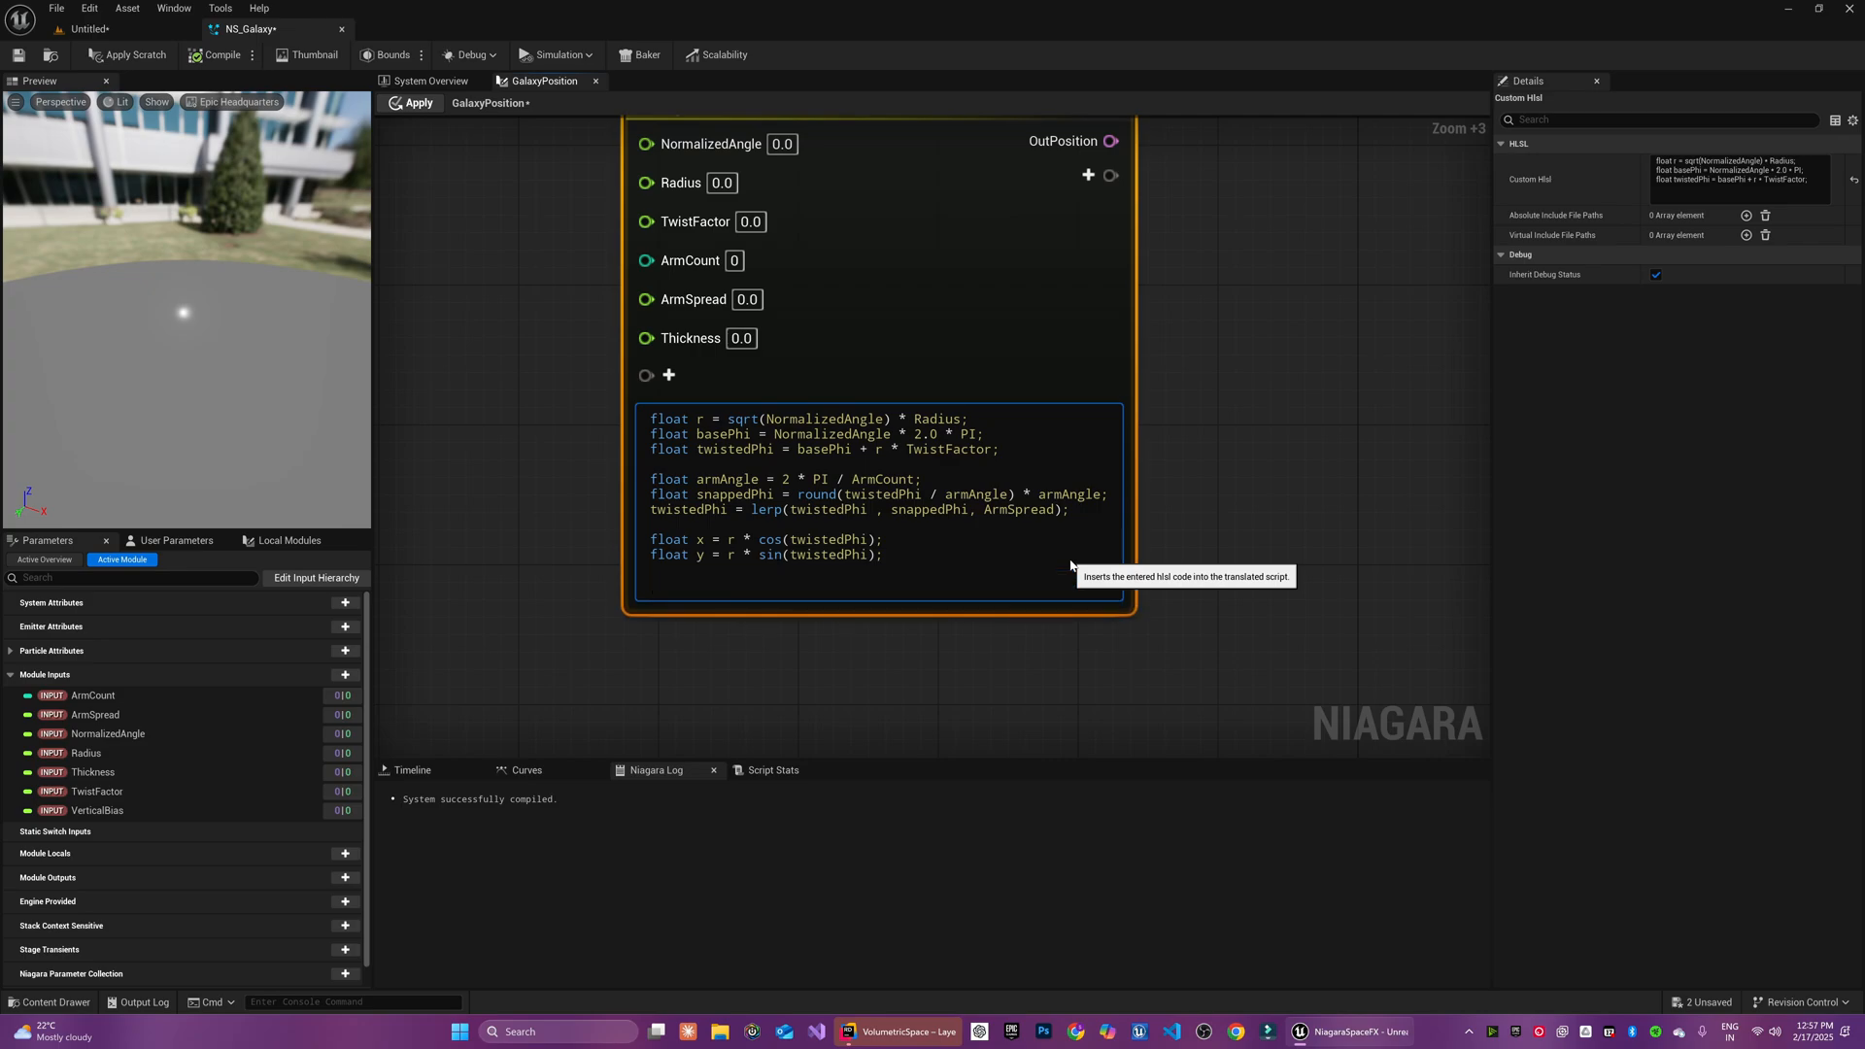
Add the random z thickness from frac(sin(NormalizedAngle * 12.9898) * 43758.5458) and output OutPosition = float3(x,y,z)
type("float rnd = frac(sin(NormalizedAngle * 12.")
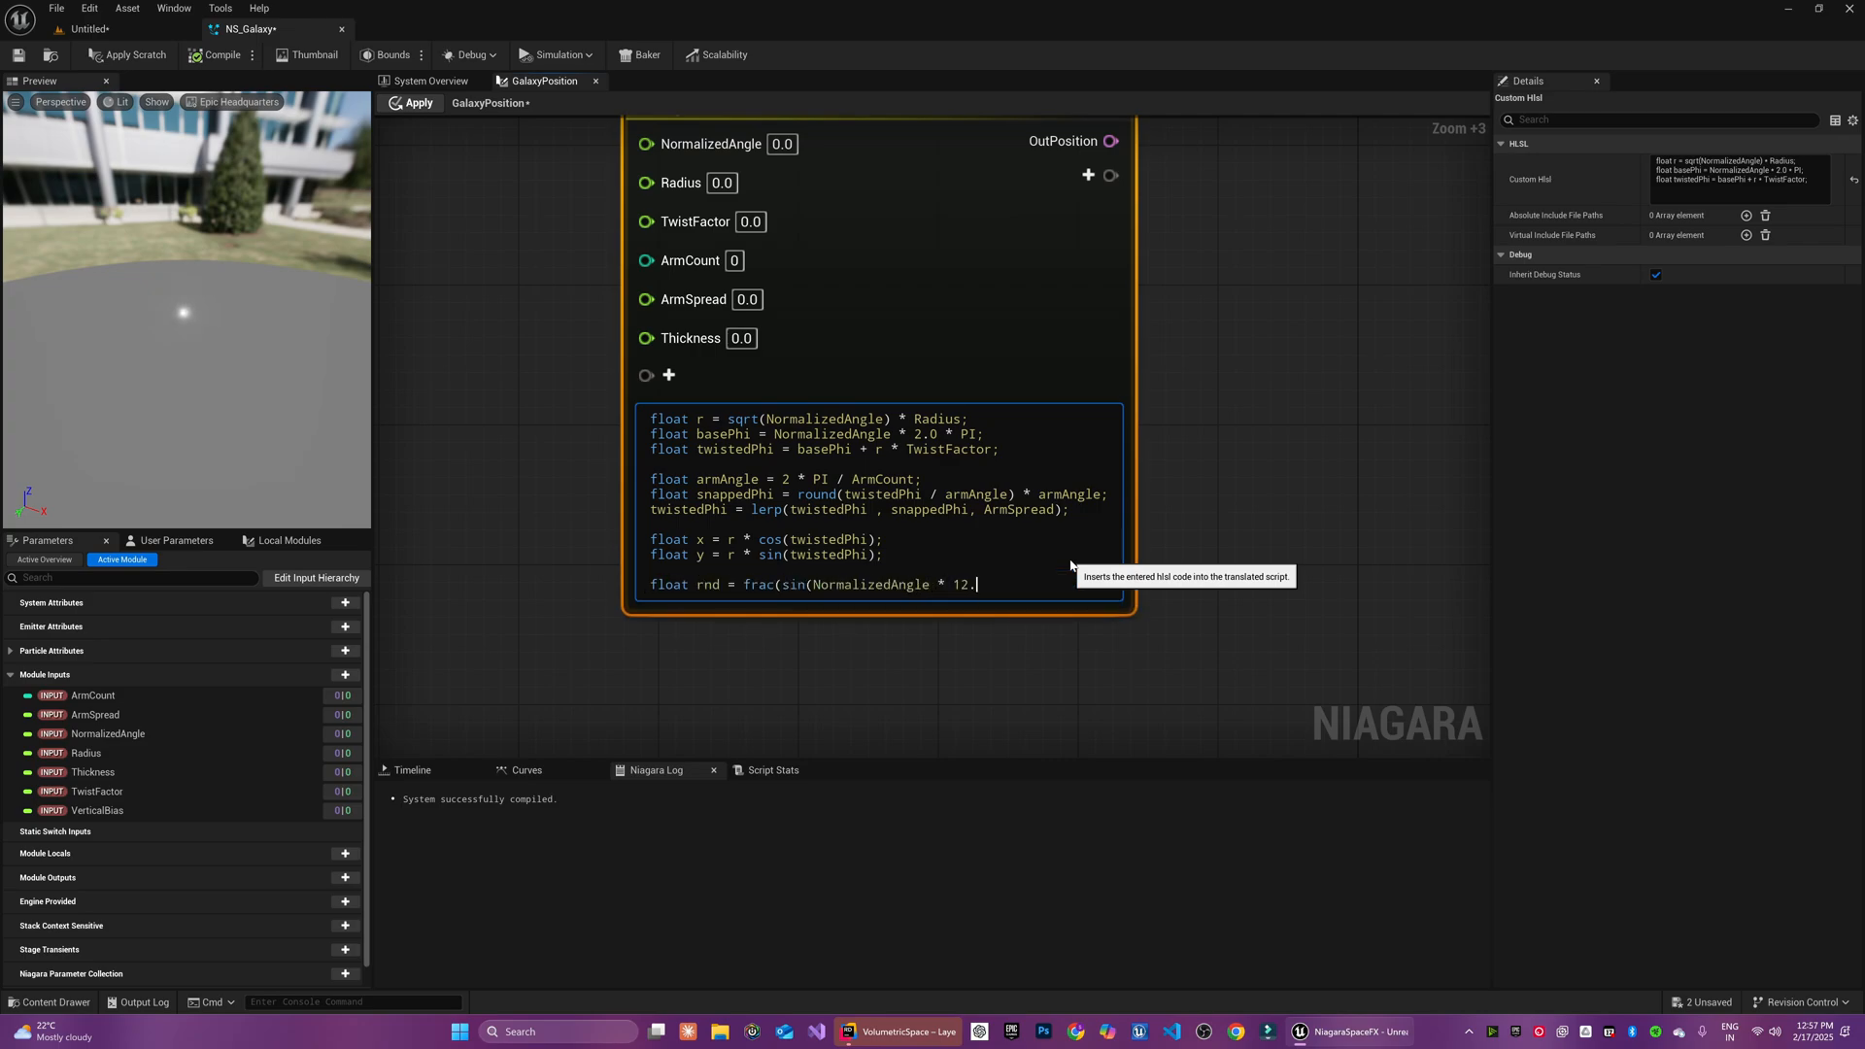
type("9898) * 43758.5458);")
type("float z = (rnd - 0.5) * Thickness;")
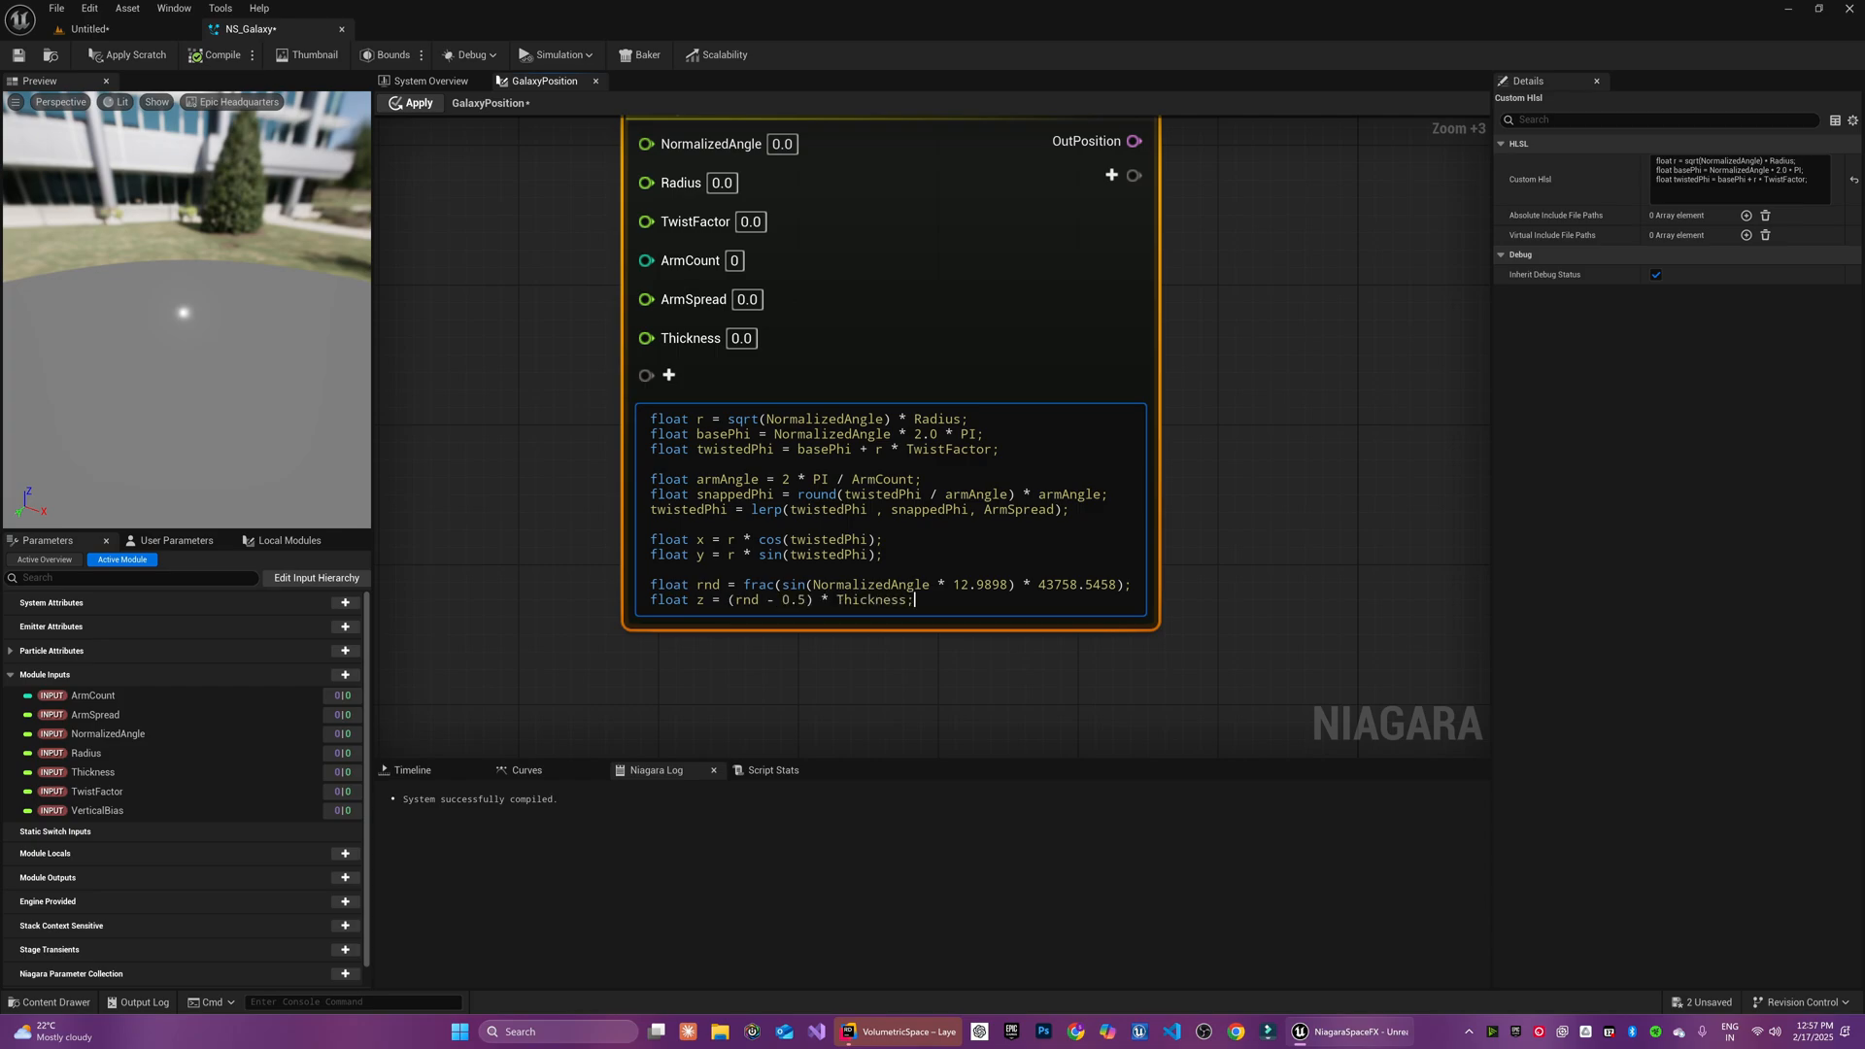
type("OutPosition = float3(x,y,z)")
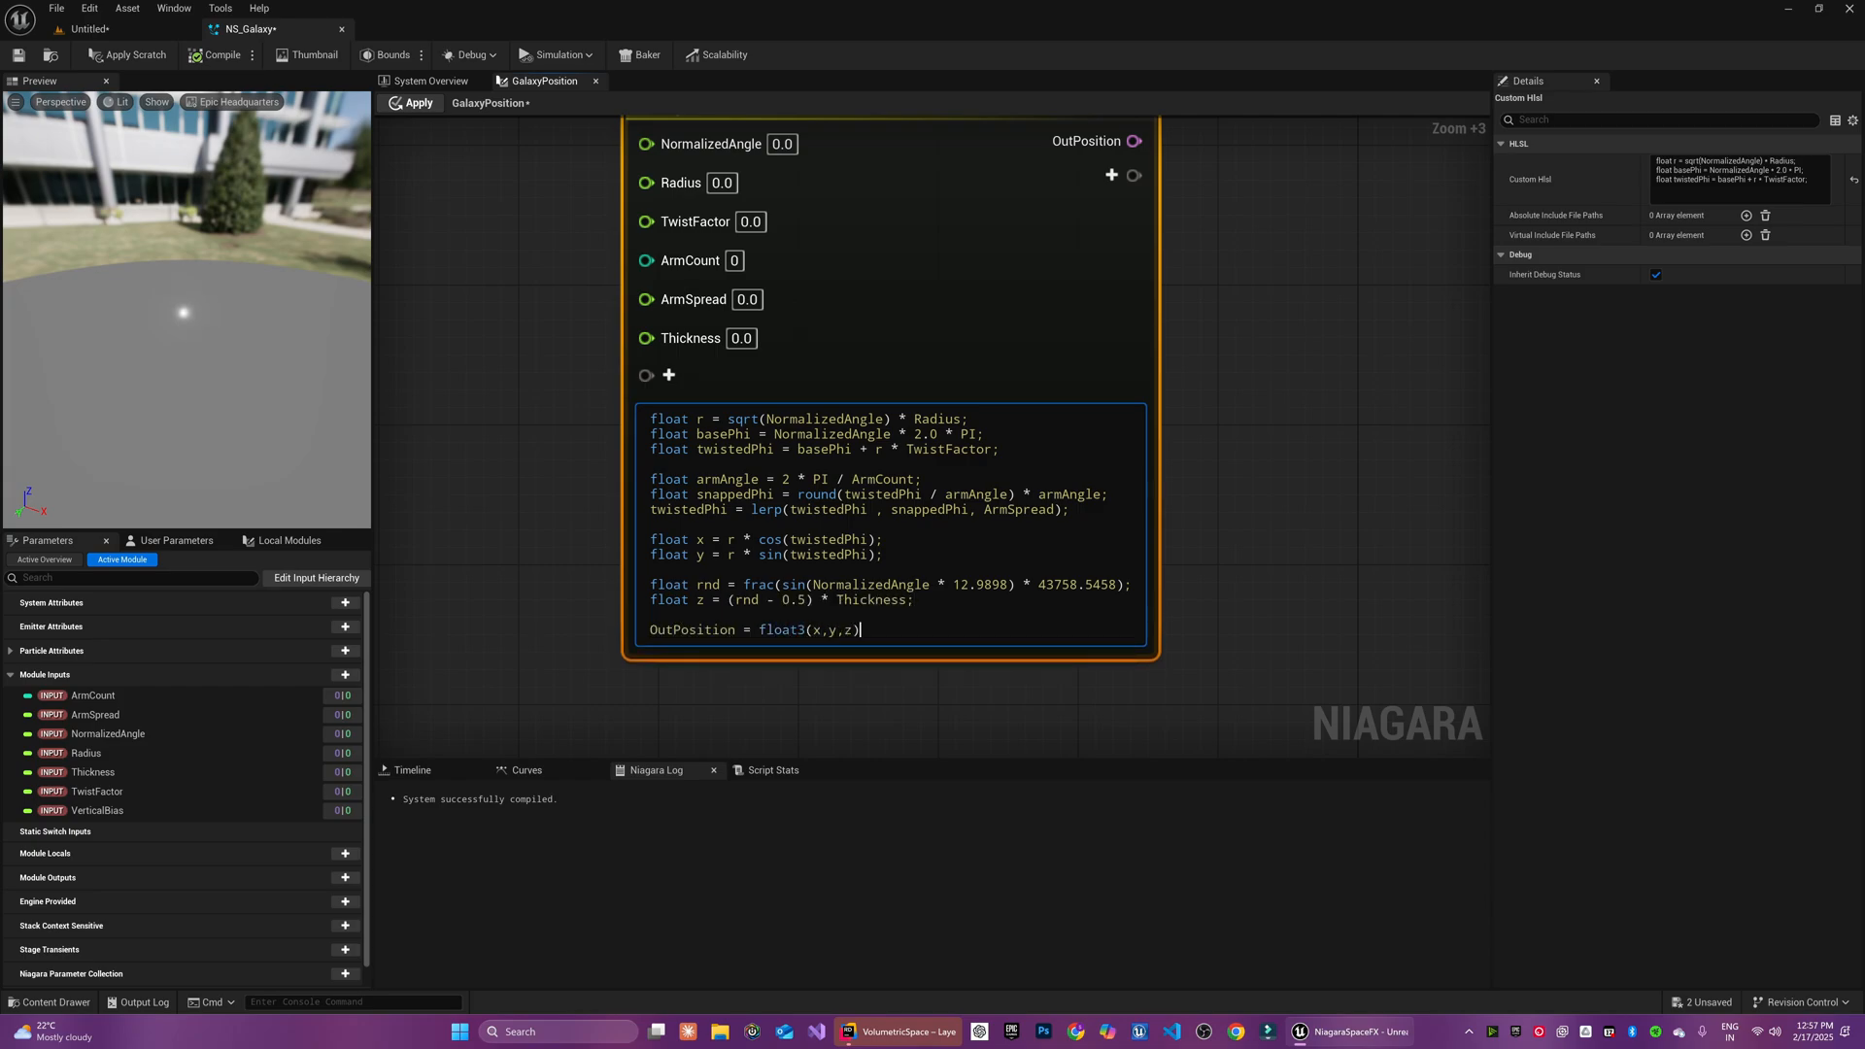
Apply defaults like Radius 5000, ArmCount 4 and ArmSpread, and drive NormalizedAngle from the Normalized Execution Index
left_click(1202, 320)
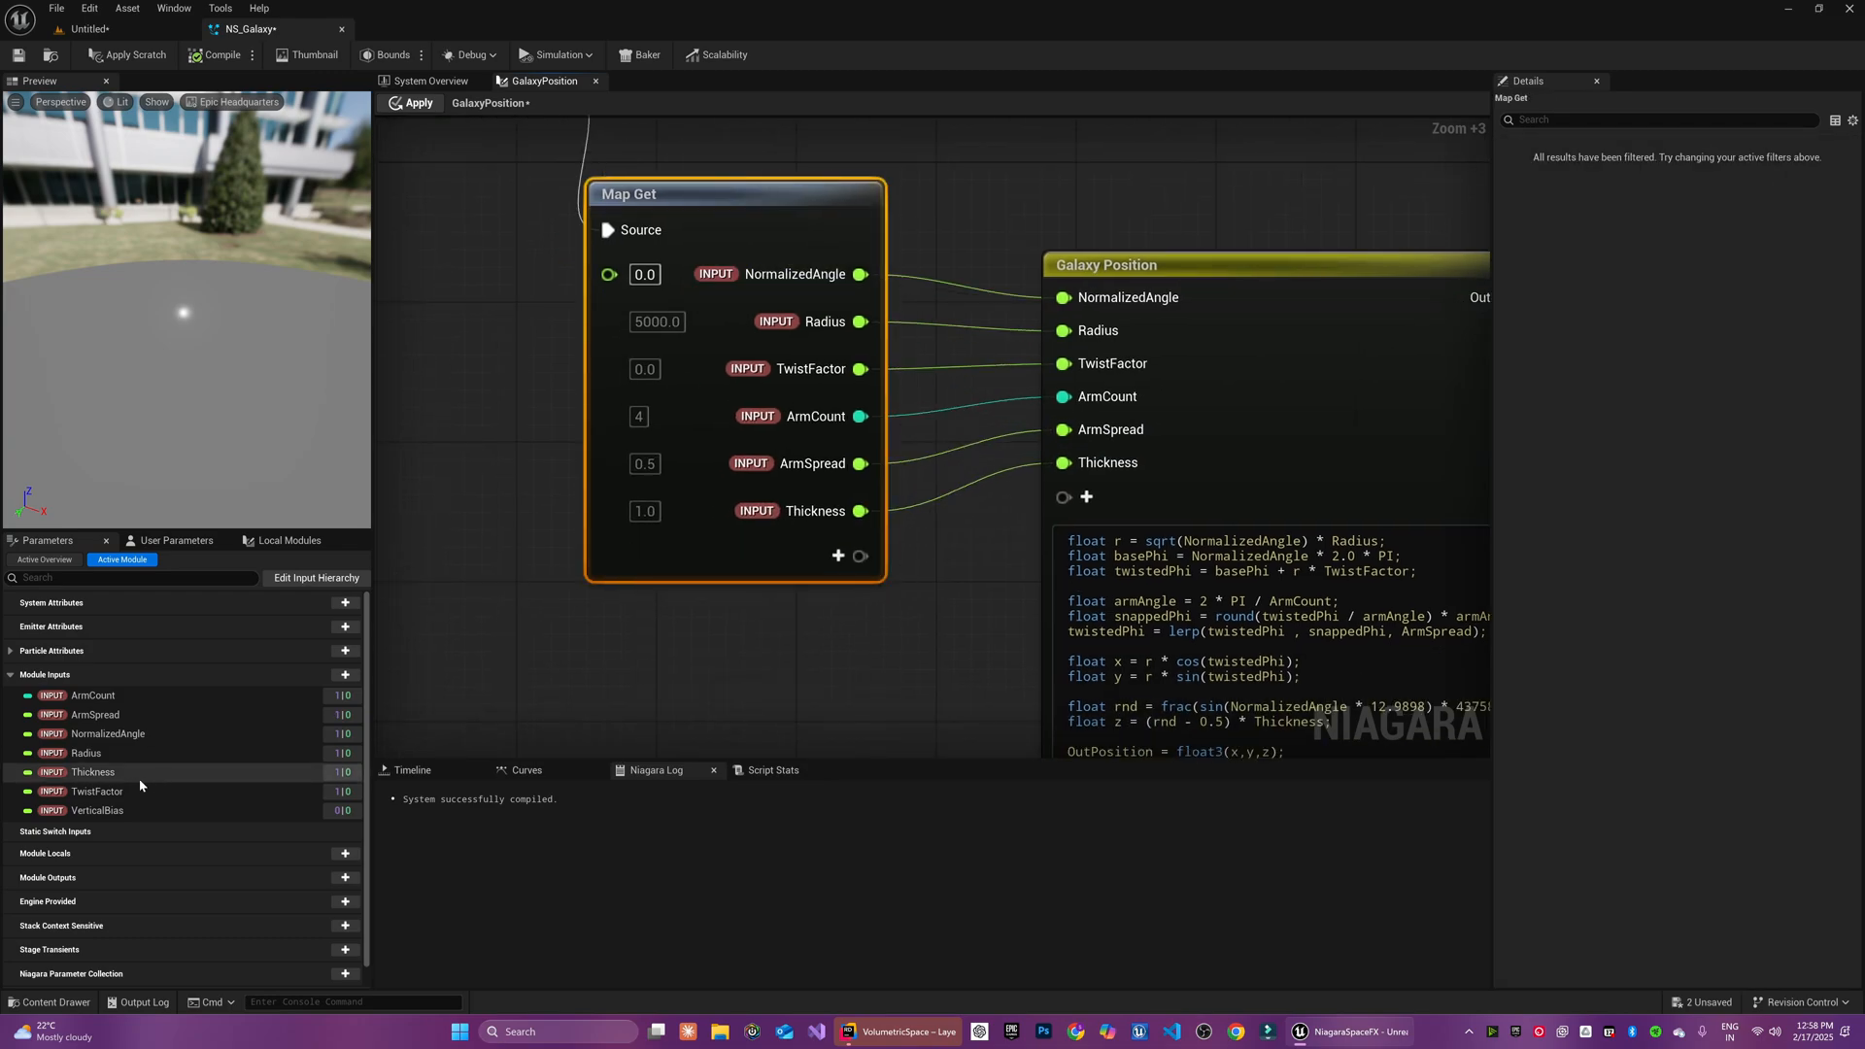
left_click(93, 712)
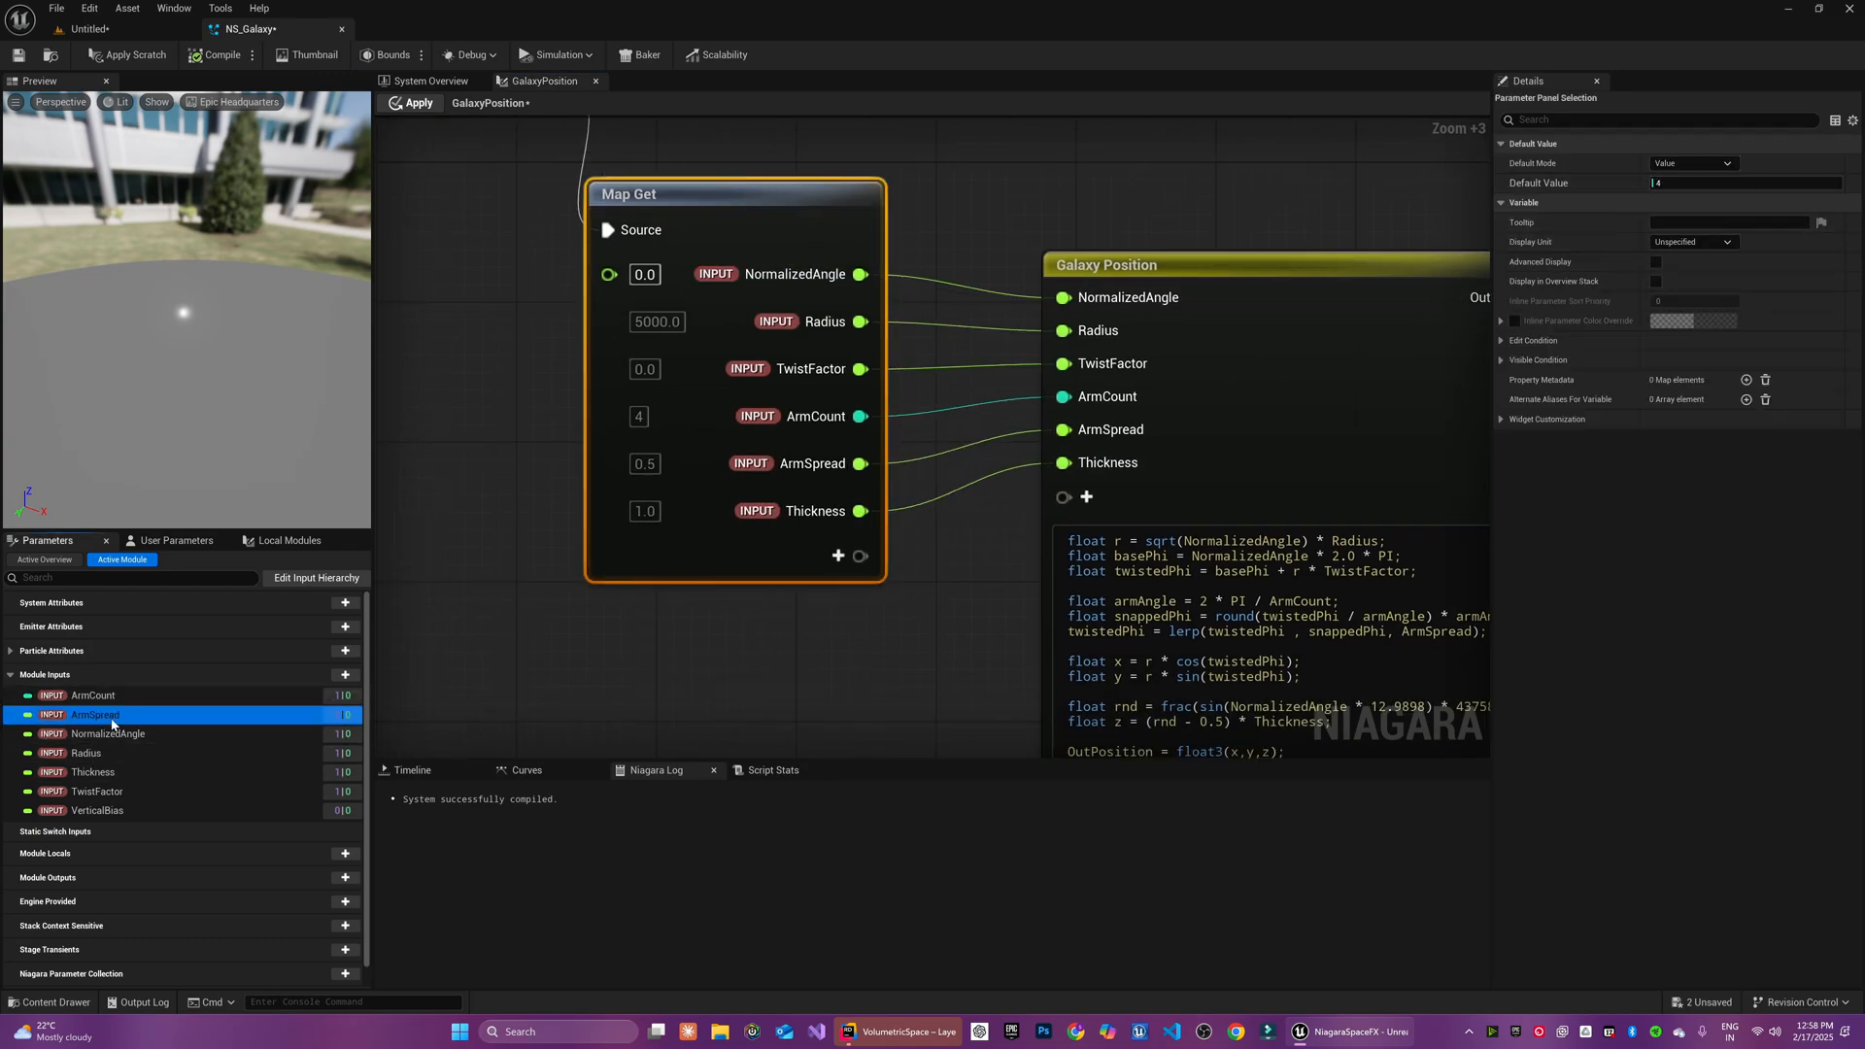
left_click(109, 734)
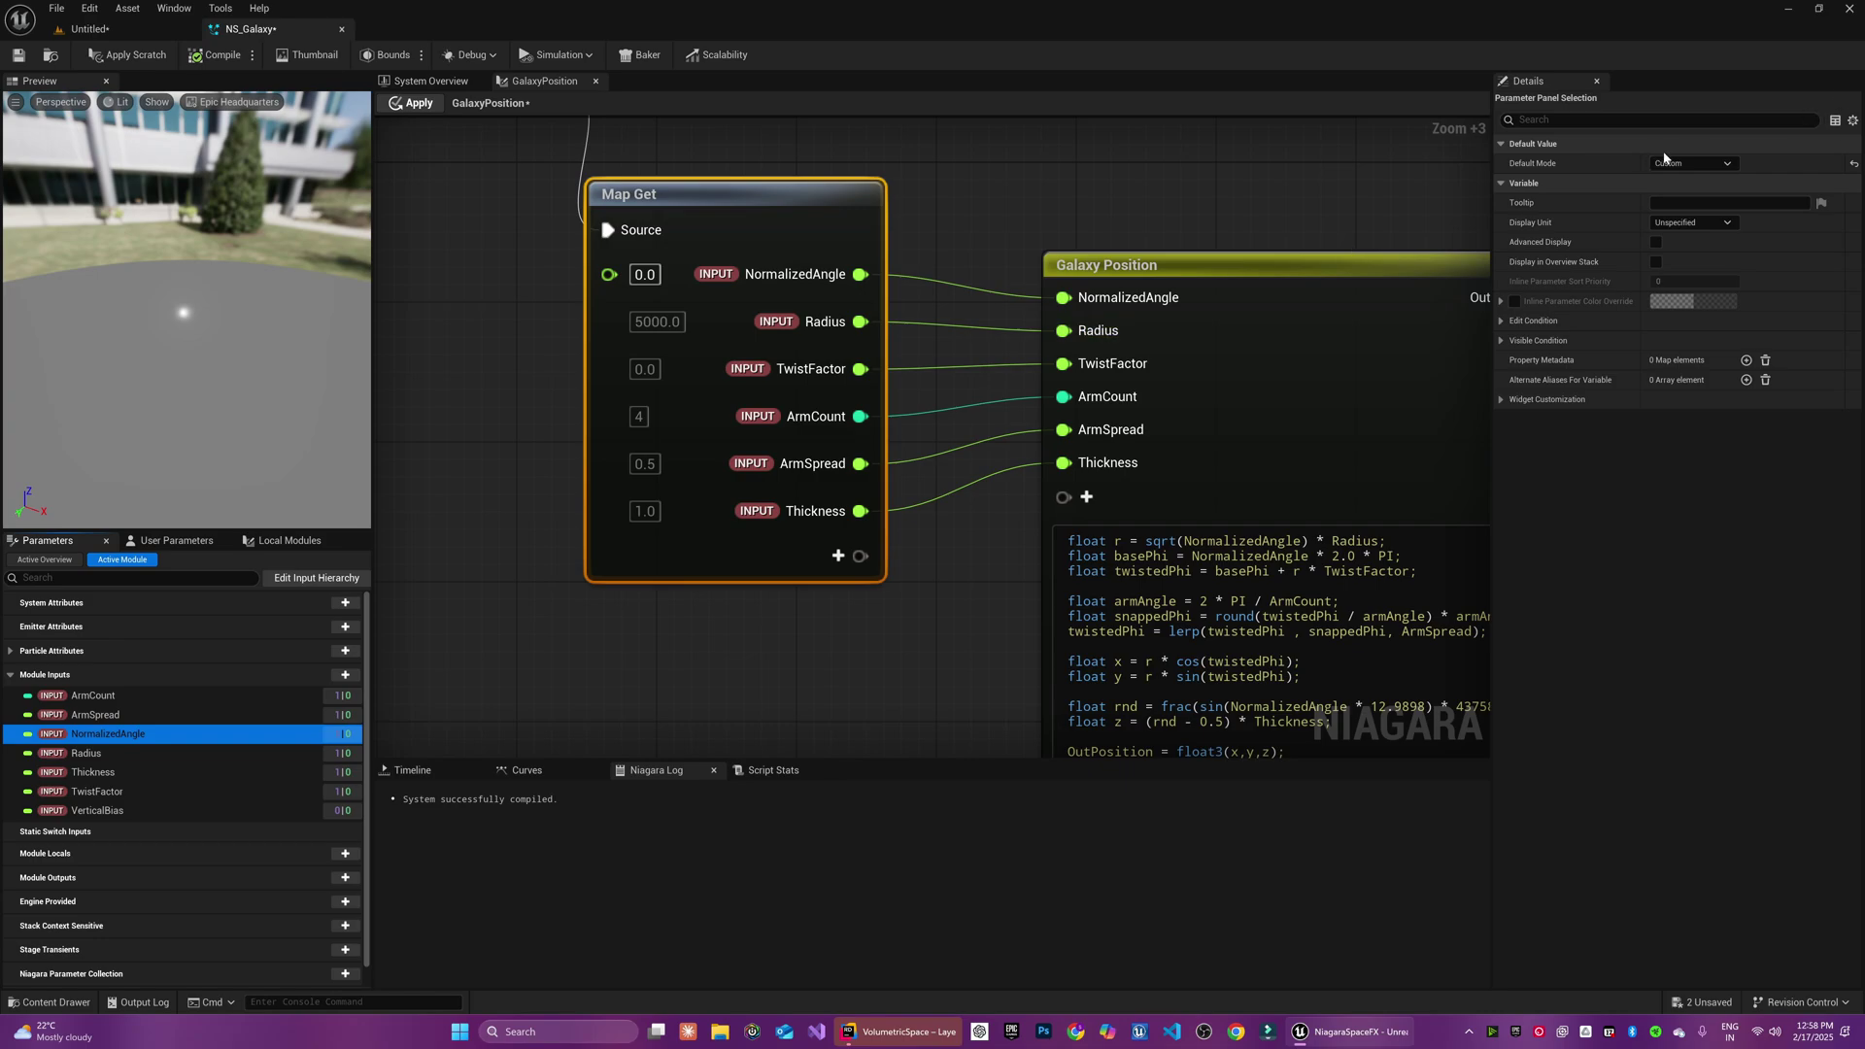
left_click(1690, 163)
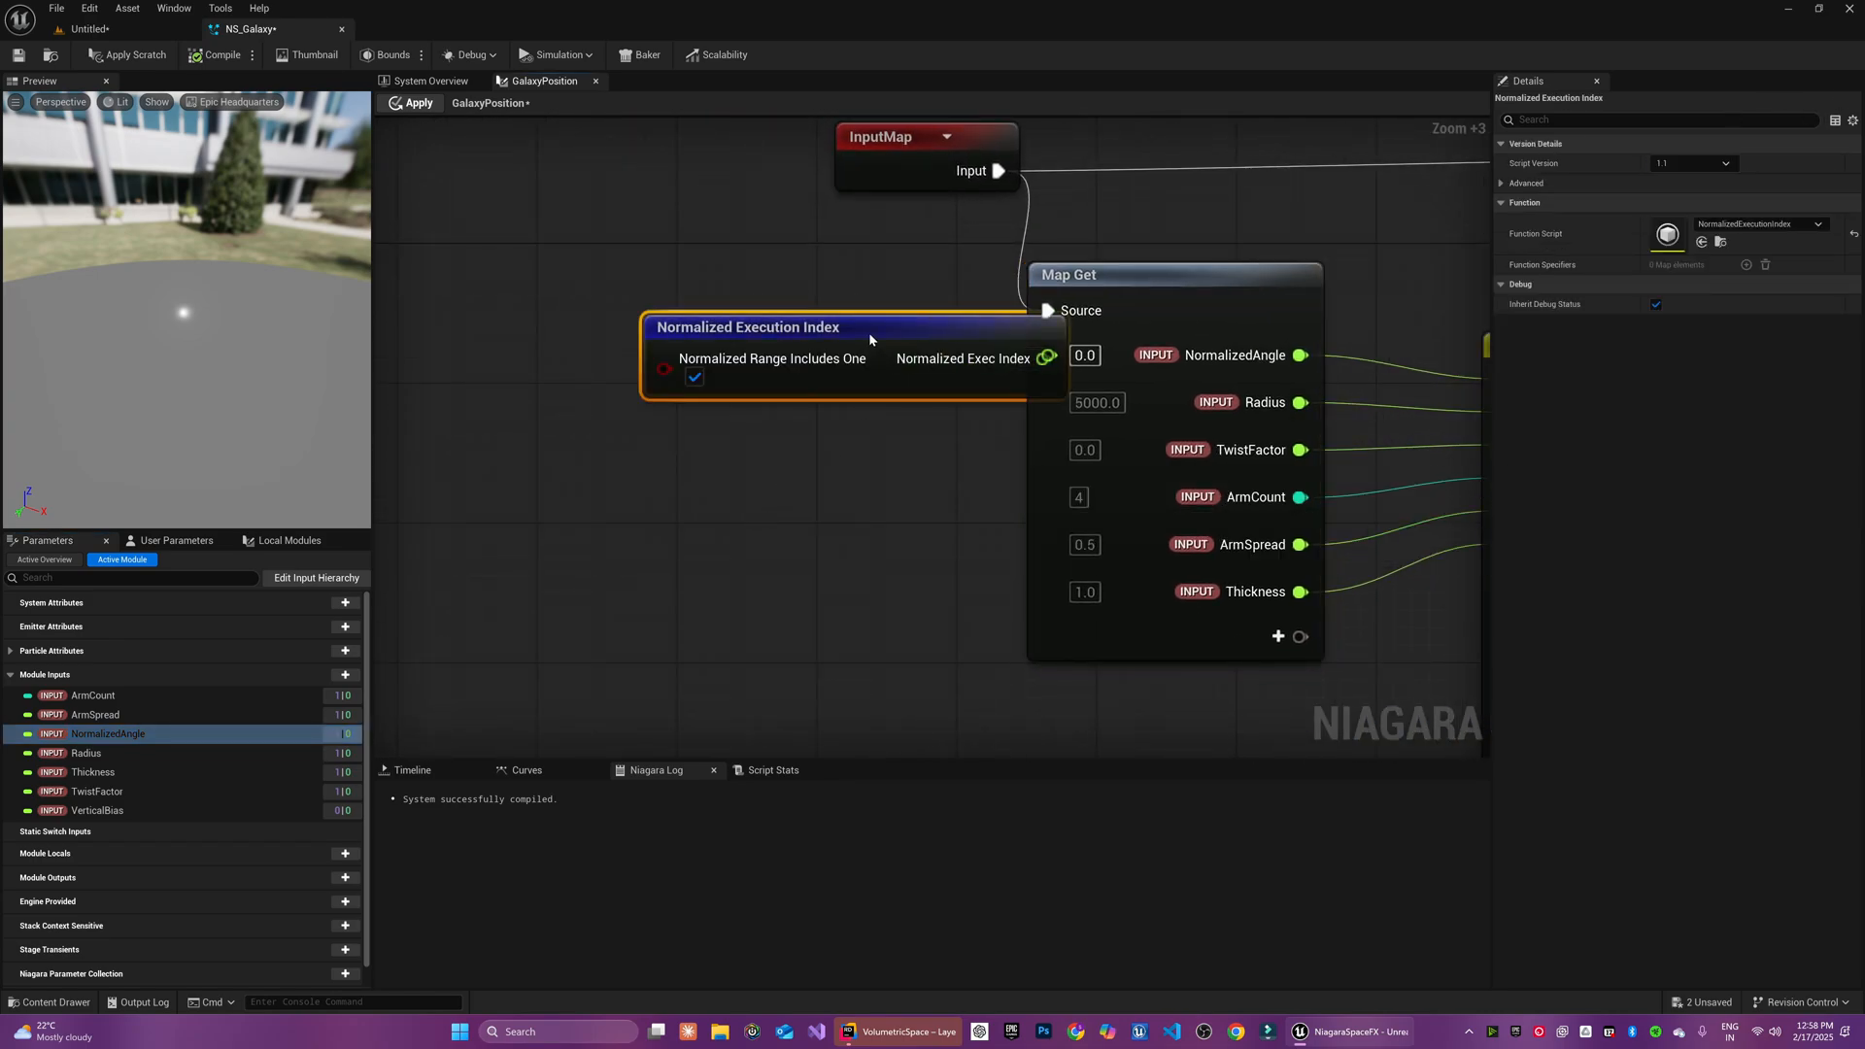
left_click(428, 81)
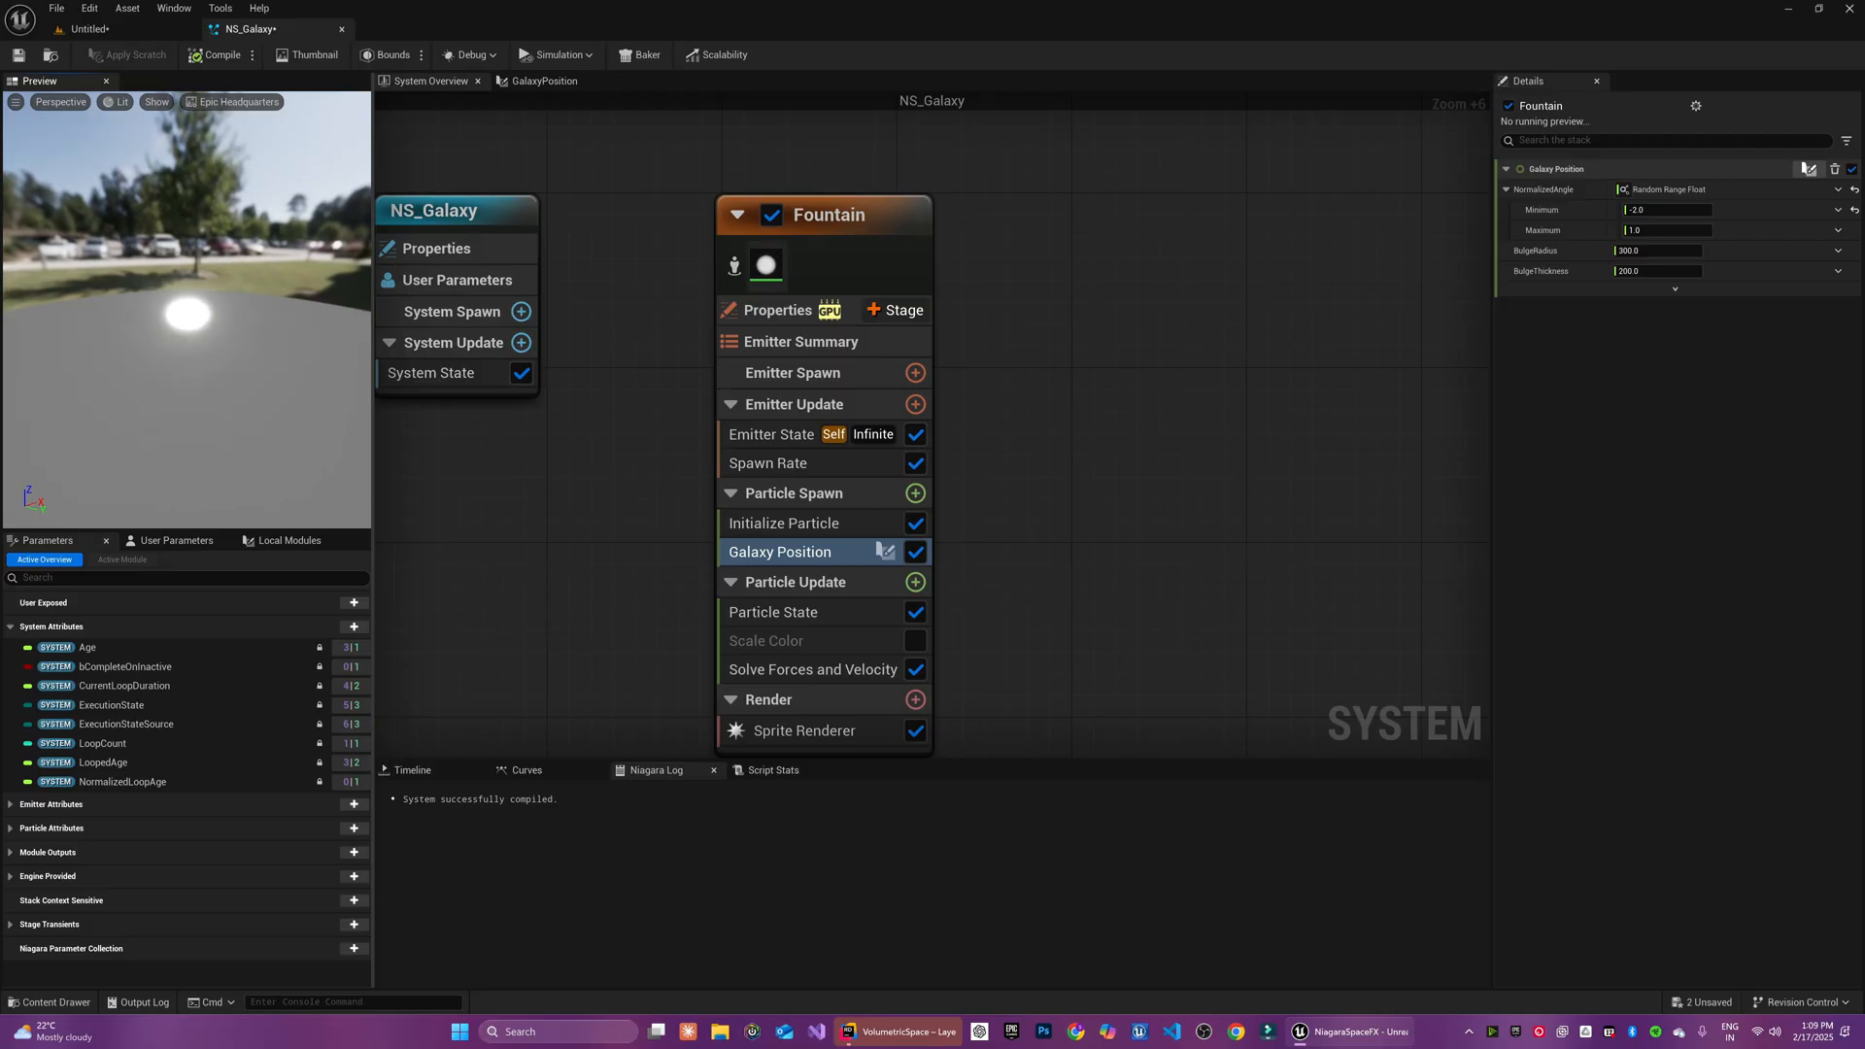
mouse_move(1550, 507)
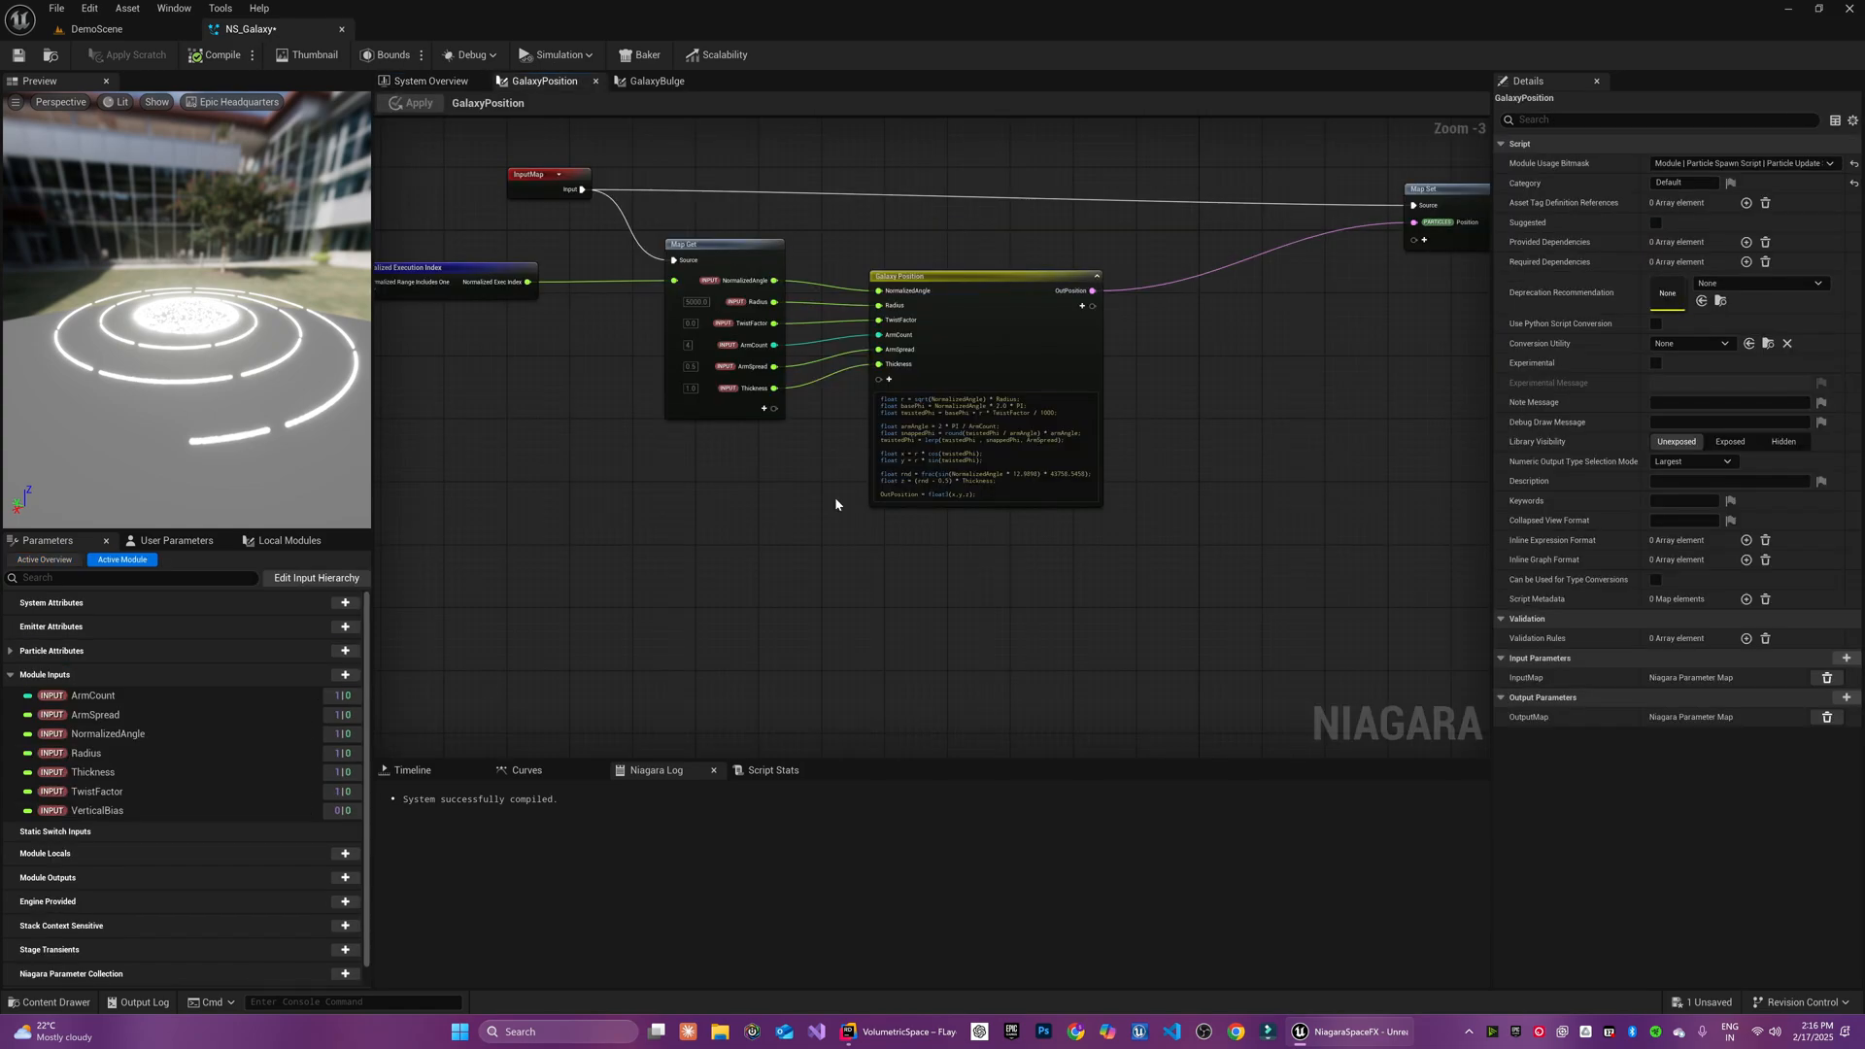
Add a Swirl input with basePhi += Swirl; and divide the twist factor by 1000 in the HLSL
scroll("up", 3)
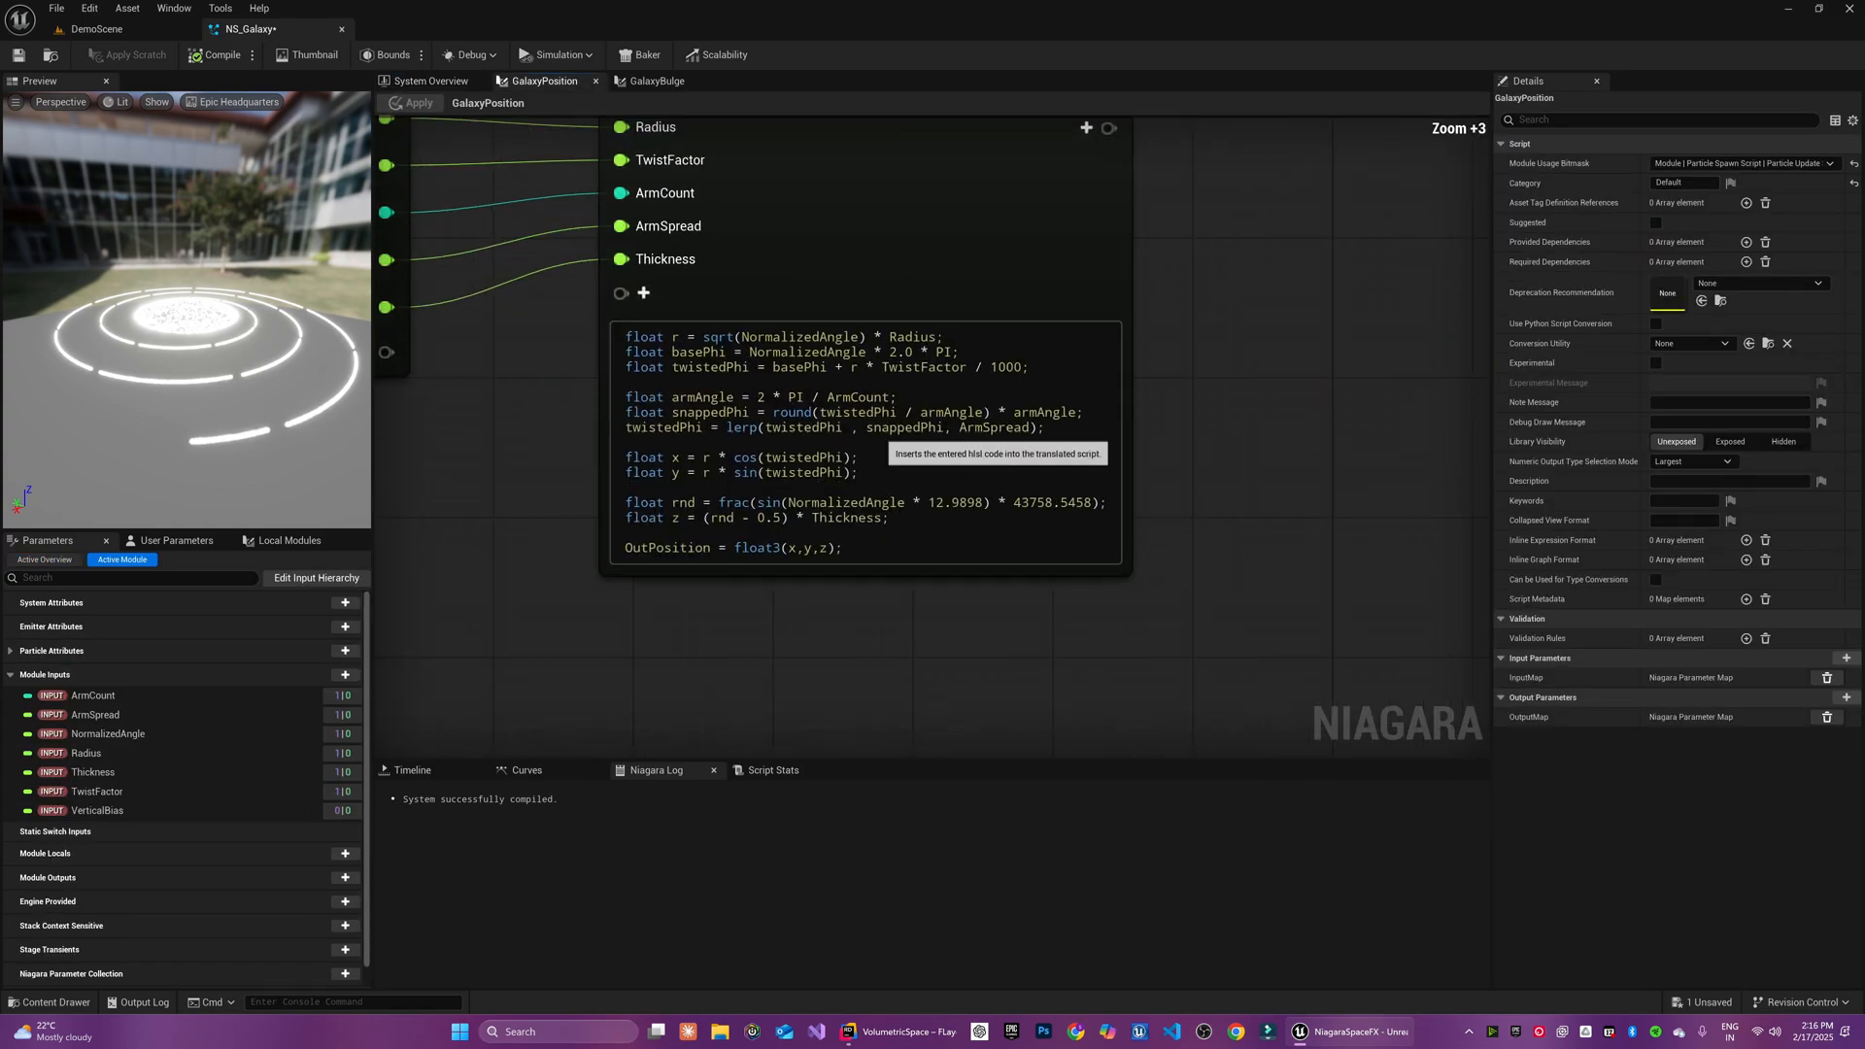
type("basePhi")
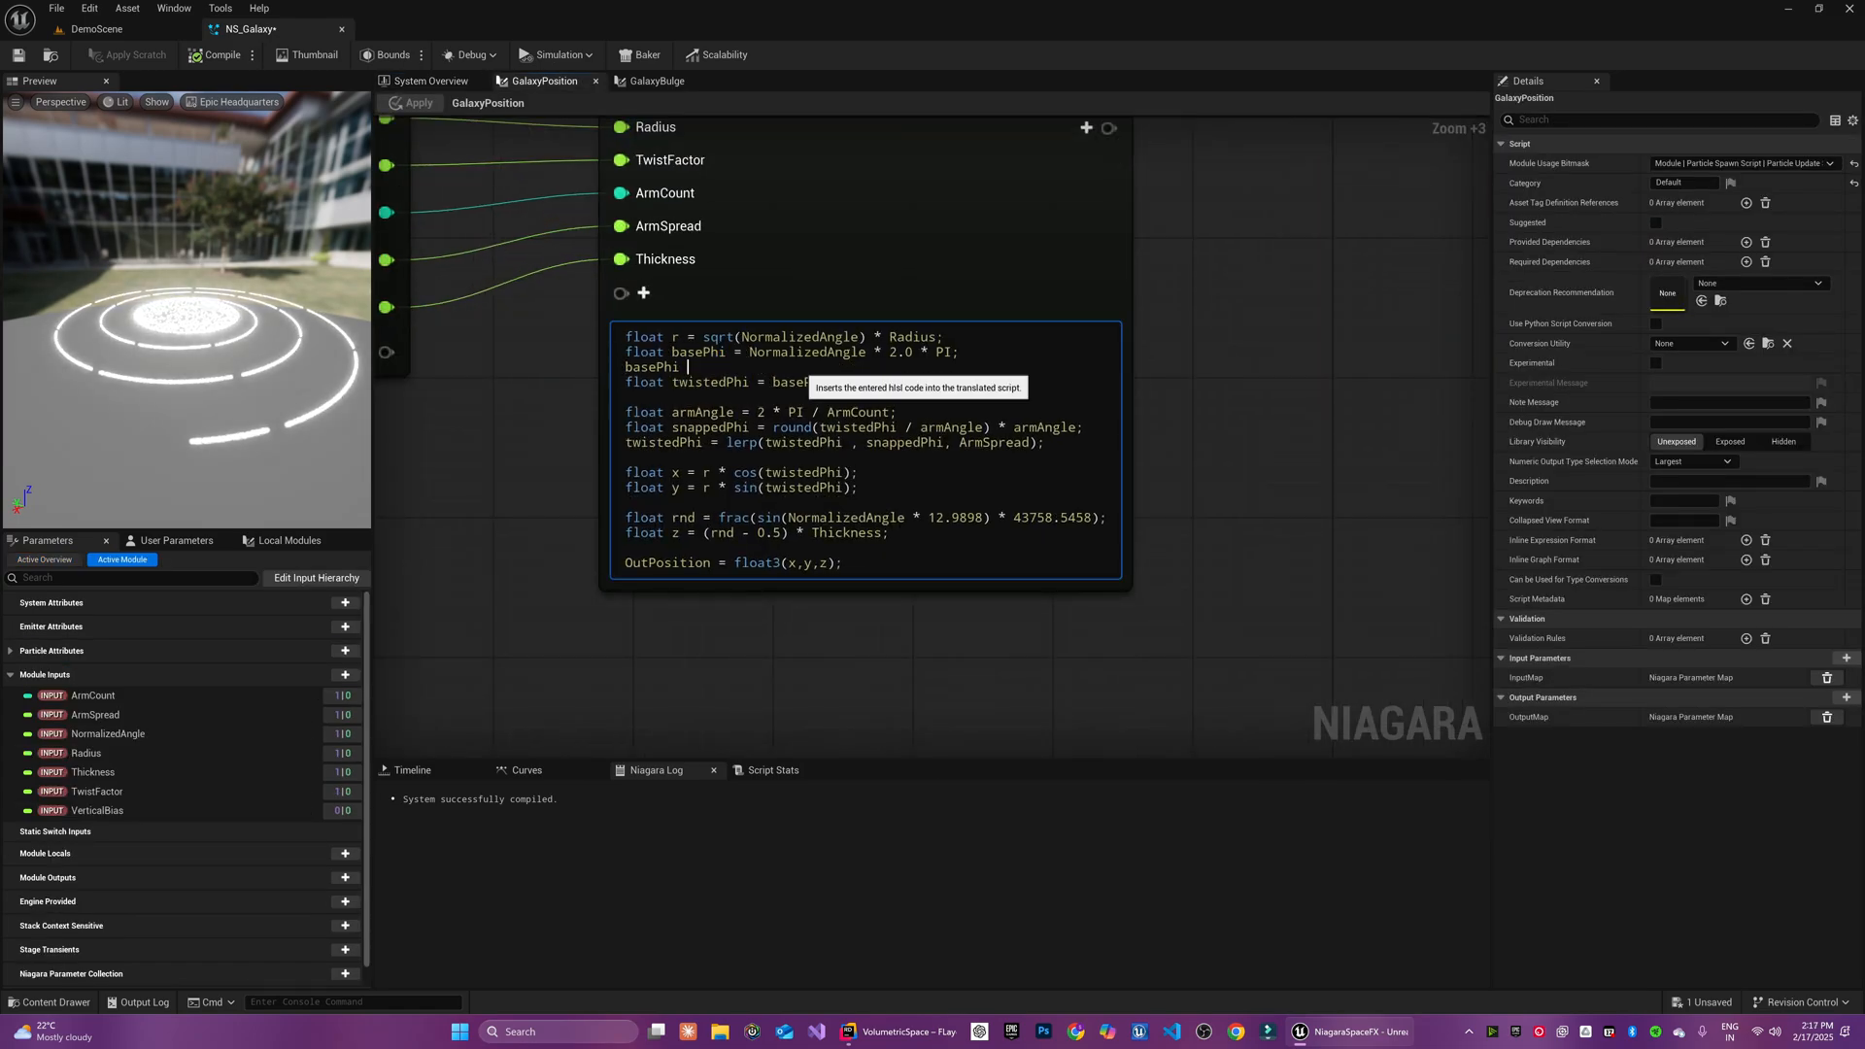
left_click(643, 293)
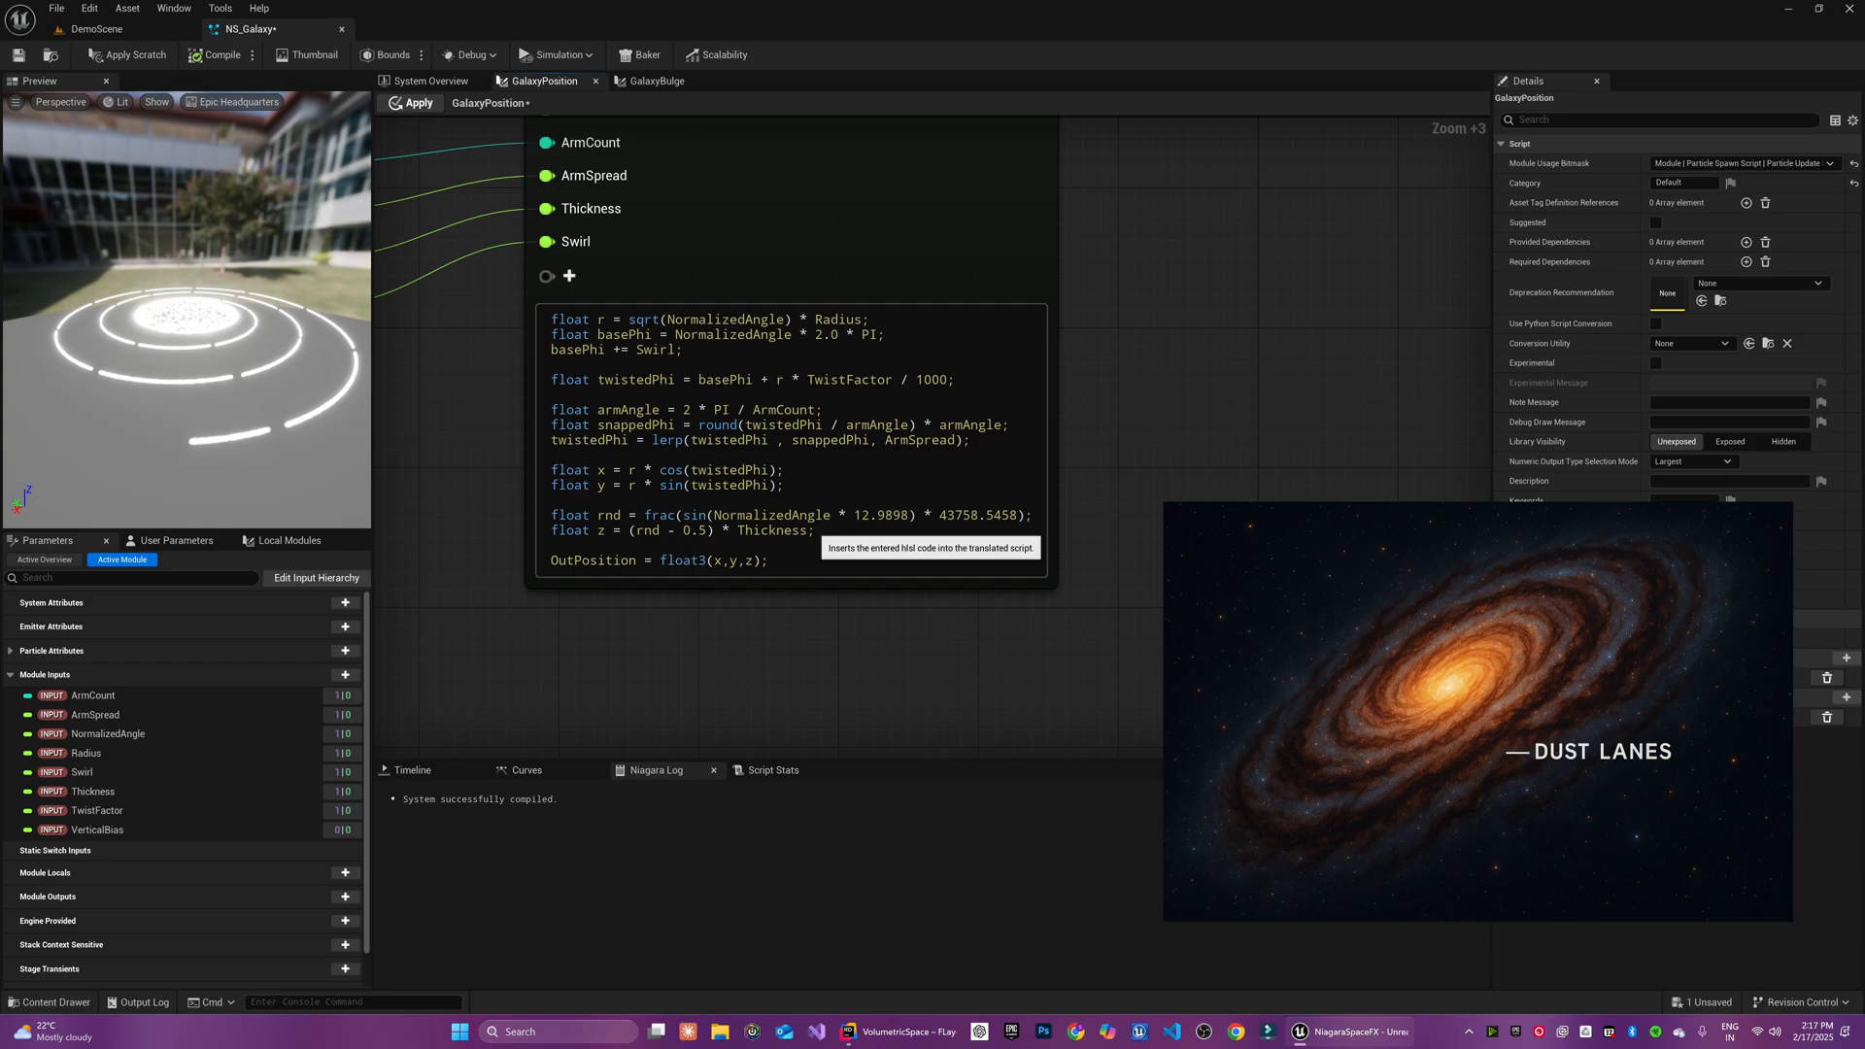
left_click(791, 441)
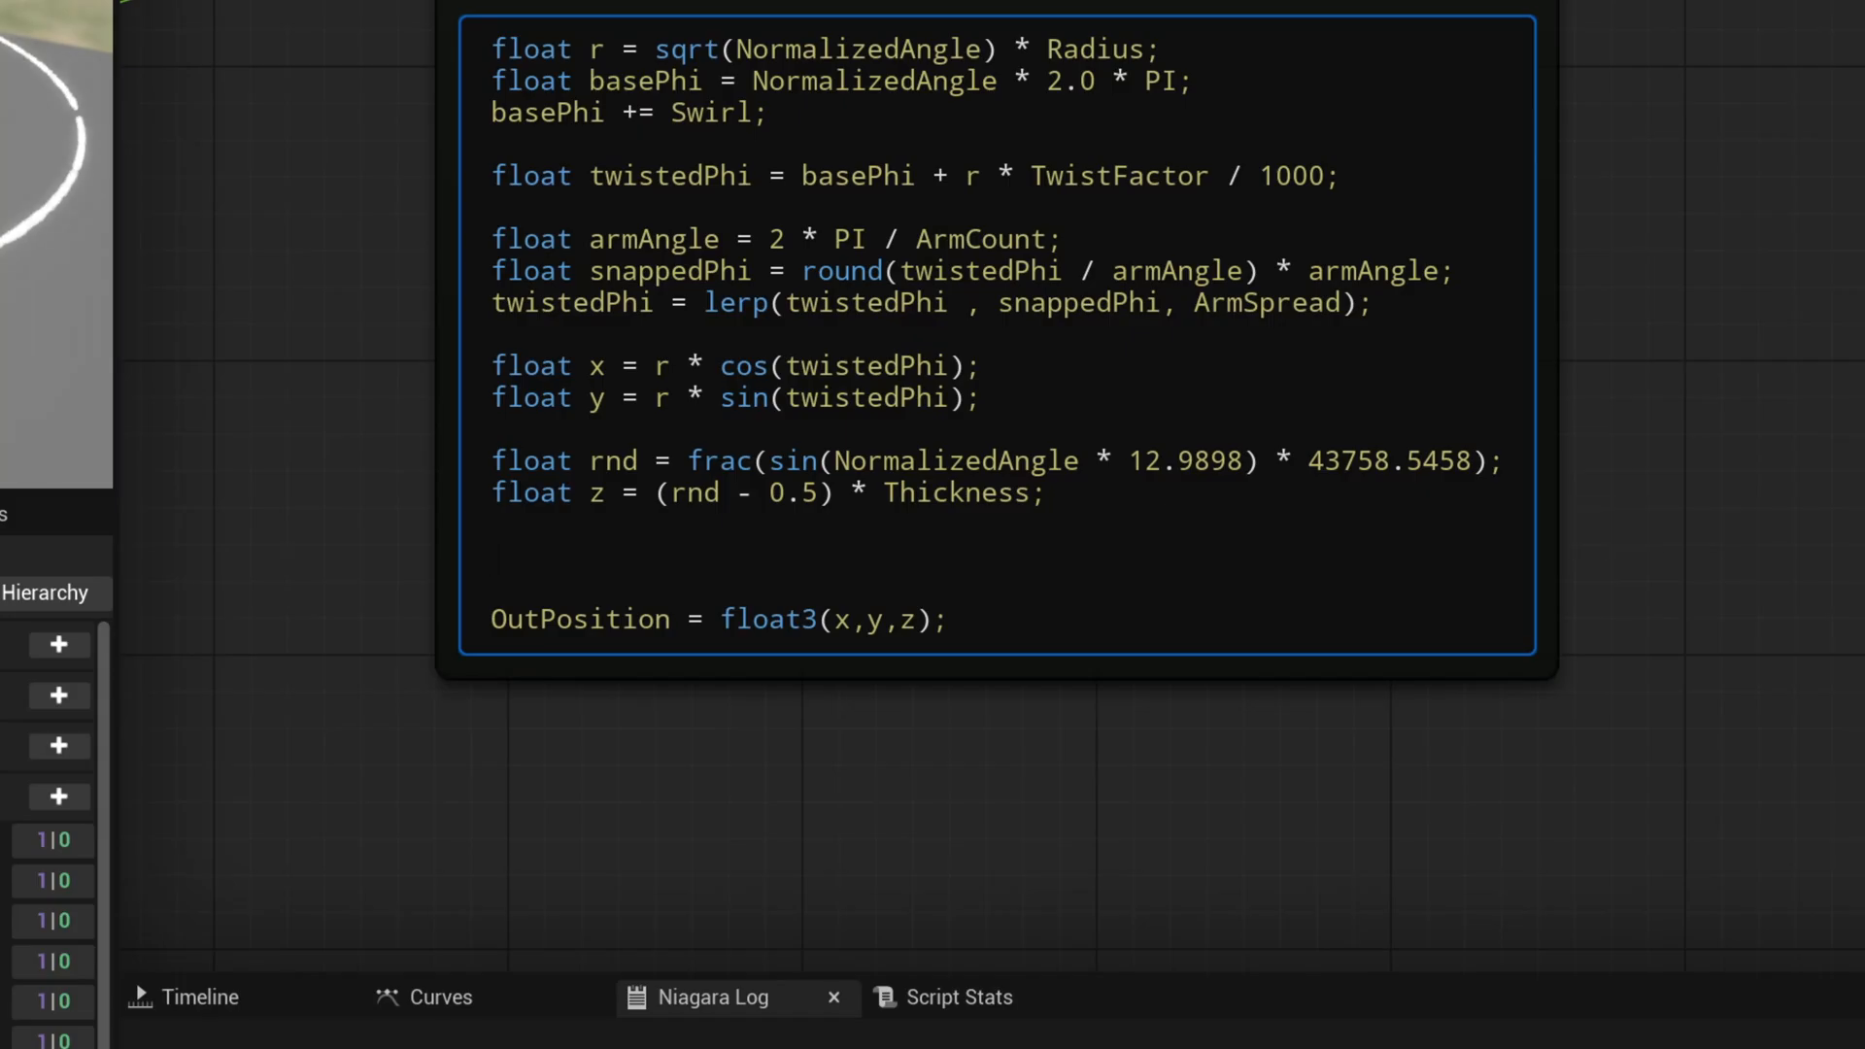
Write the dust noise: uv = float2(x, y) * DustNoiseScale and nVal from frac(sin(dot(uv, float2(12.9898, 78.233))) * 43758.5453)
type("float2 uv = float")
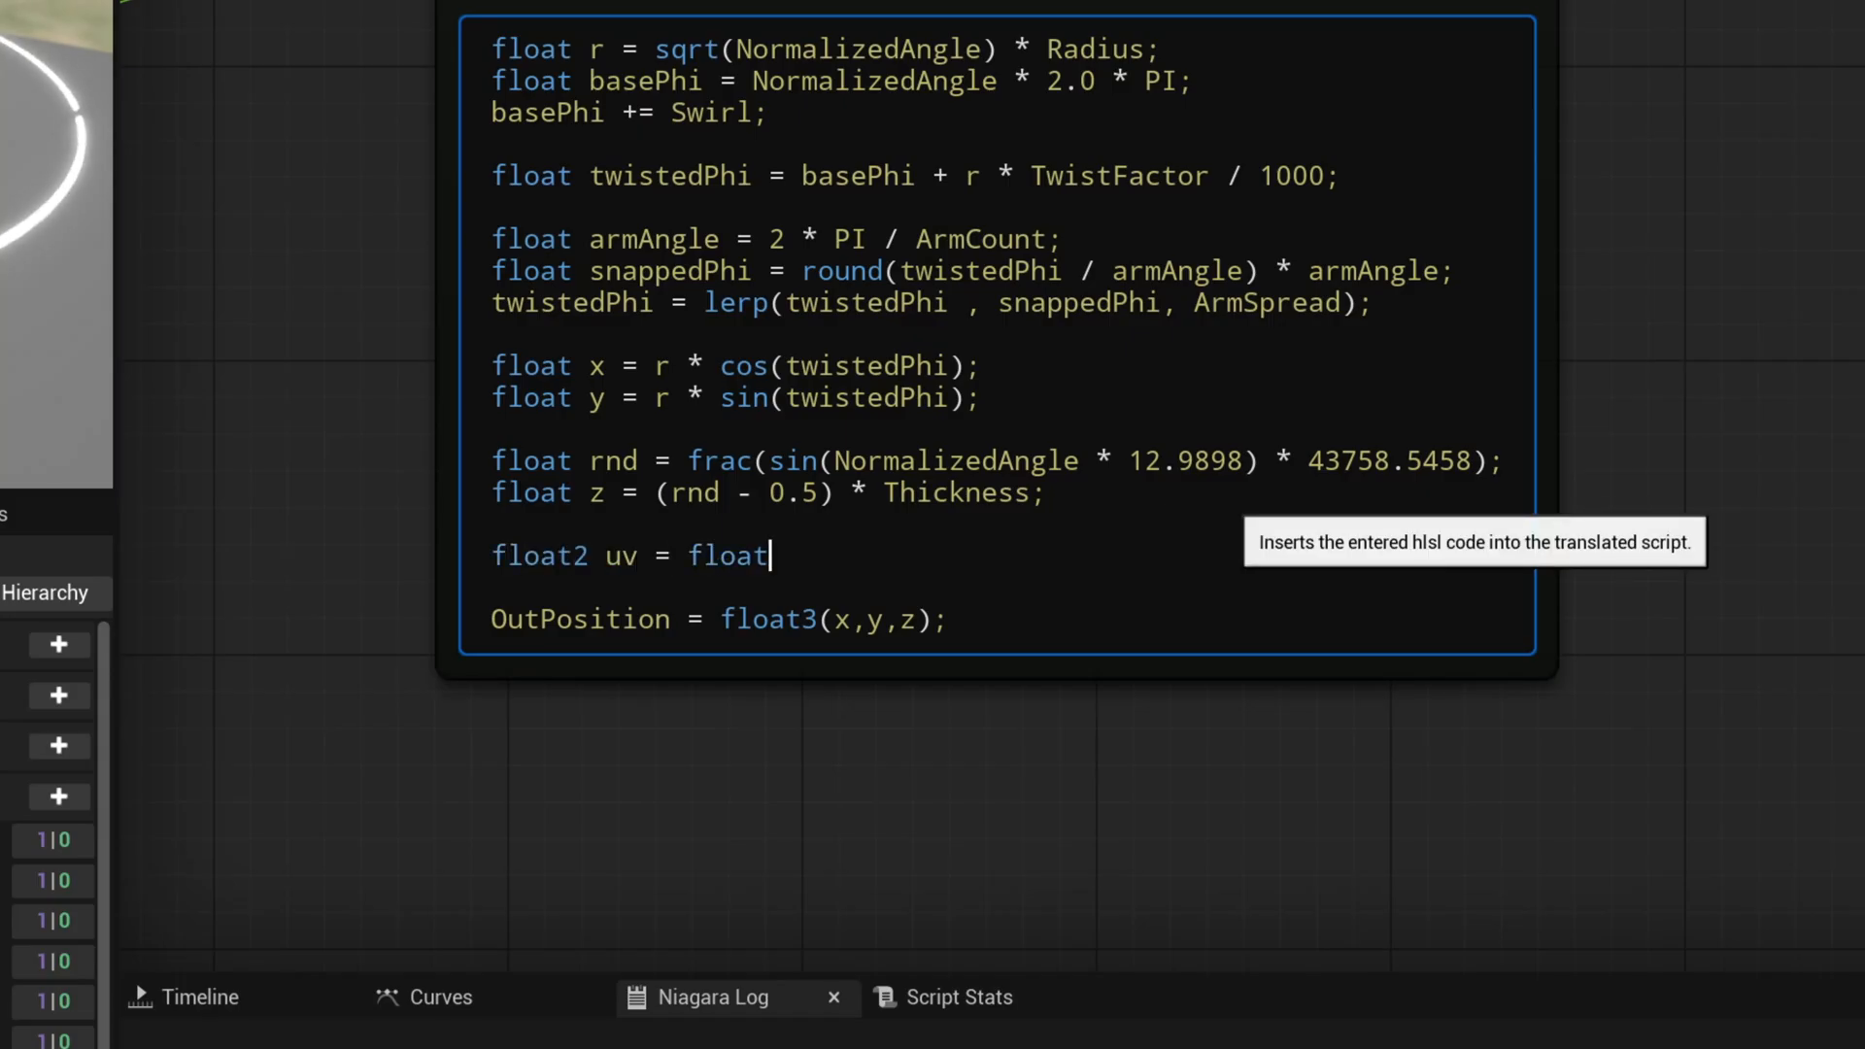
type("2(x")
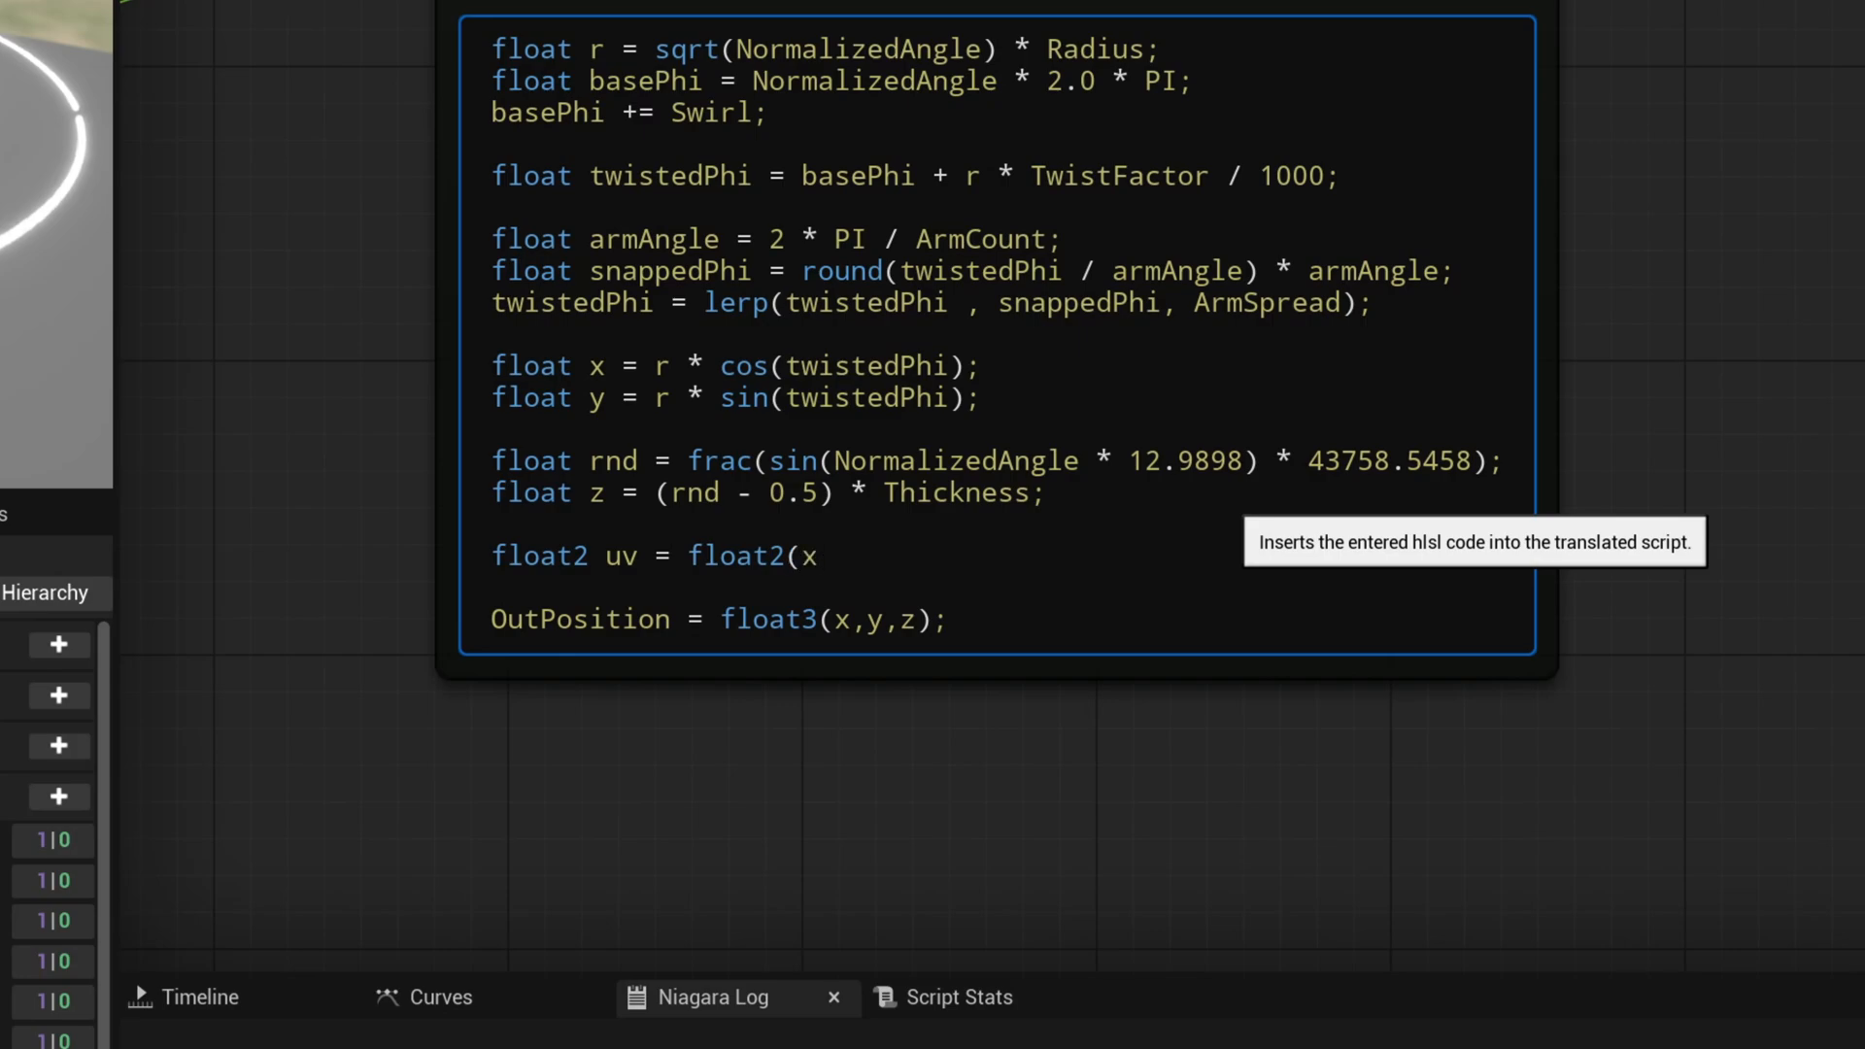
type(", y) *")
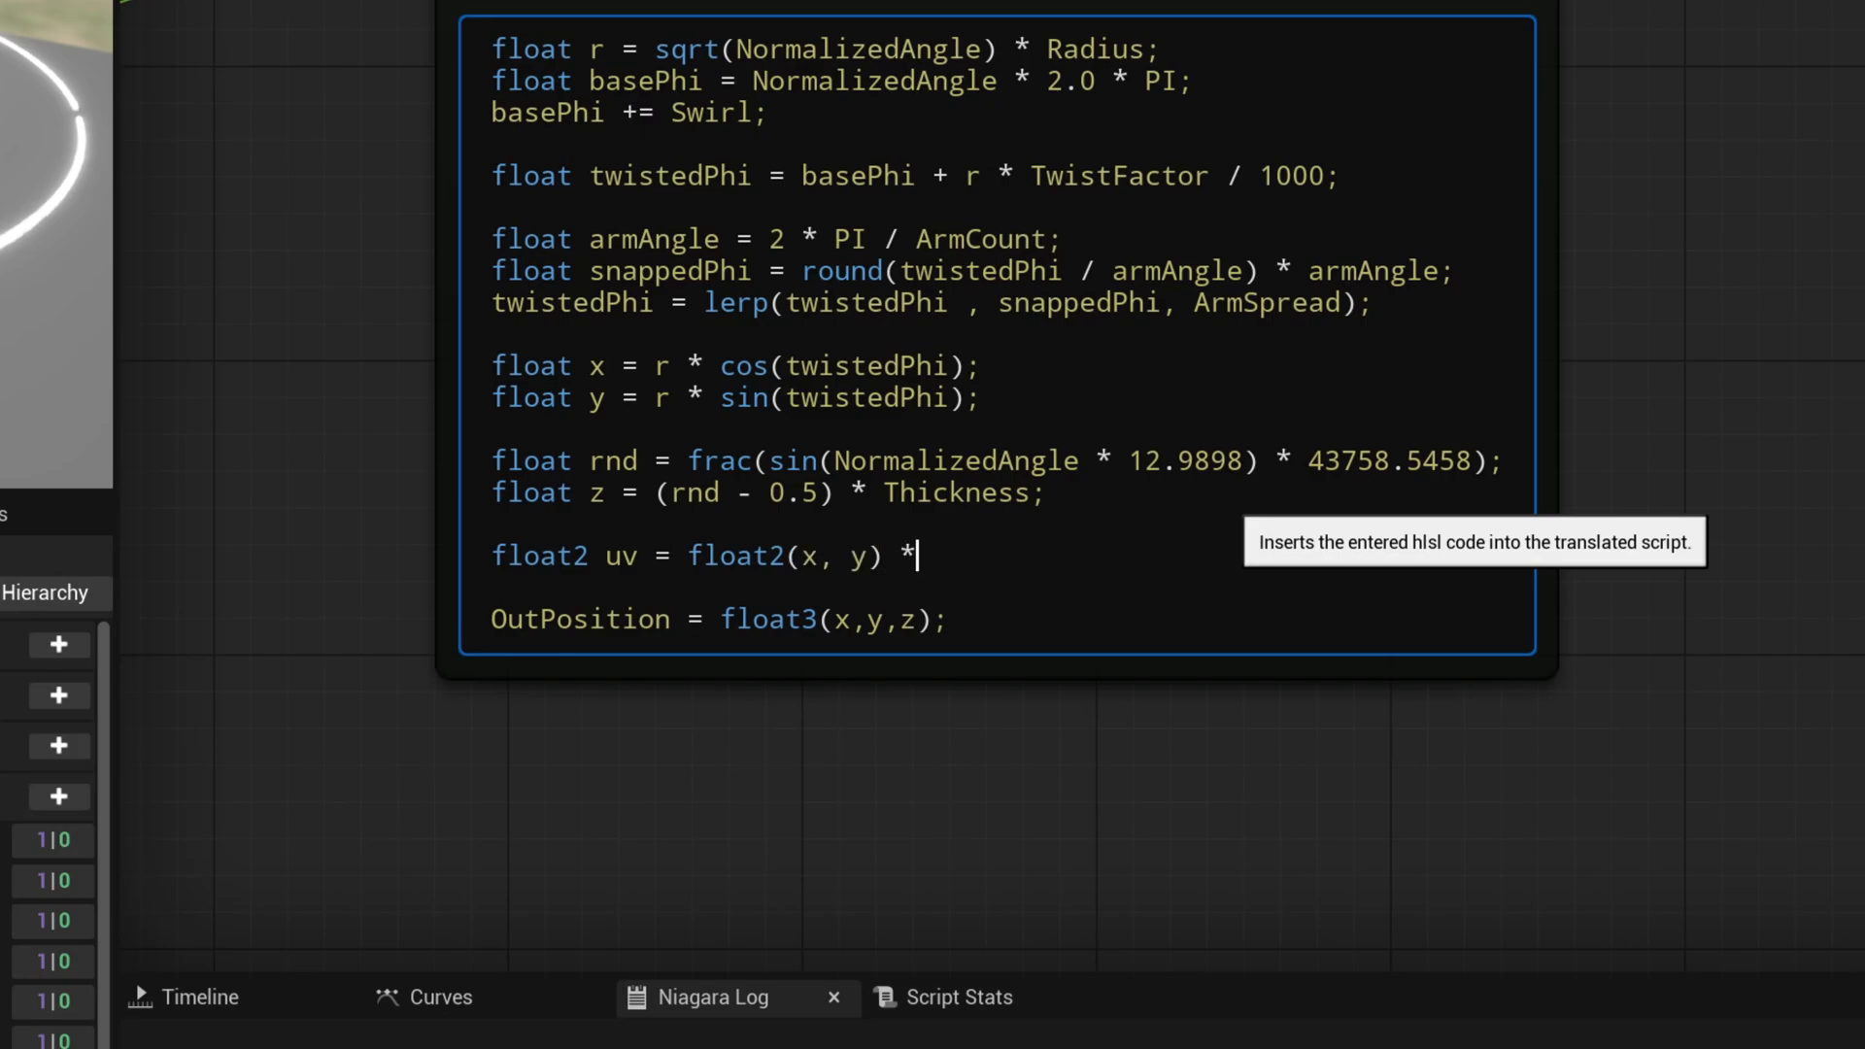
type("DustNo")
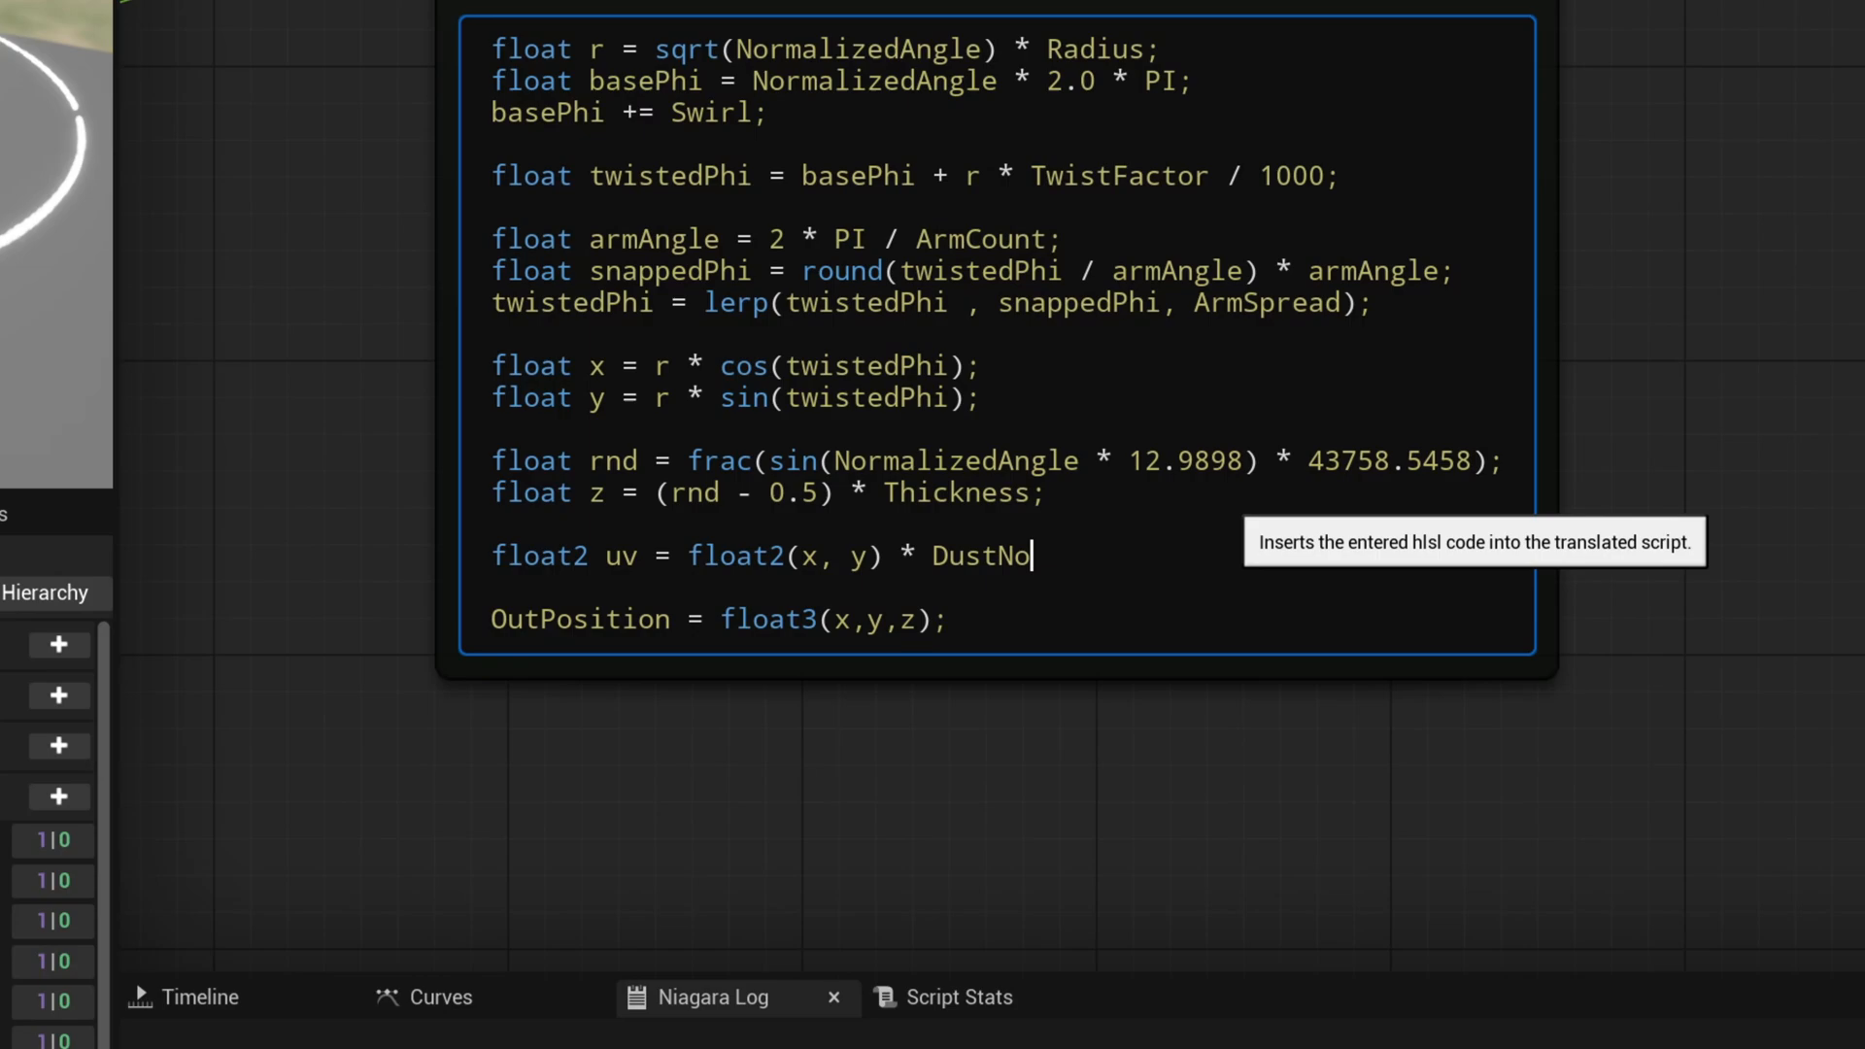
type("iseScale;")
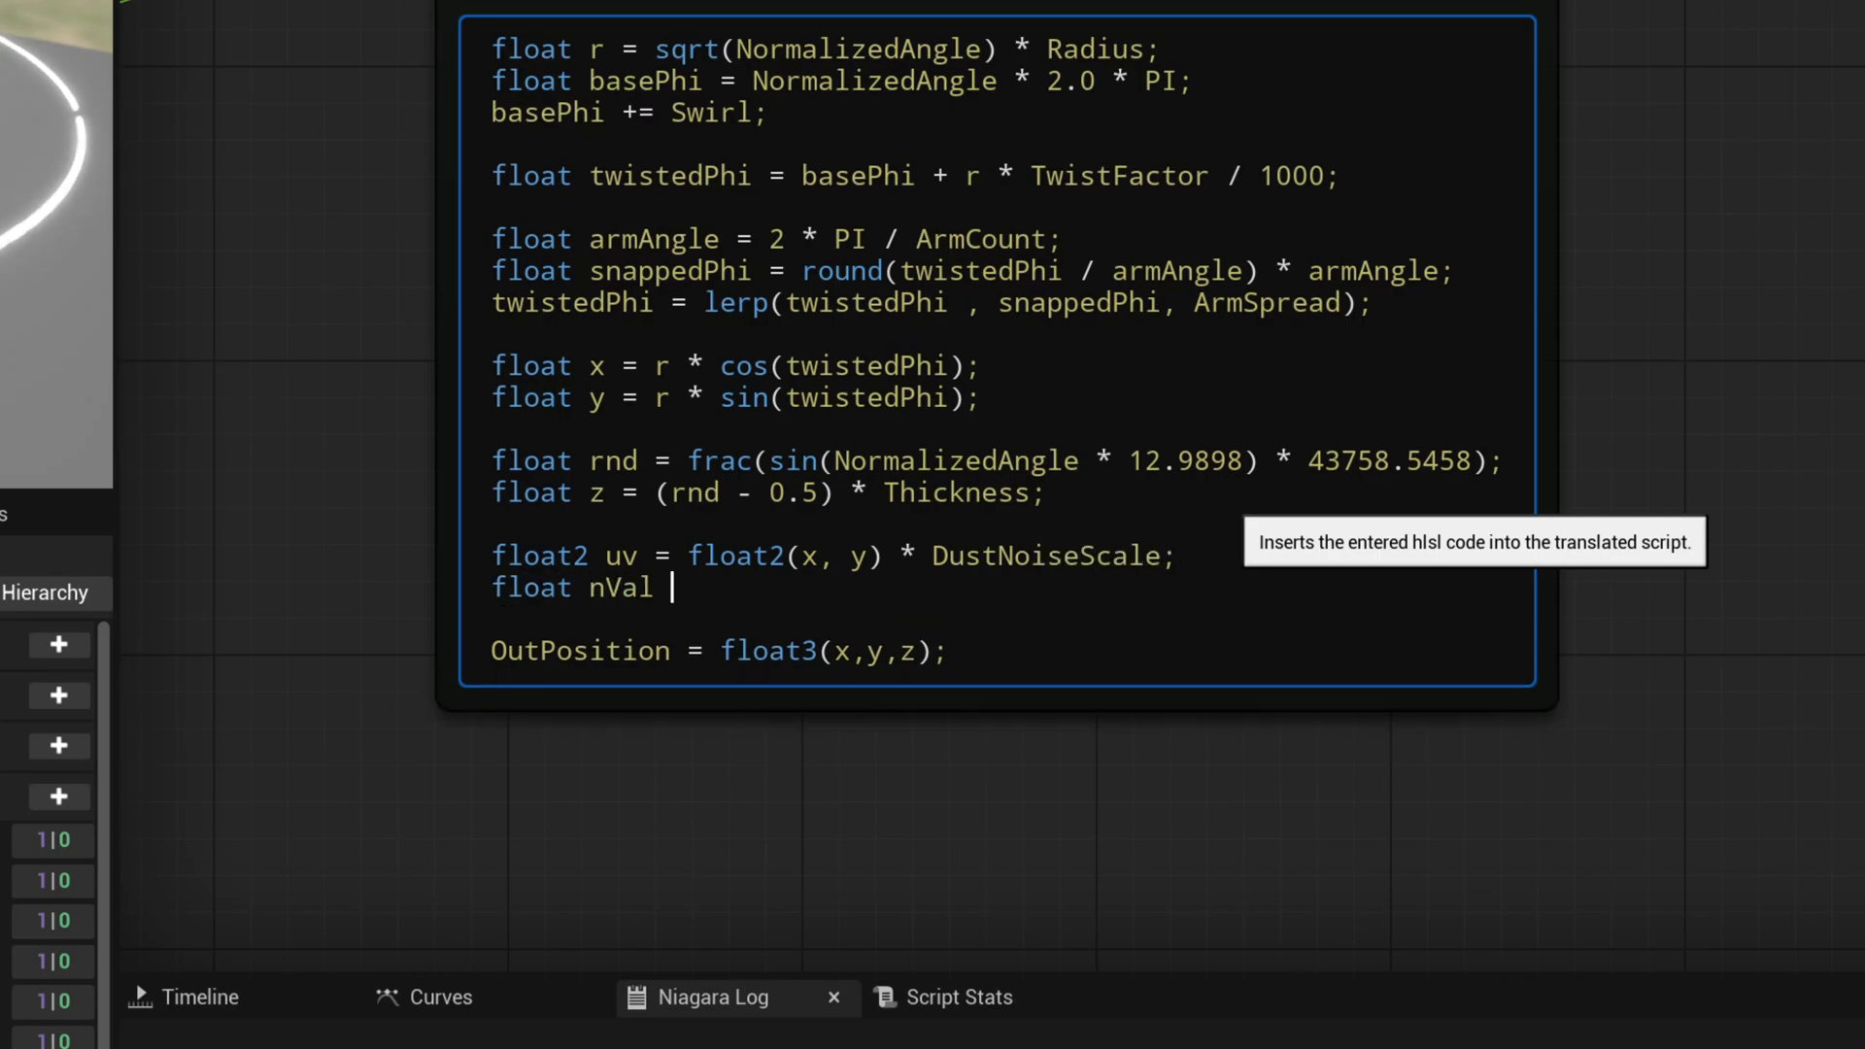
type("= frac(sin(dot(uv,")
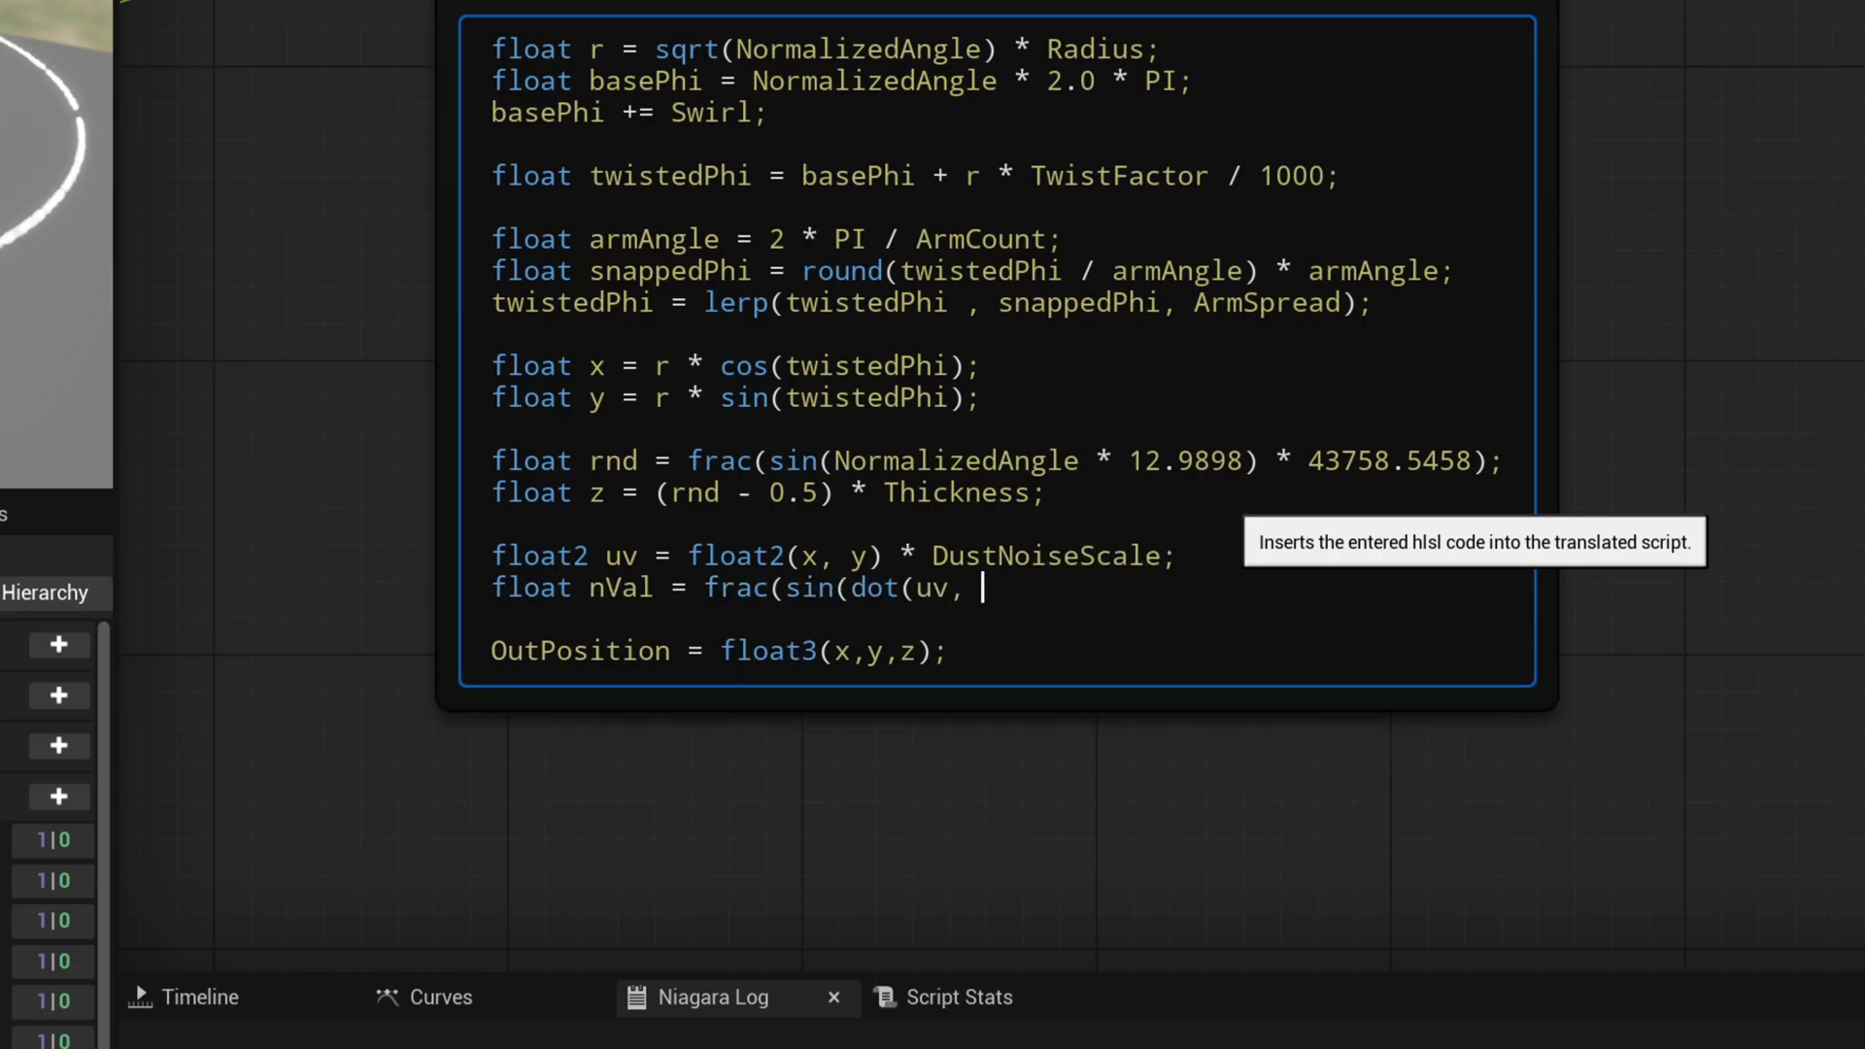
type("float2(12.9898, 78.233))) * 43758.545")
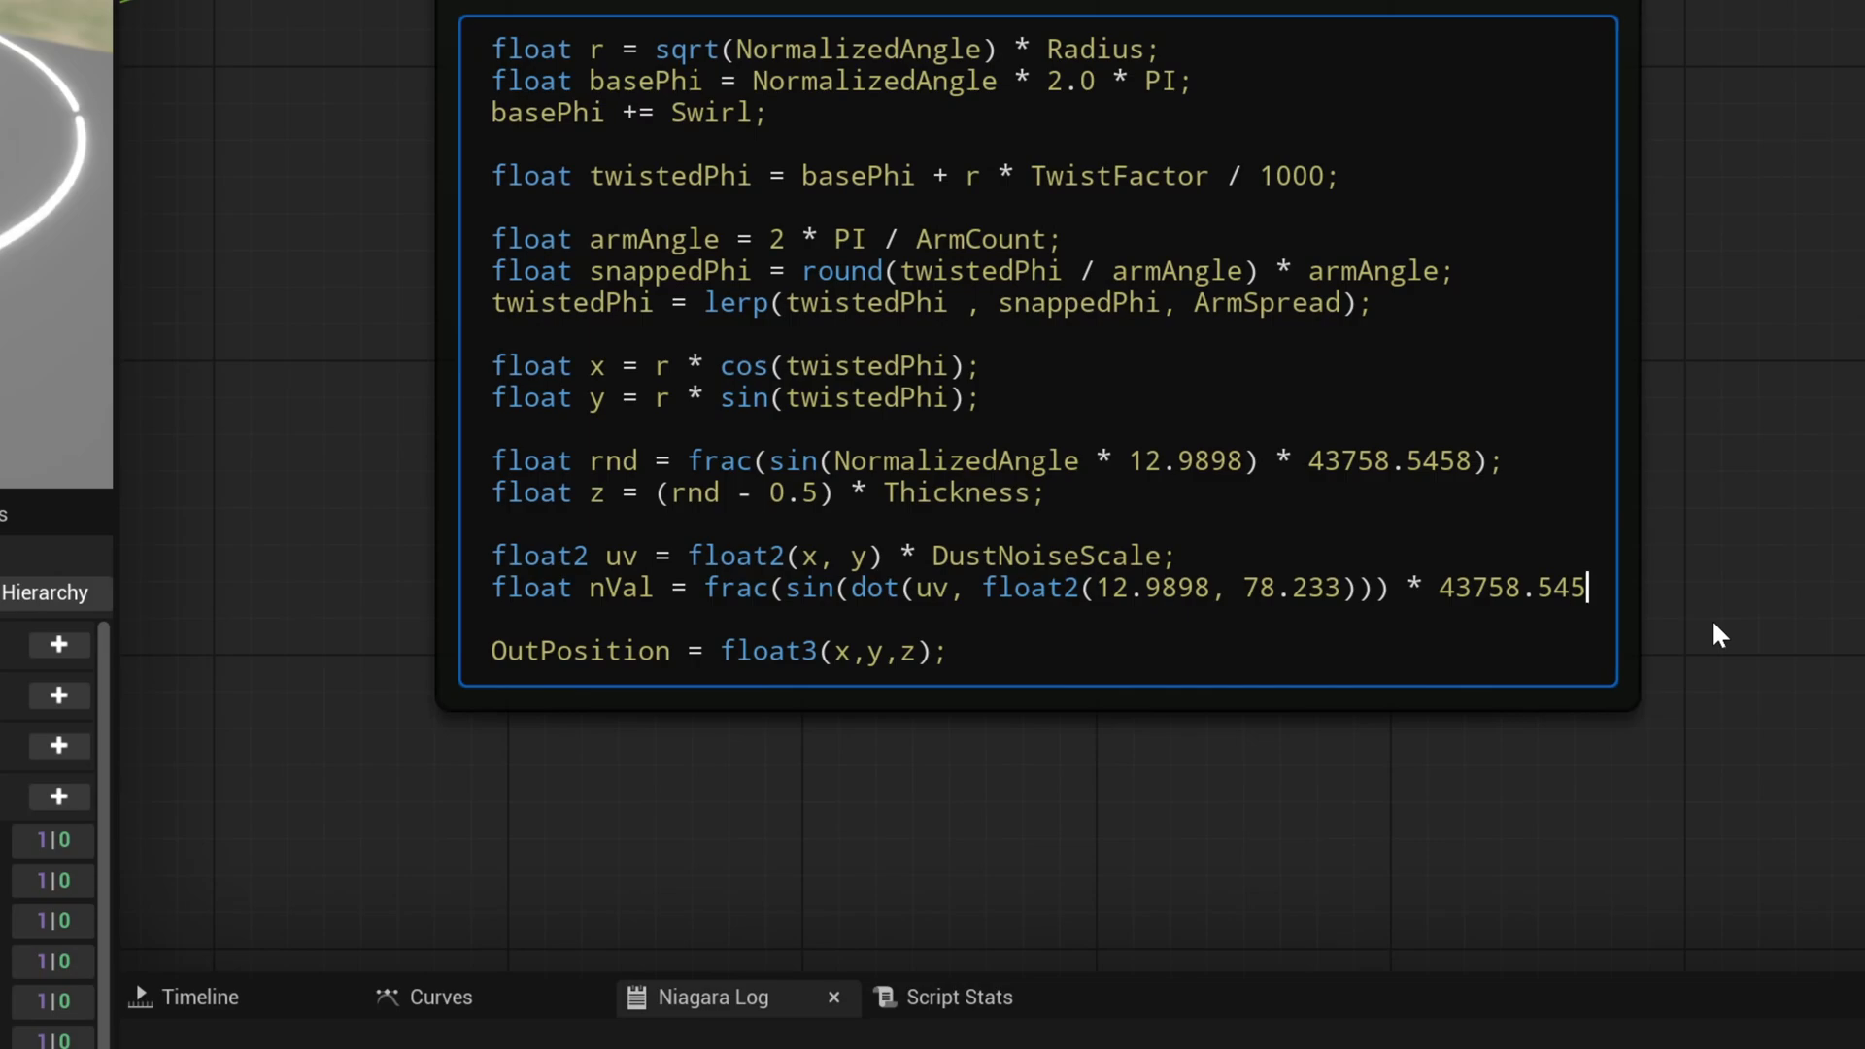
type("3);")
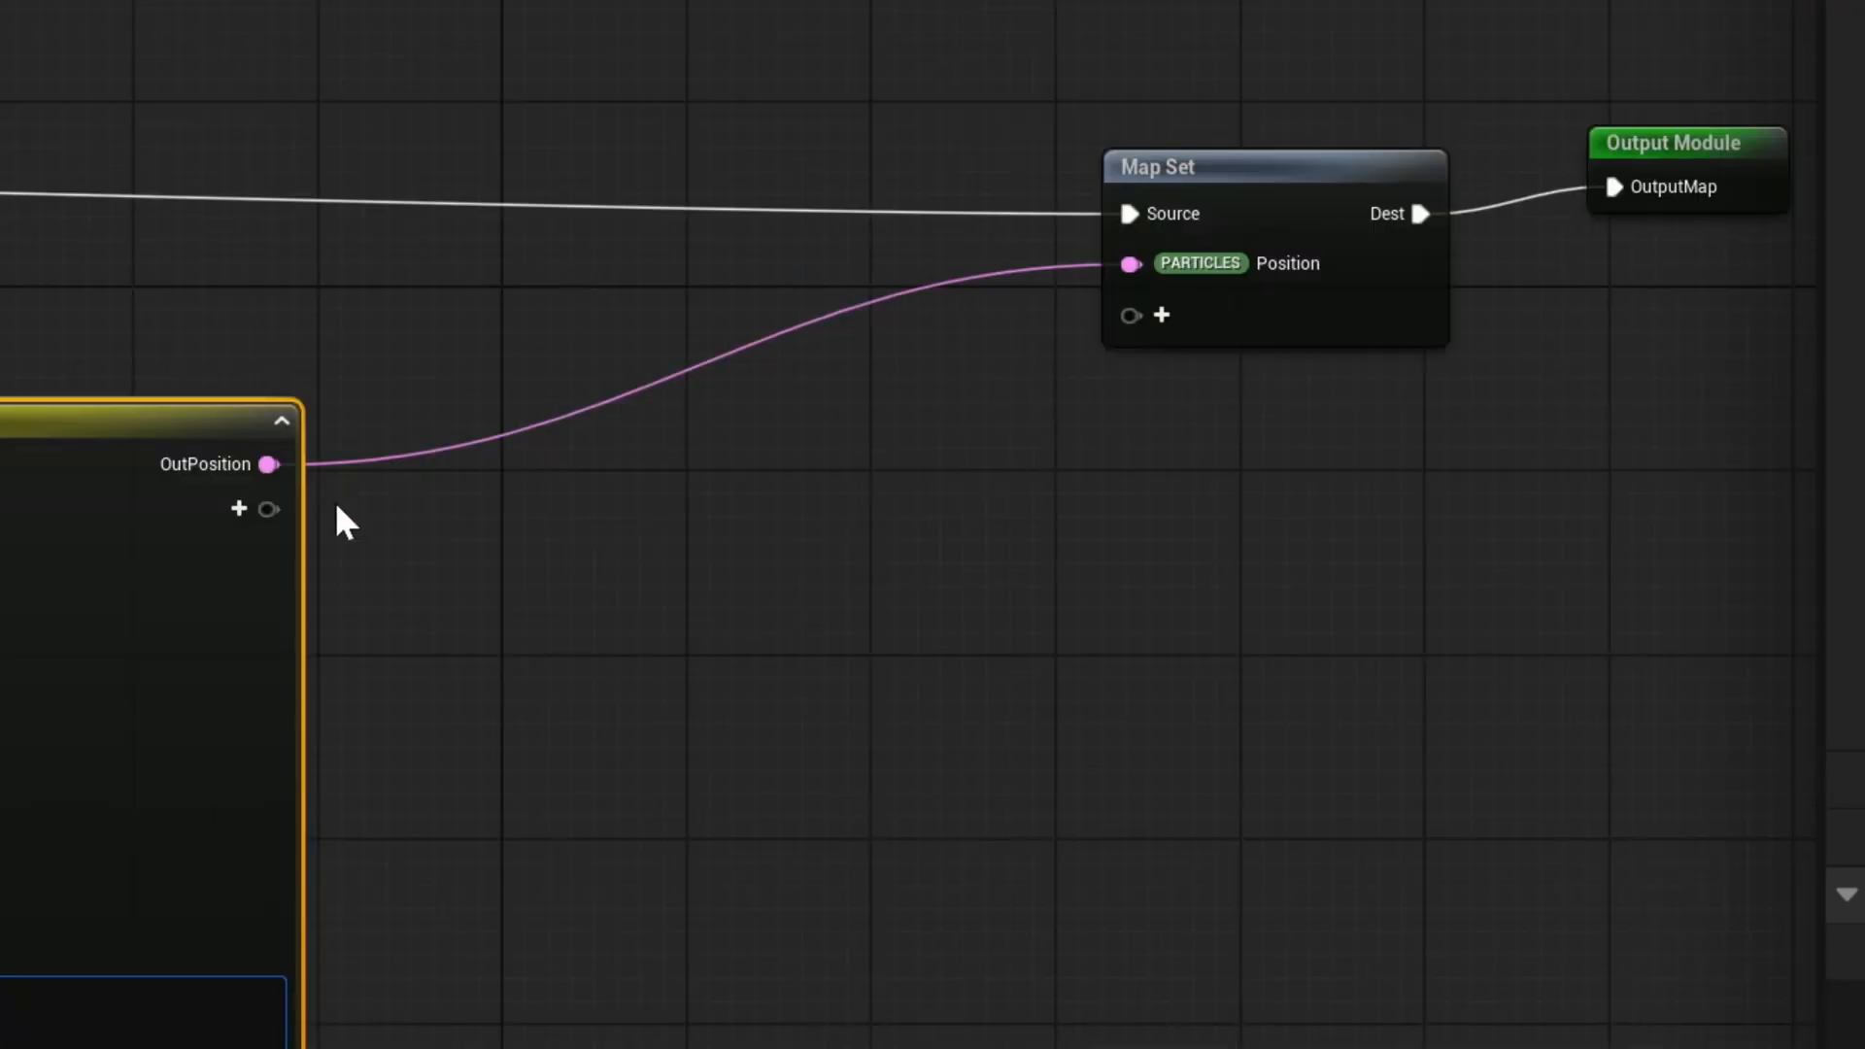
Add an OutColor Linear Color output dimmed by DustDimFactor when nVal < DustThreshold, then view both emitters
left_click(237, 507)
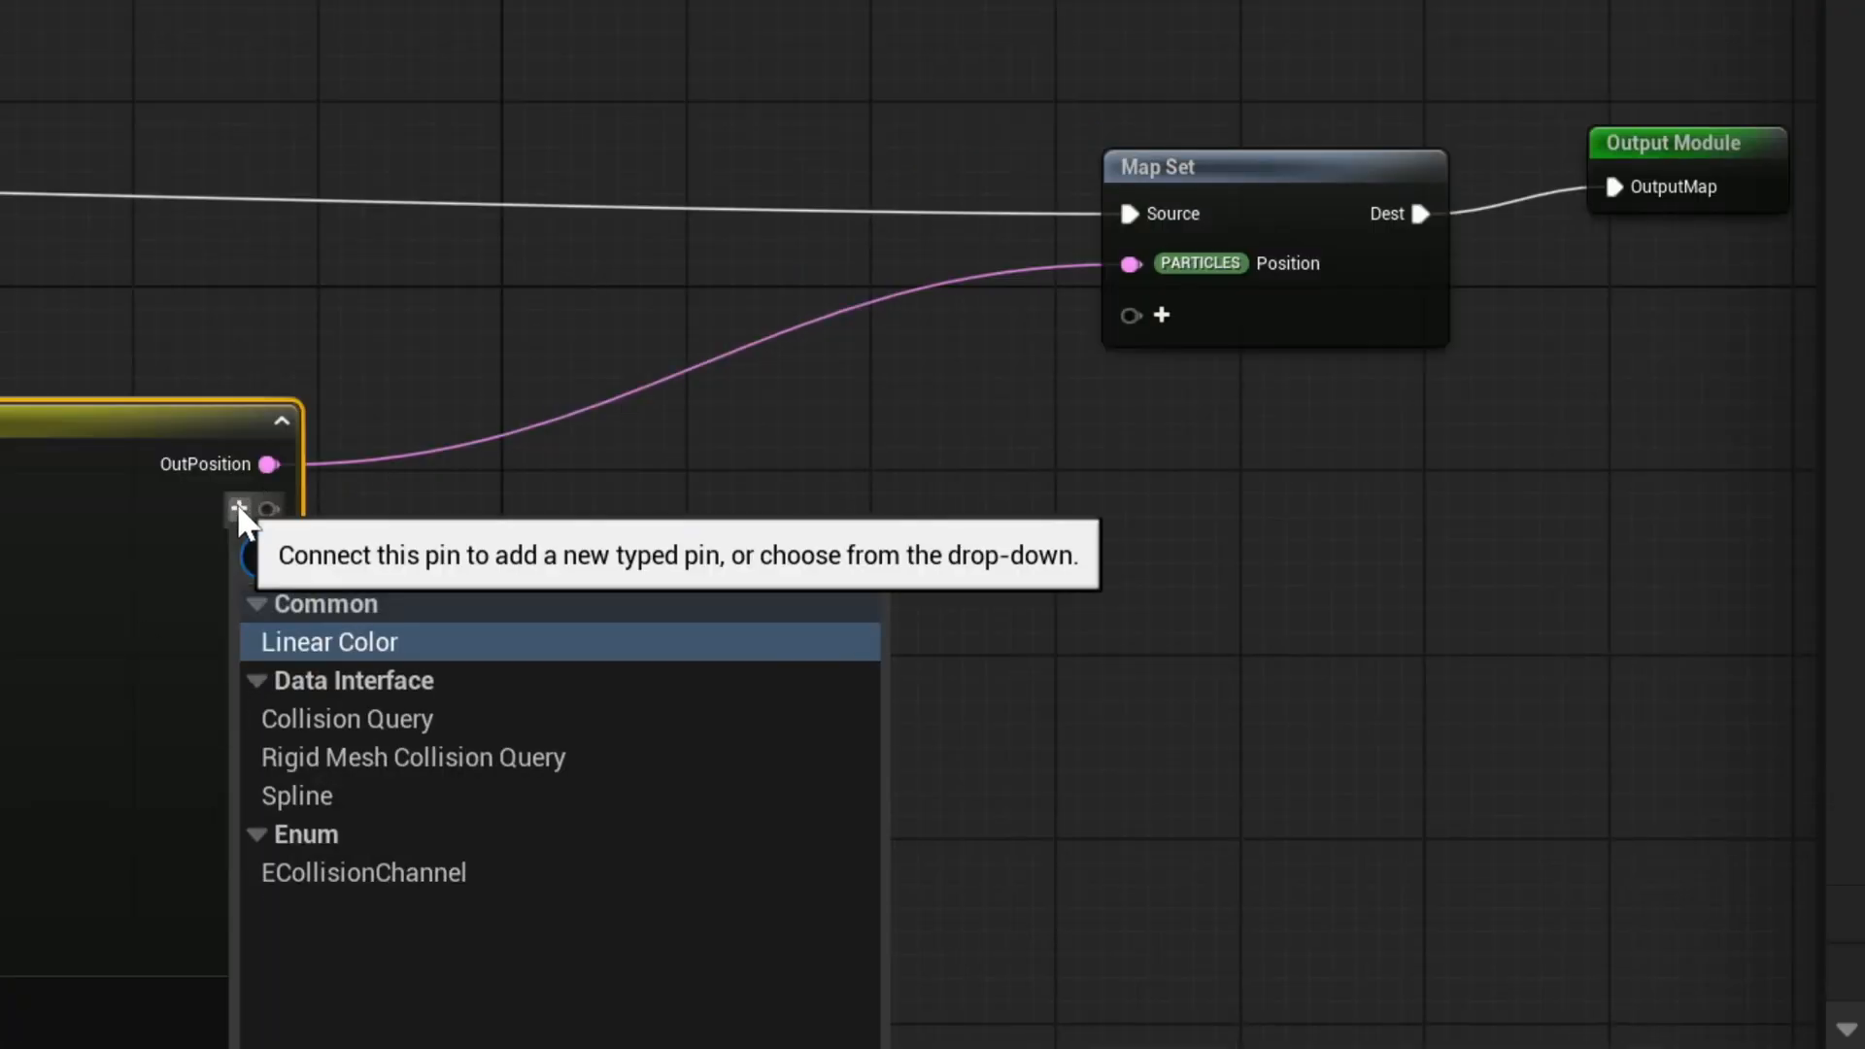
left_click(330, 643)
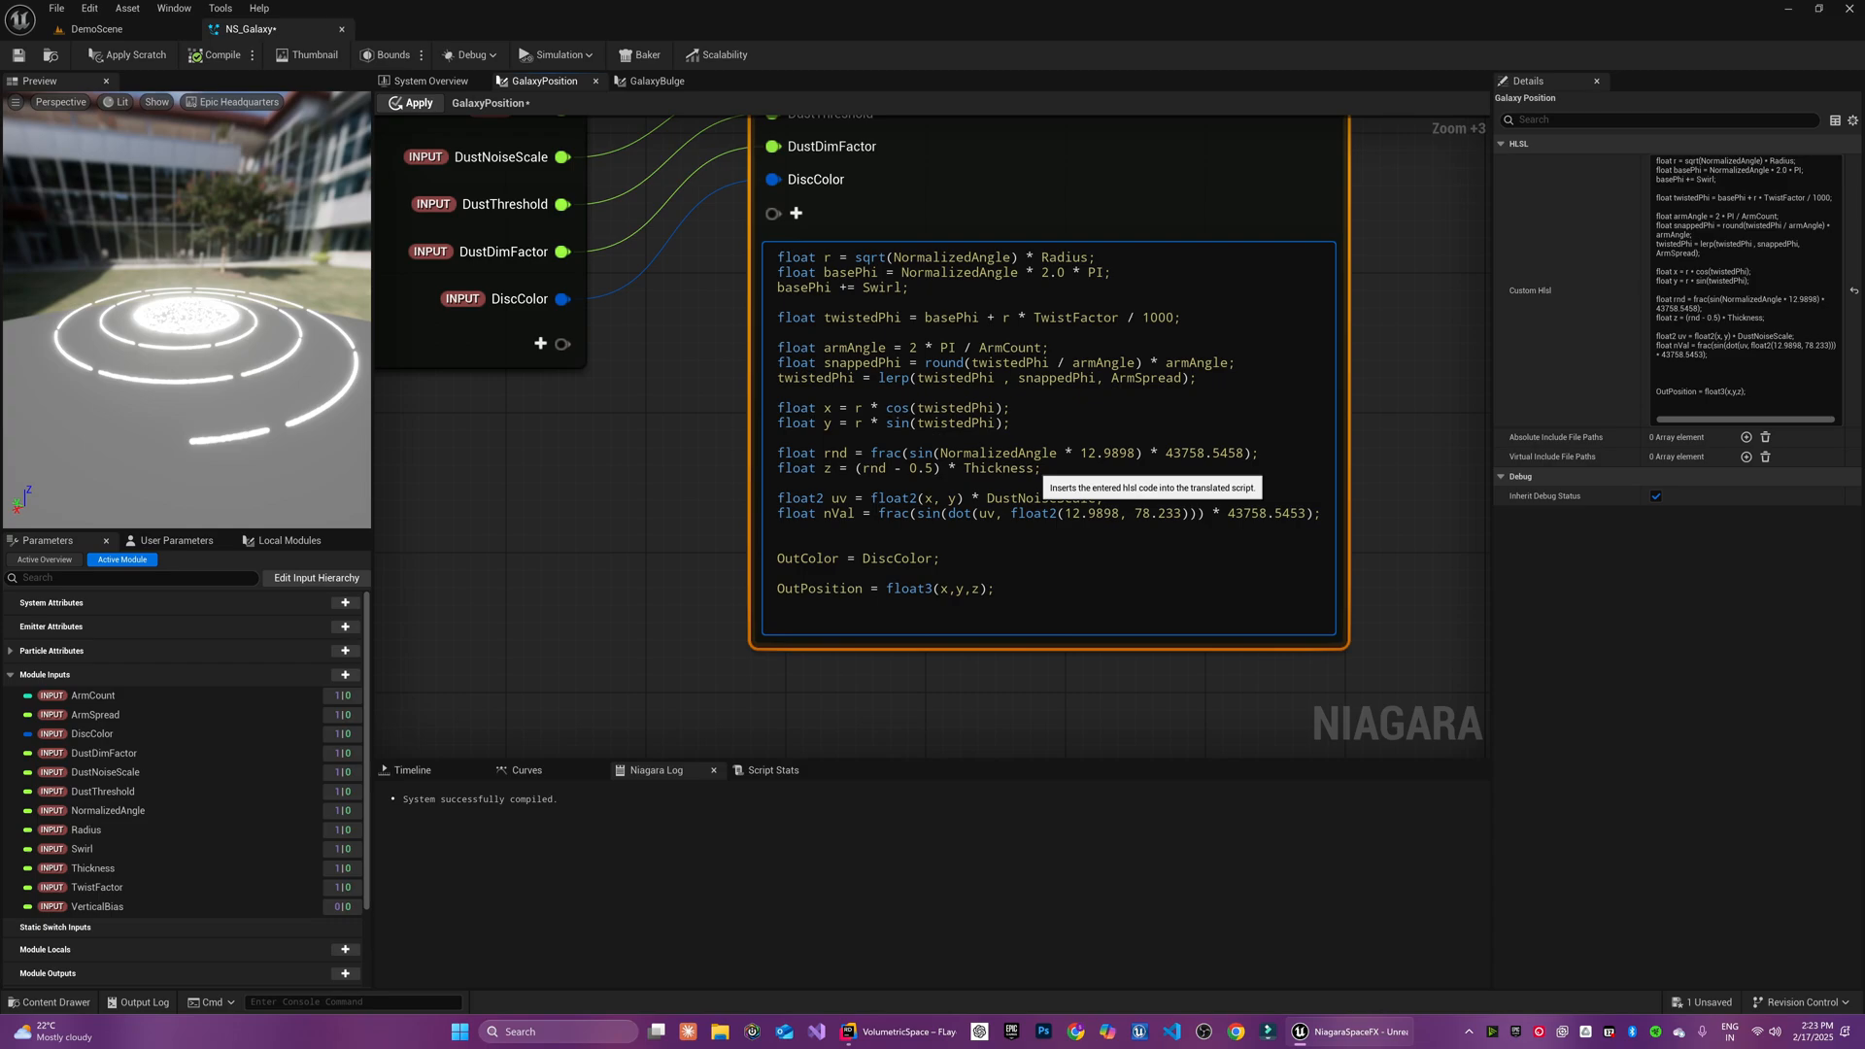
type("if(nVal")
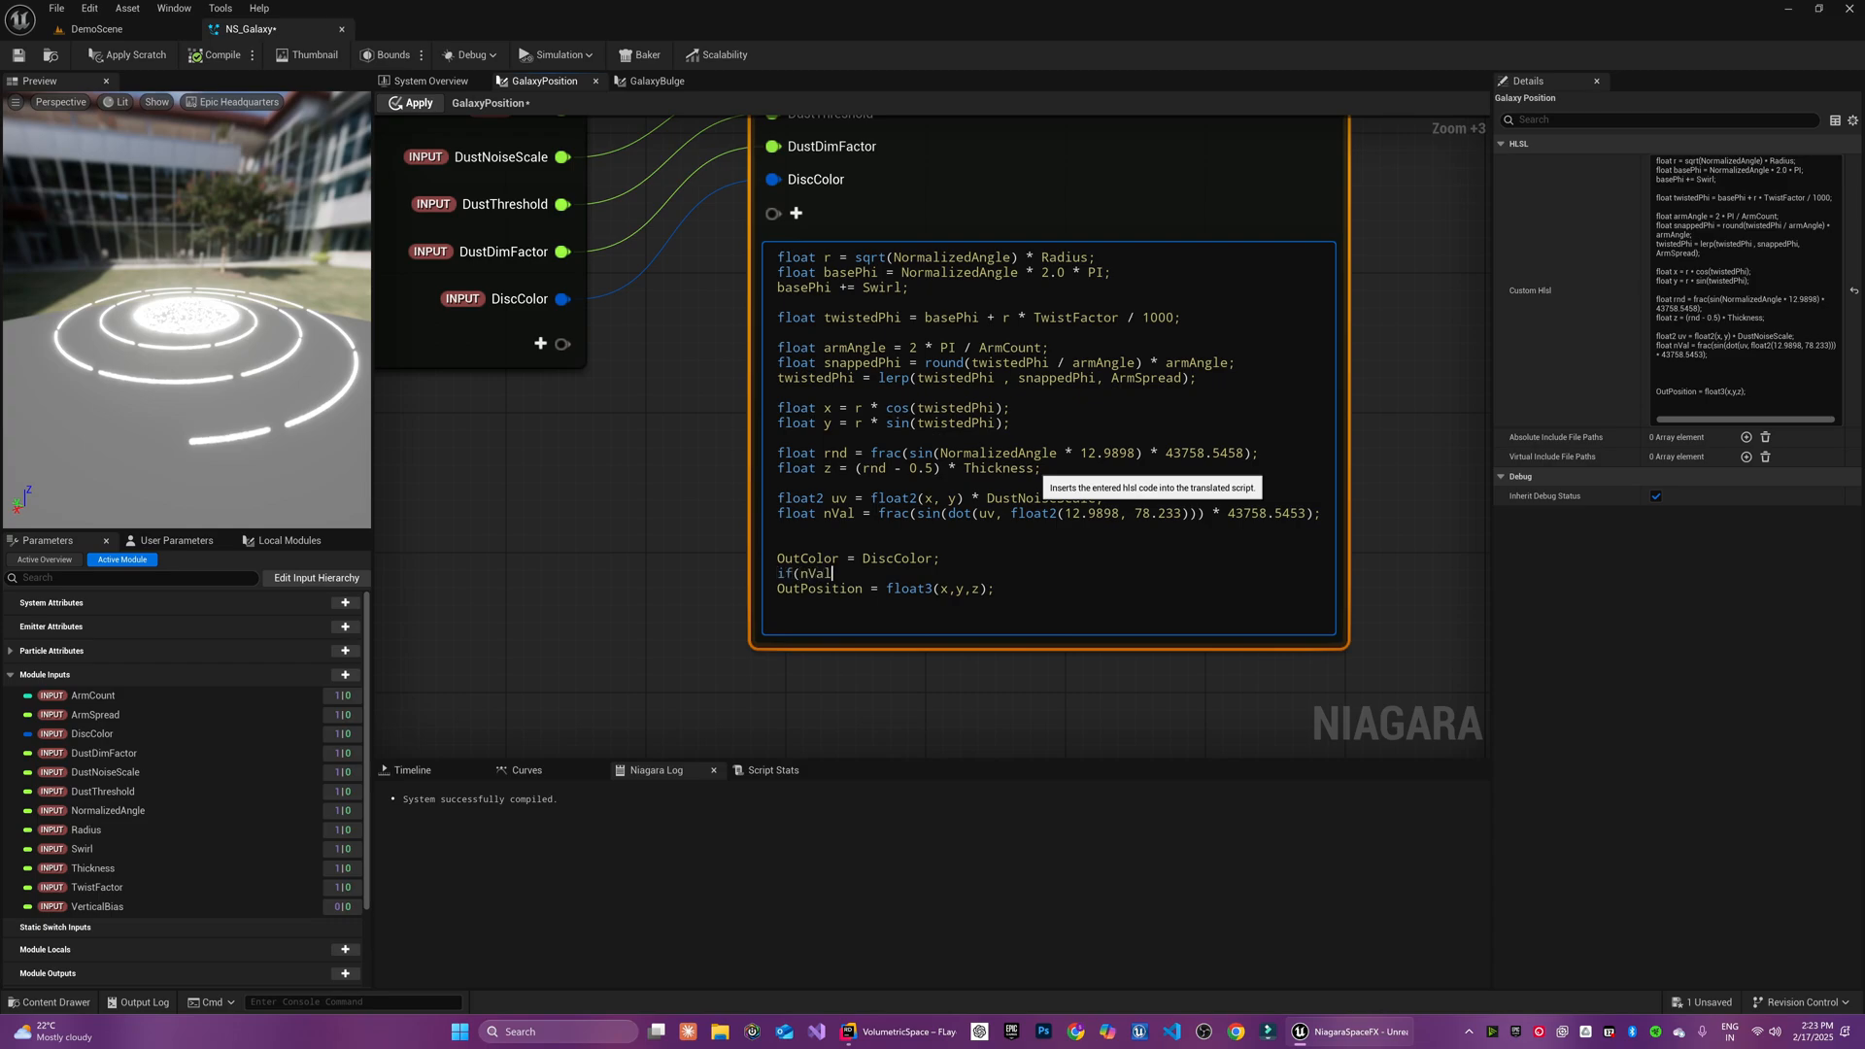
type("<")
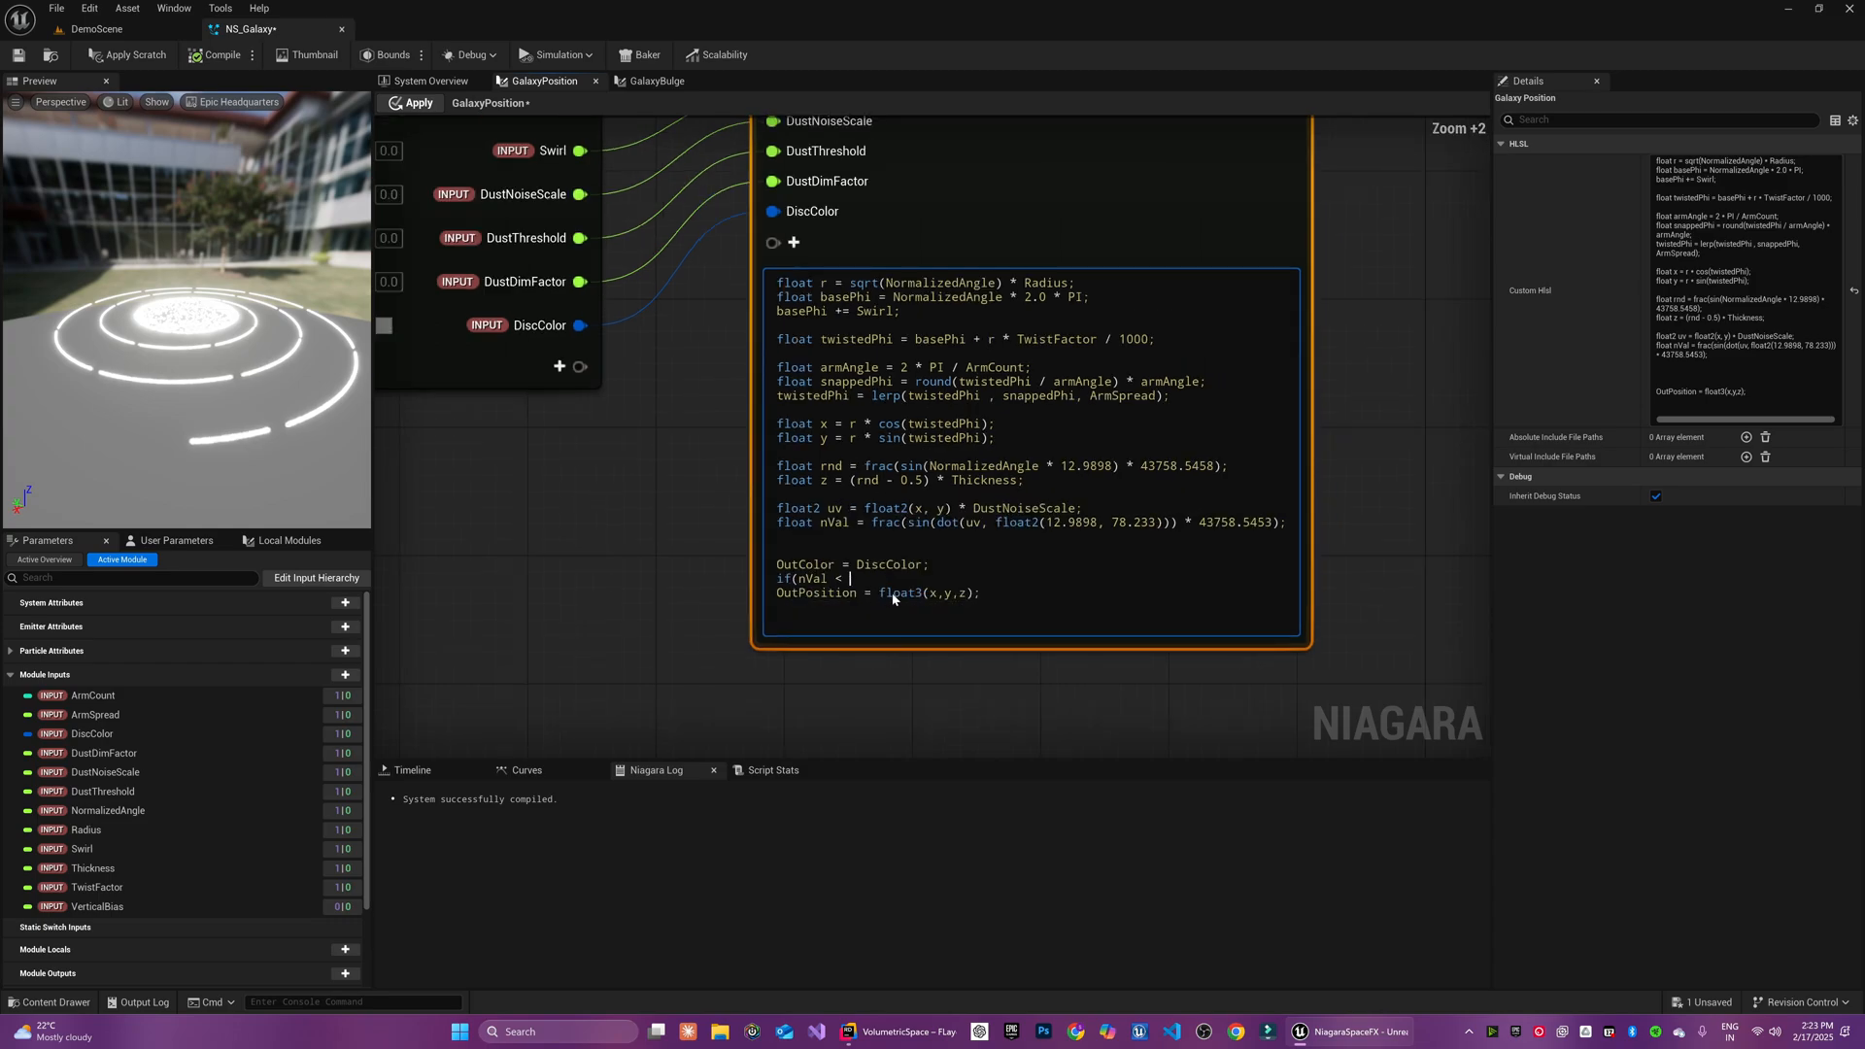
type("DustThreshold)")
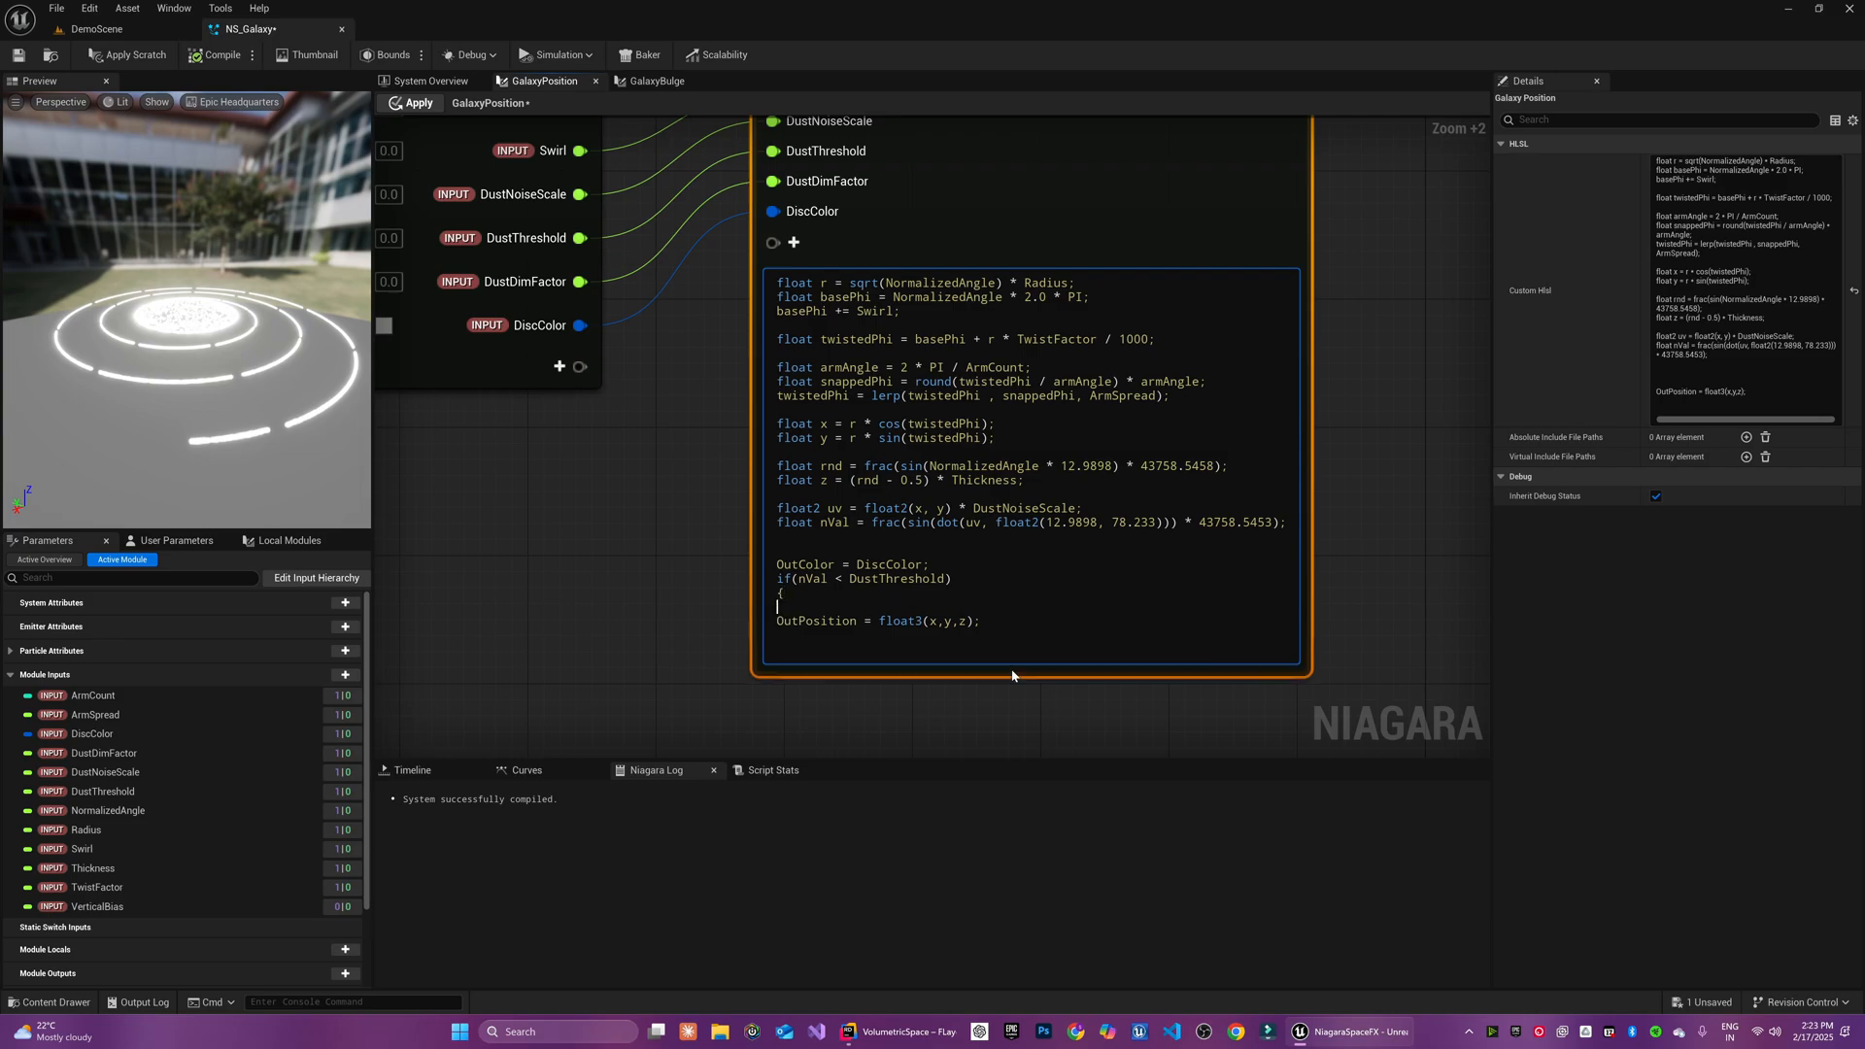
type("OutColor *= DustDimFactor;")
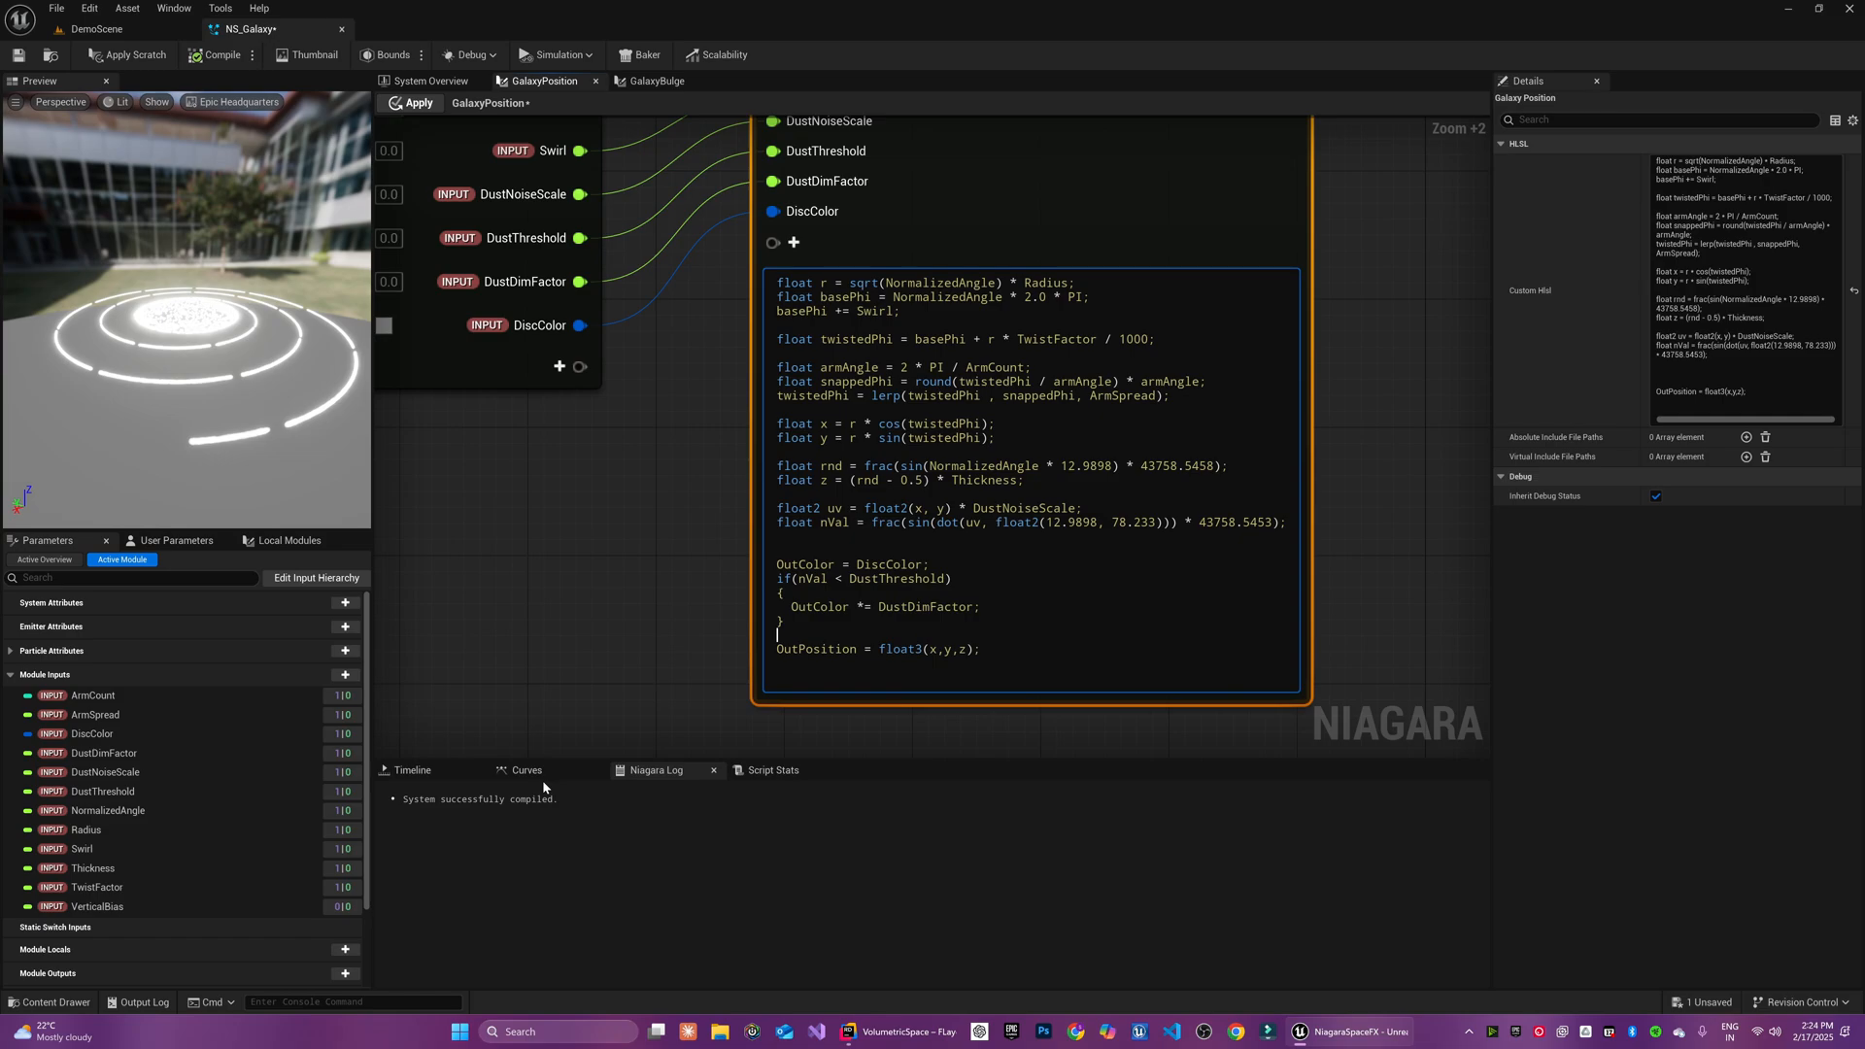
left_click(429, 82)
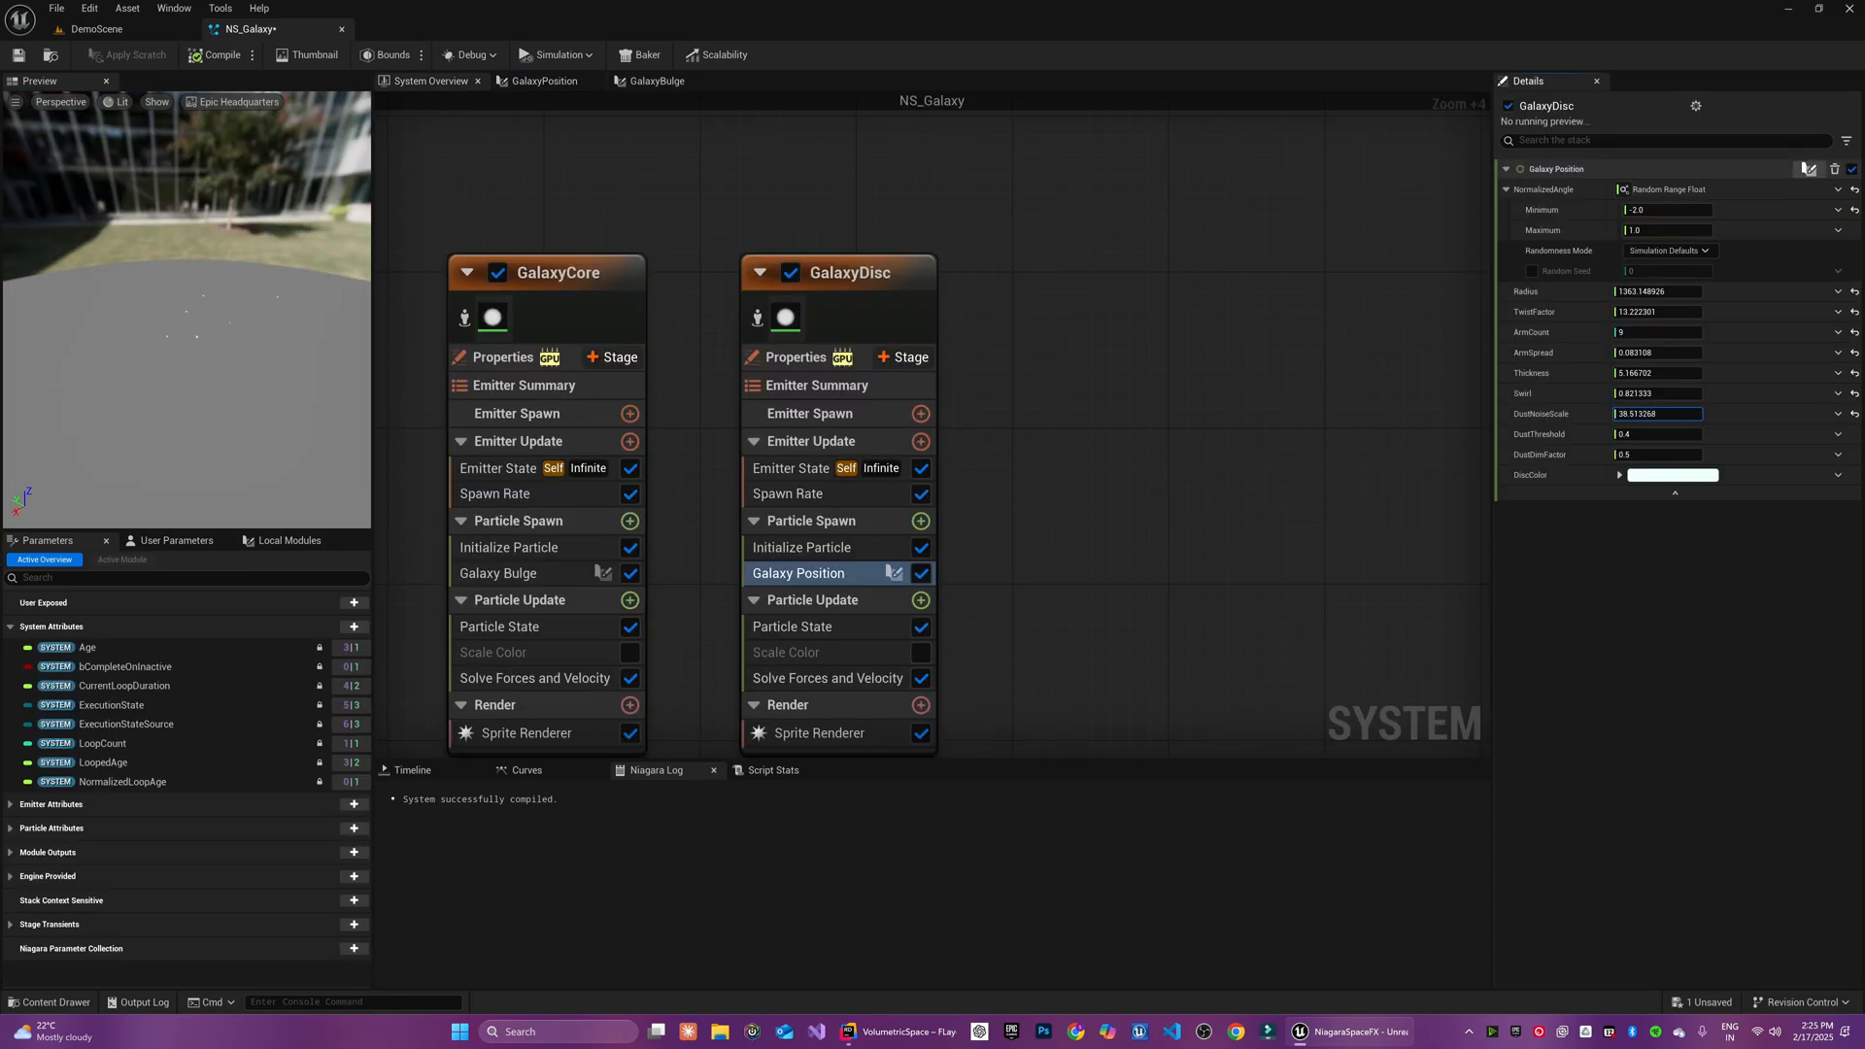
Pick a yellow DiscColor for GalaxyDisc and tune its dust value to 0.839244 so the rings glow yellow
left_click(1671, 474)
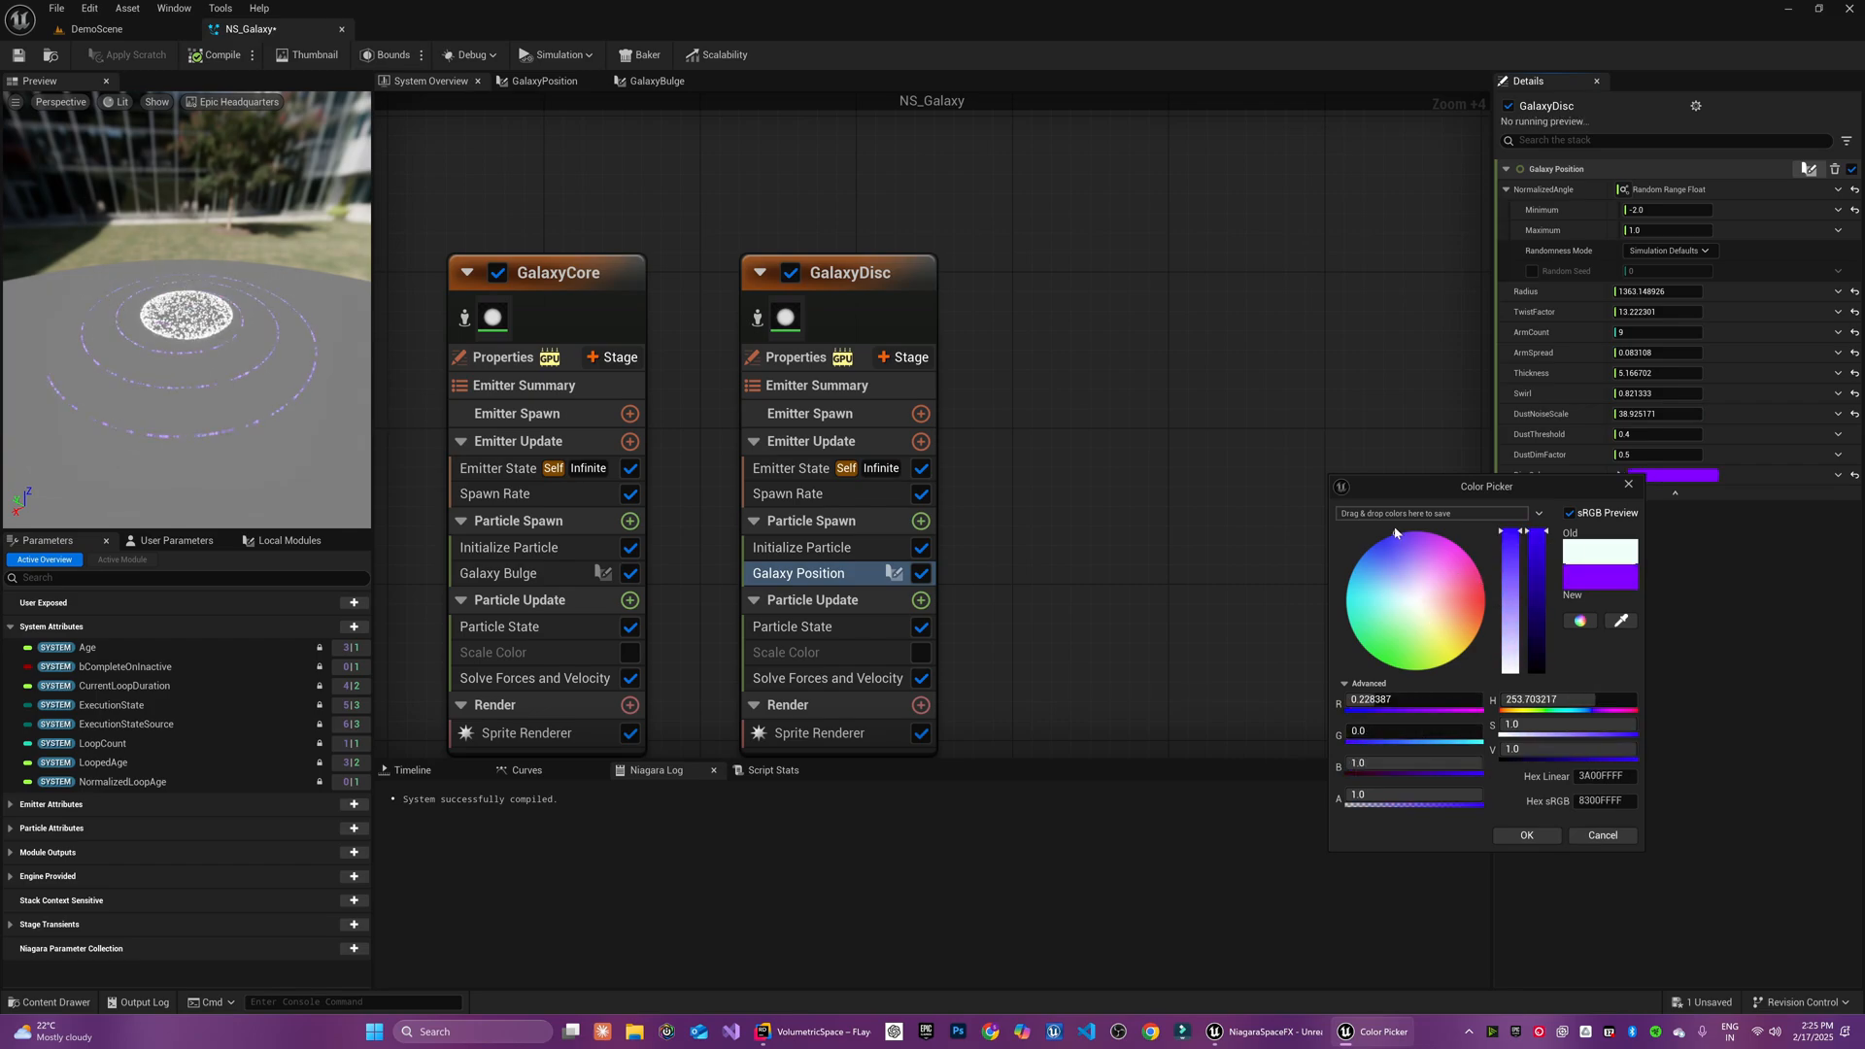
left_click(1527, 834)
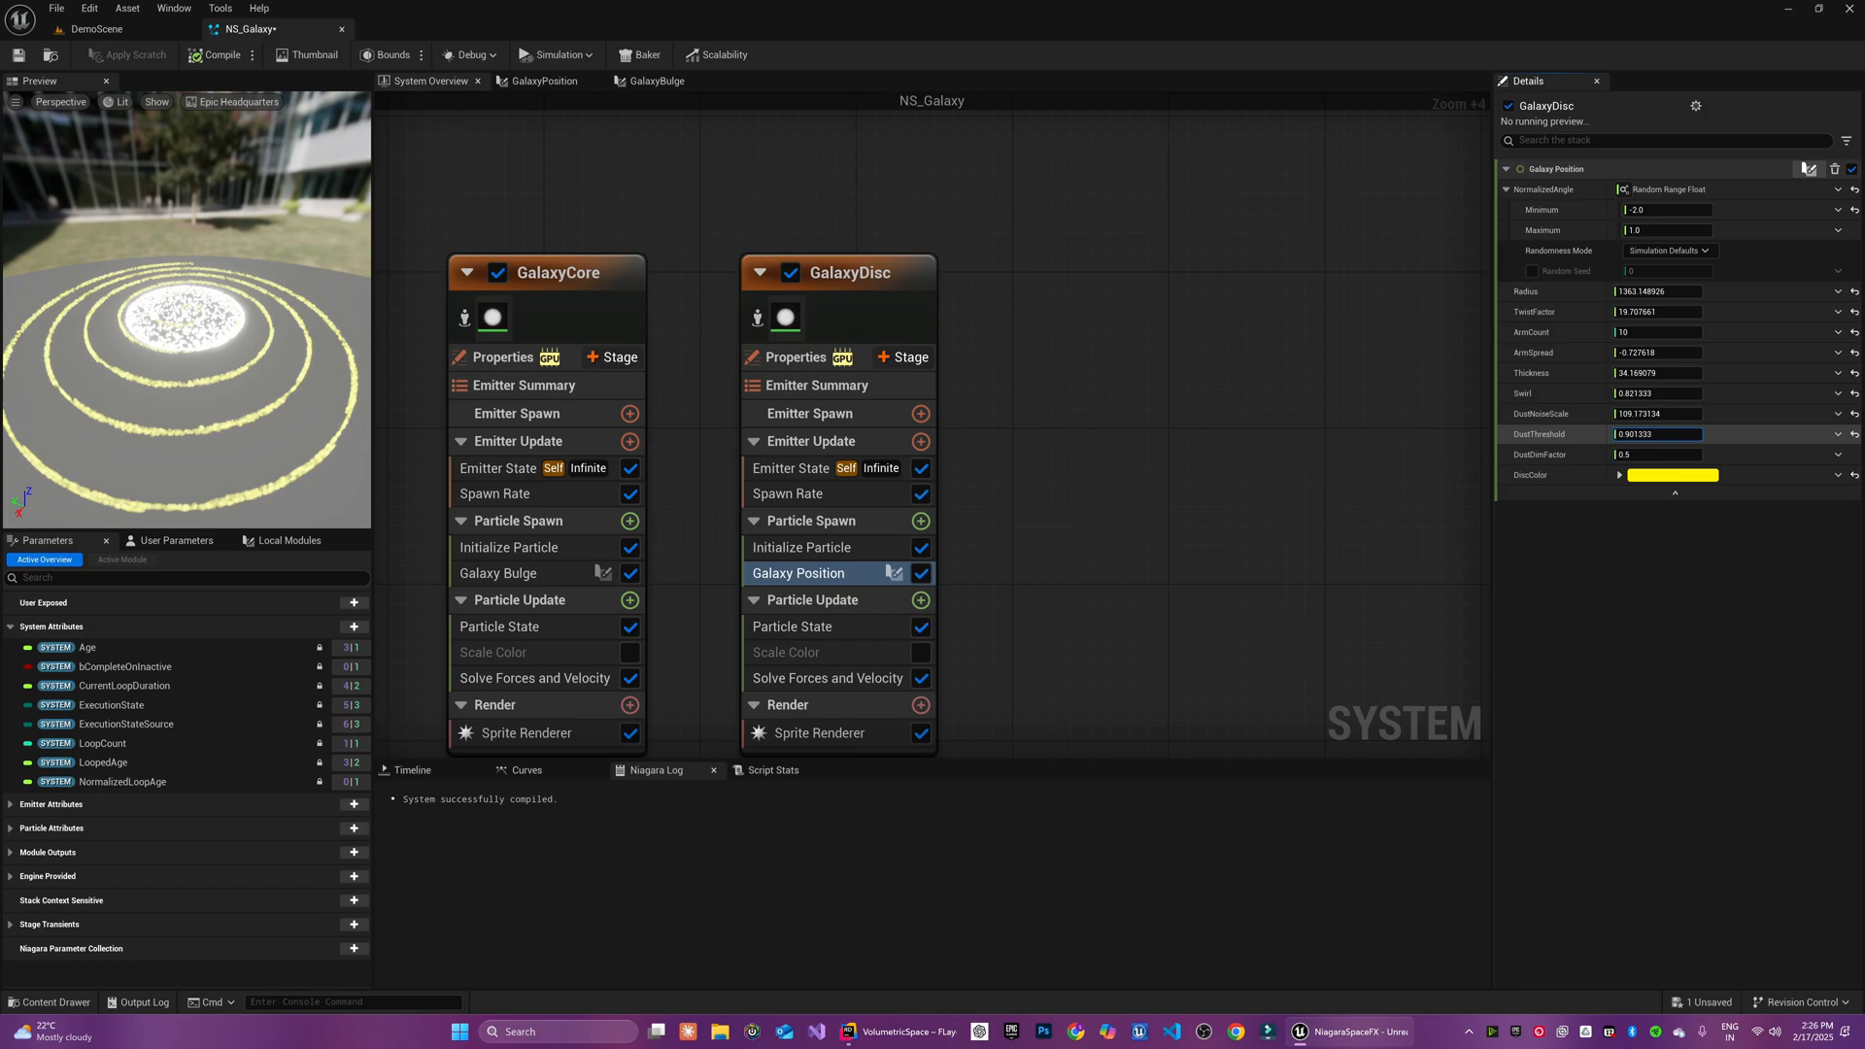
type("0.839244")
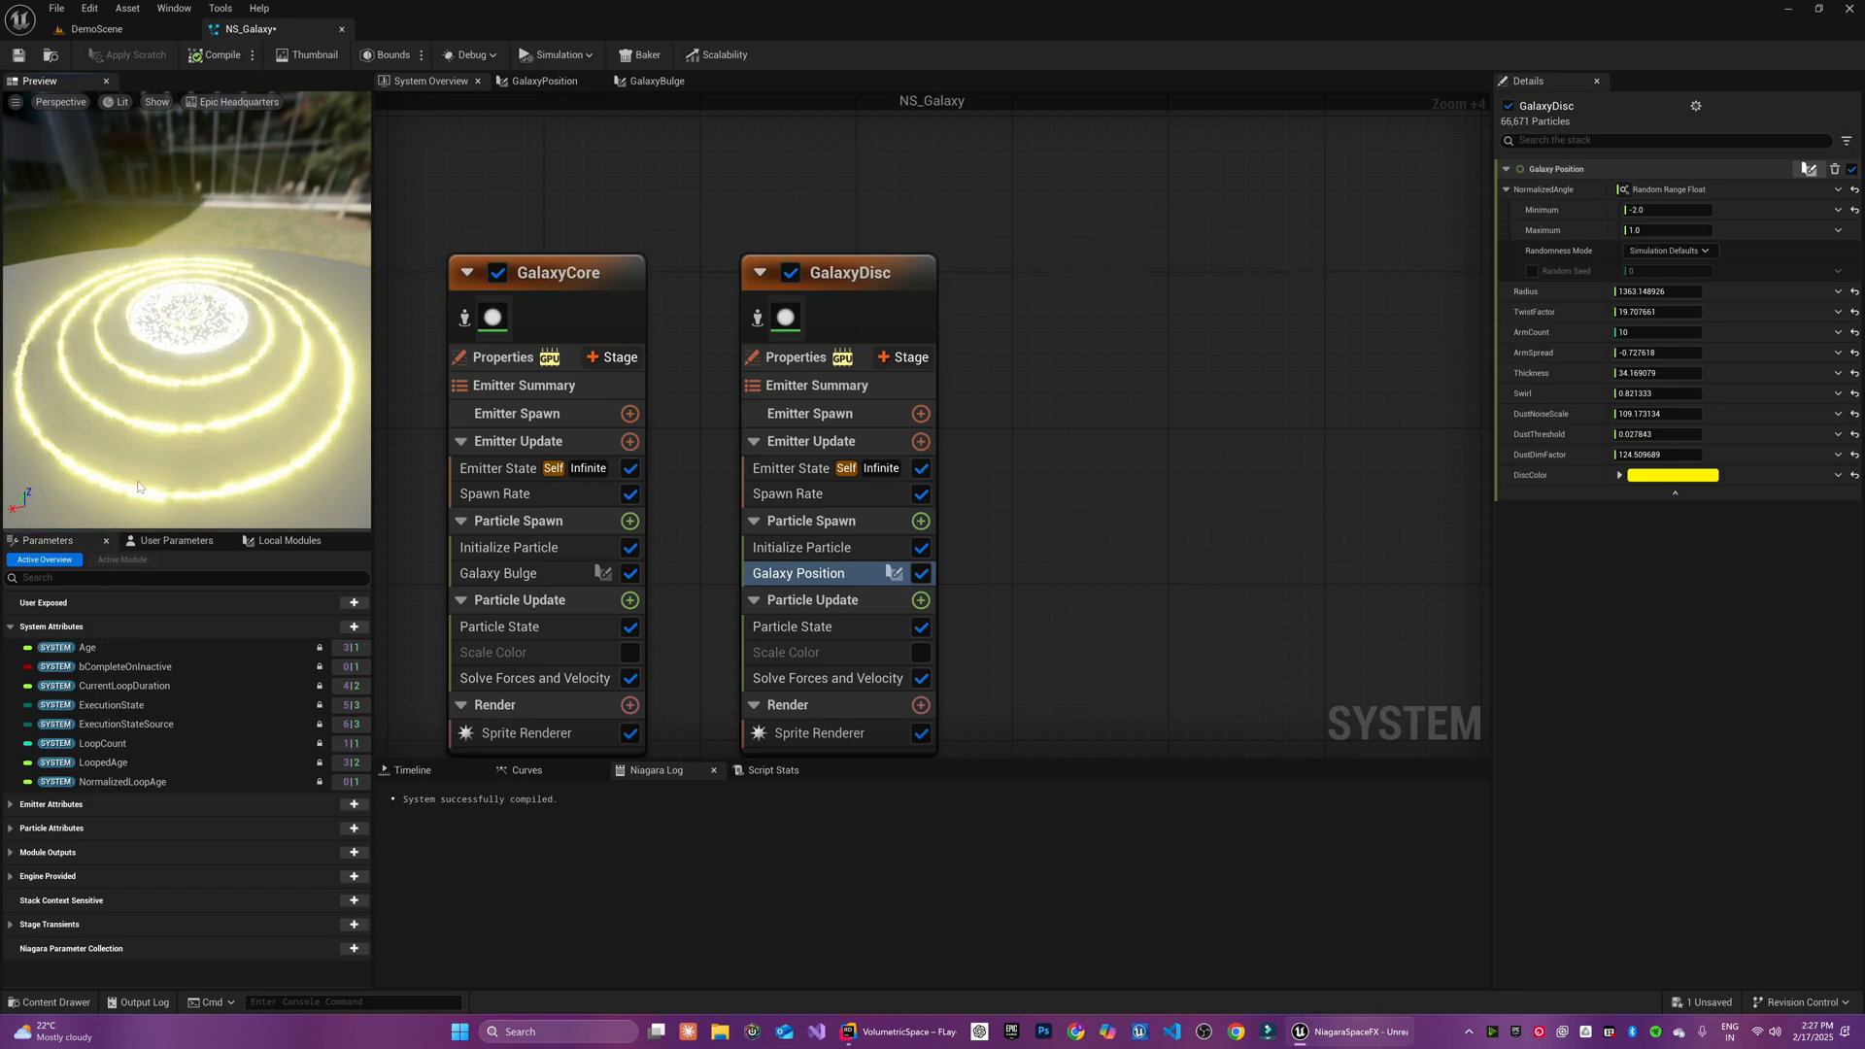
mouse_move(1676, 474)
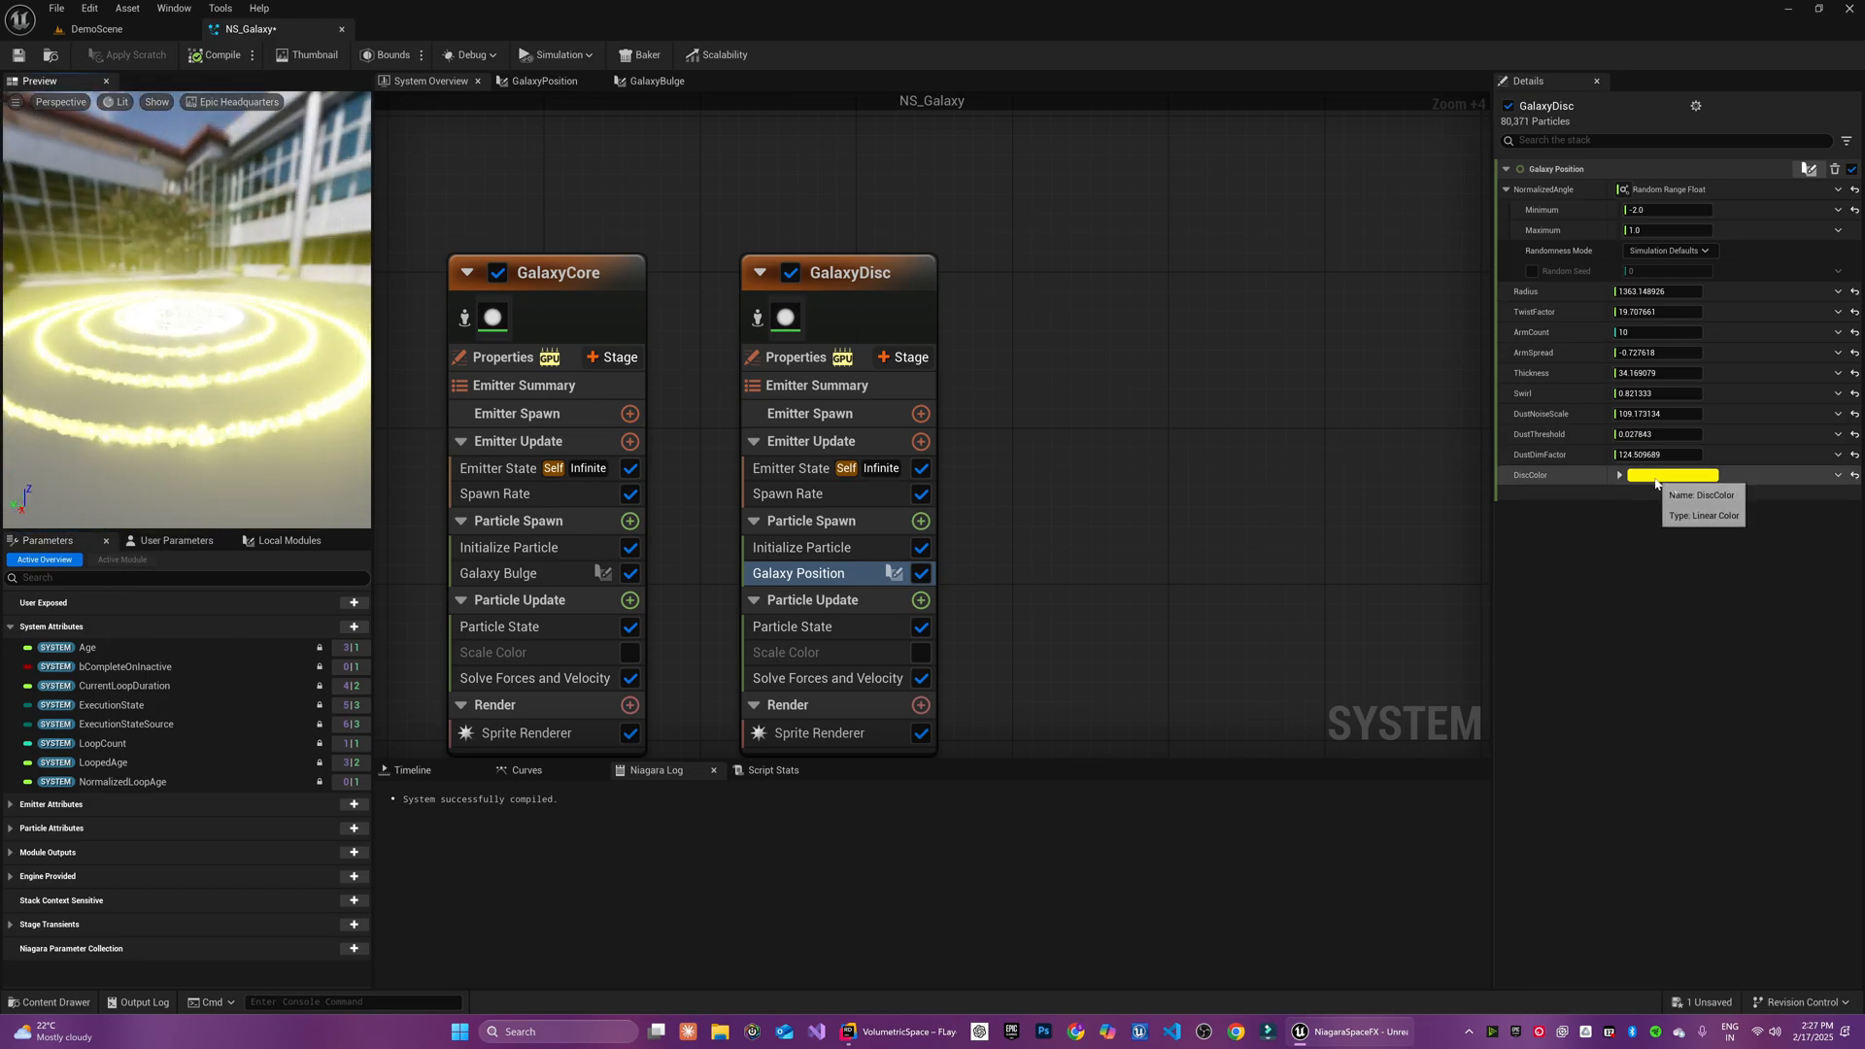
left_click(1671, 474)
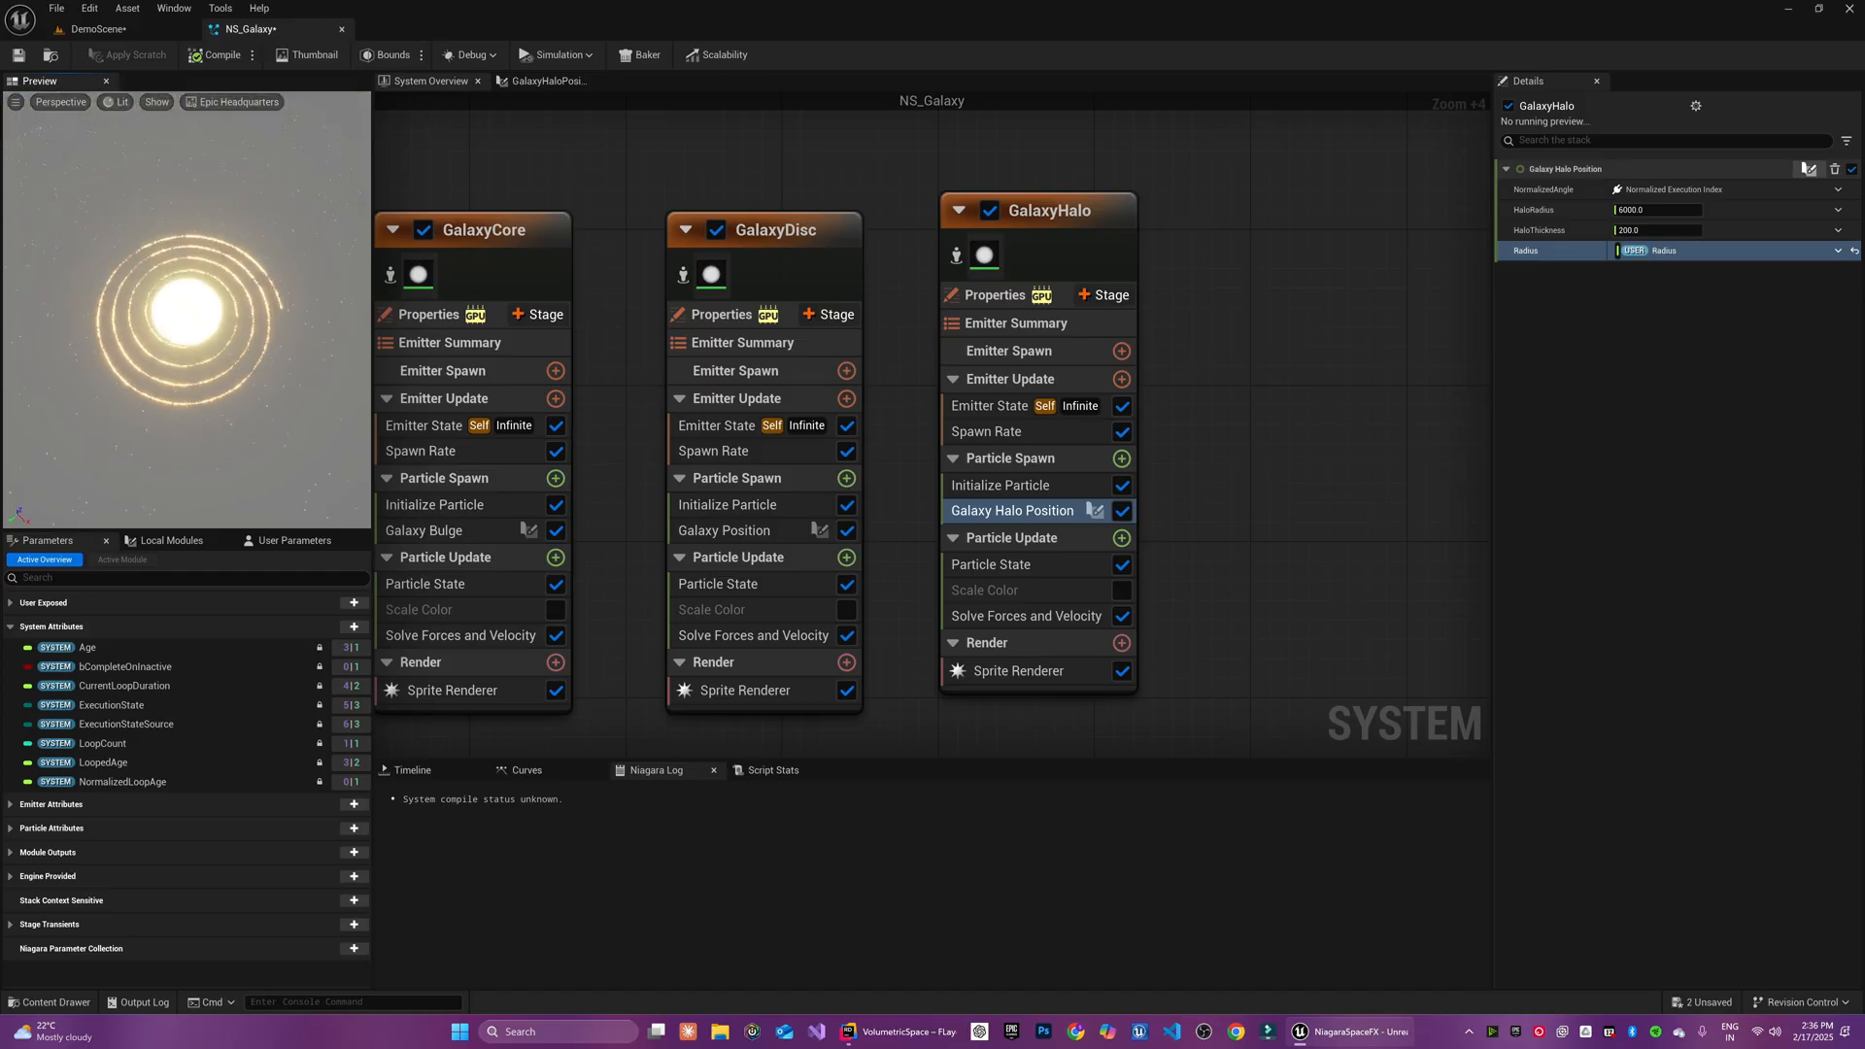
Link Galaxy Halo Position's Radius to the user Radius parameter and zoom out over core, disc and halo emitters
left_click(214, 54)
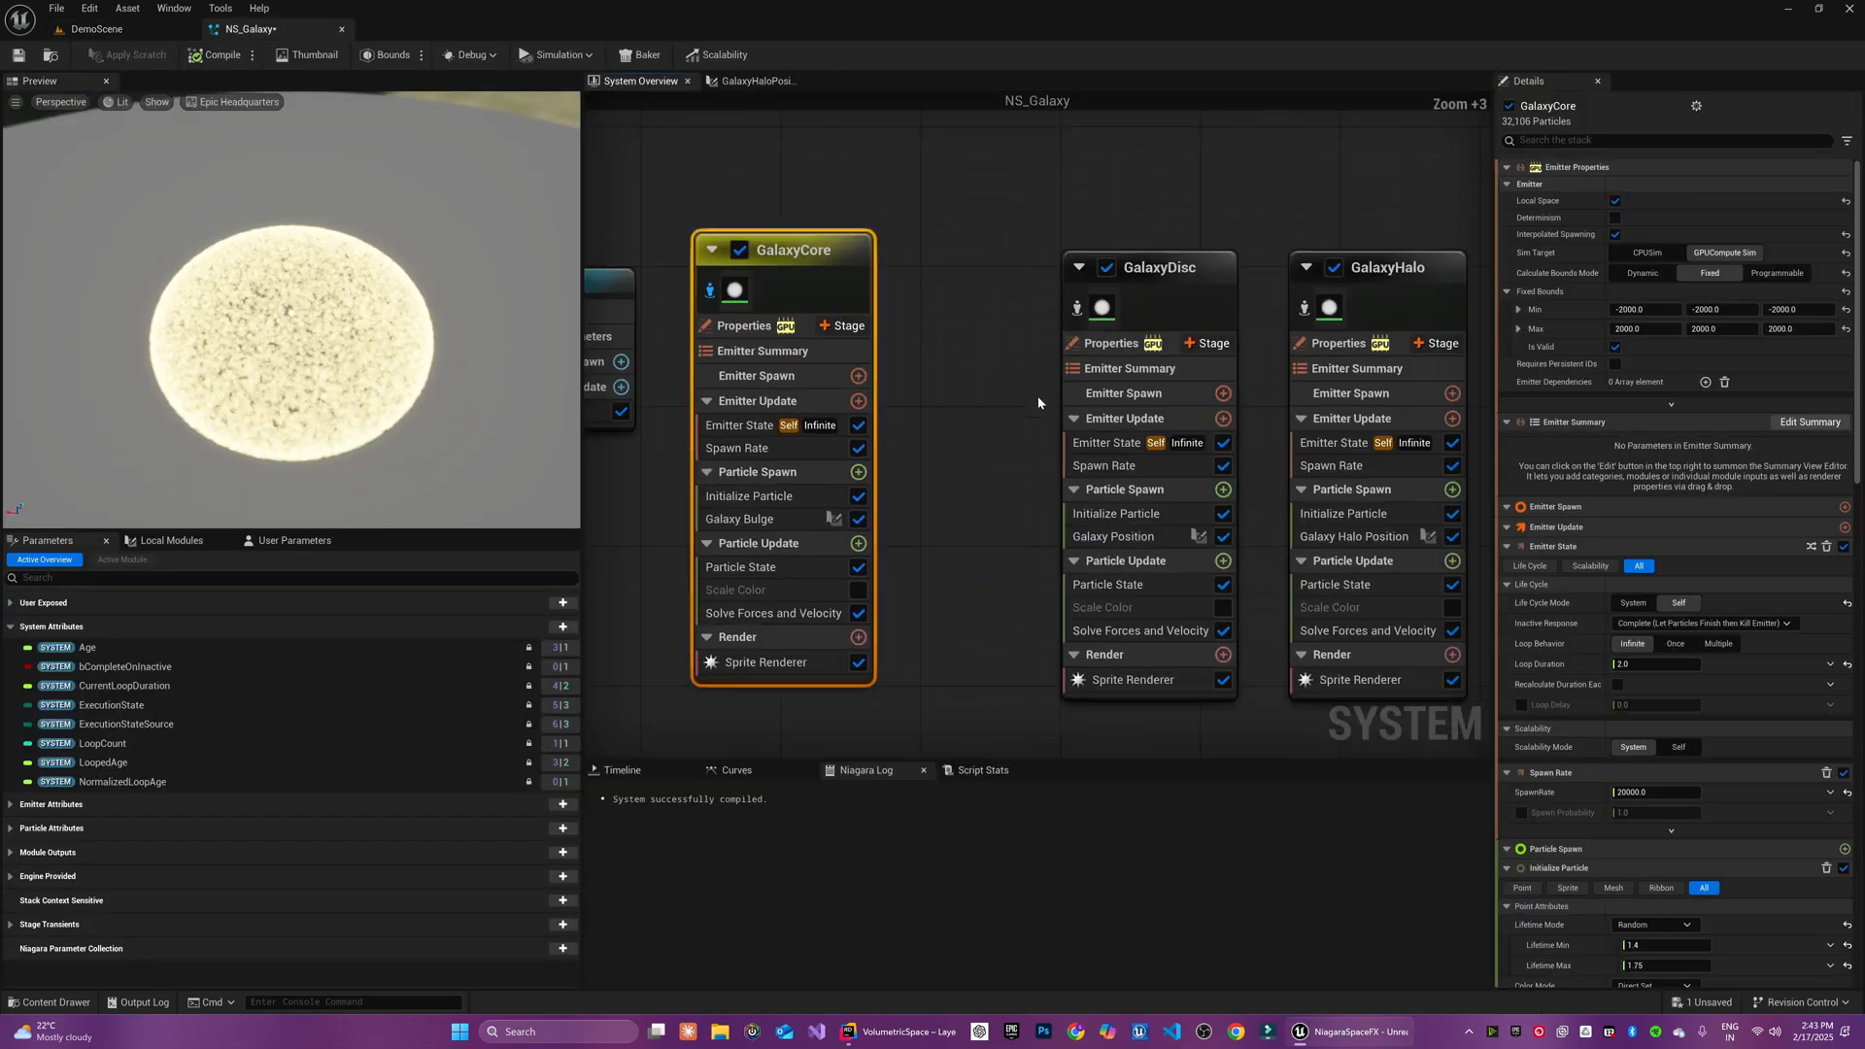
scroll("down", 3)
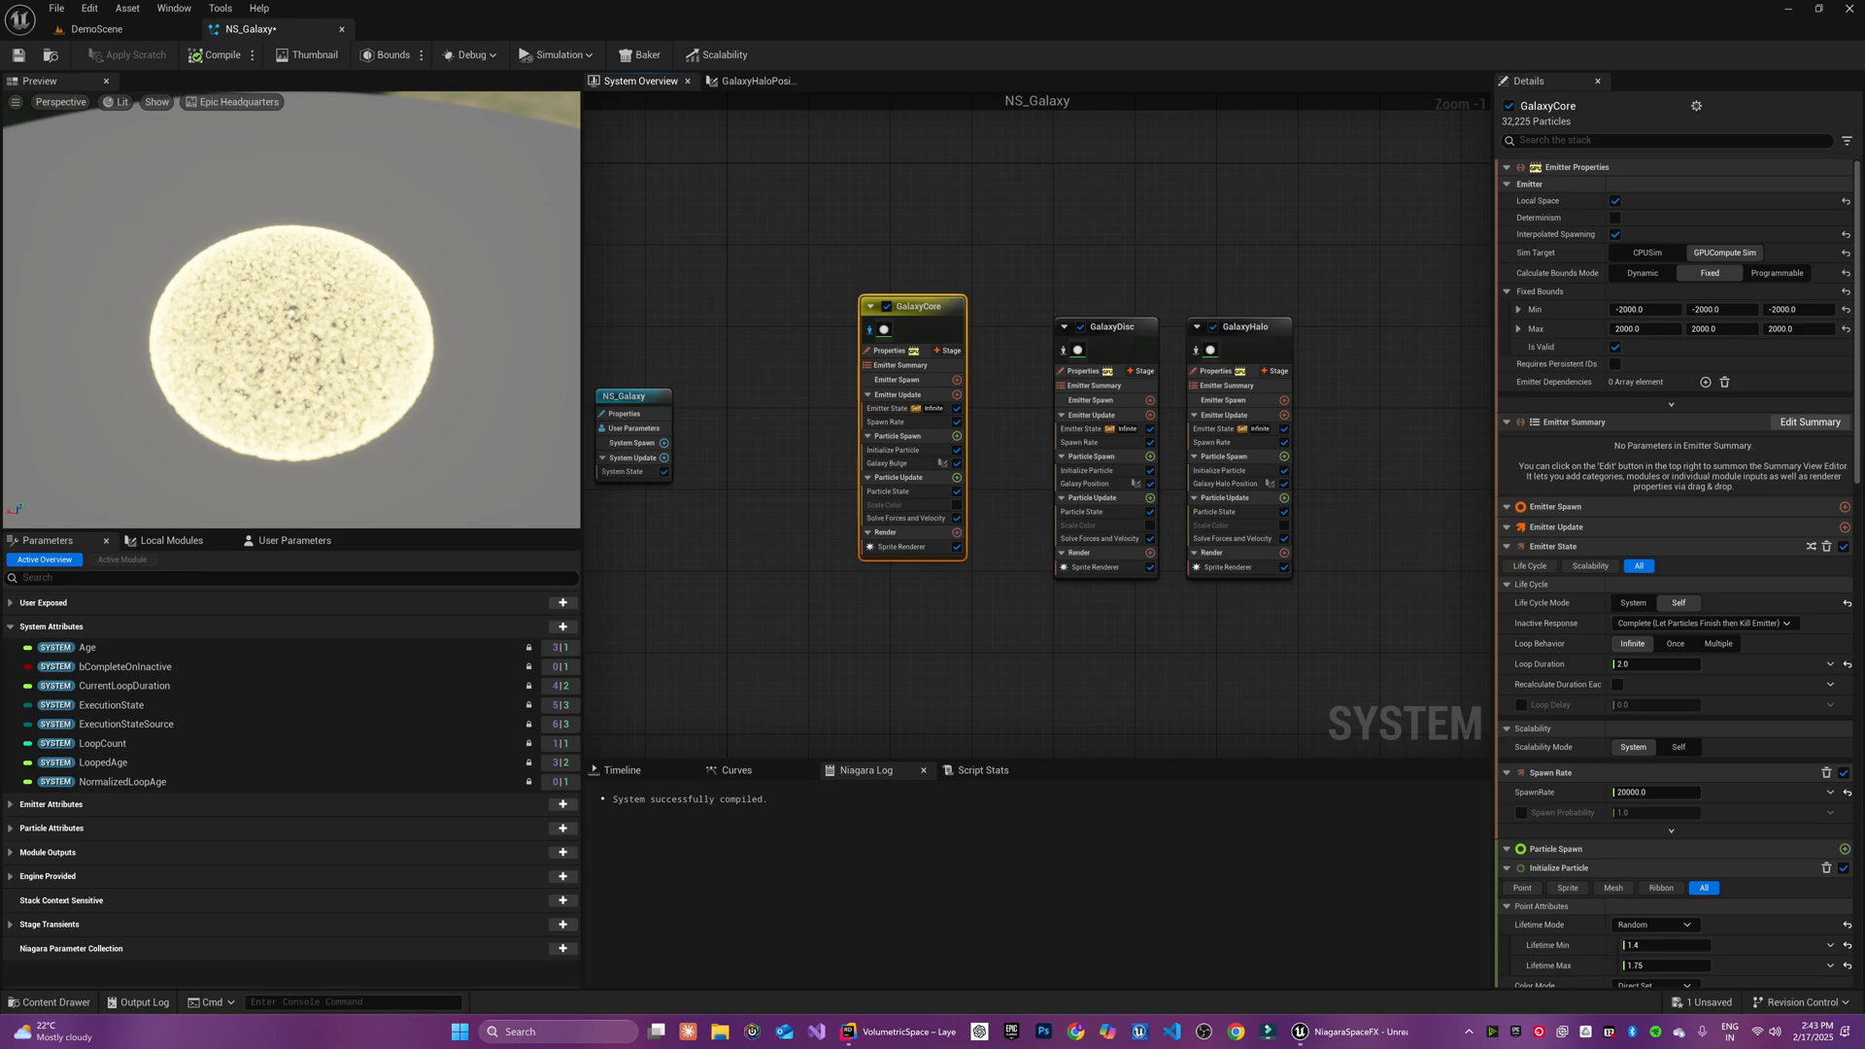
Edit the Galaxy Bulge script for BulgeGap and RingWidth ring bands and set the bulge angle's random maximum
double_click(885, 464)
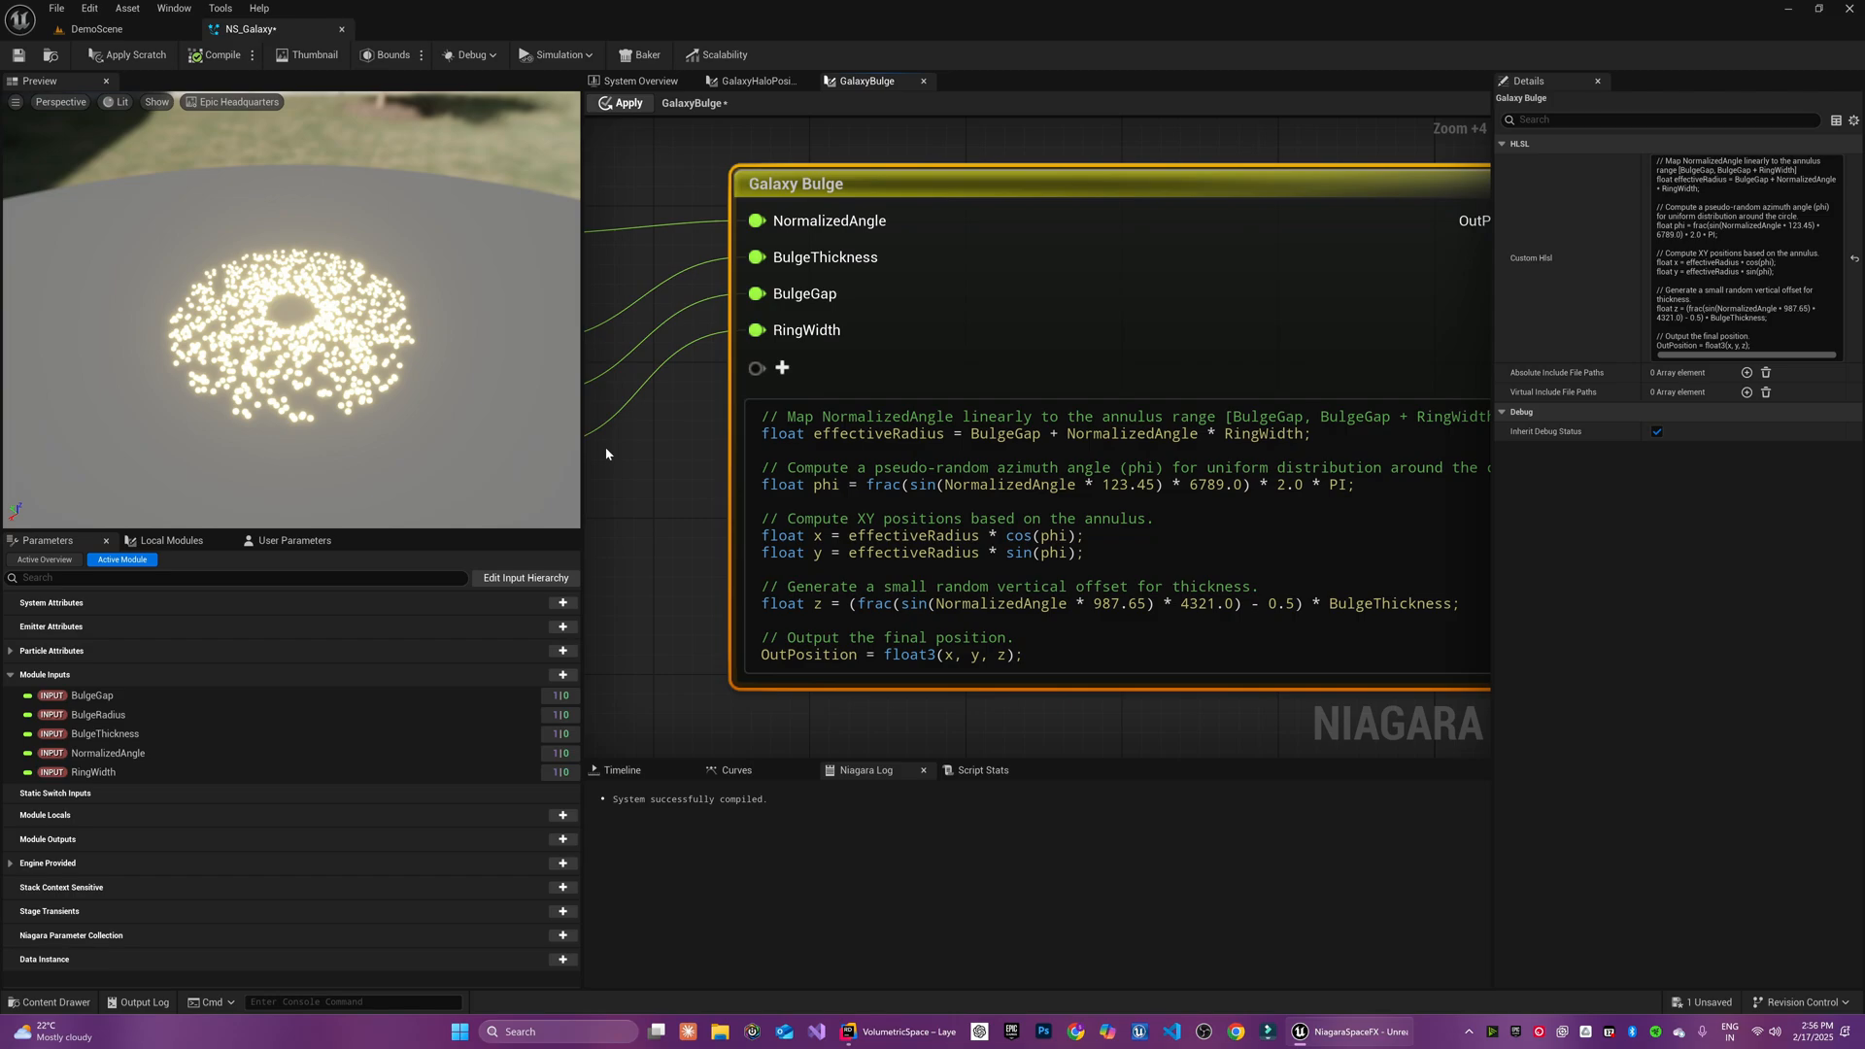
left_click(639, 81)
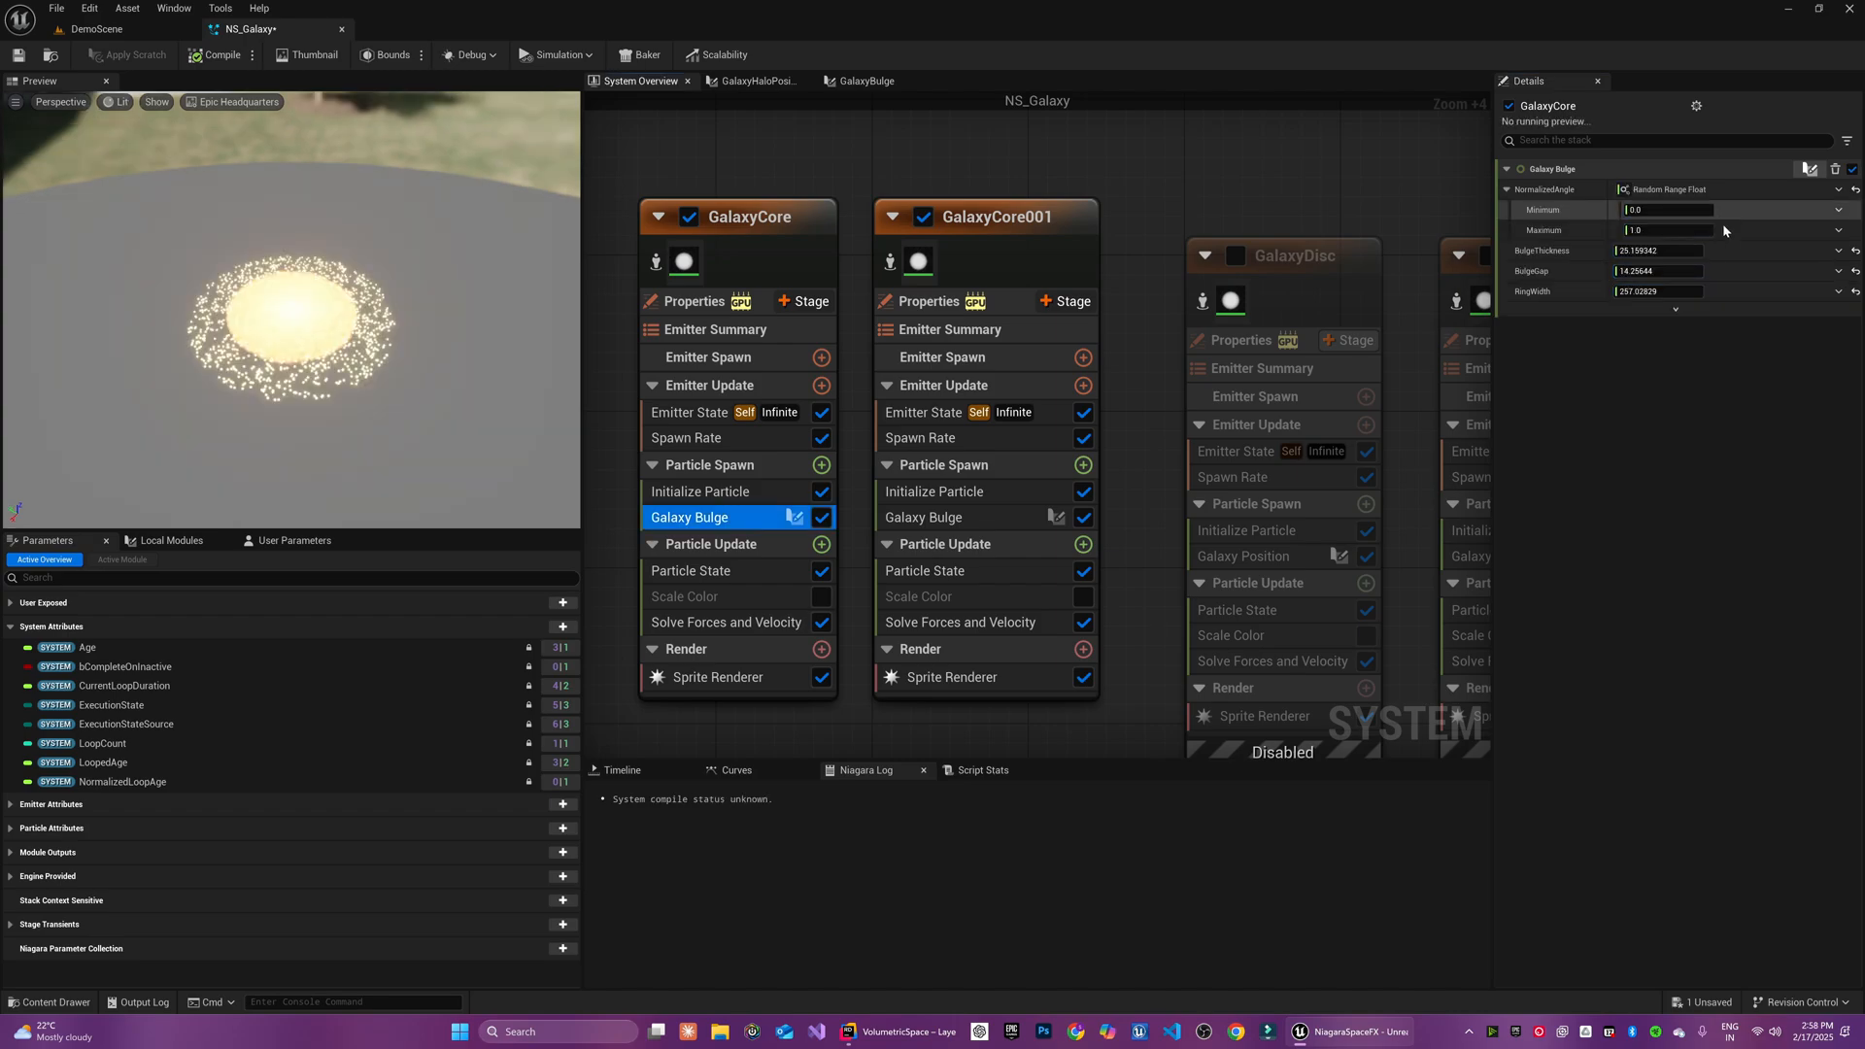
left_click(220, 54)
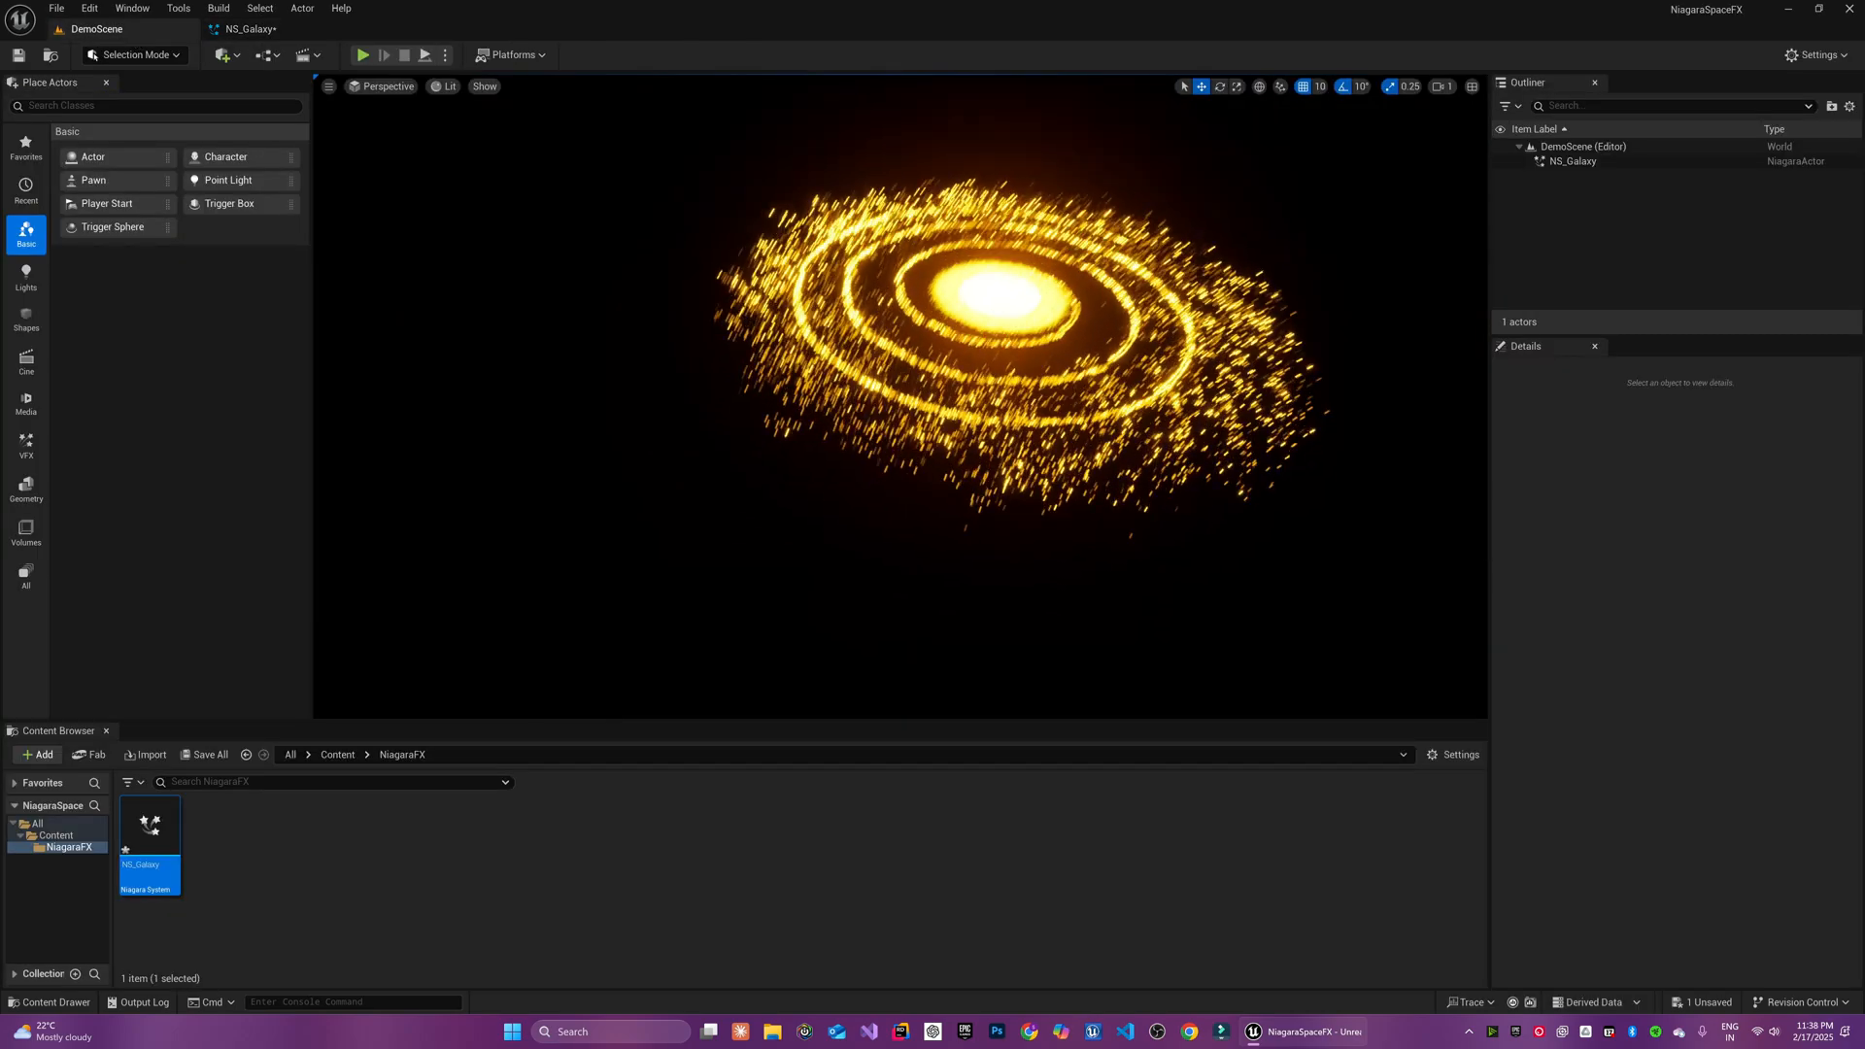
Create a new M_GalaxyClouds material in the Materials folder and open it for editing
double_click(147, 823)
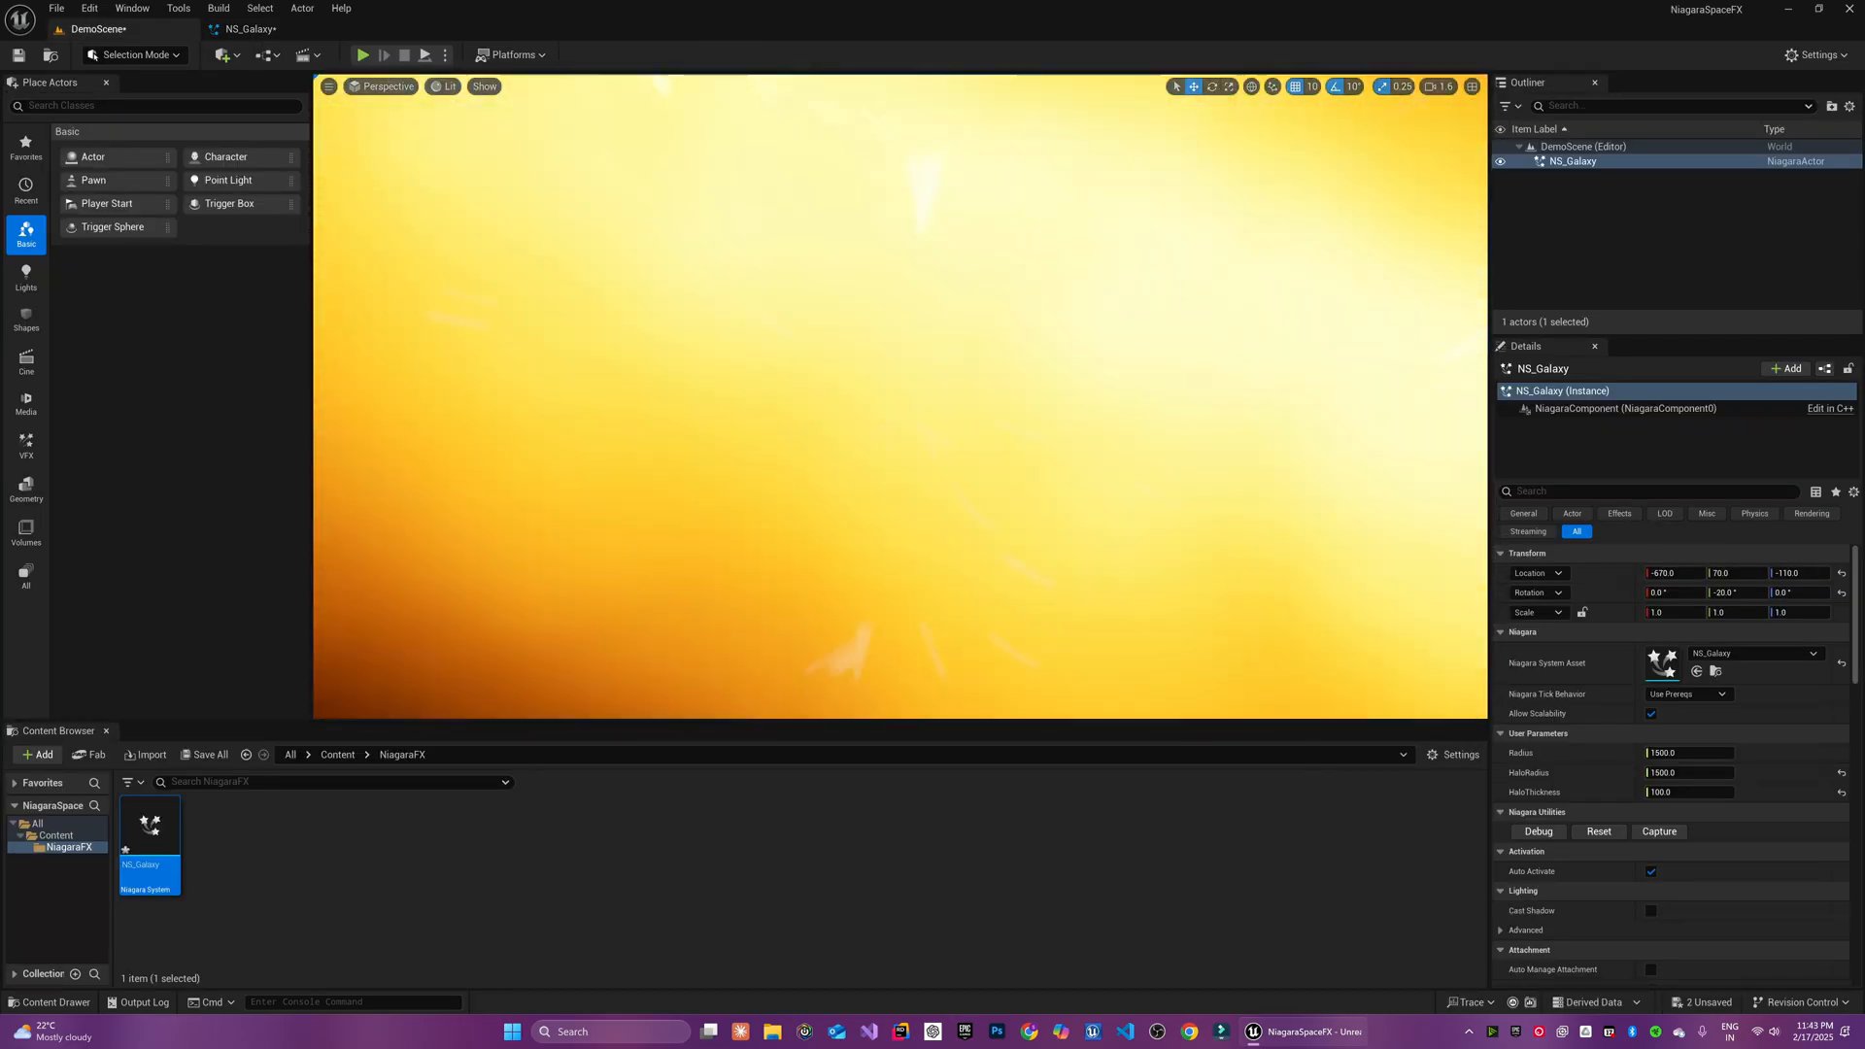
right_click(820, 888)
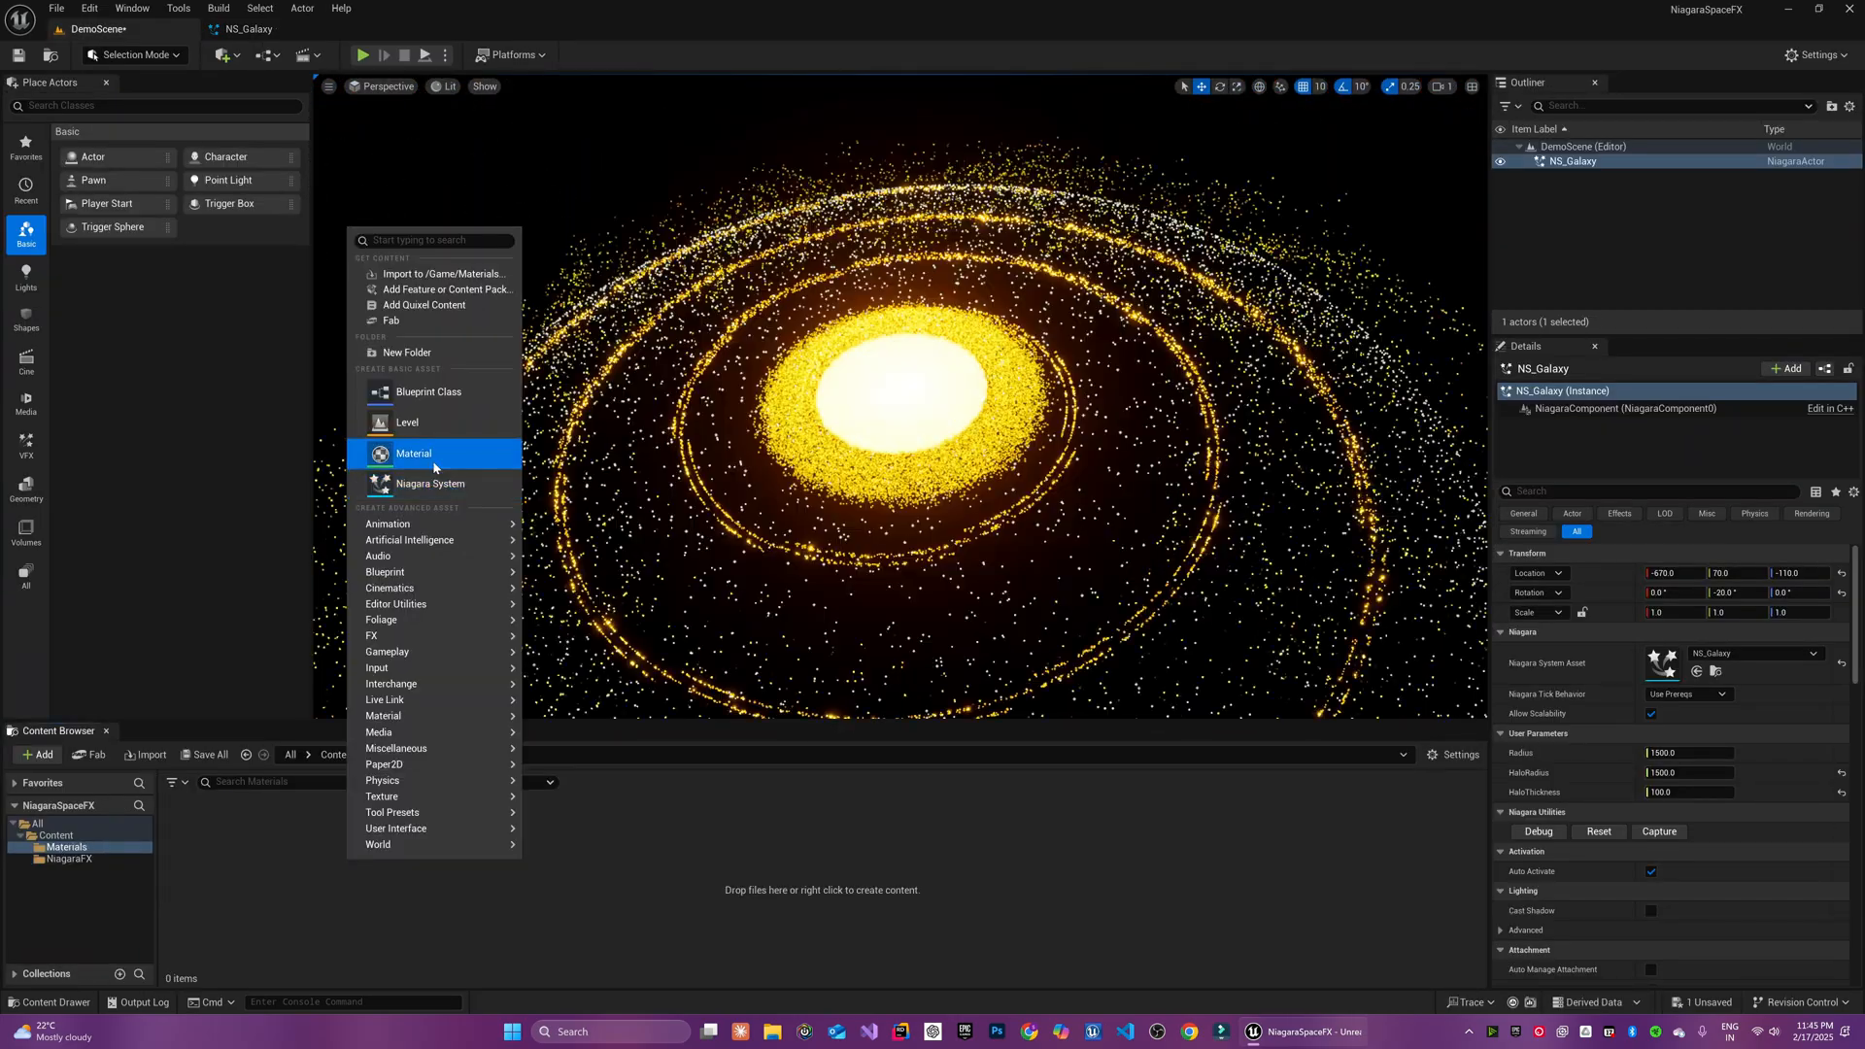
left_click(412, 453)
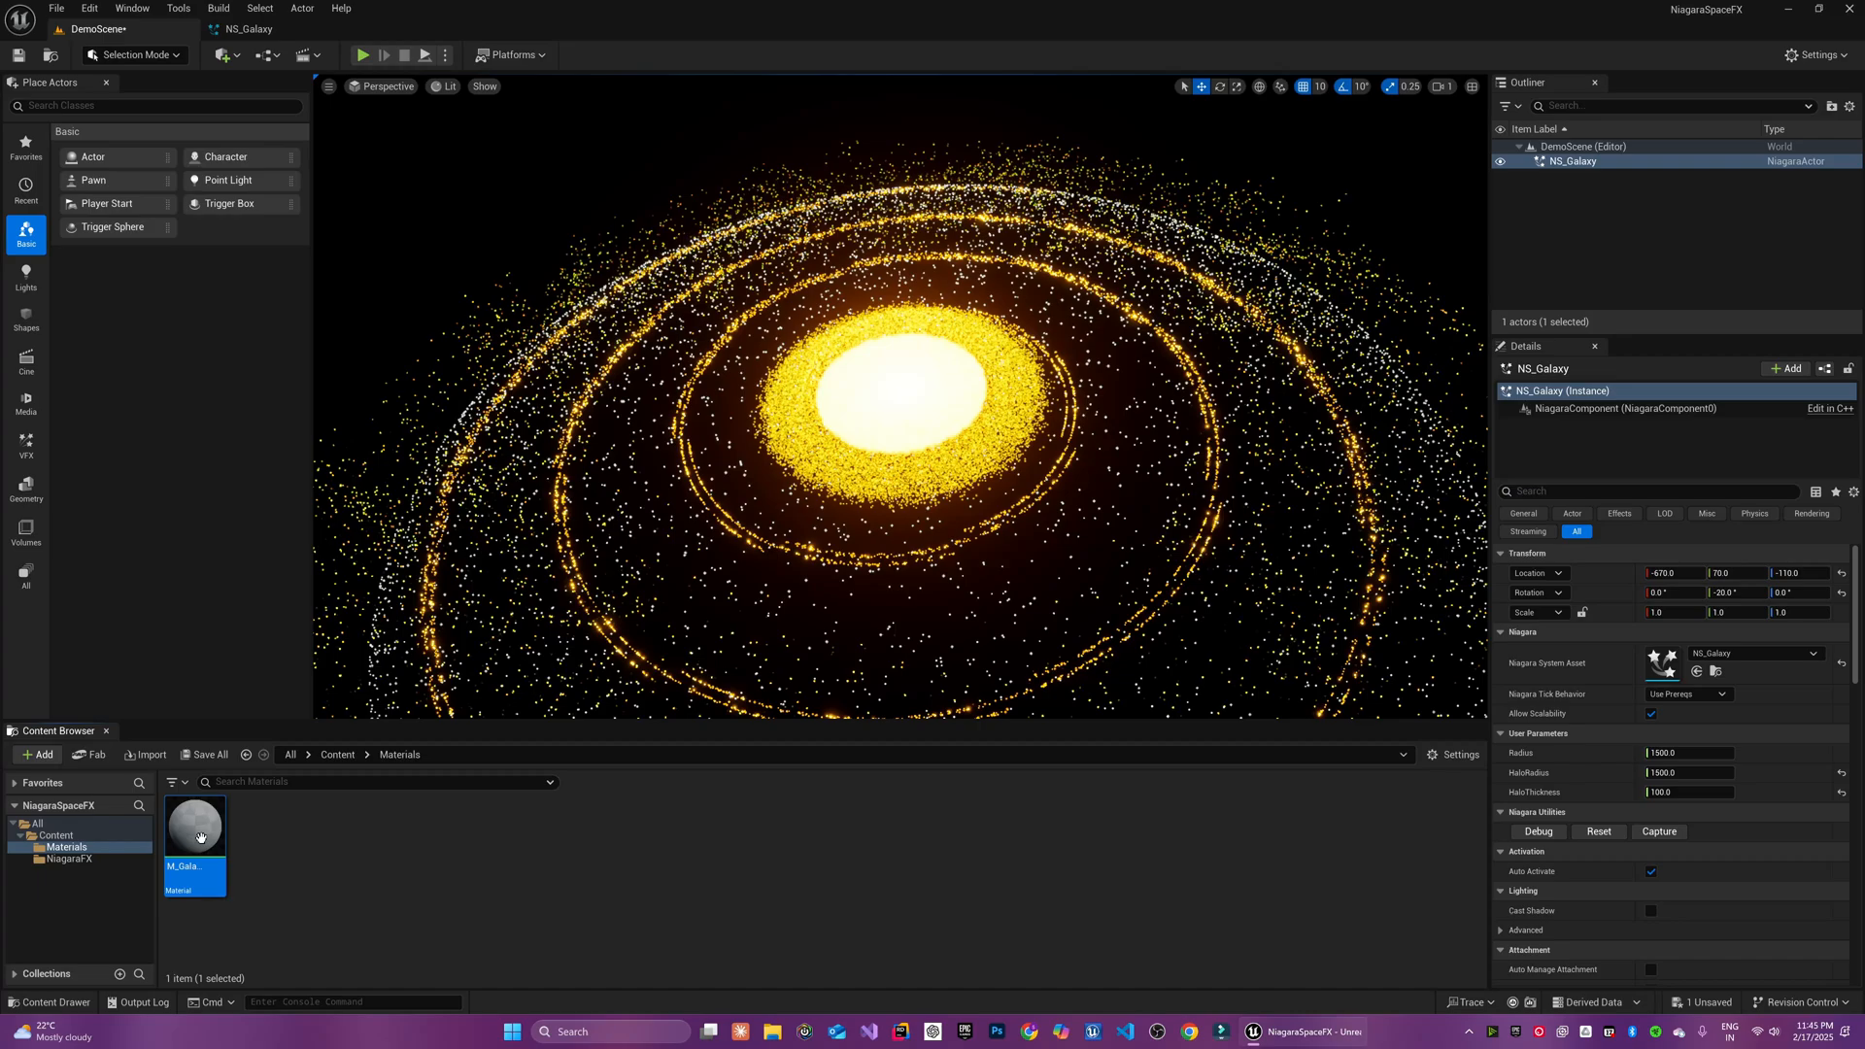
double_click(192, 824)
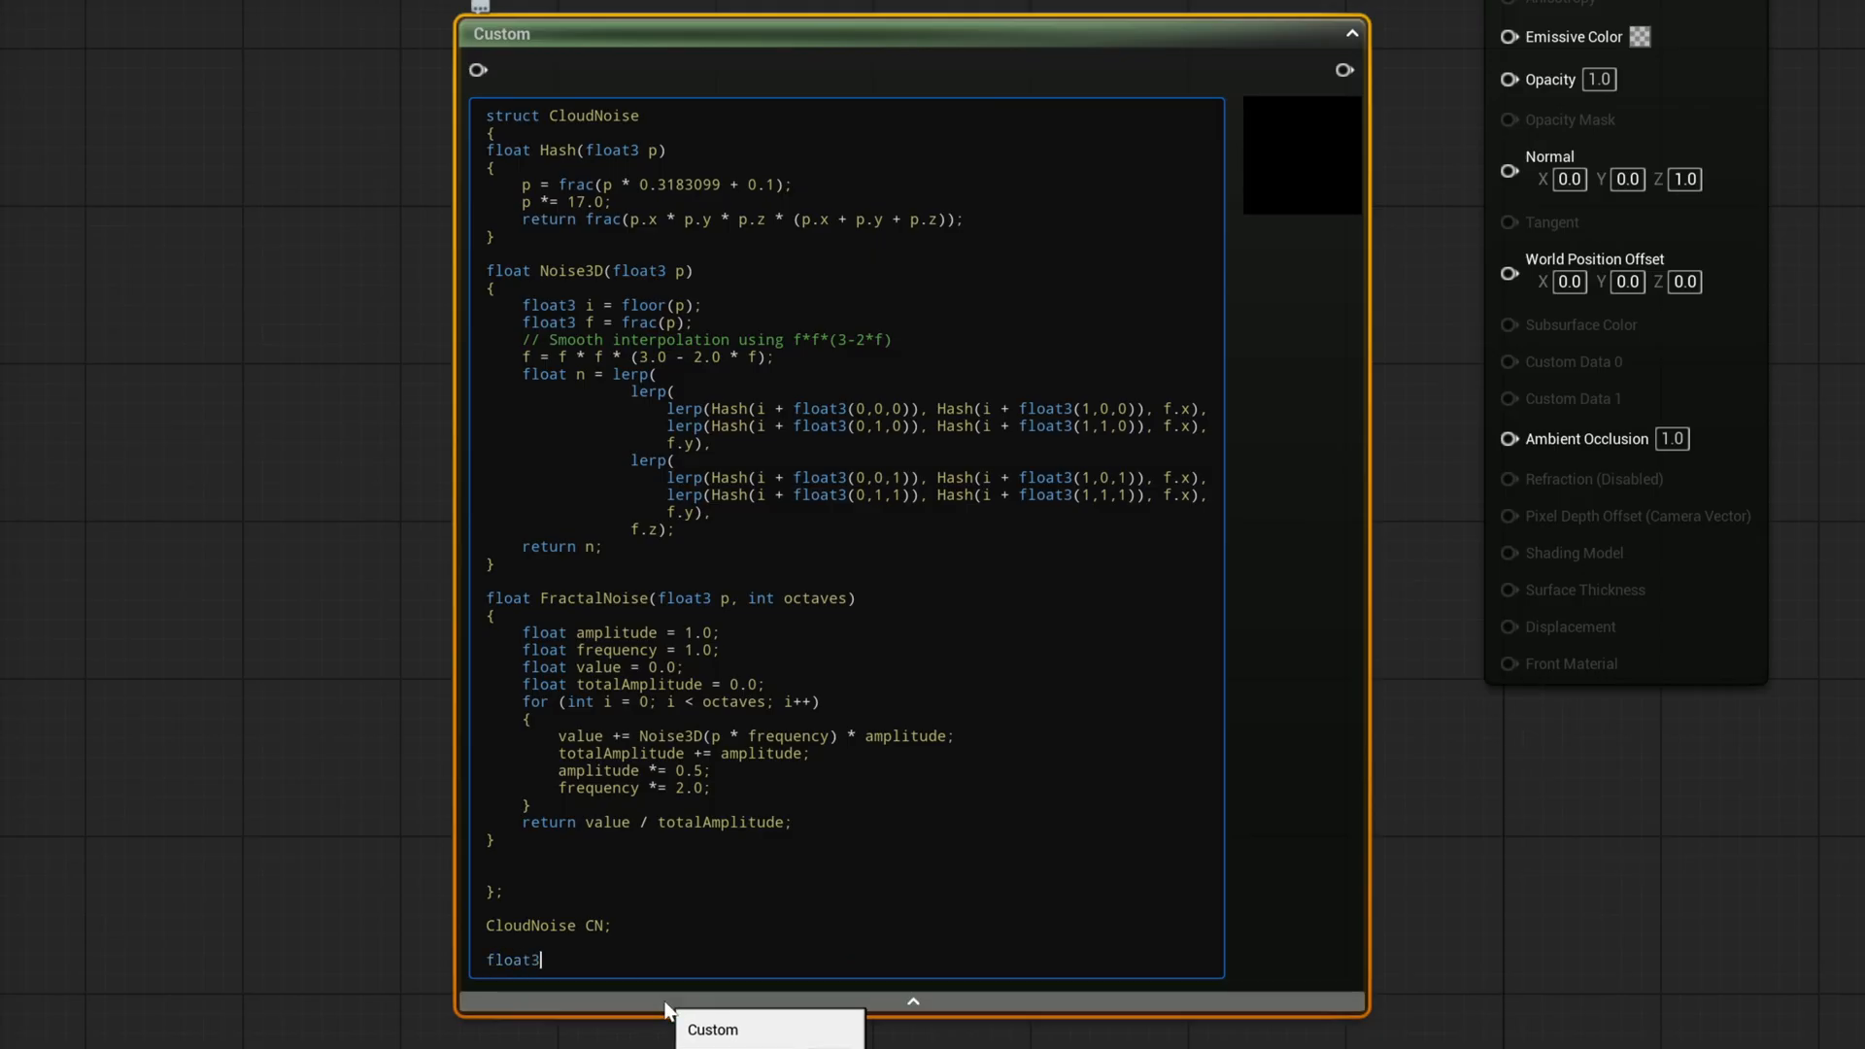
Write the CloudNoise Custom HLSL using p = WorldPos and wire in a WorldPosition node
type("p = W")
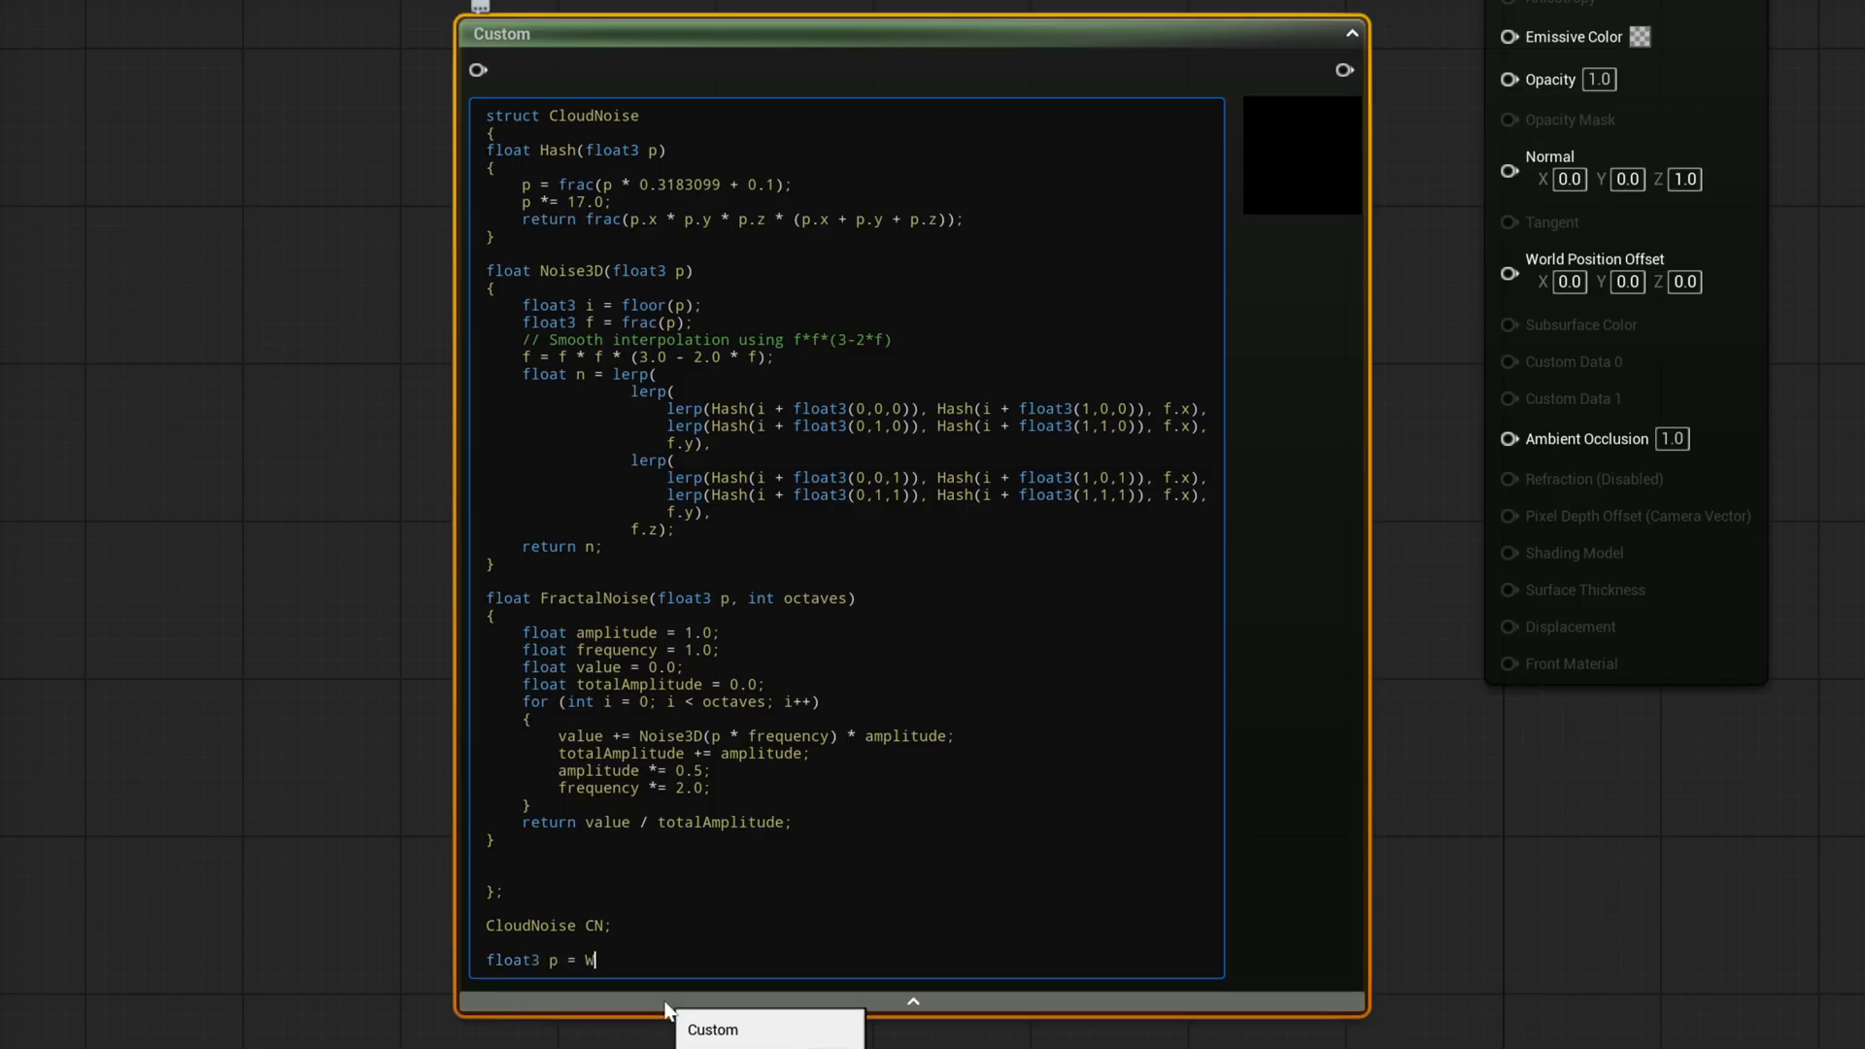
type("orldPos + Time;")
type("worl")
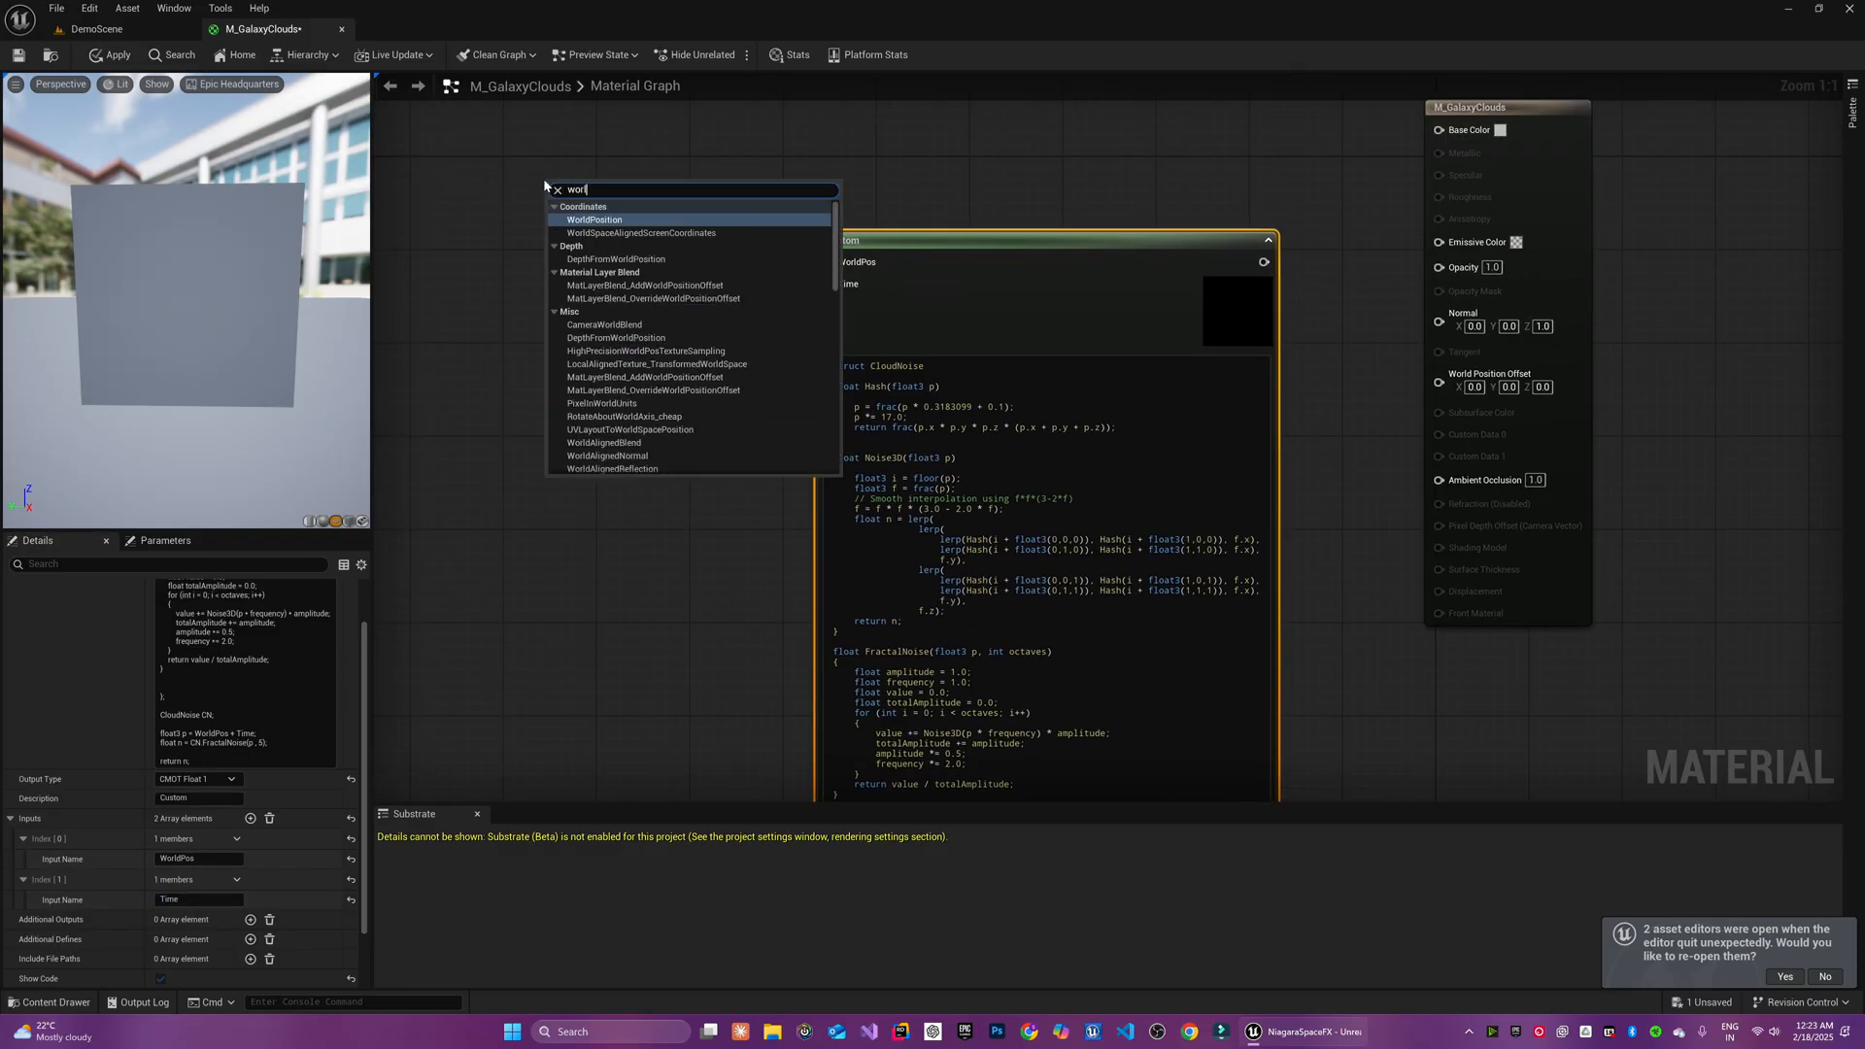
left_click(595, 220)
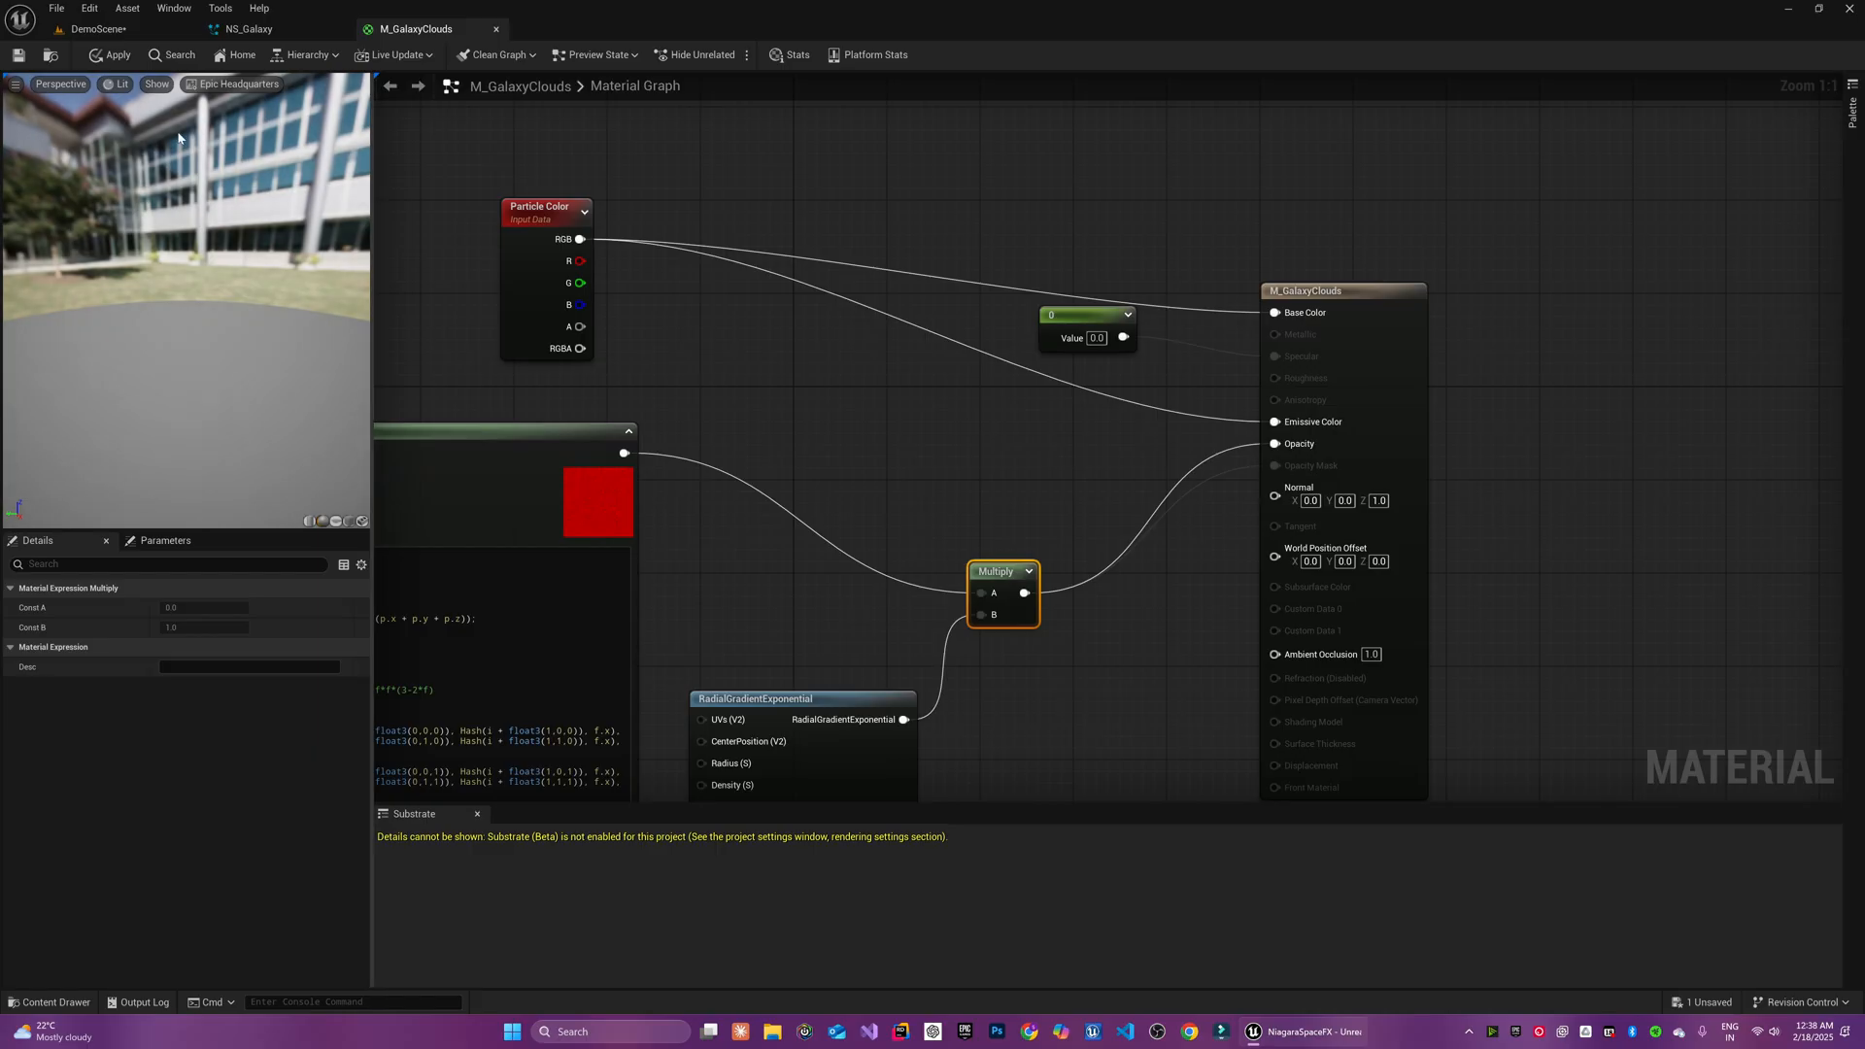
left_click(247, 29)
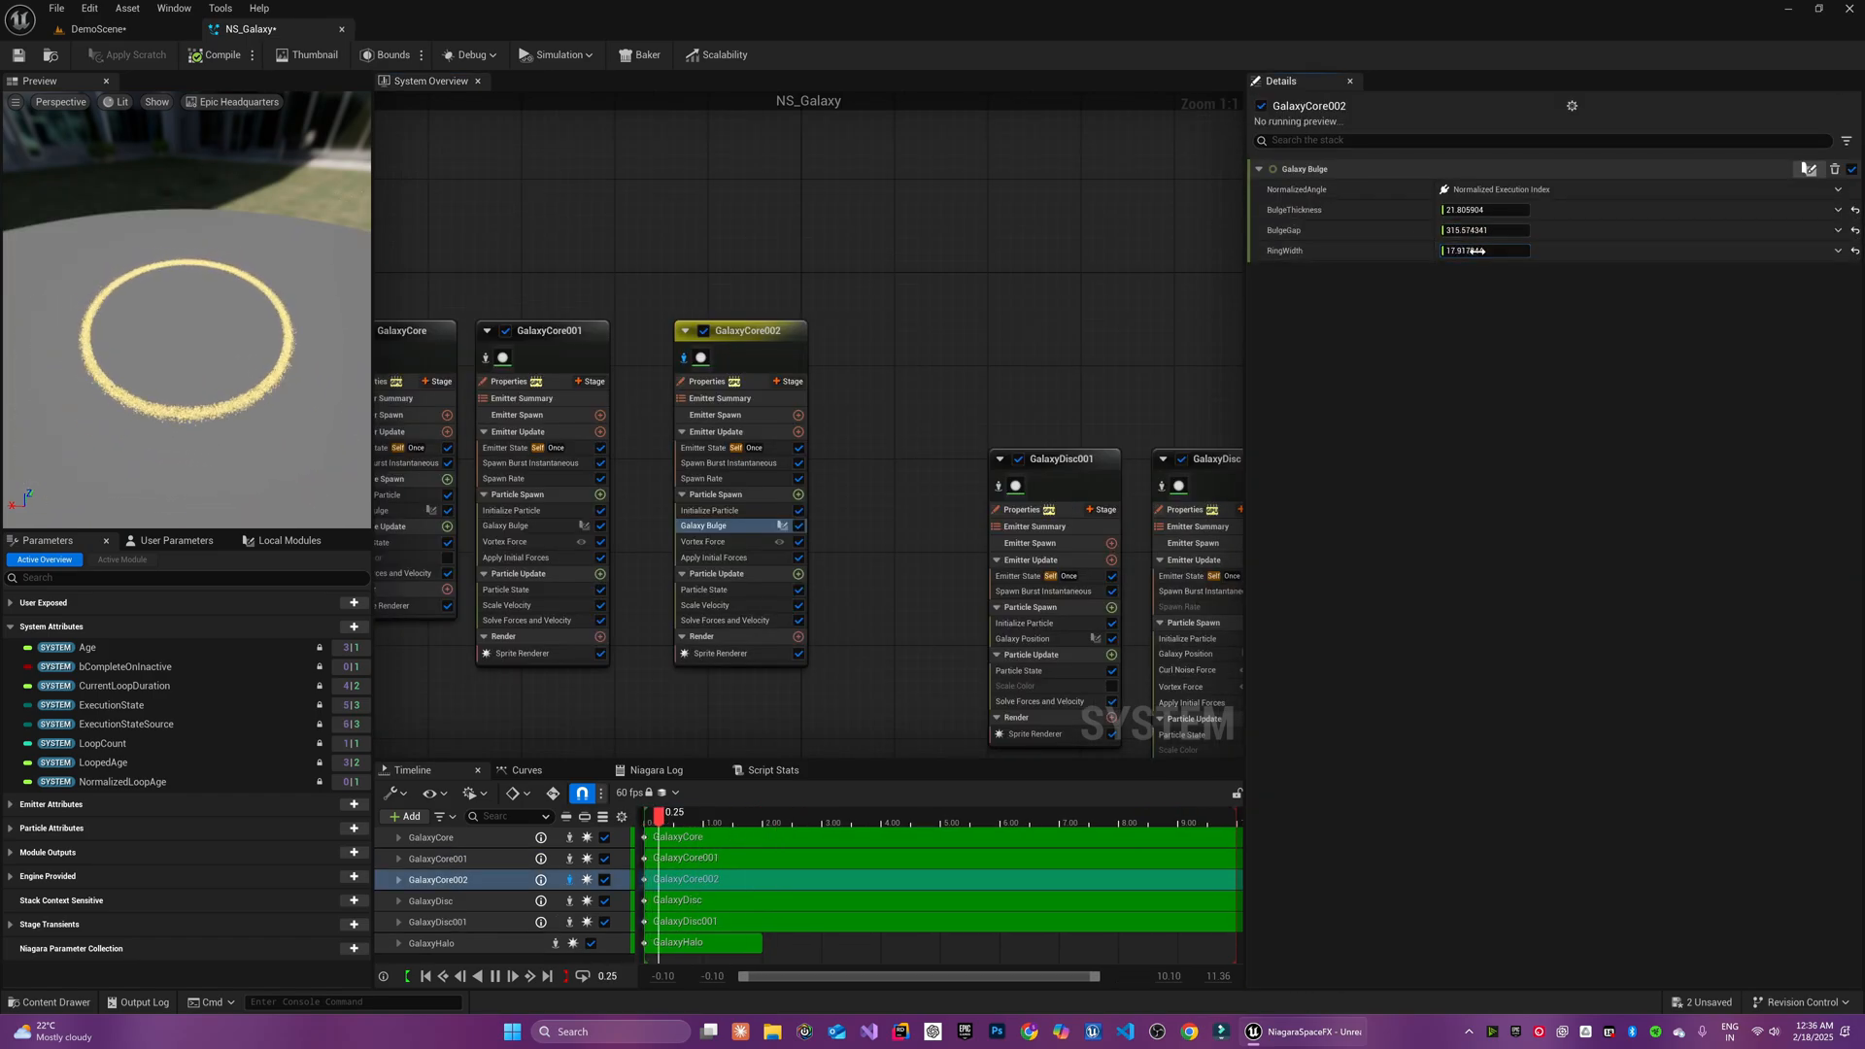
Recolour GalaxyCore002's initial particle colour and add exponential height fog to the demo level
left_click(711, 511)
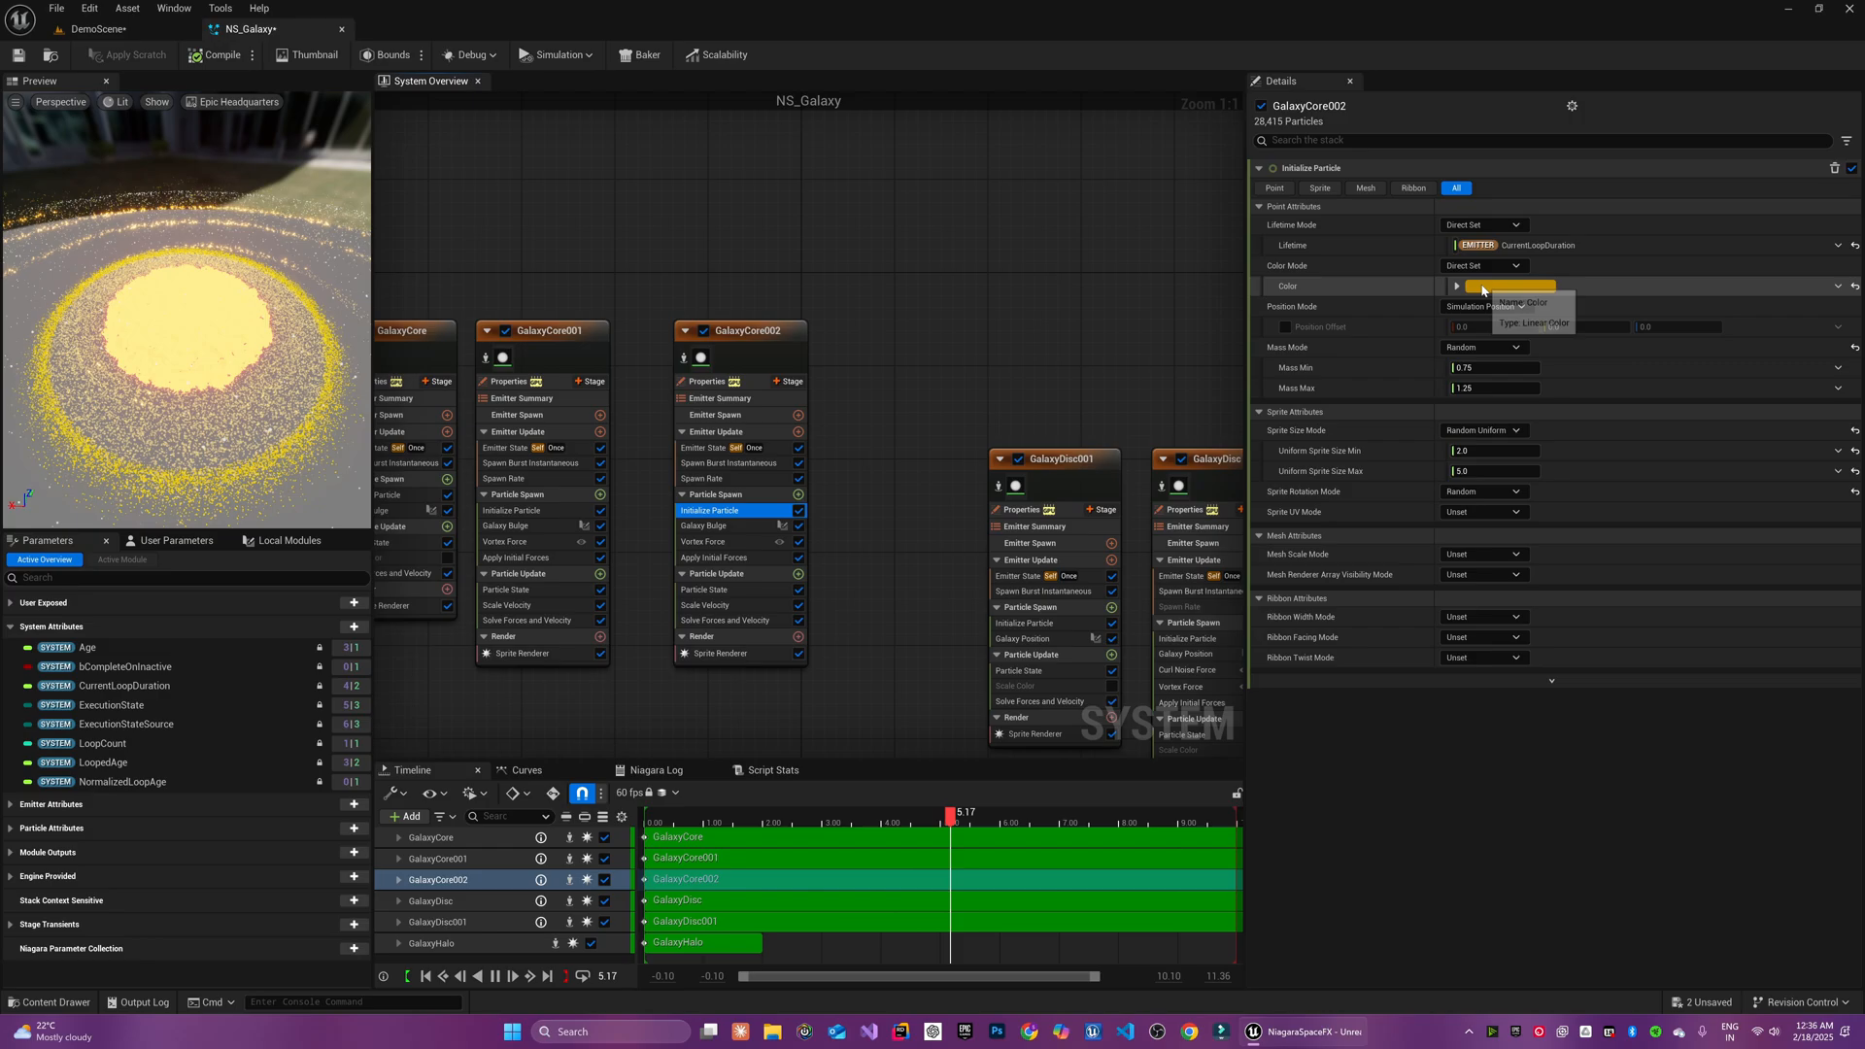
left_click(1511, 286)
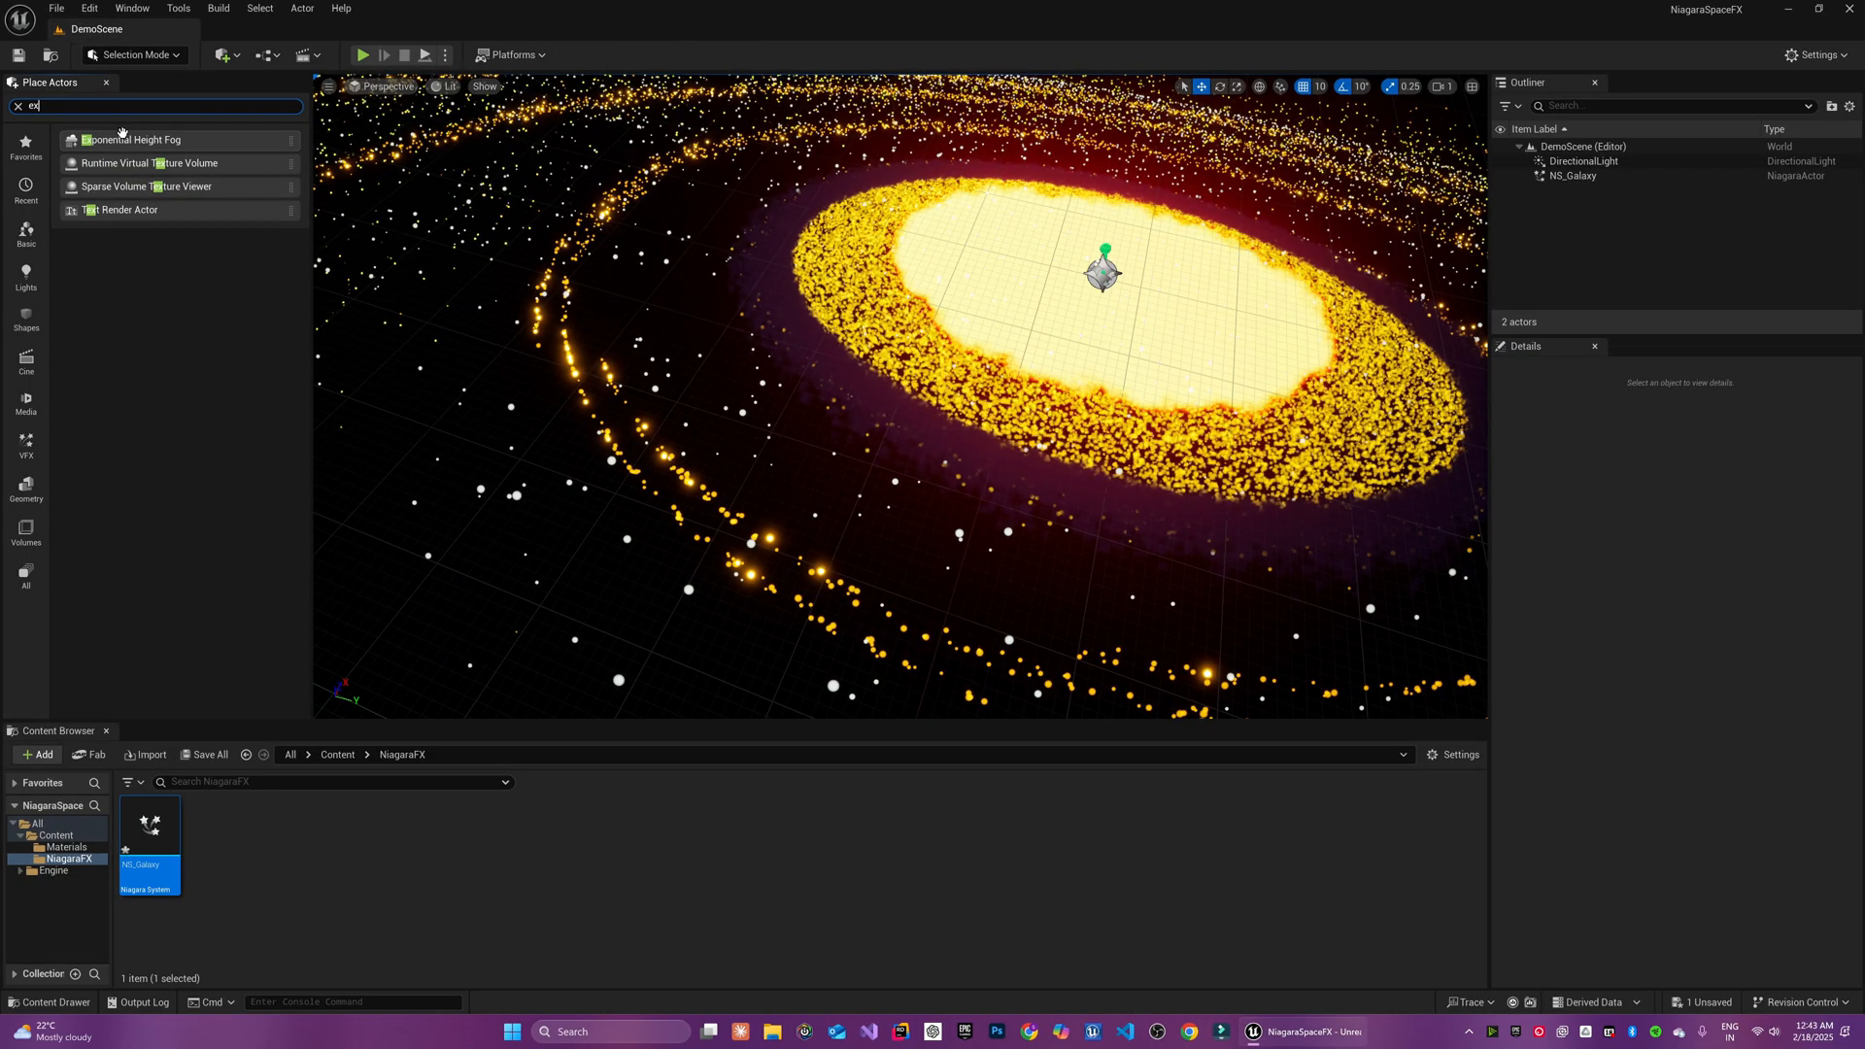
left_click(134, 140)
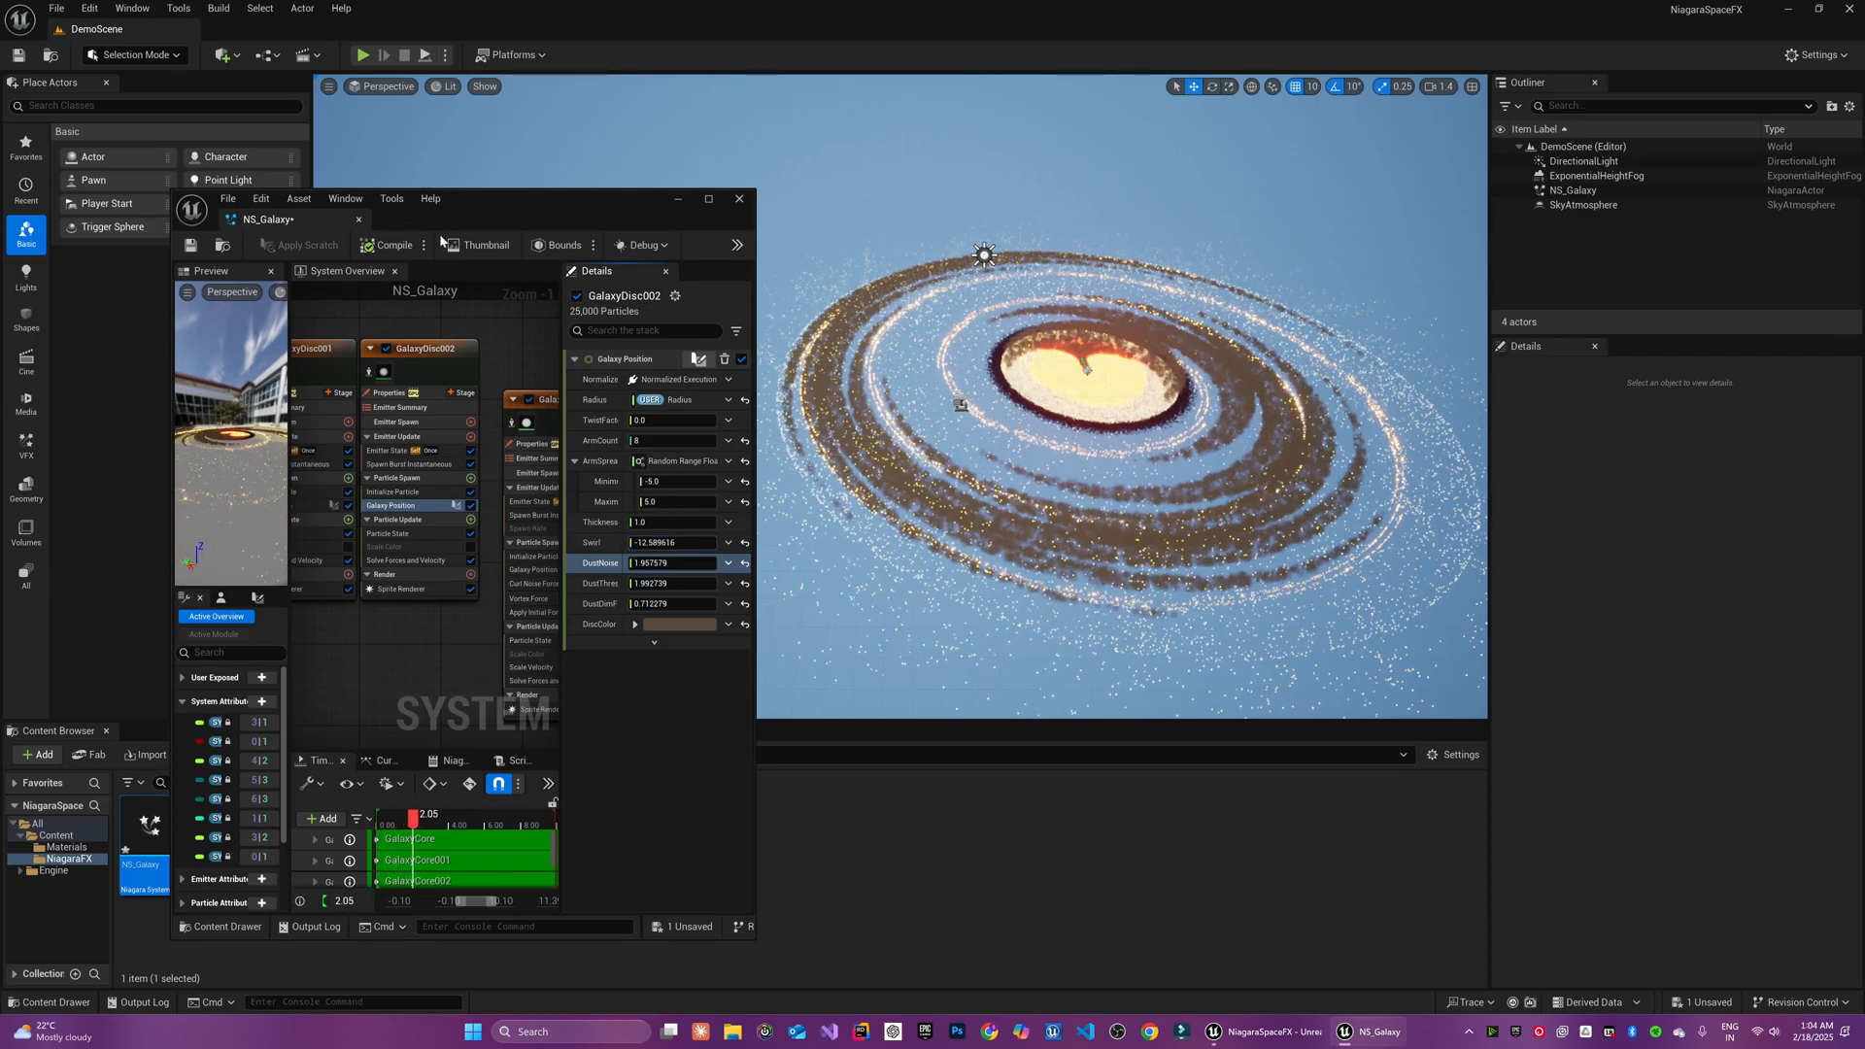
Edit the Galaxy Position module on the disc emitters to expose DustNoise, DustThreshold and DustColor controls
left_click(709, 198)
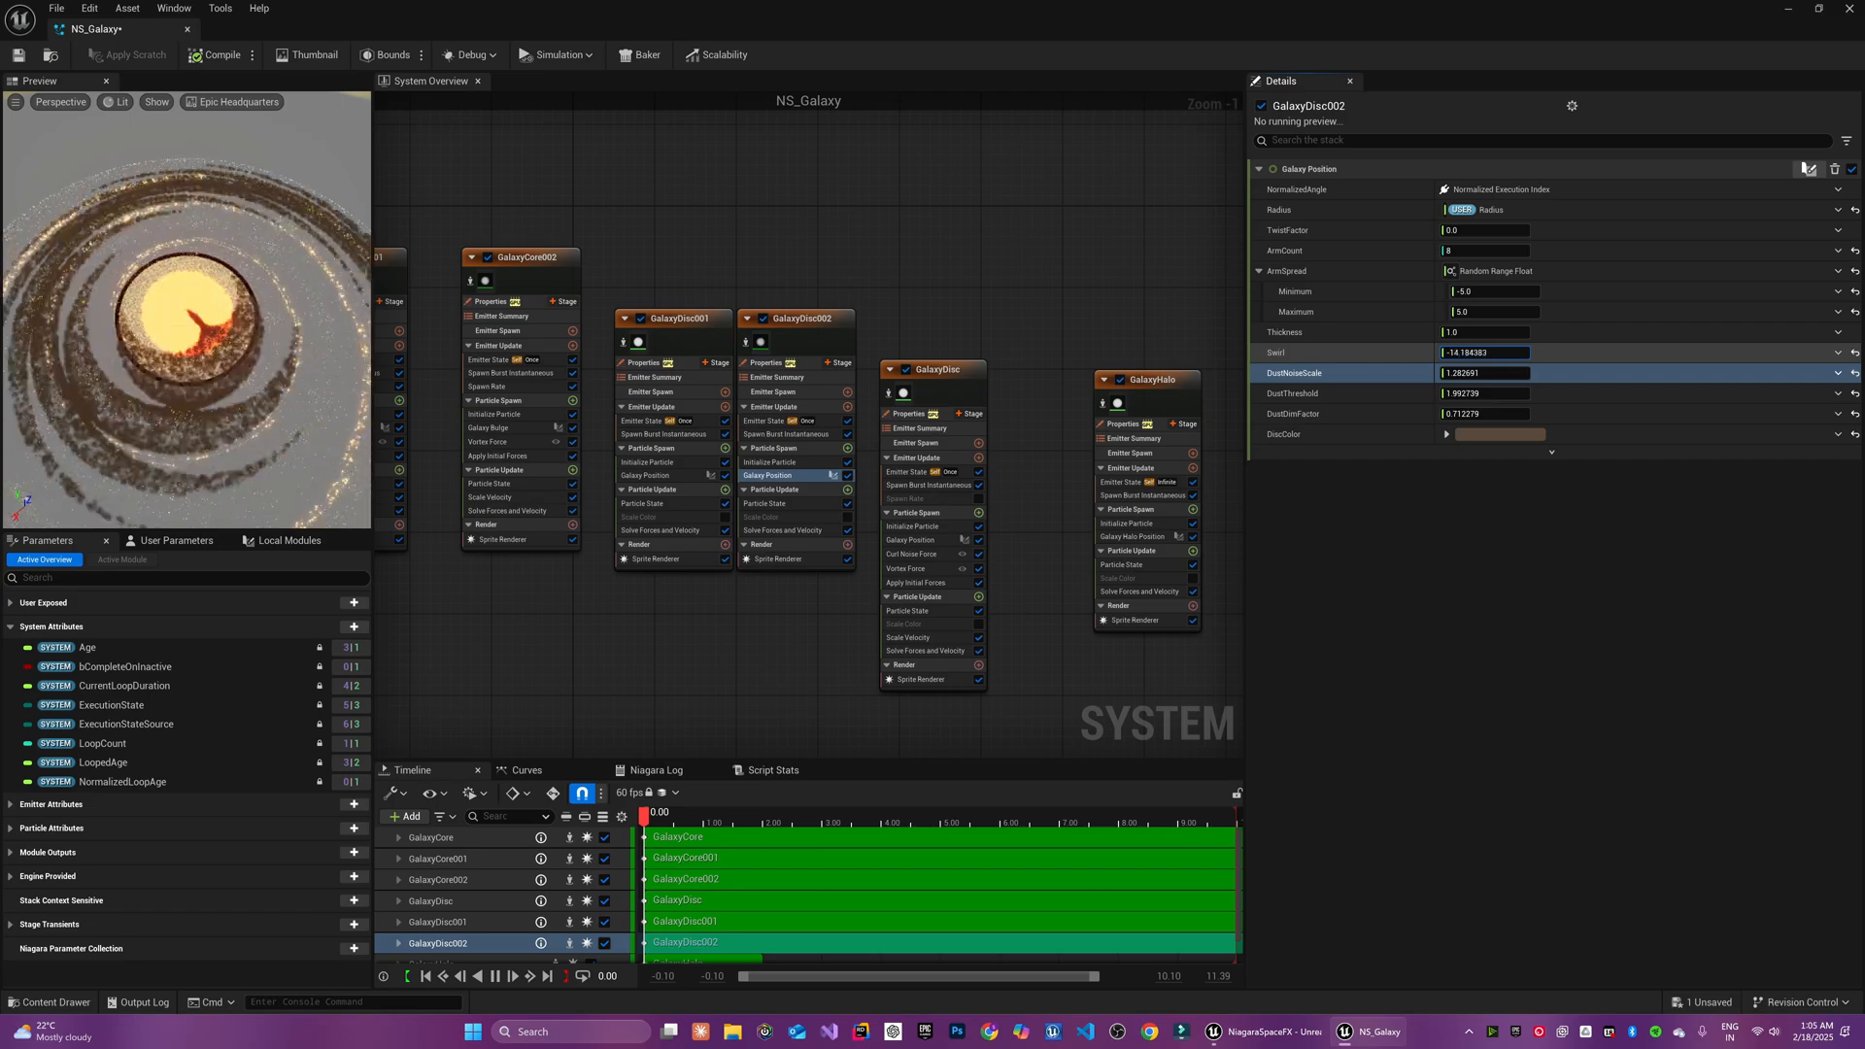
double_click(767, 474)
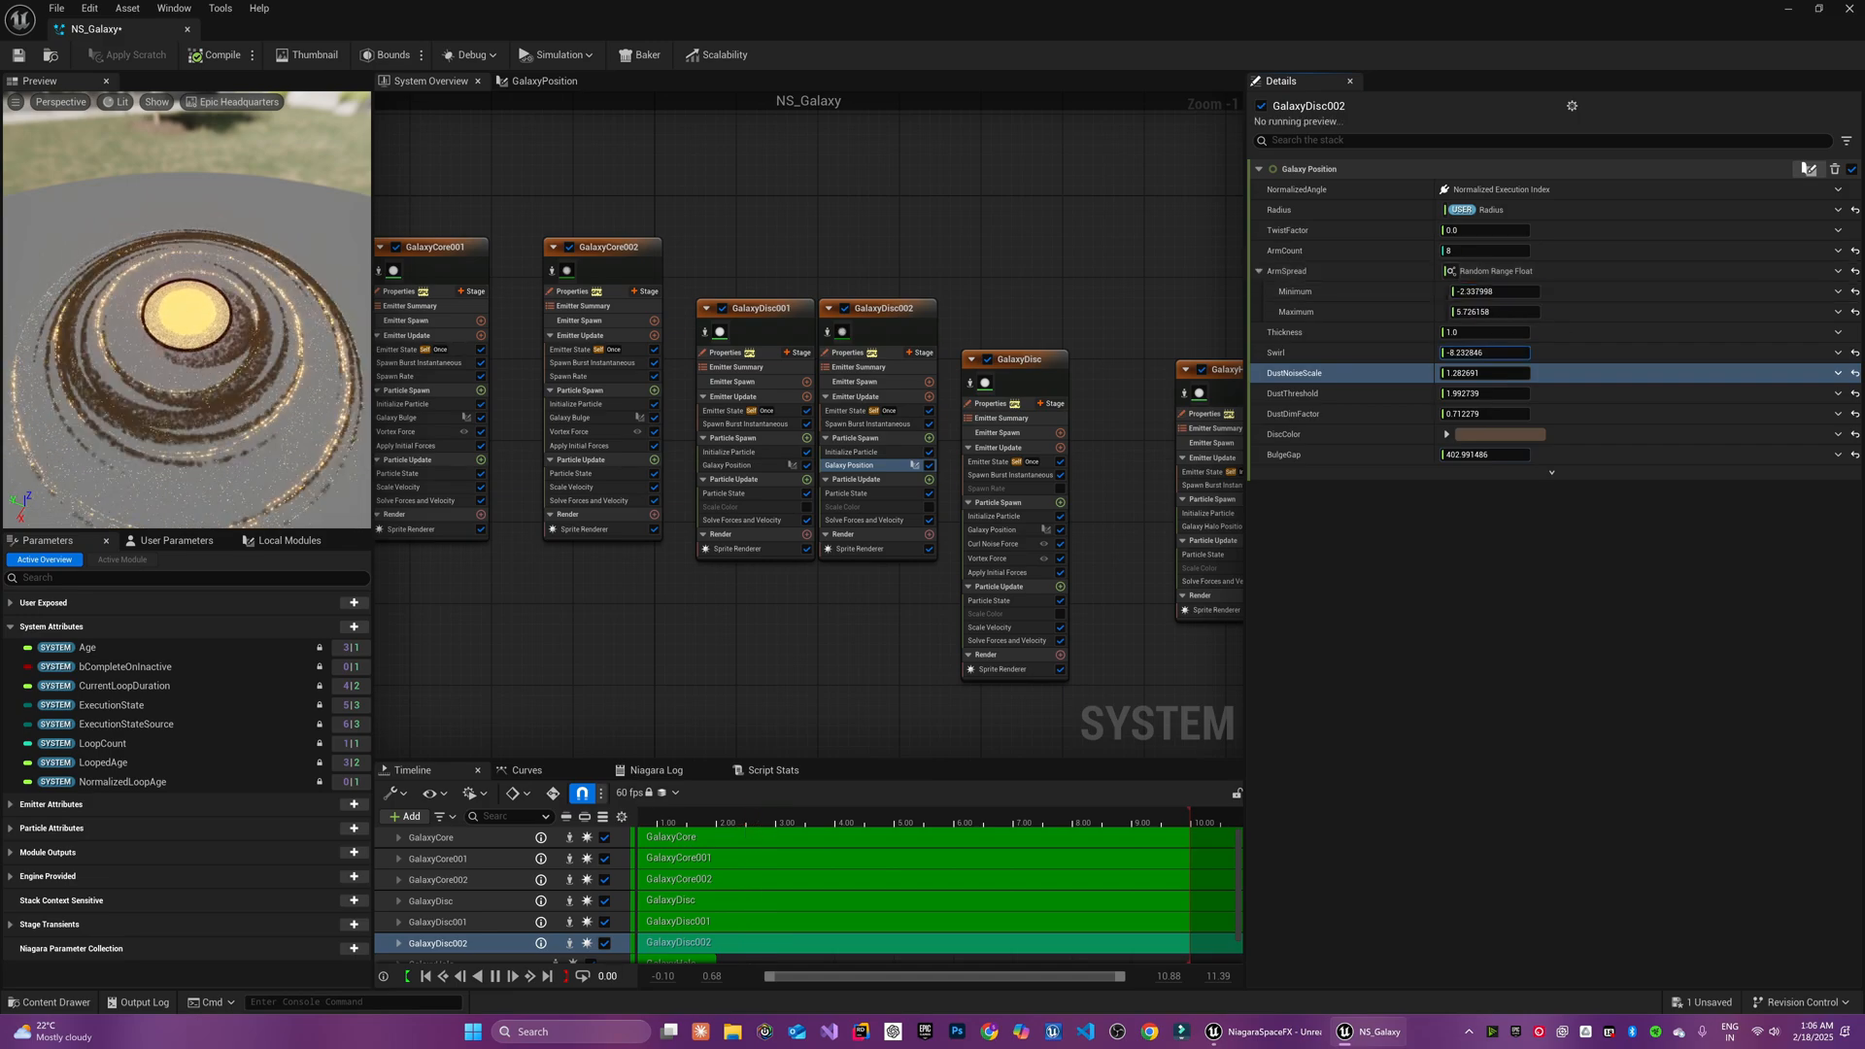
left_click(1495, 433)
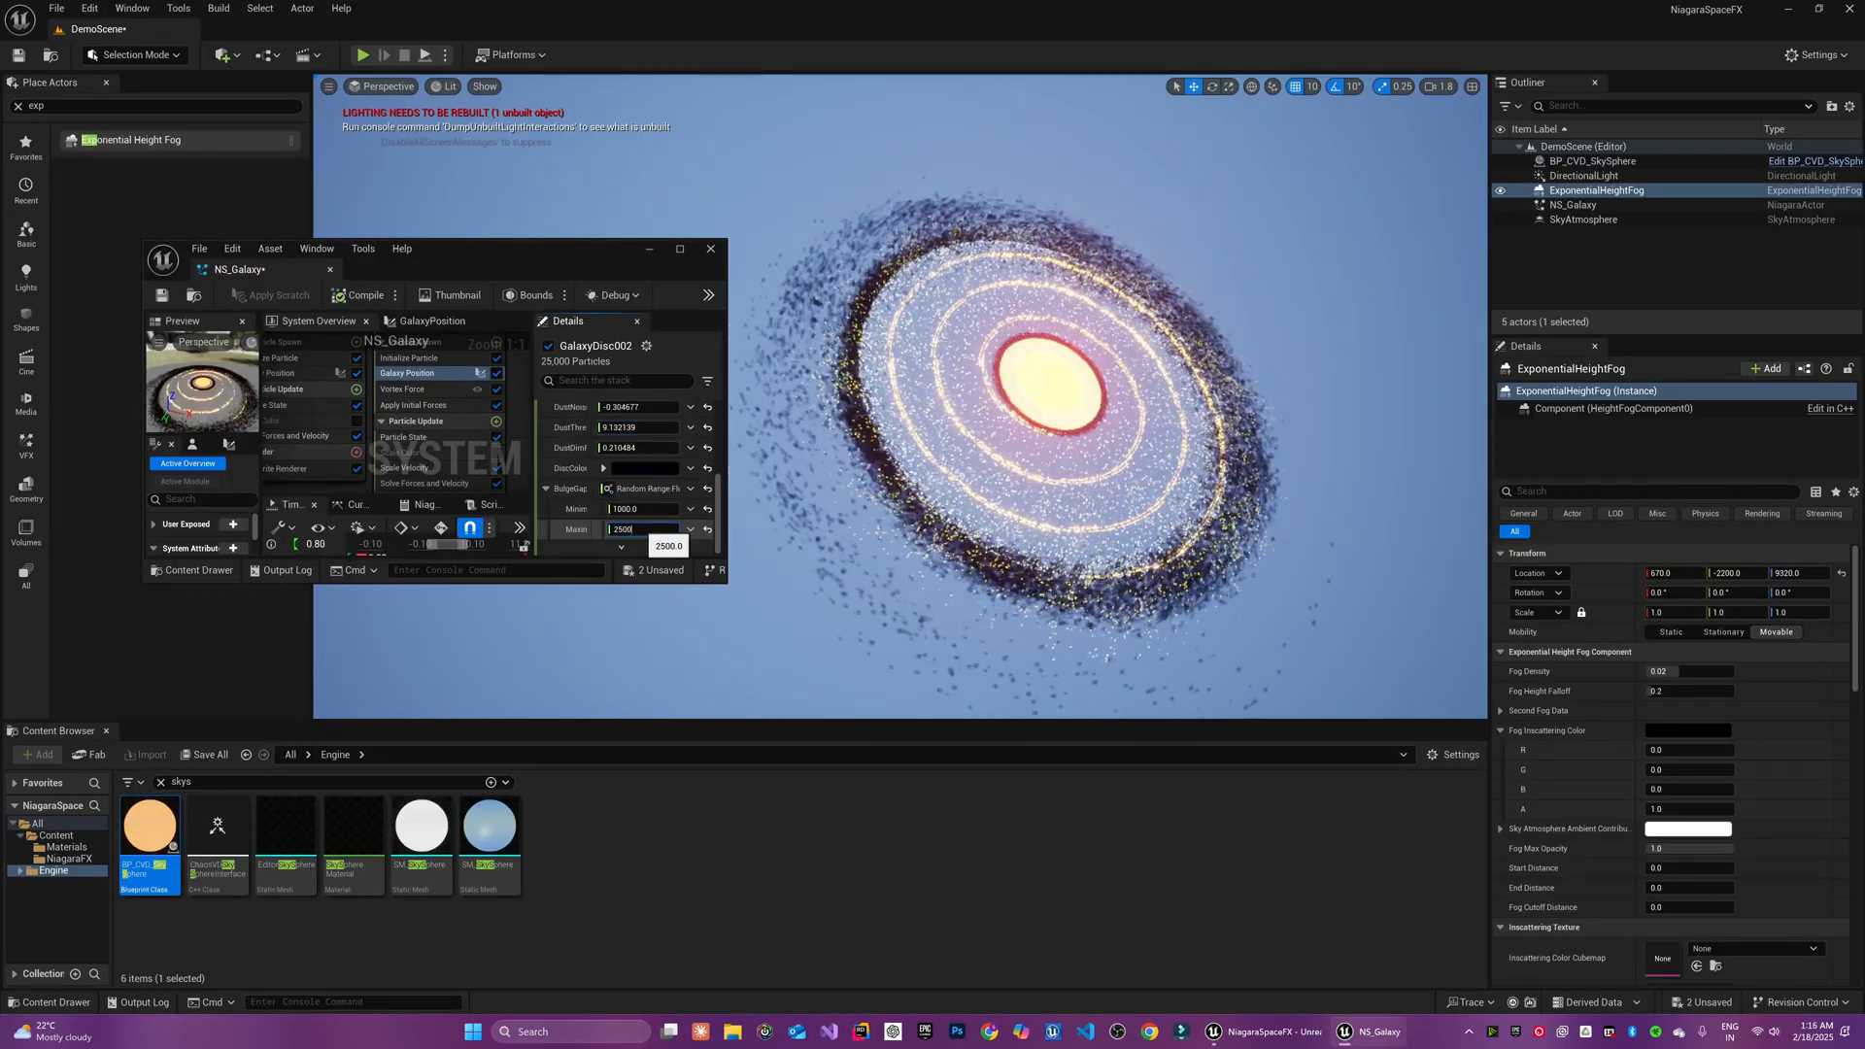
Replace the Curl Noise Force strength on GalaxyCore001 and set Vortex Force on GalaxyDisc002
left_click(1592, 161)
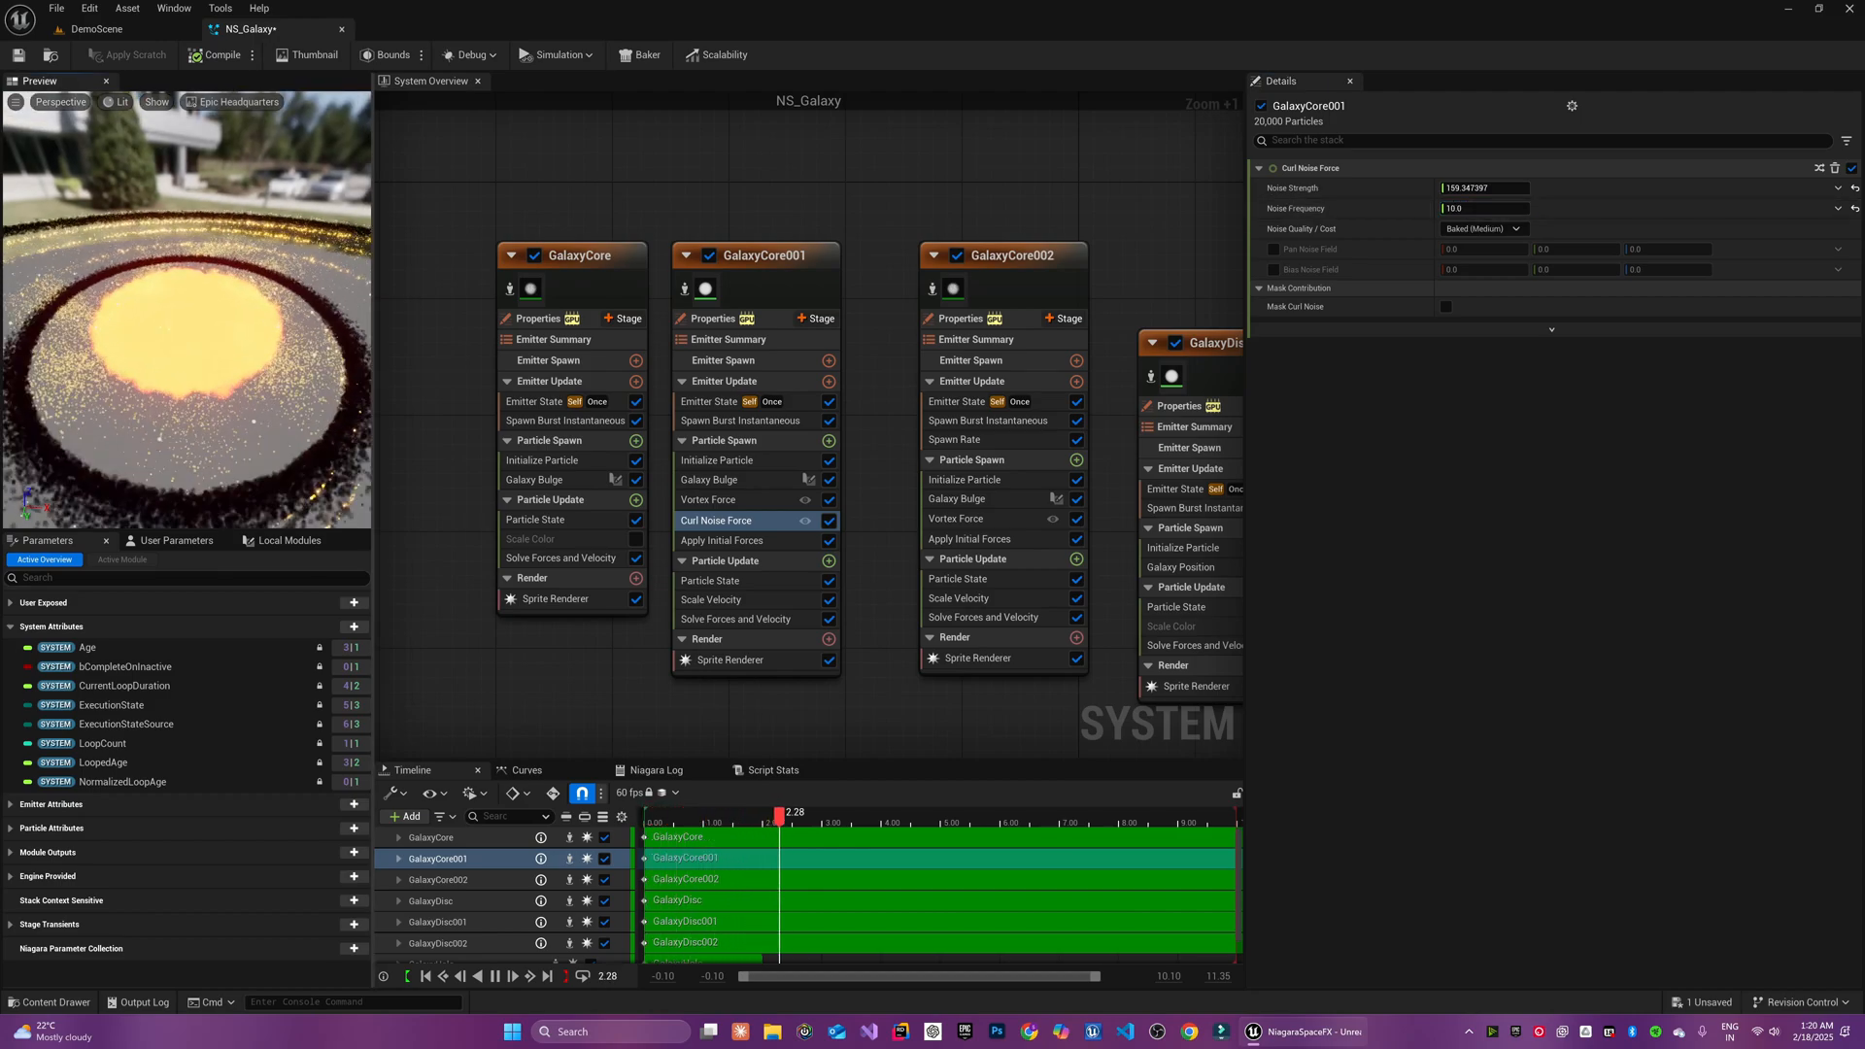
triple_click(1484, 189)
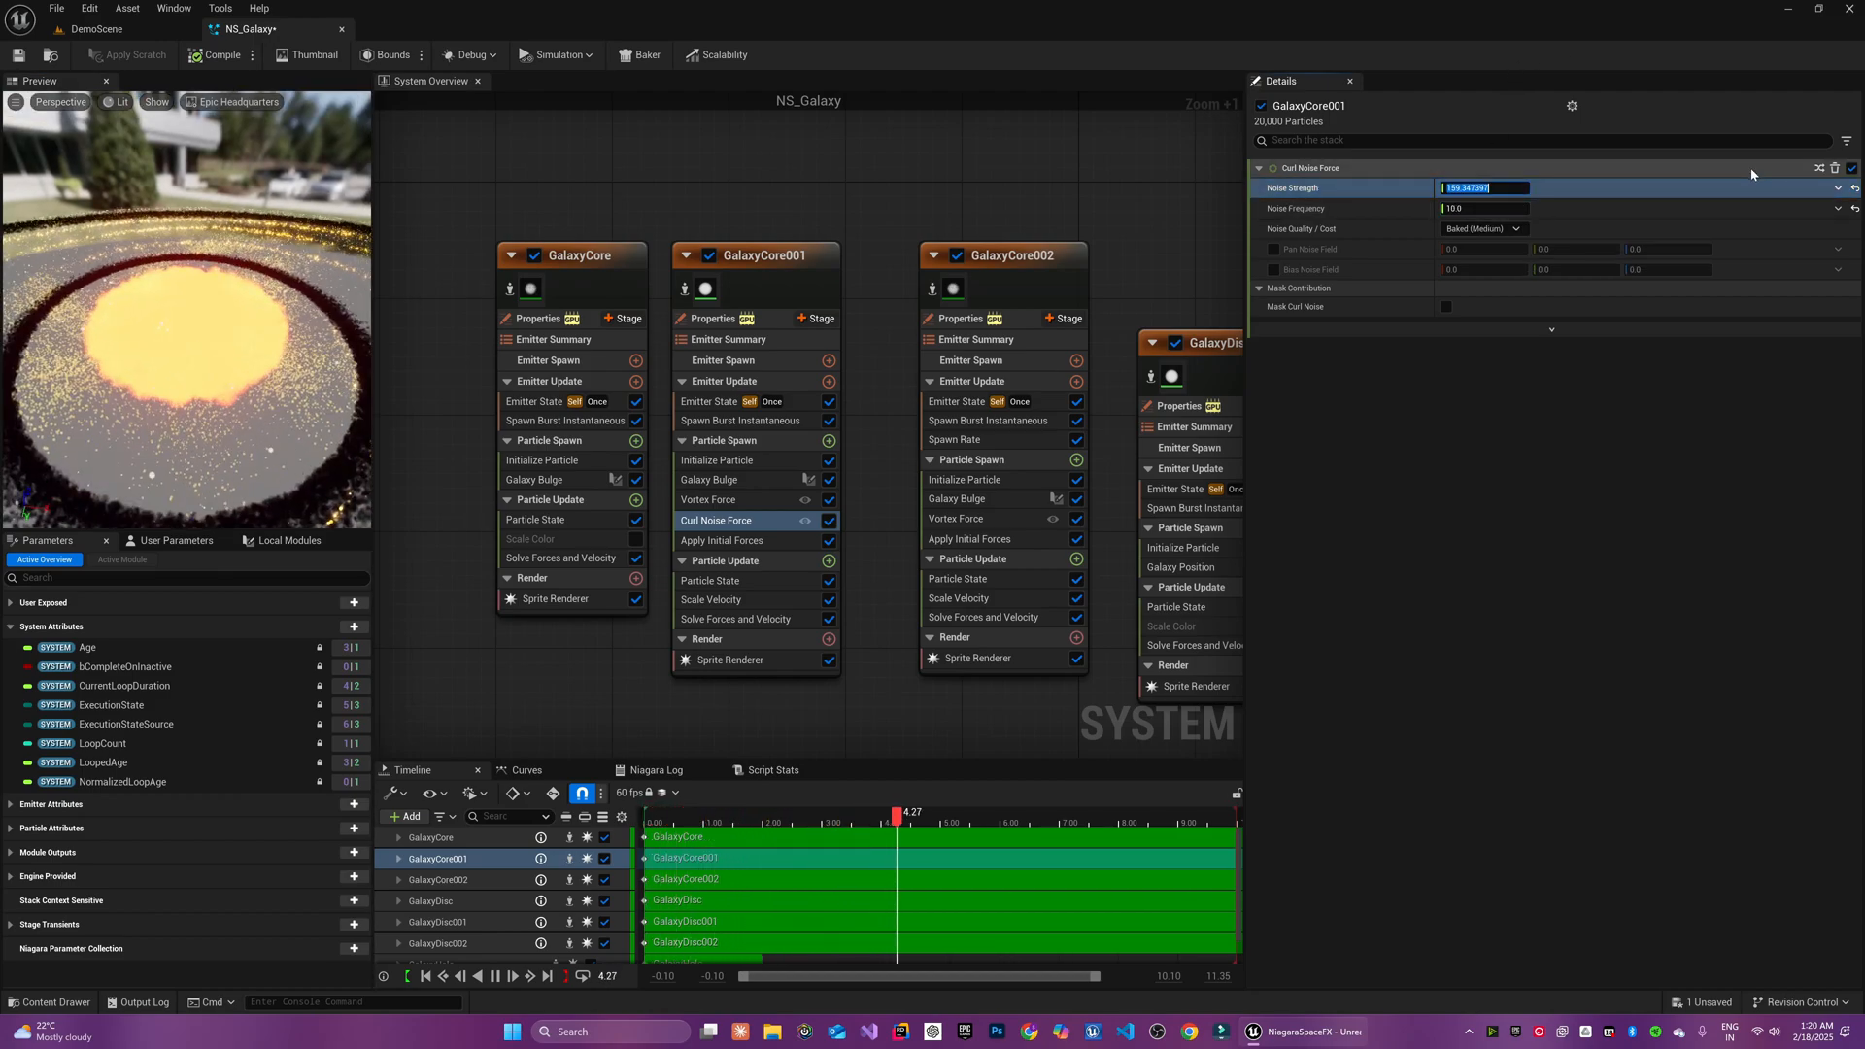
left_click(1449, 186)
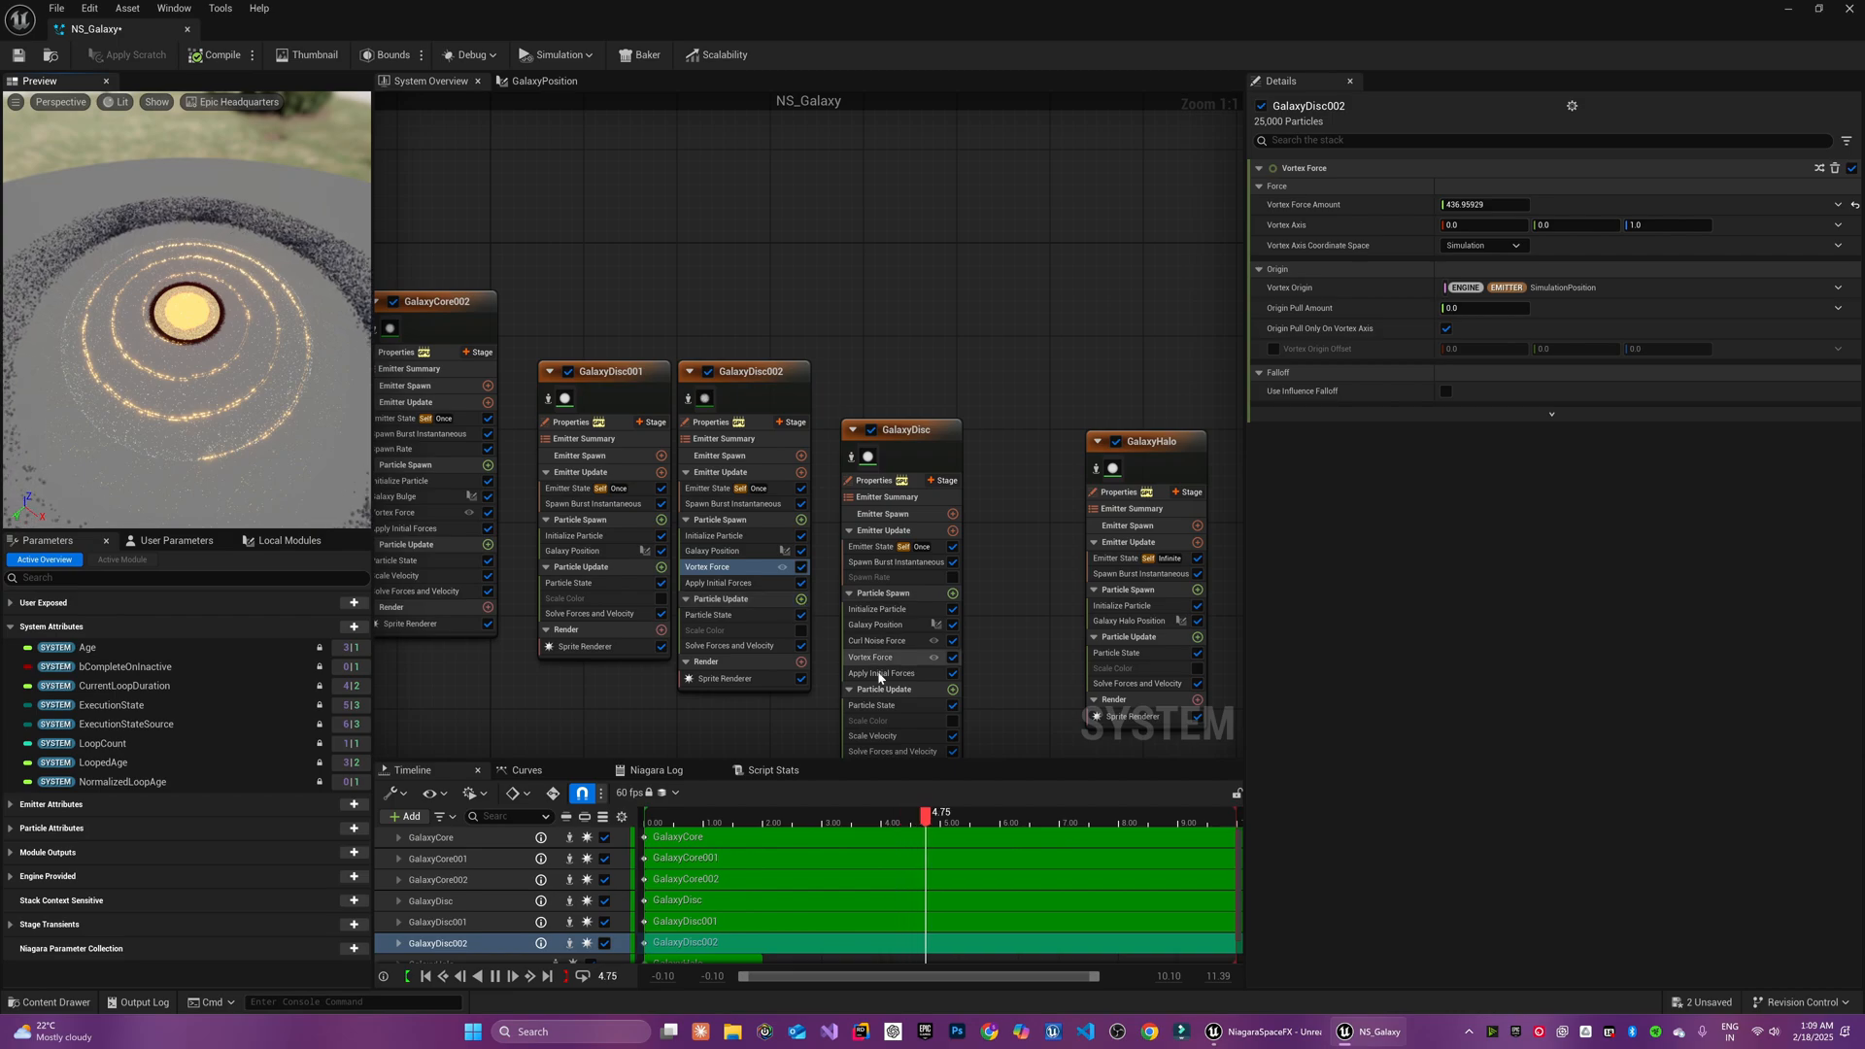
Add Scale Velocity on the disc emitters with an Age curve, value 5.0 and Scale Curve 2.0
left_click(874, 734)
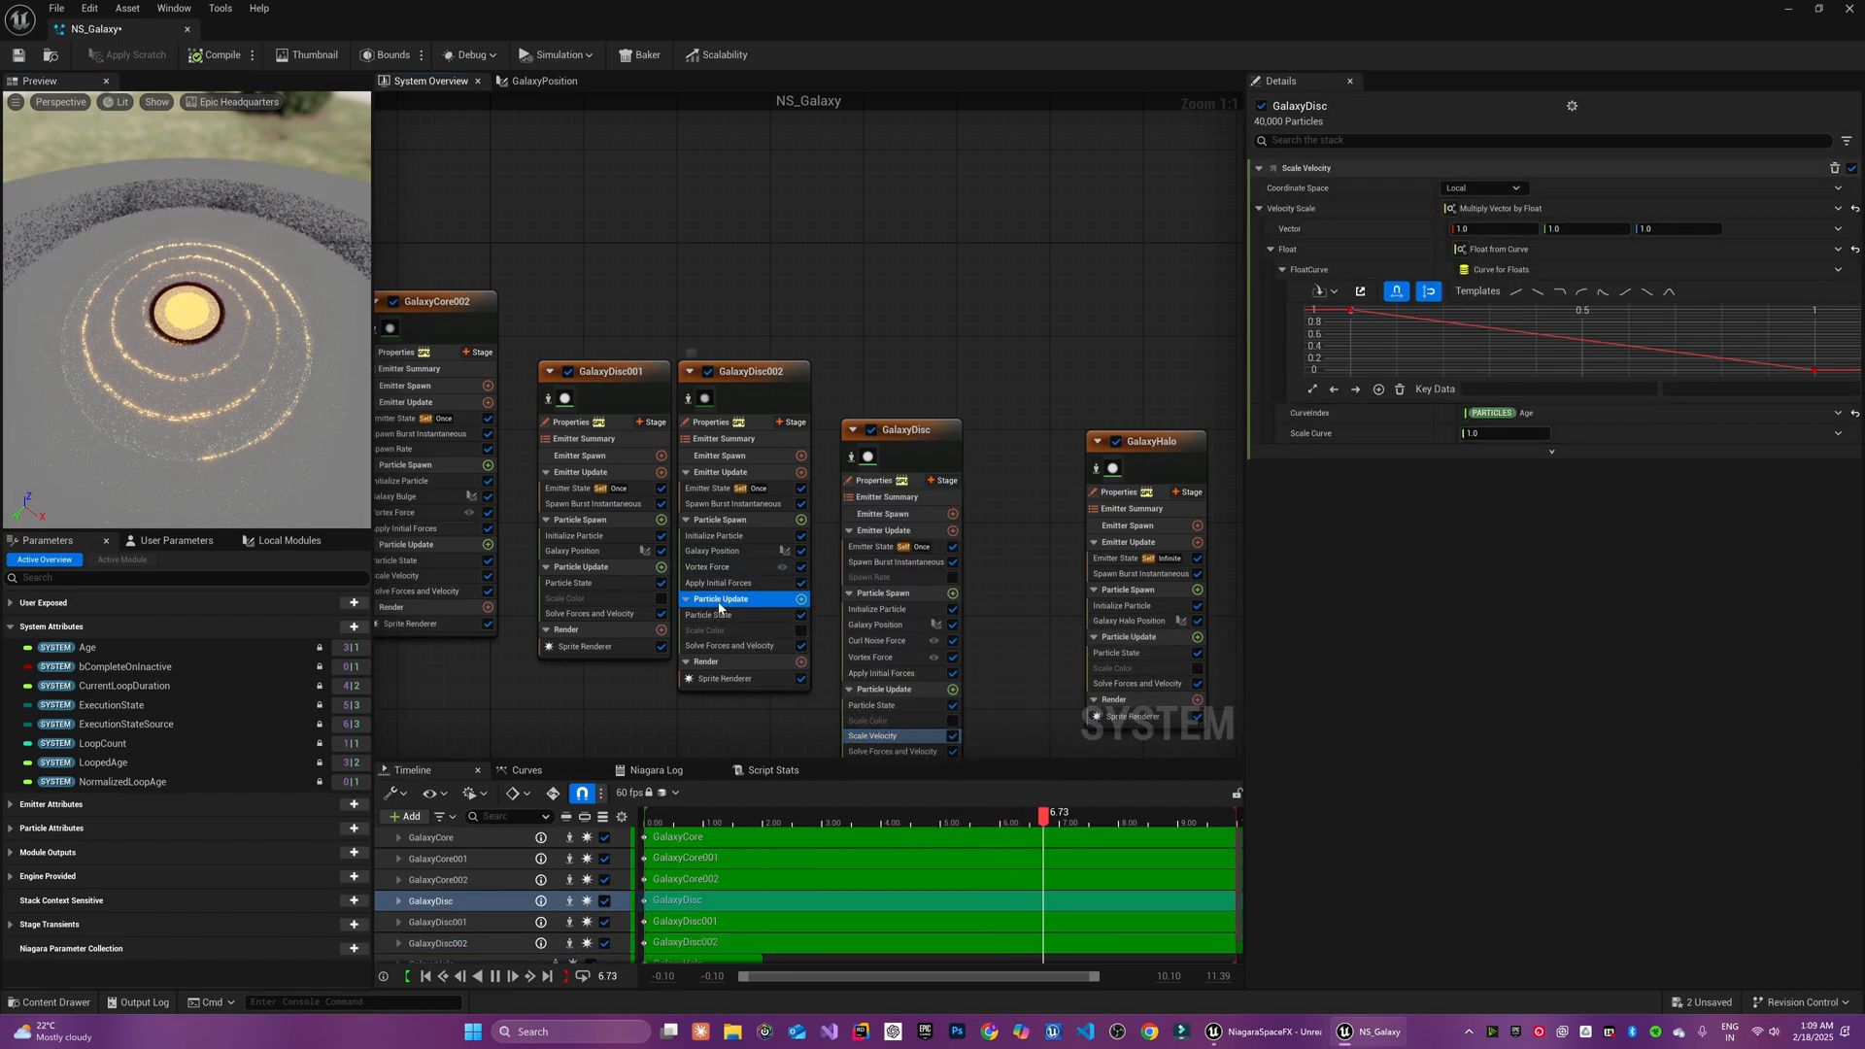
left_click(711, 644)
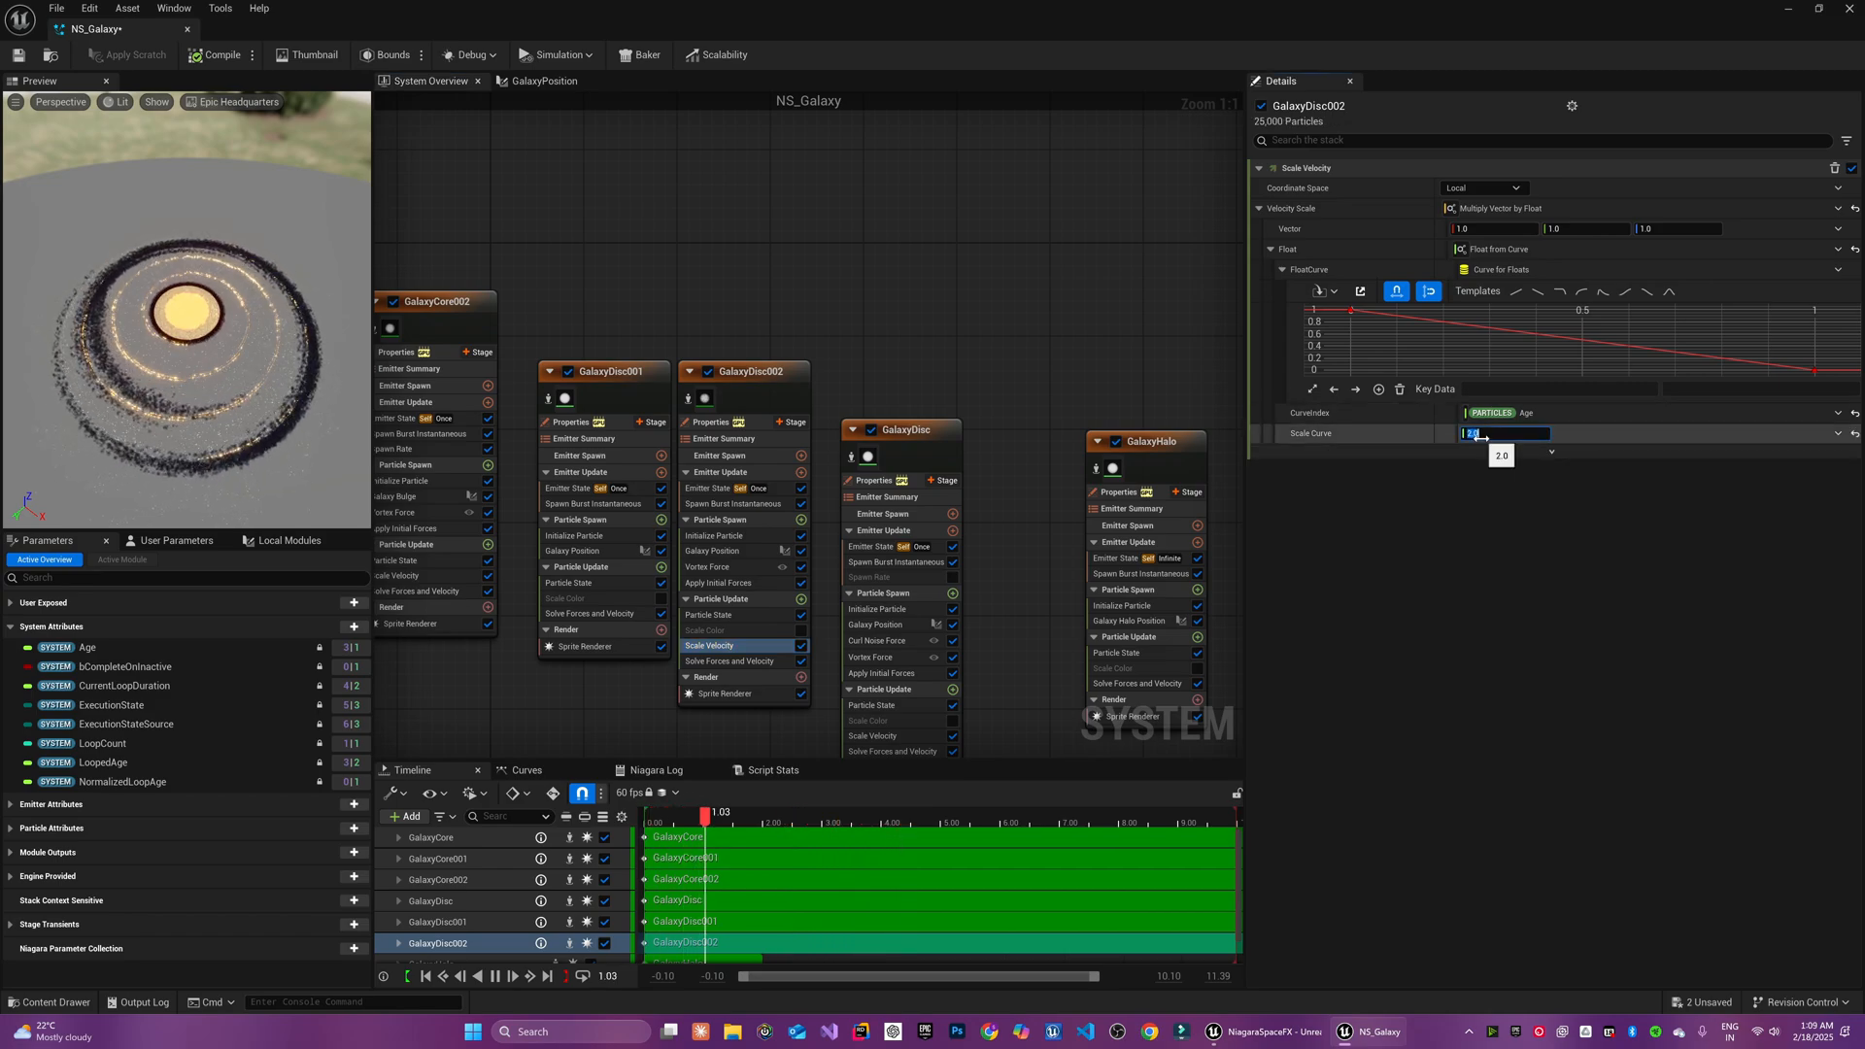
type("5.0")
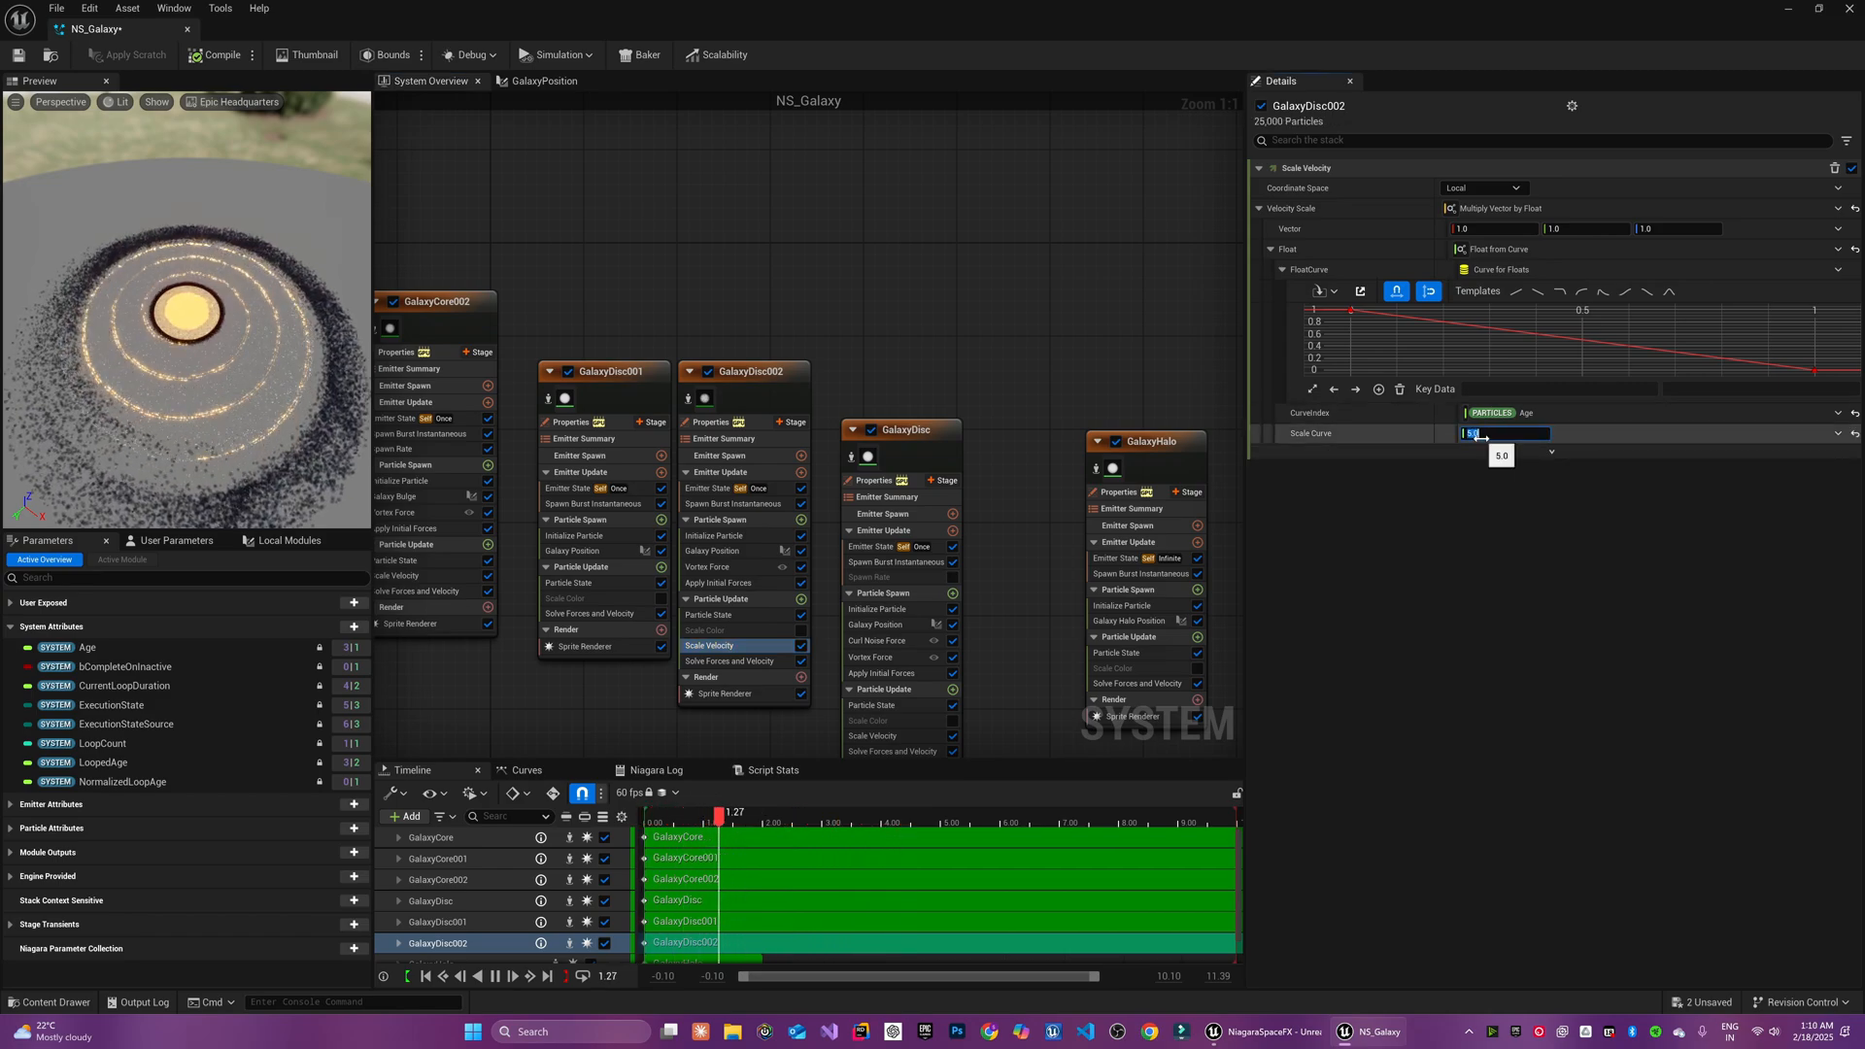
type("2.0")
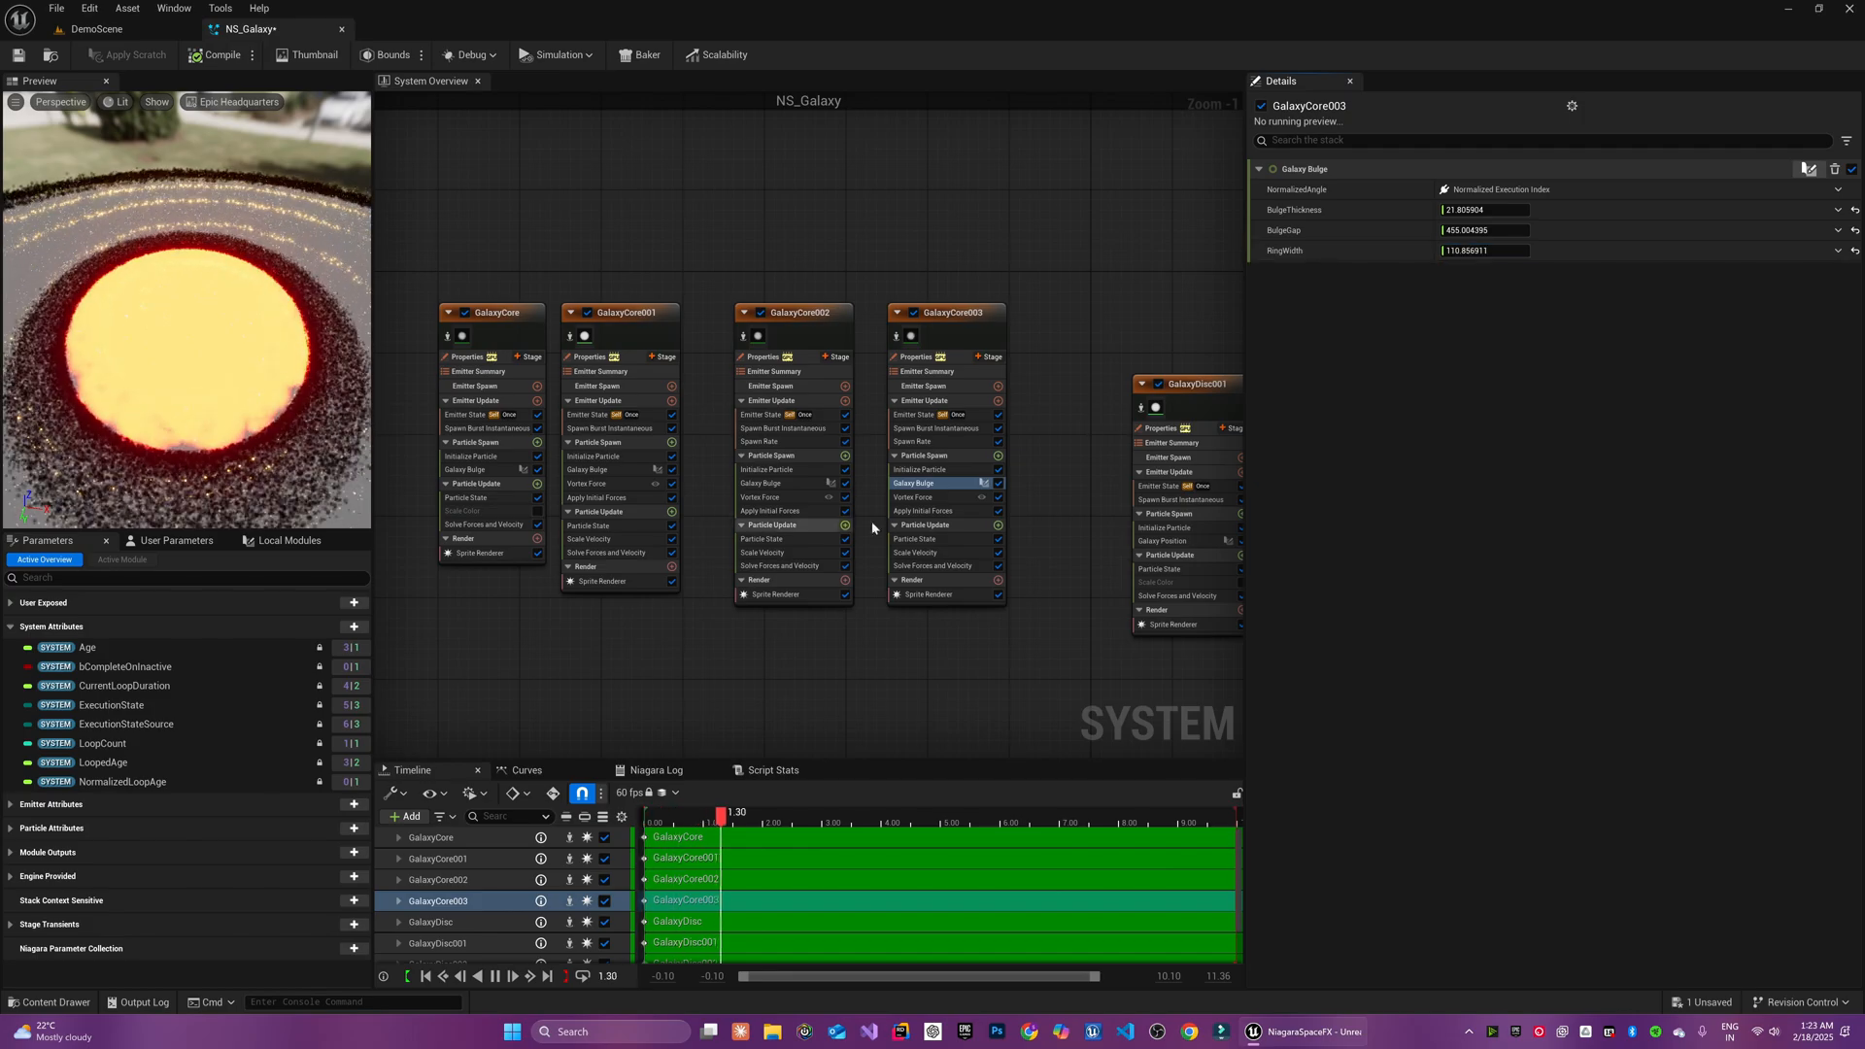
Review GalaxyCore002's Galaxy Bulge settings and give GalaxyCore004 age-based velocity scaling
left_click(919, 495)
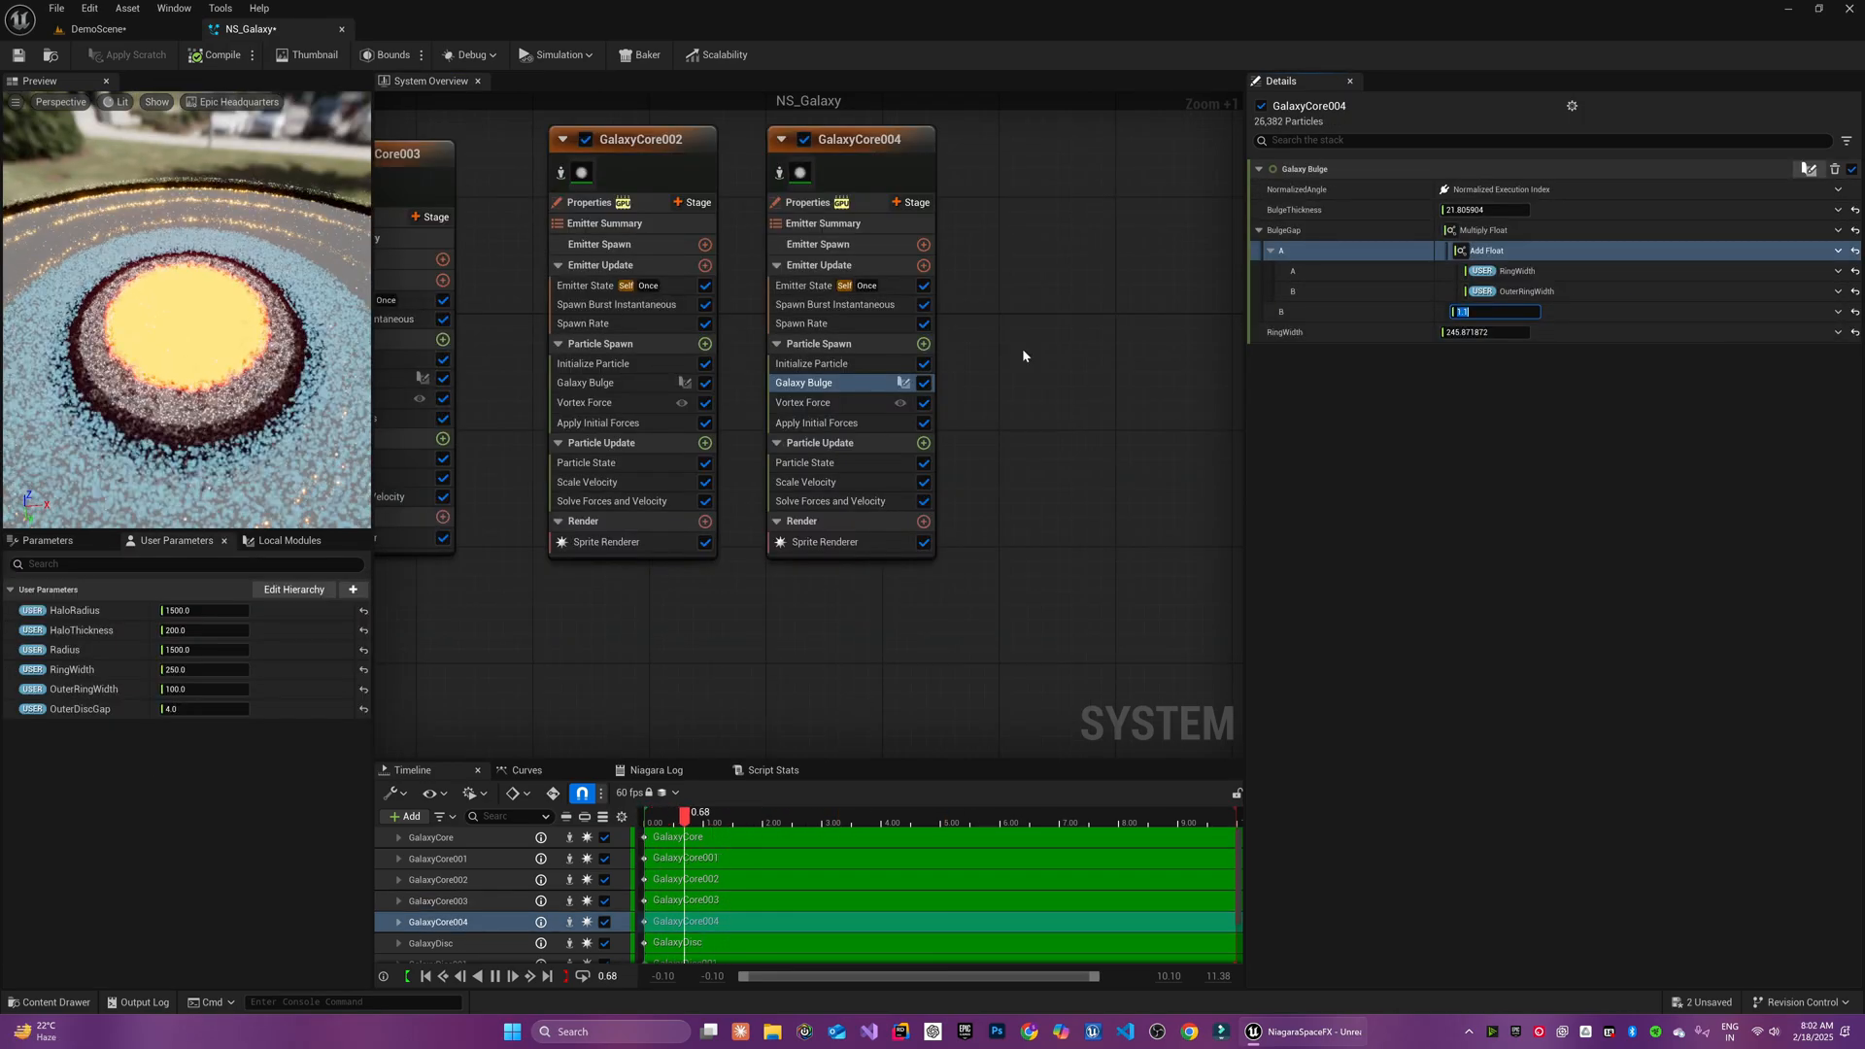
left_click(585, 383)
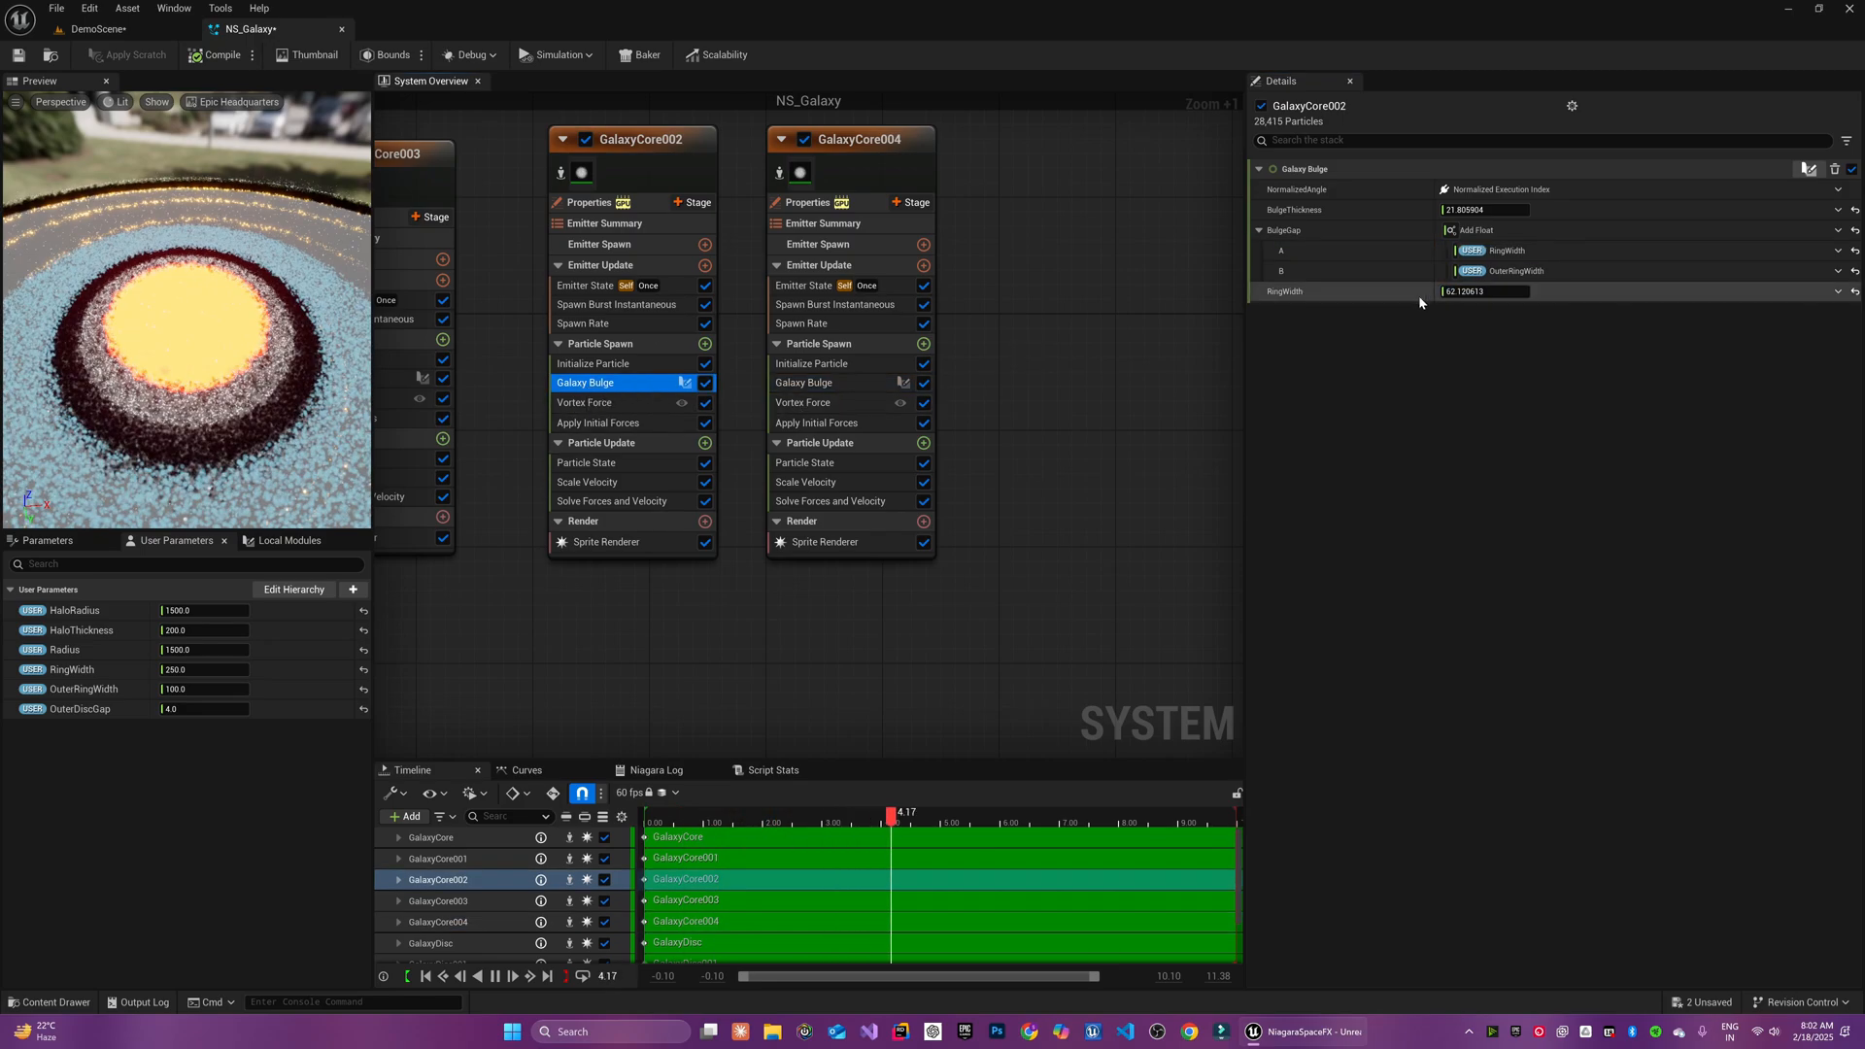
left_click(804, 481)
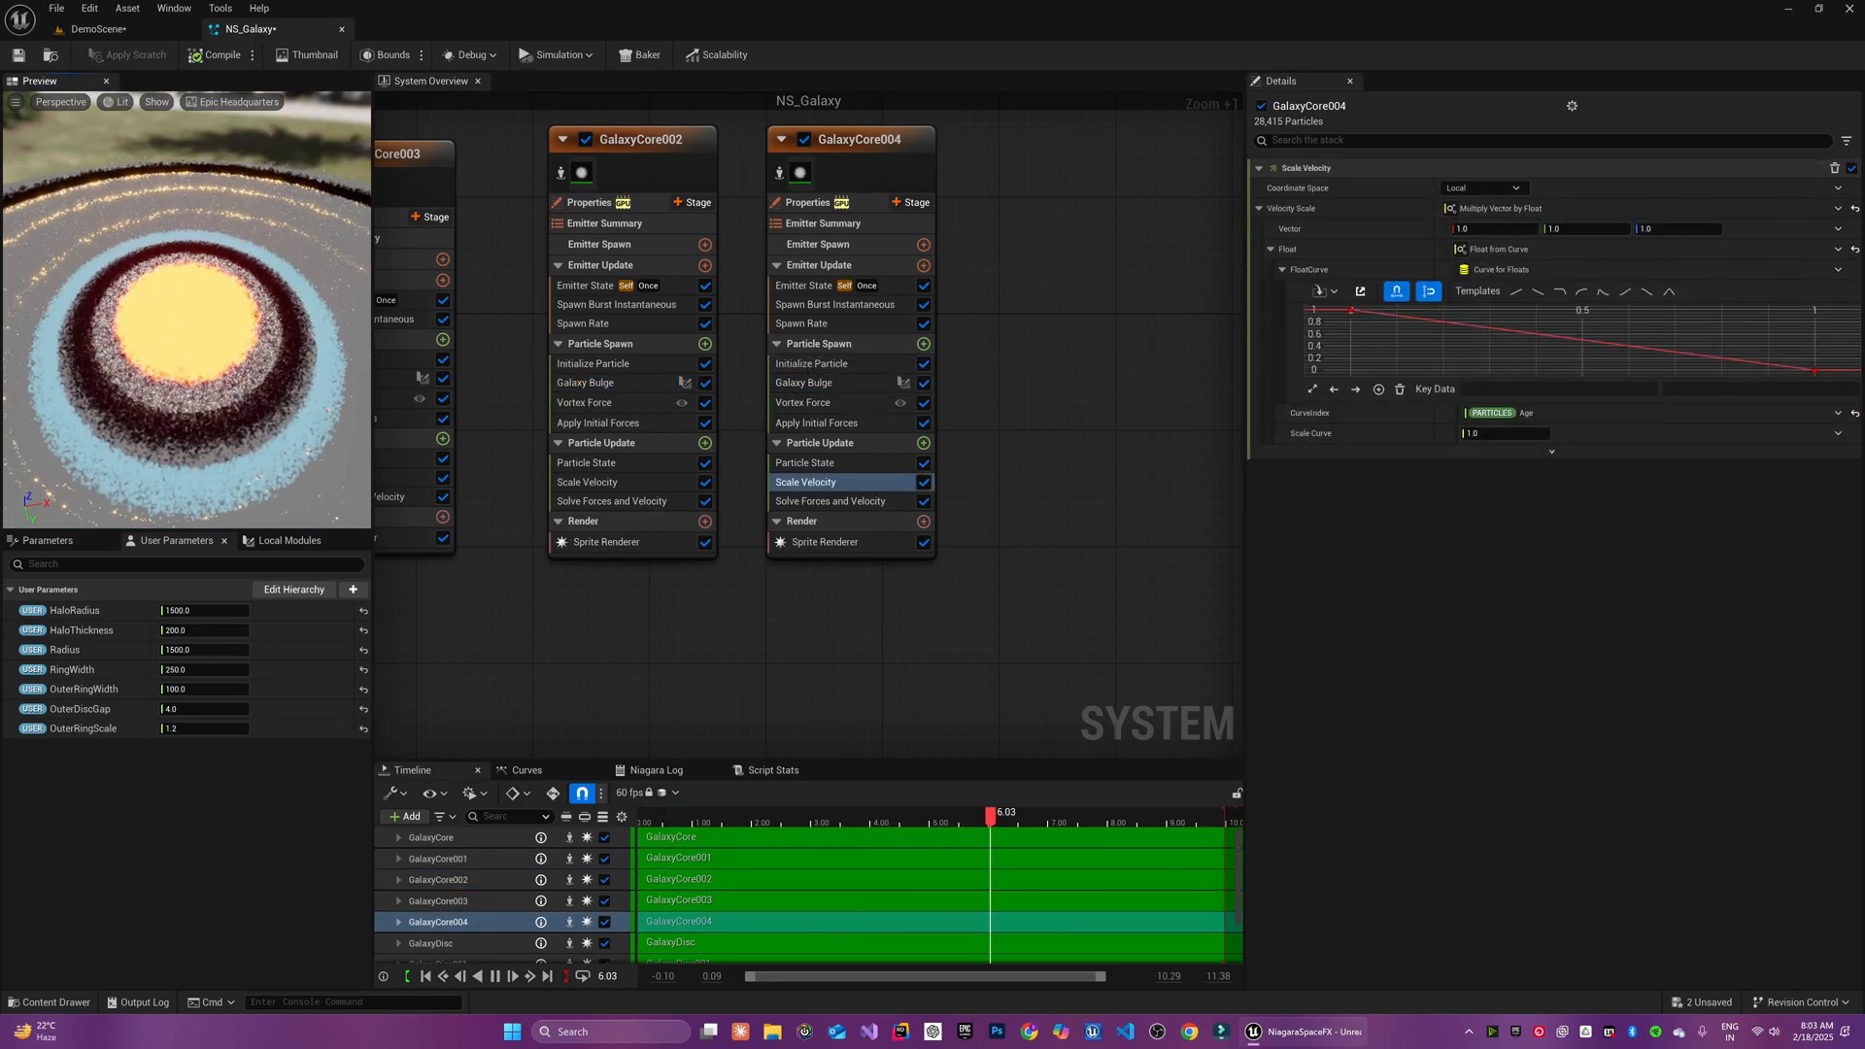